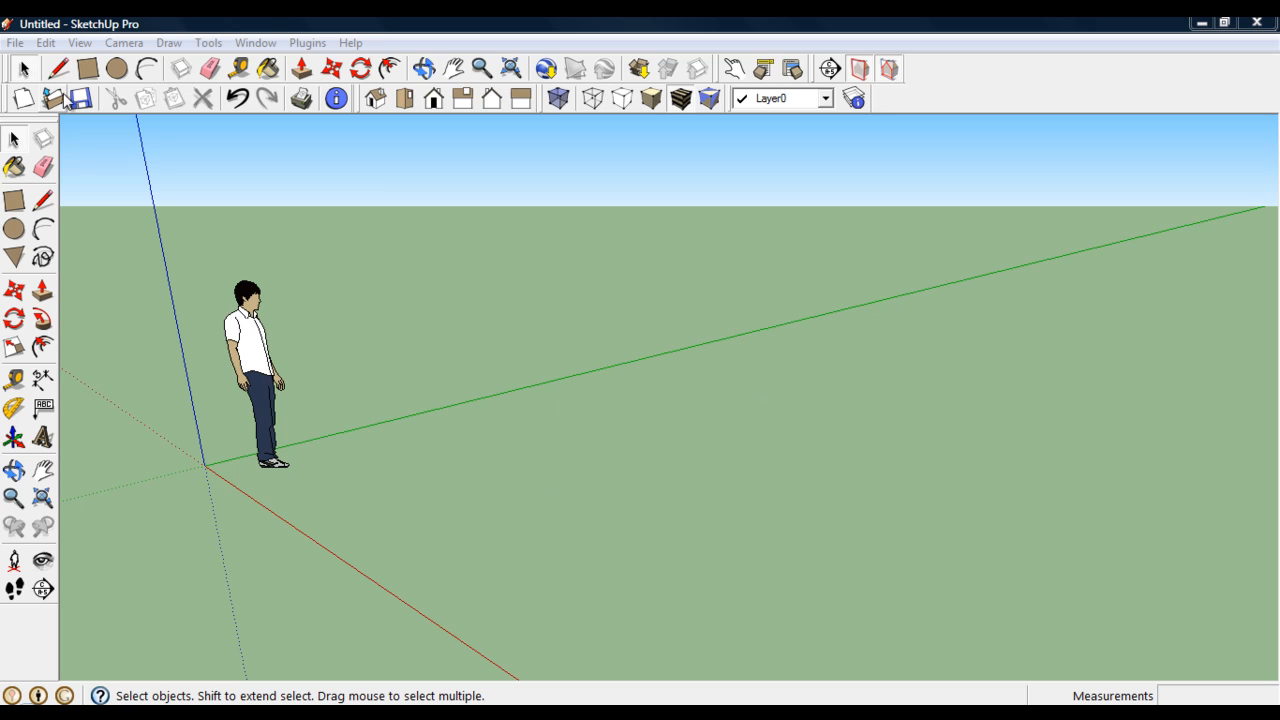
Delete the default scale figure and start a rectangular floor face at the origin.
click(255, 344)
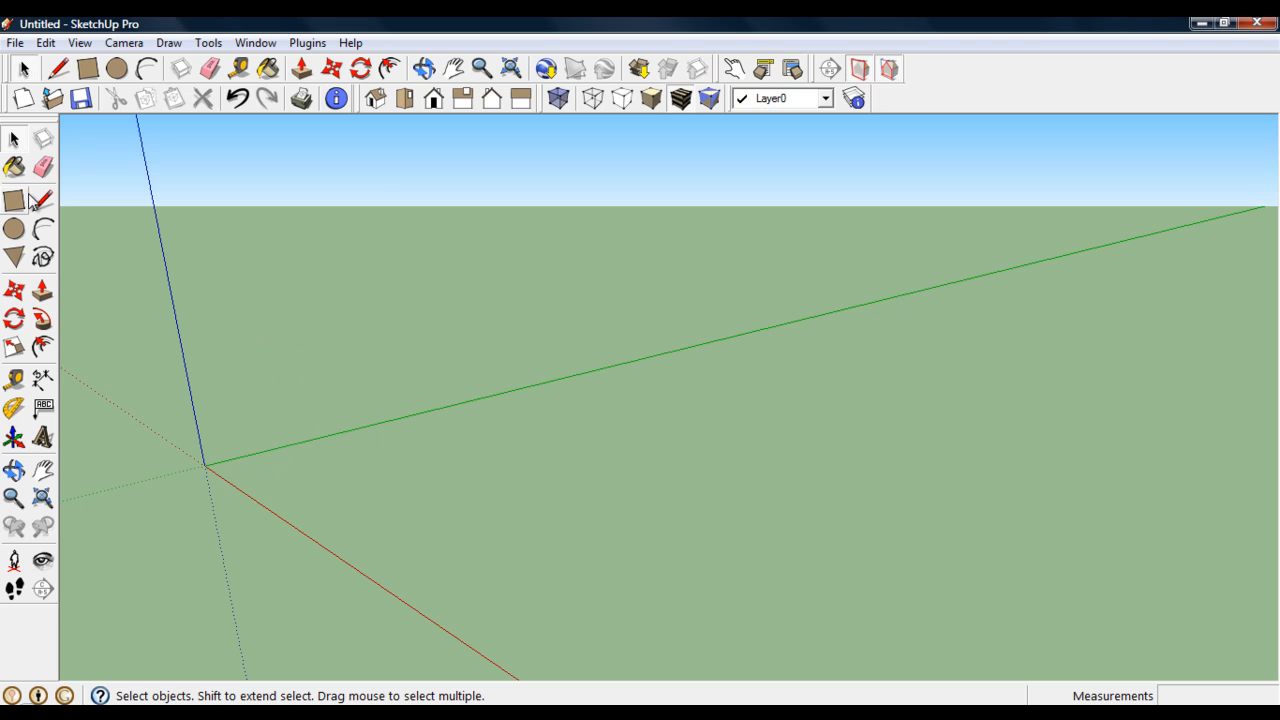
click(15, 203)
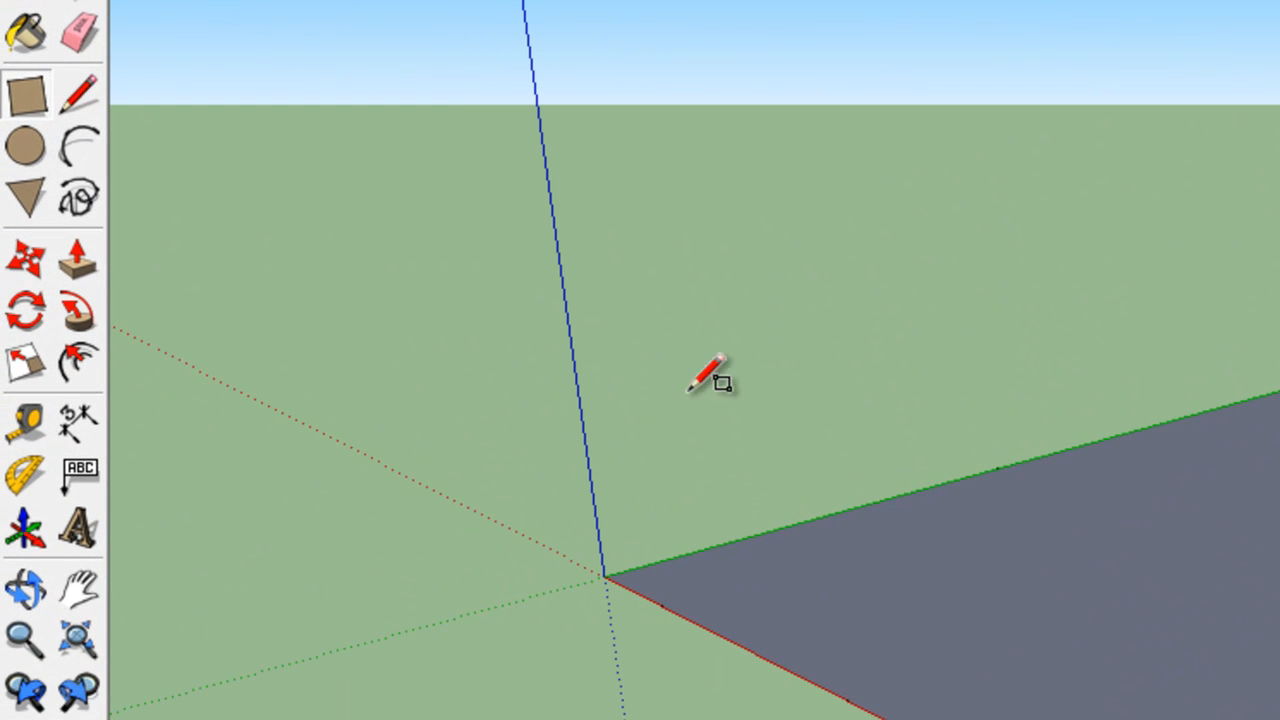
mouse_move(80, 364)
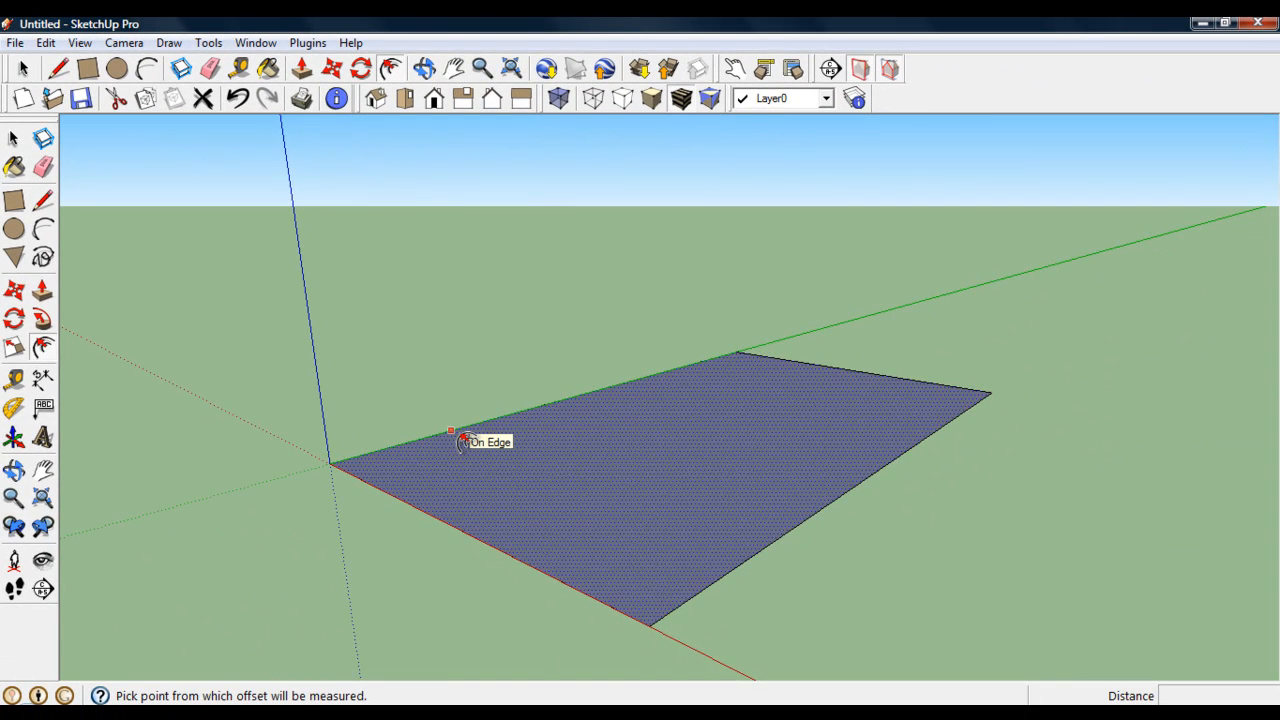
Offset the floor rectangle's edge inward by 100.
click(457, 440)
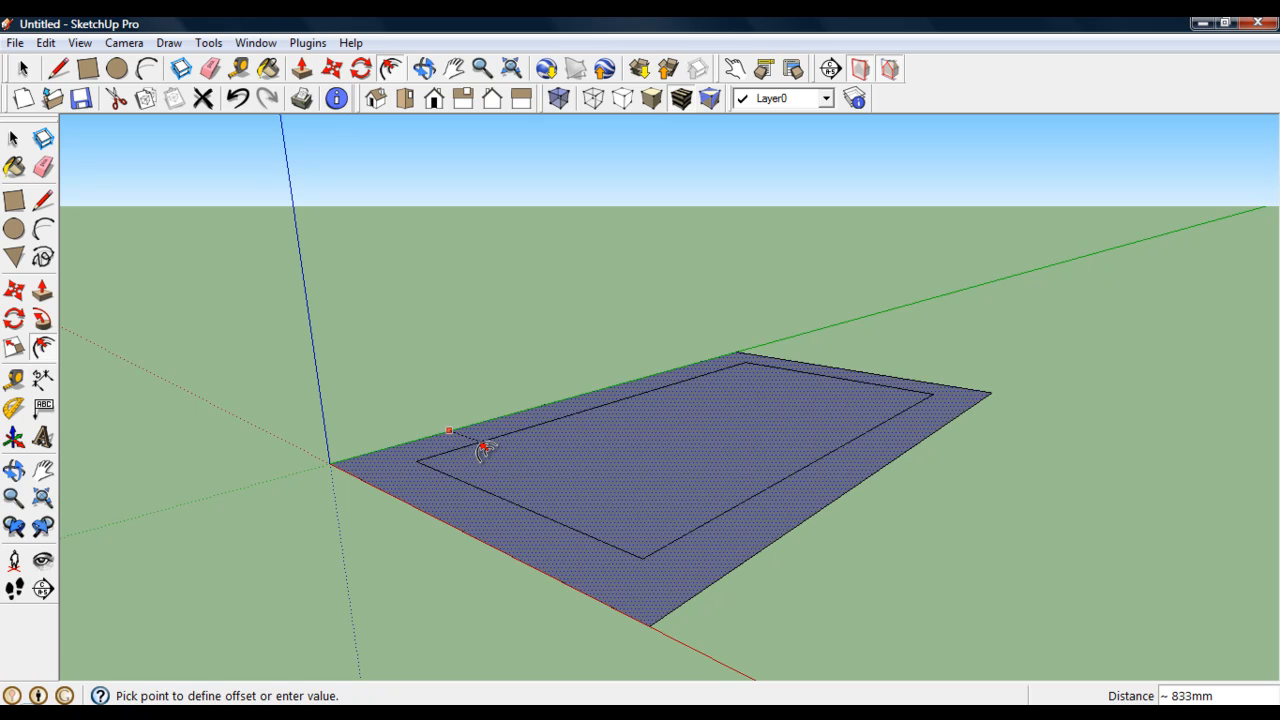
text(1)
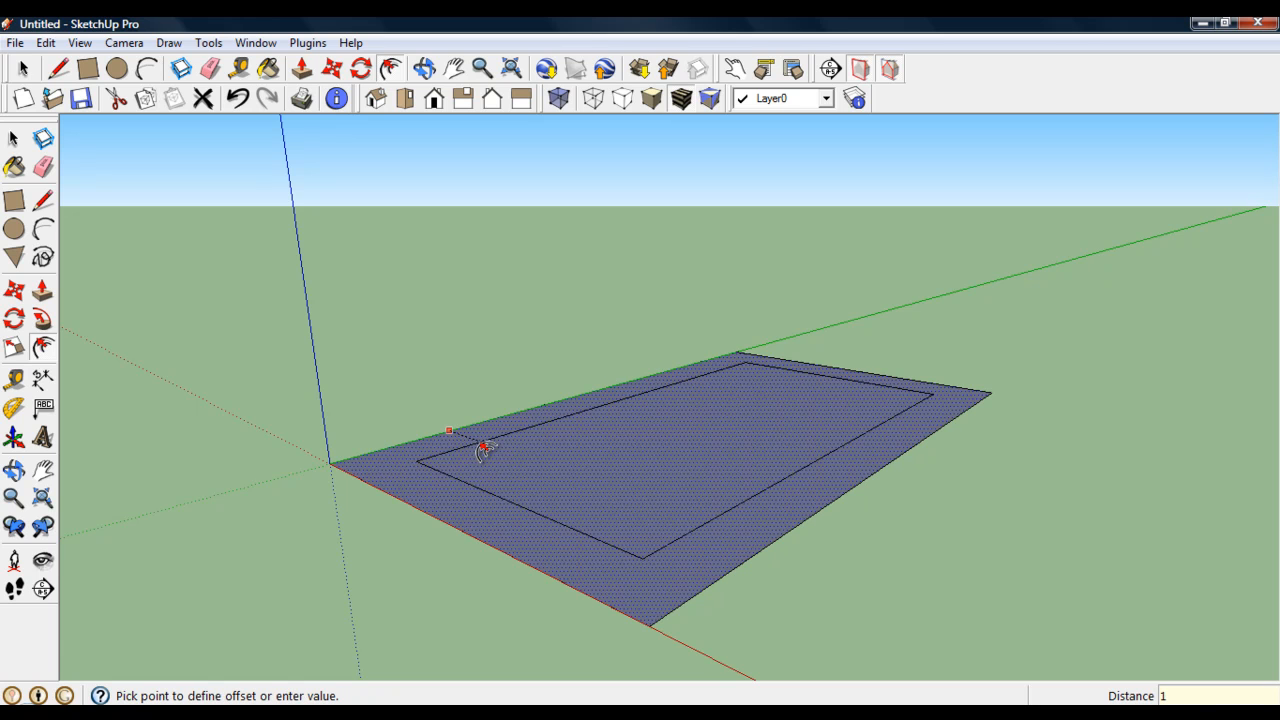
text(100)
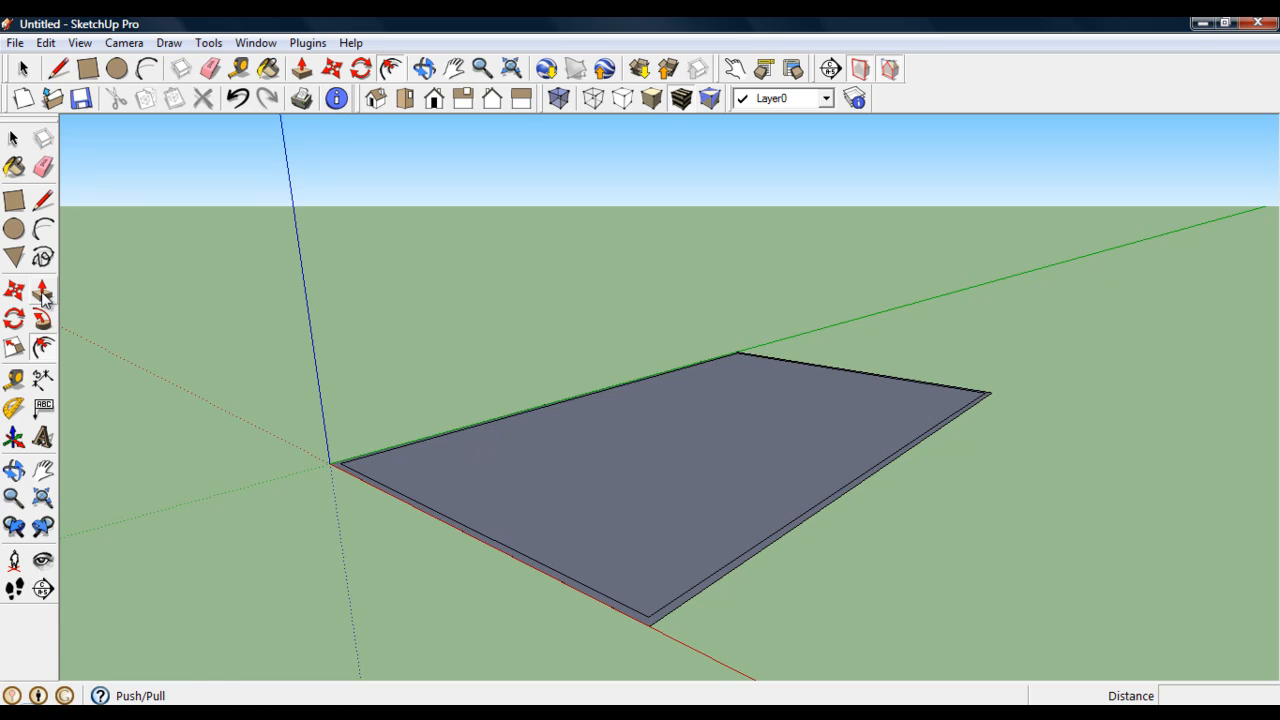
Push/Pull the outer border up 3000 into walls and orbit to inspect.
click(42, 290)
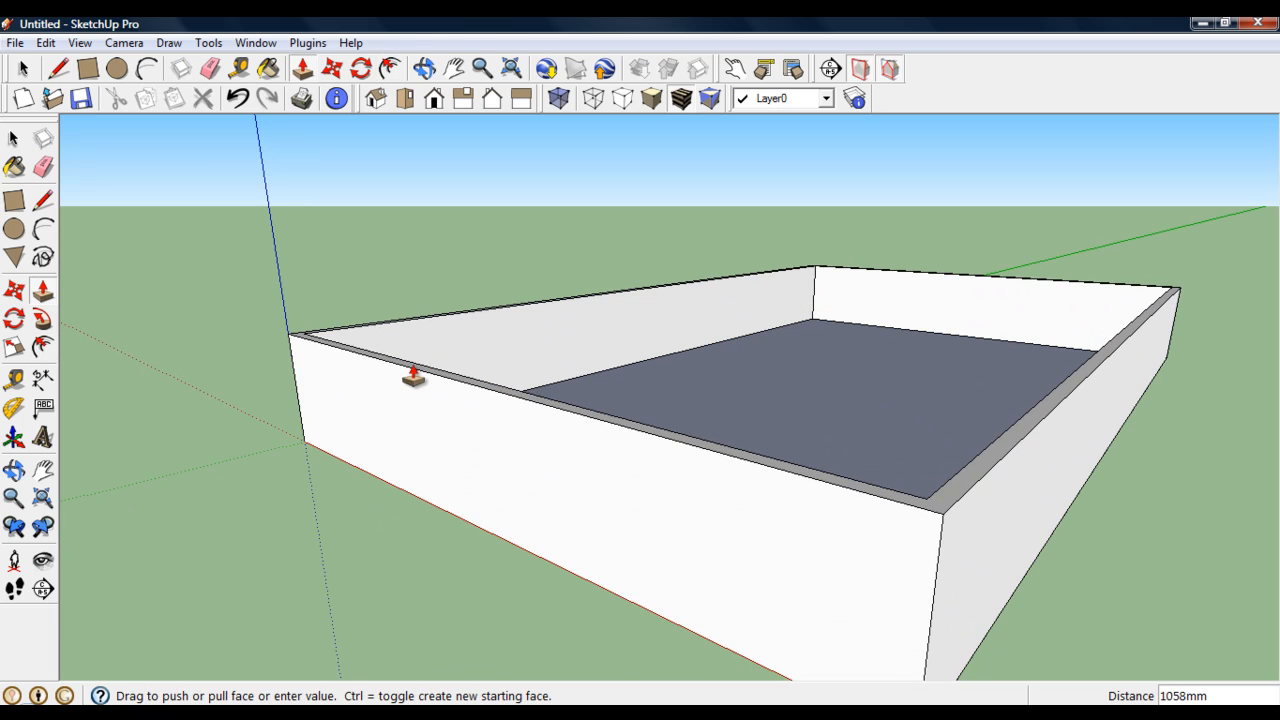
drag(413, 378, 420, 362)
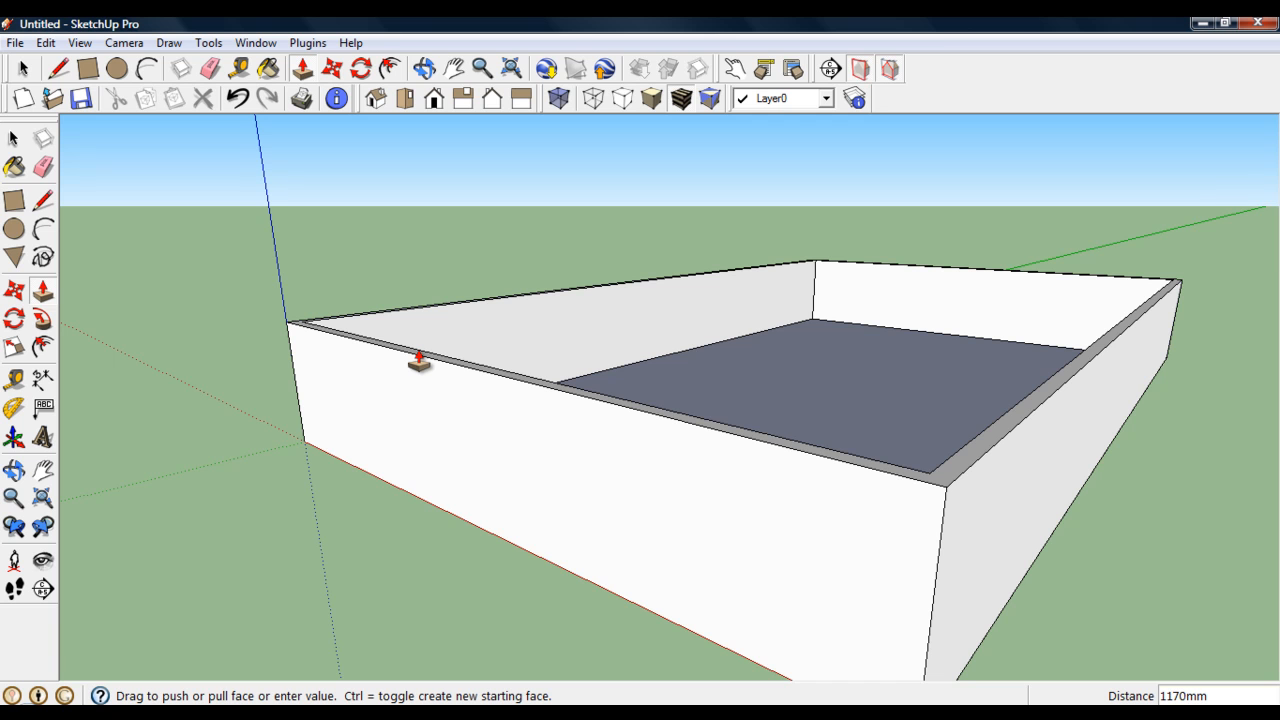
text(3000)
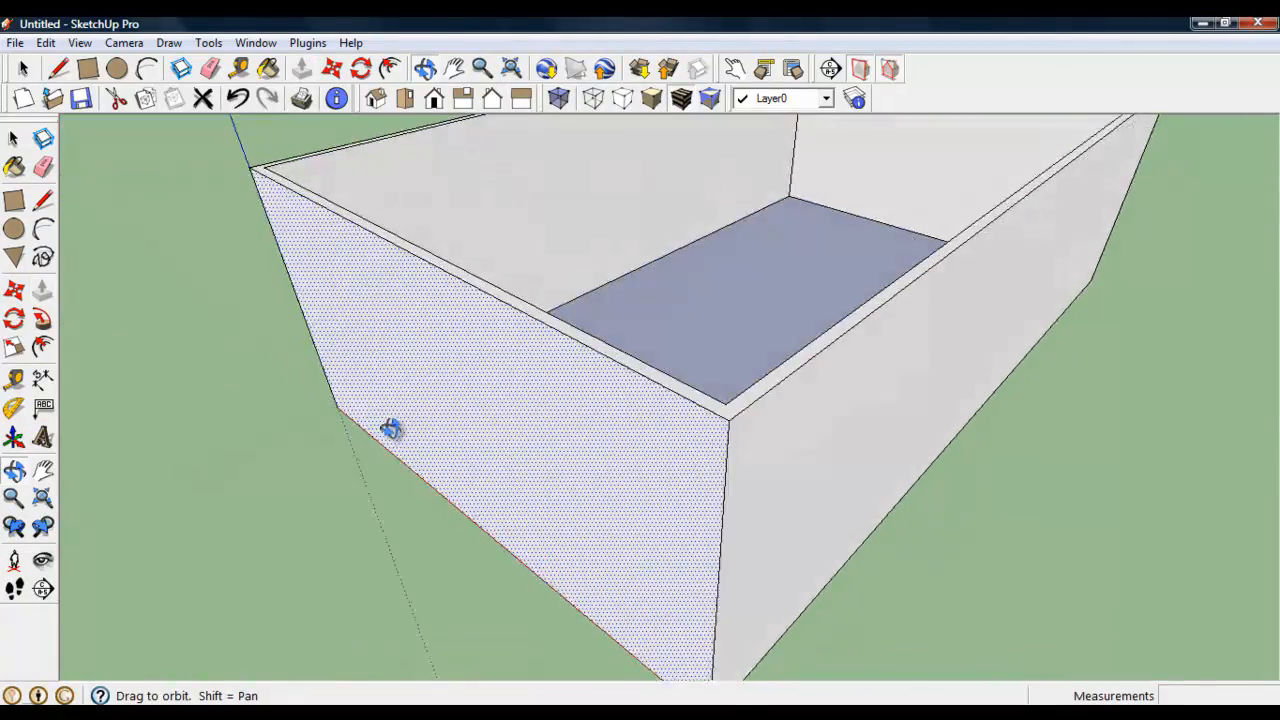
drag(390, 430, 440, 345)
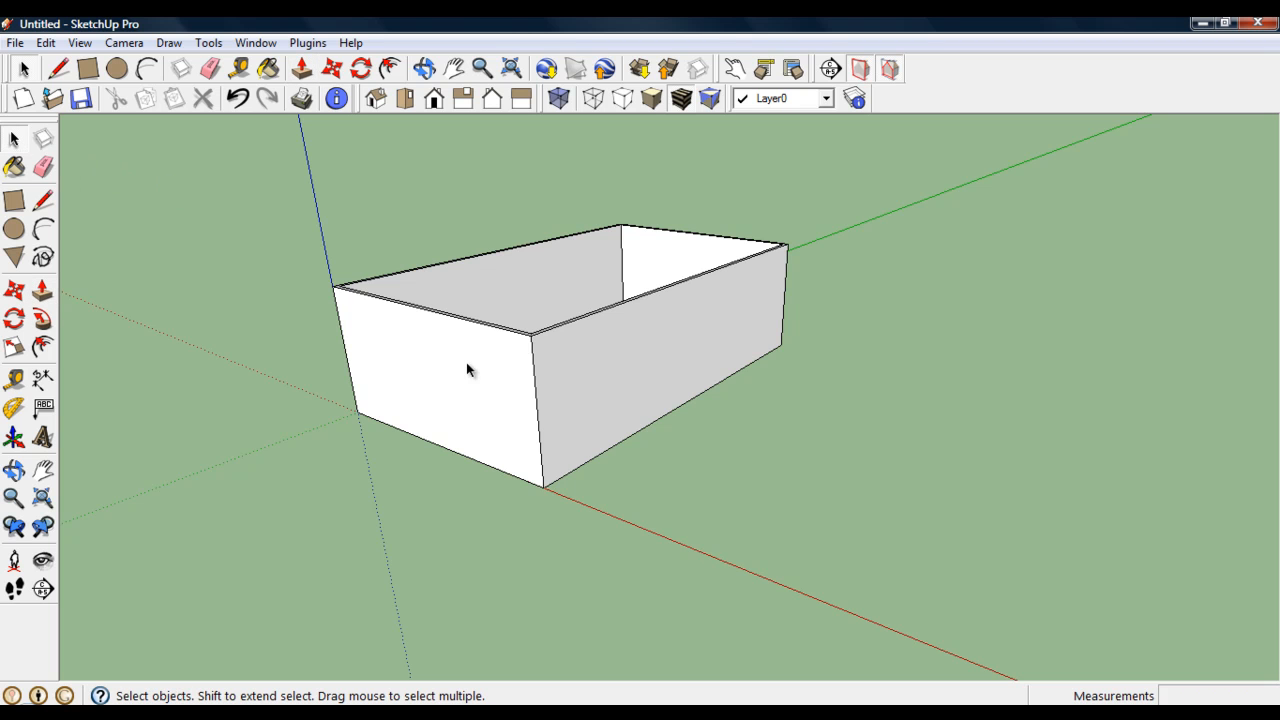
mouse_move(449, 338)
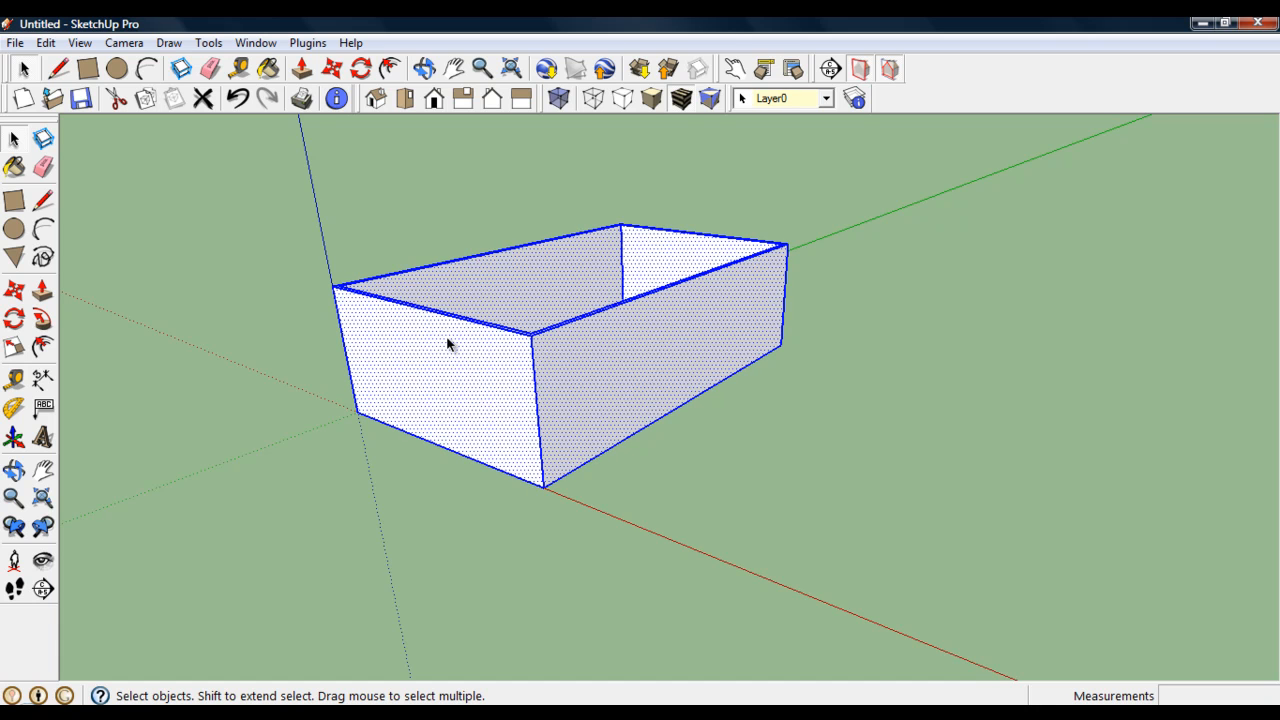
Group the walls, then add layers named walls and roof in the Layers panel.
right_click(448, 344)
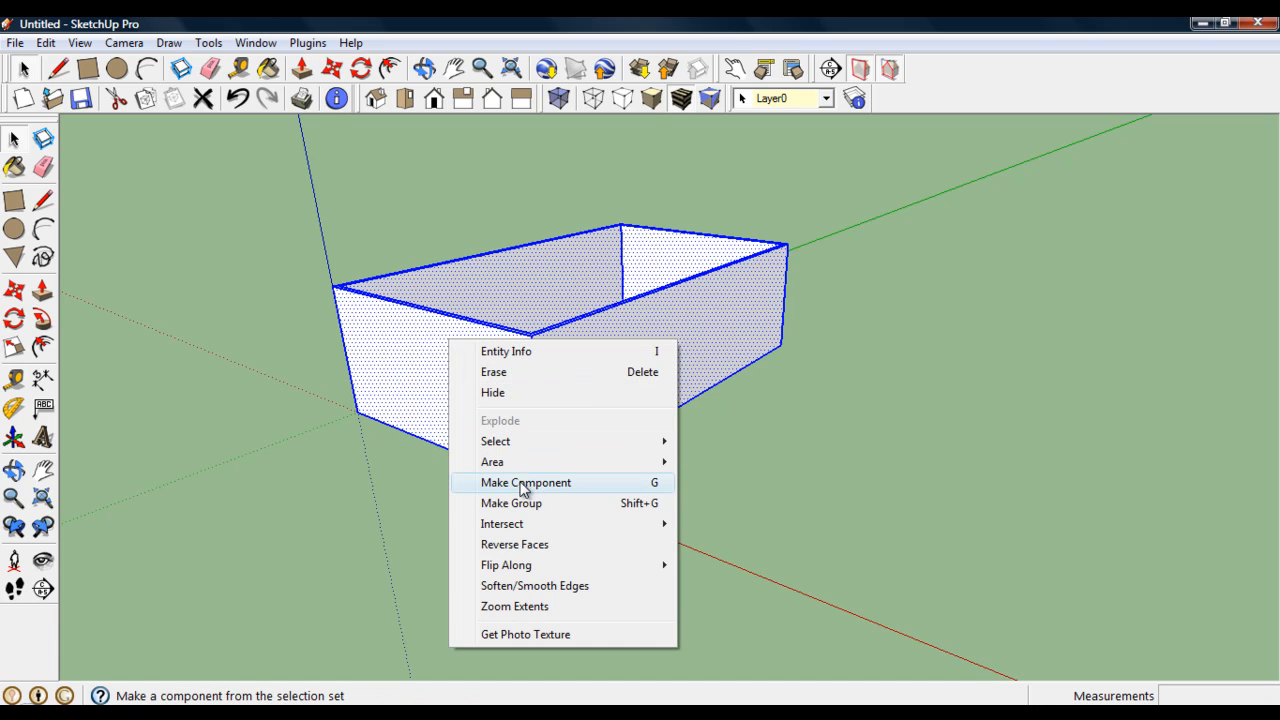
click(525, 483)
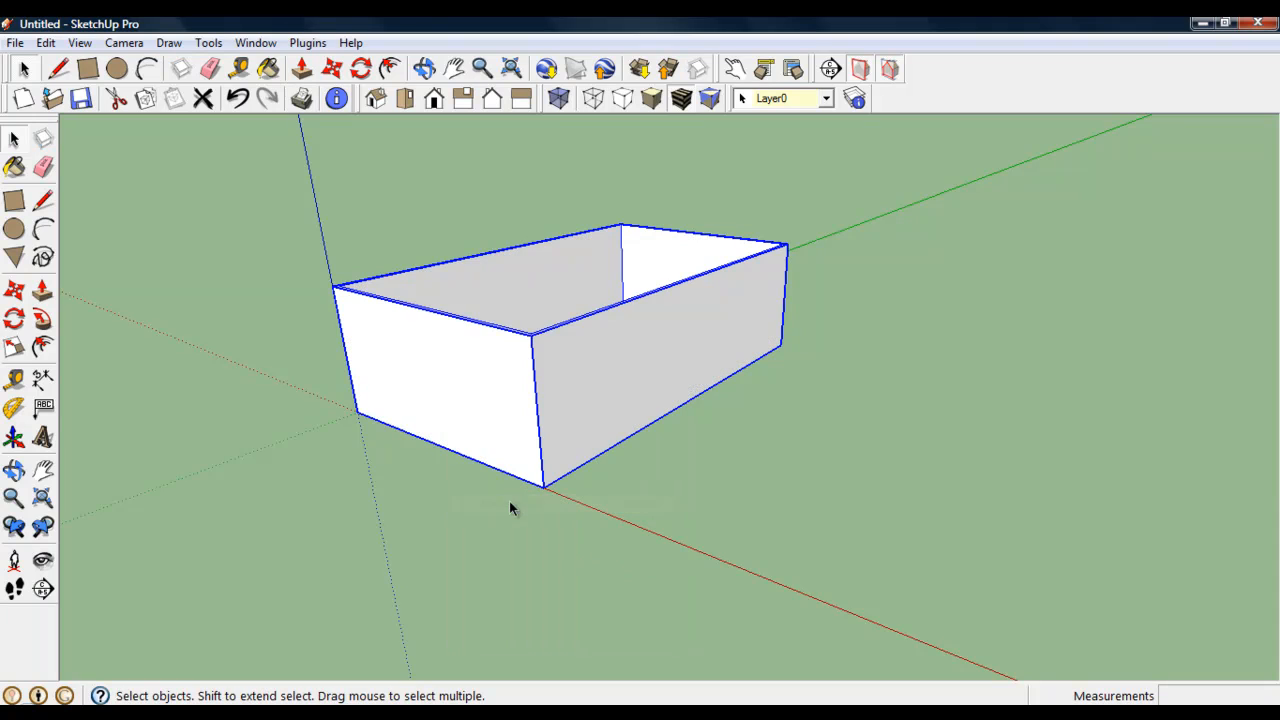
mouse_move(335, 168)
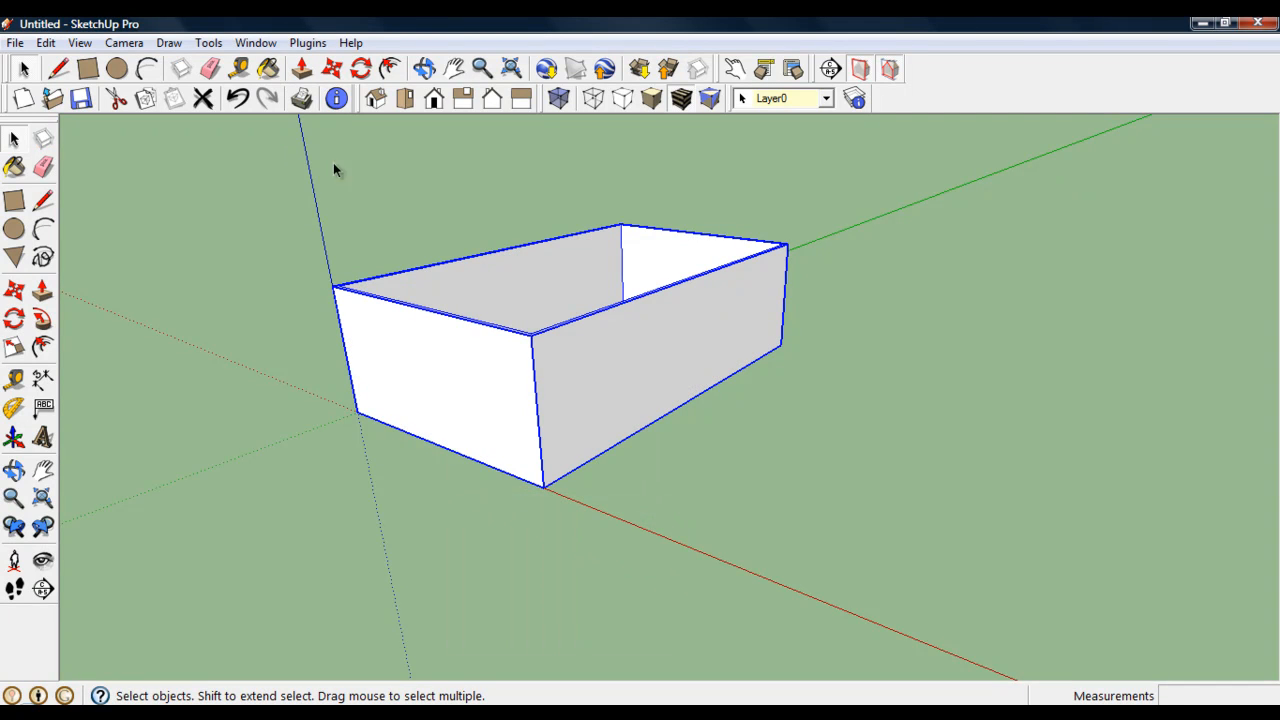
mouse_move(264, 48)
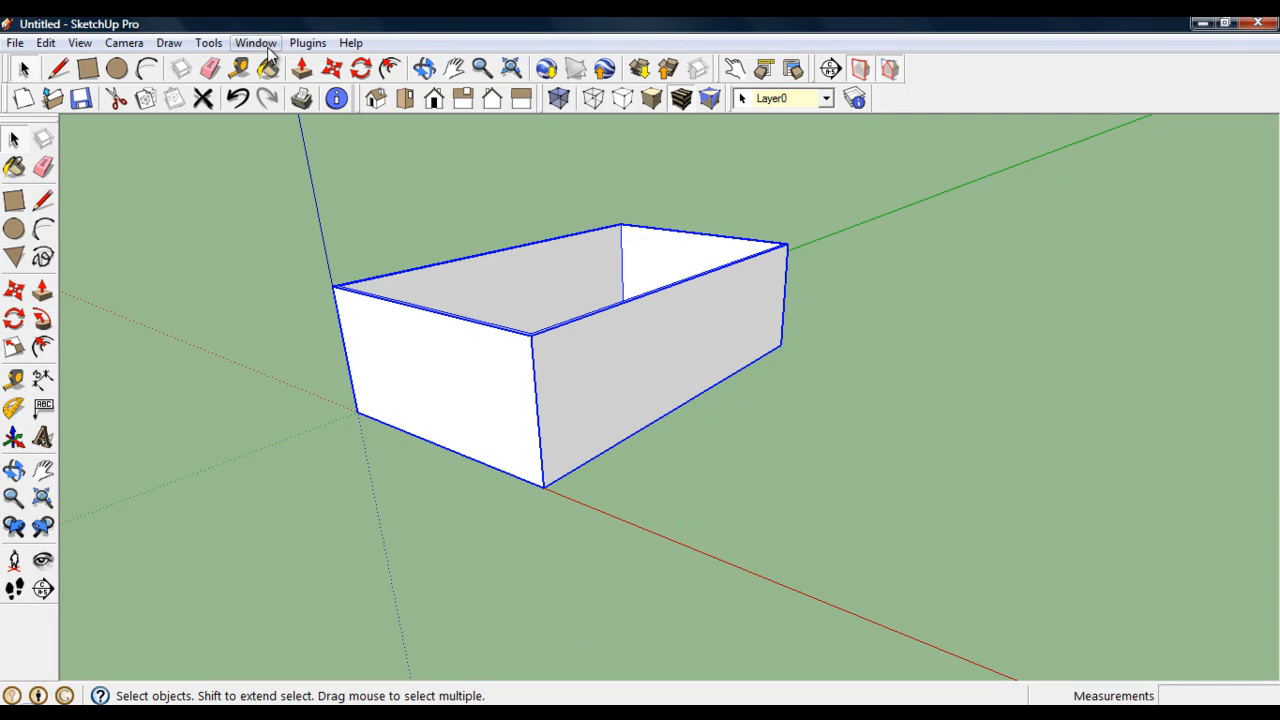
click(256, 42)
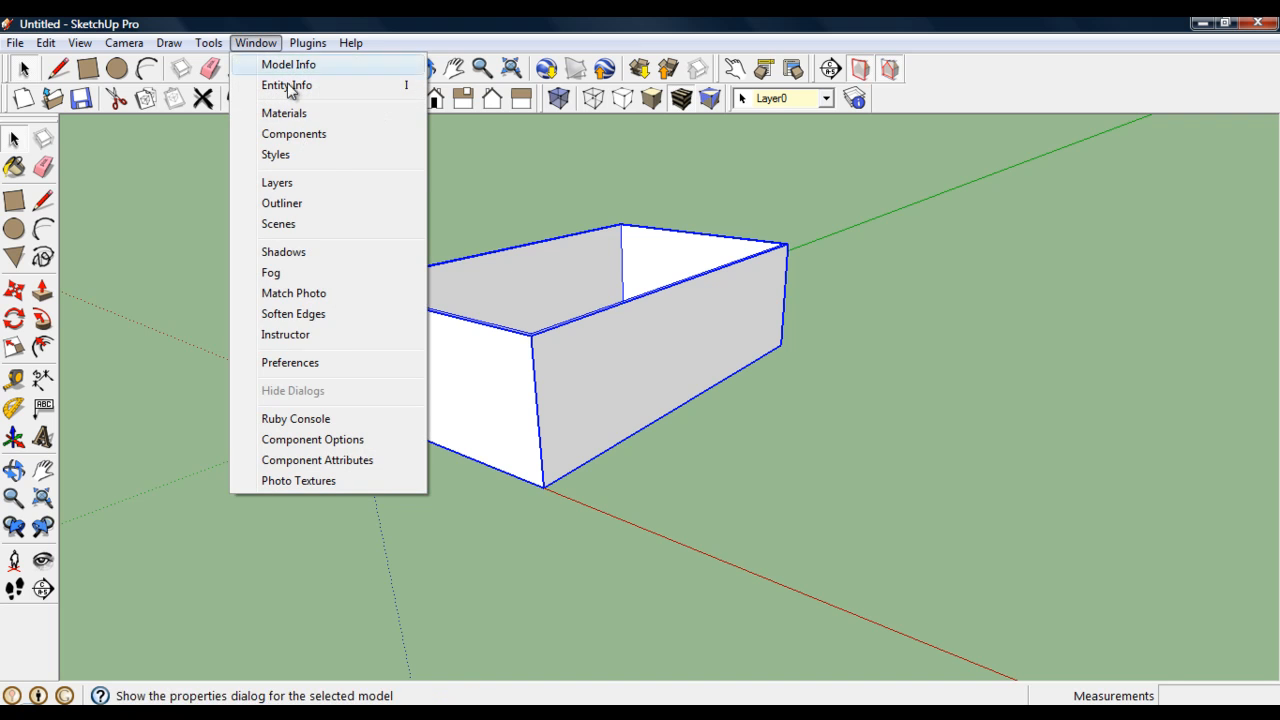
click(277, 182)
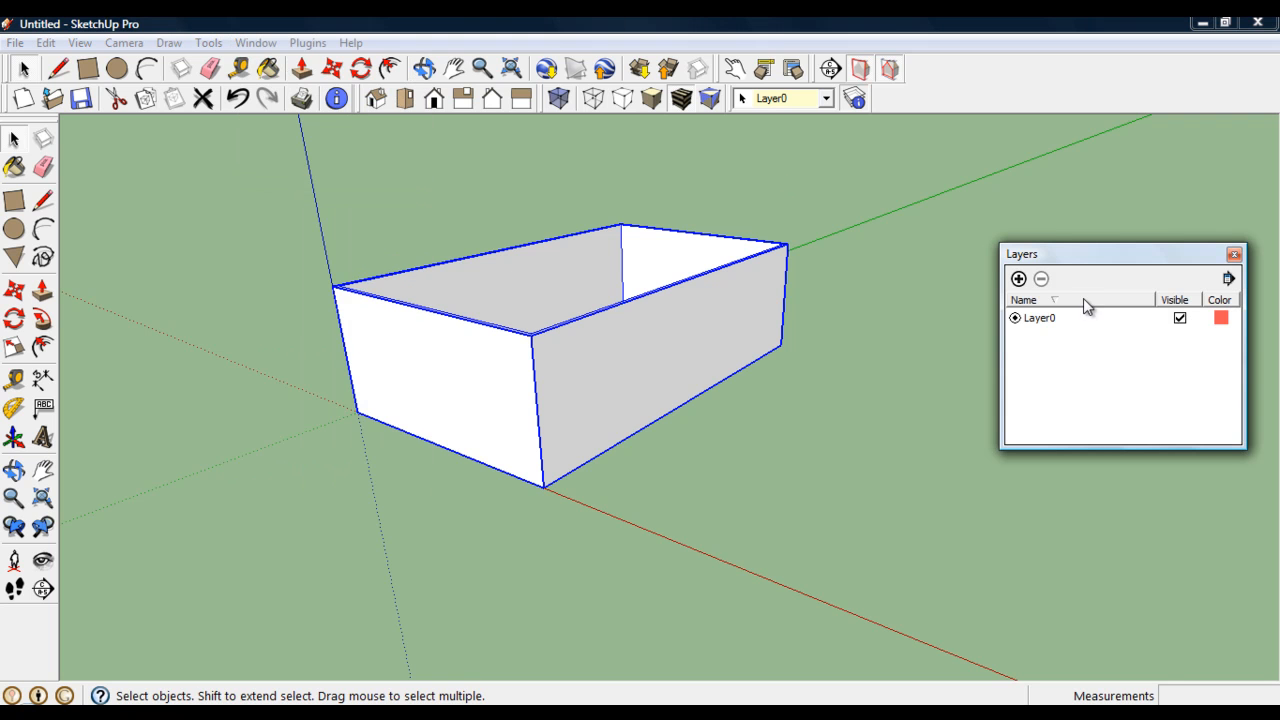
mouse_move(1017, 279)
text(walls)
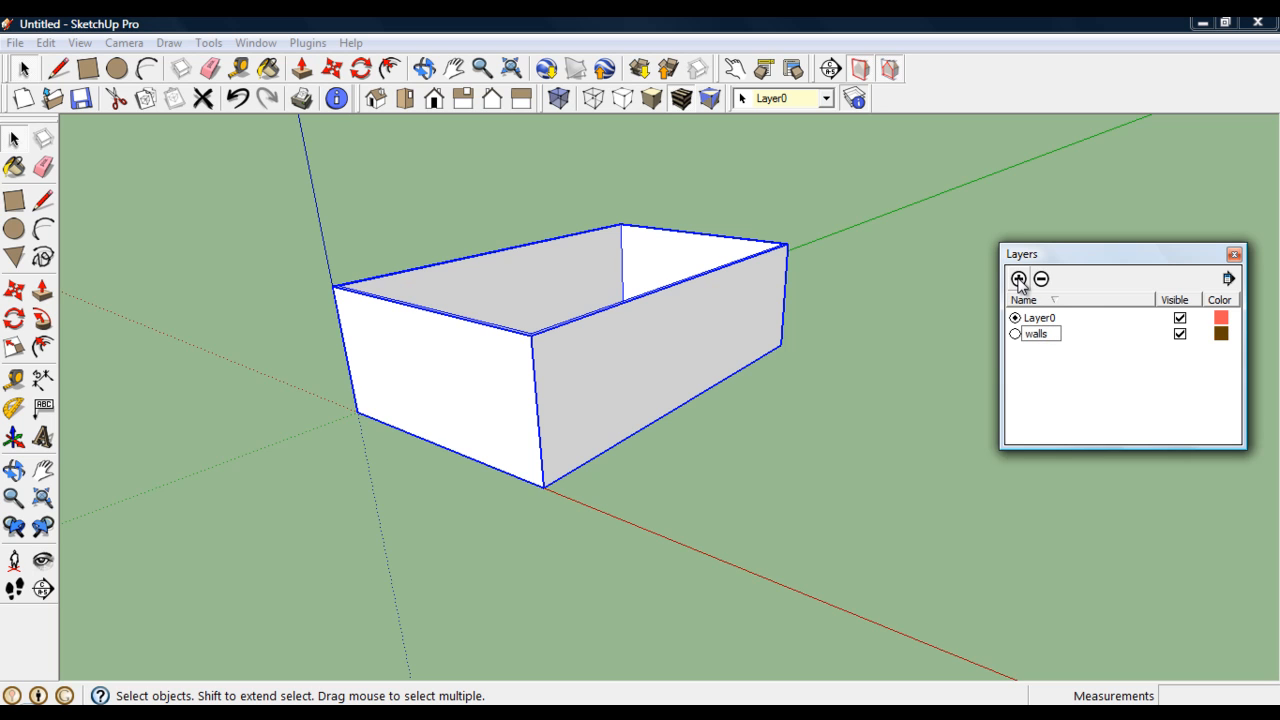
click(1019, 278)
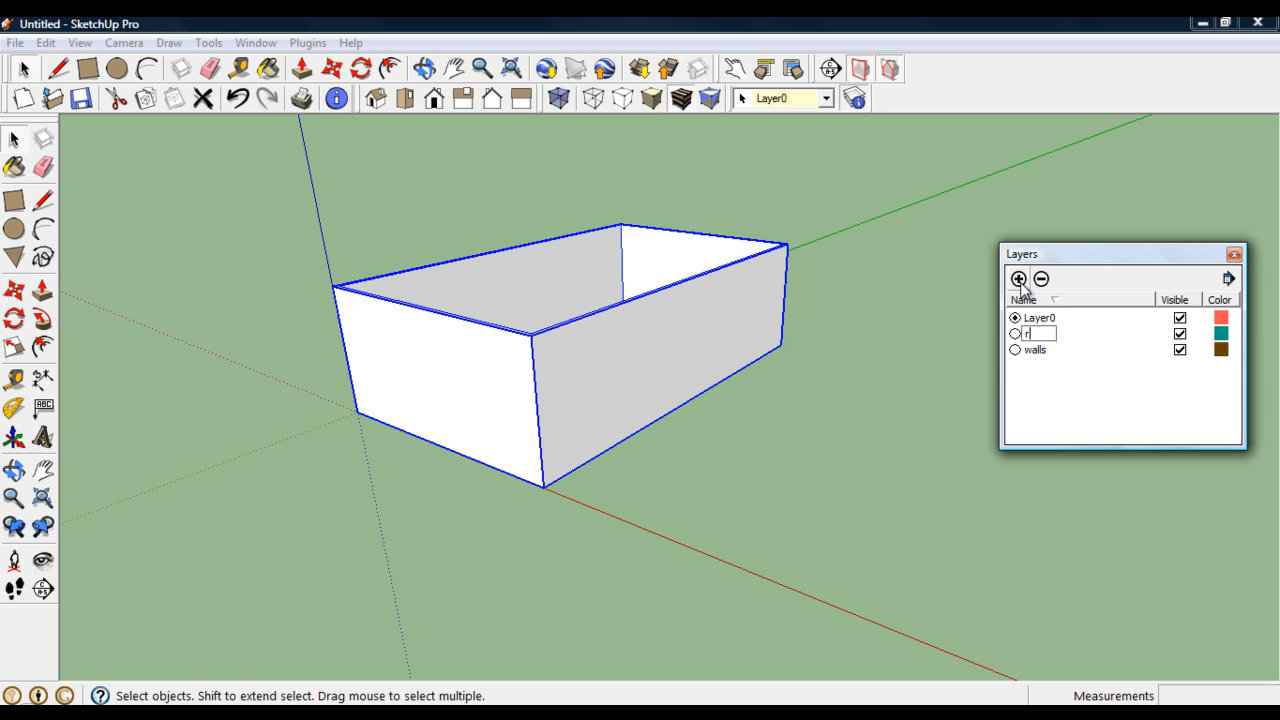
text(roof)
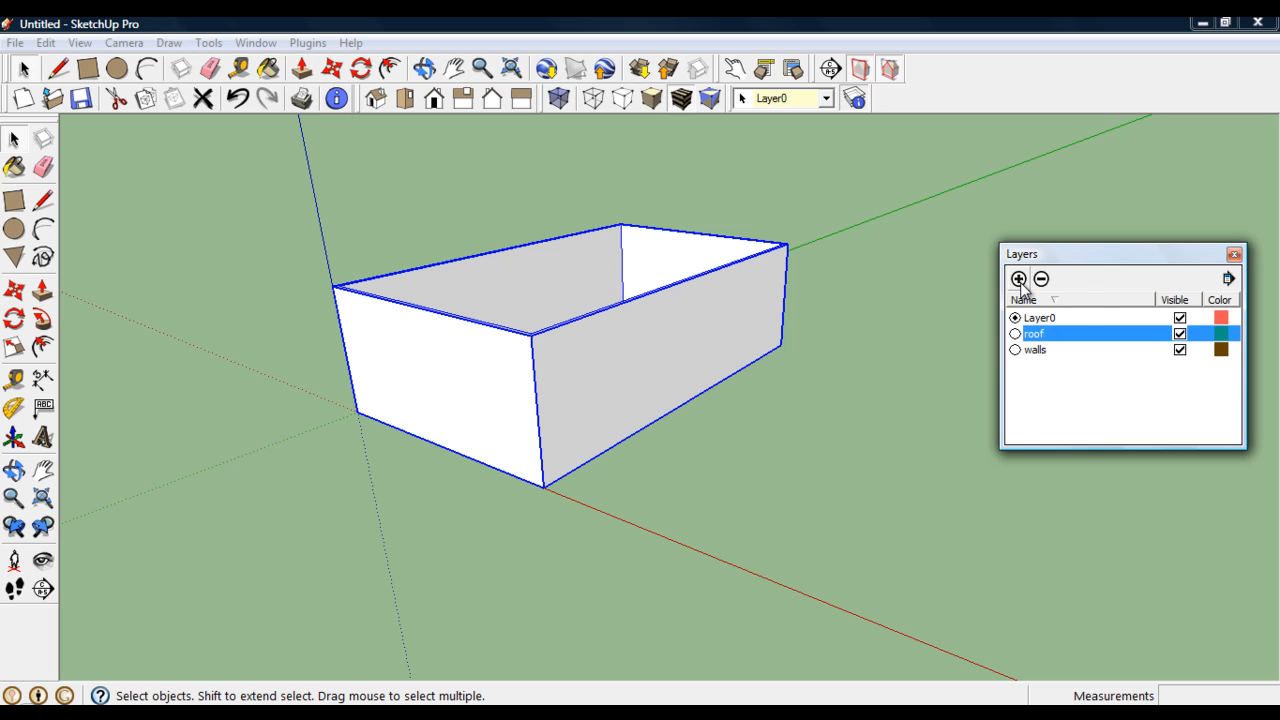
click(1231, 255)
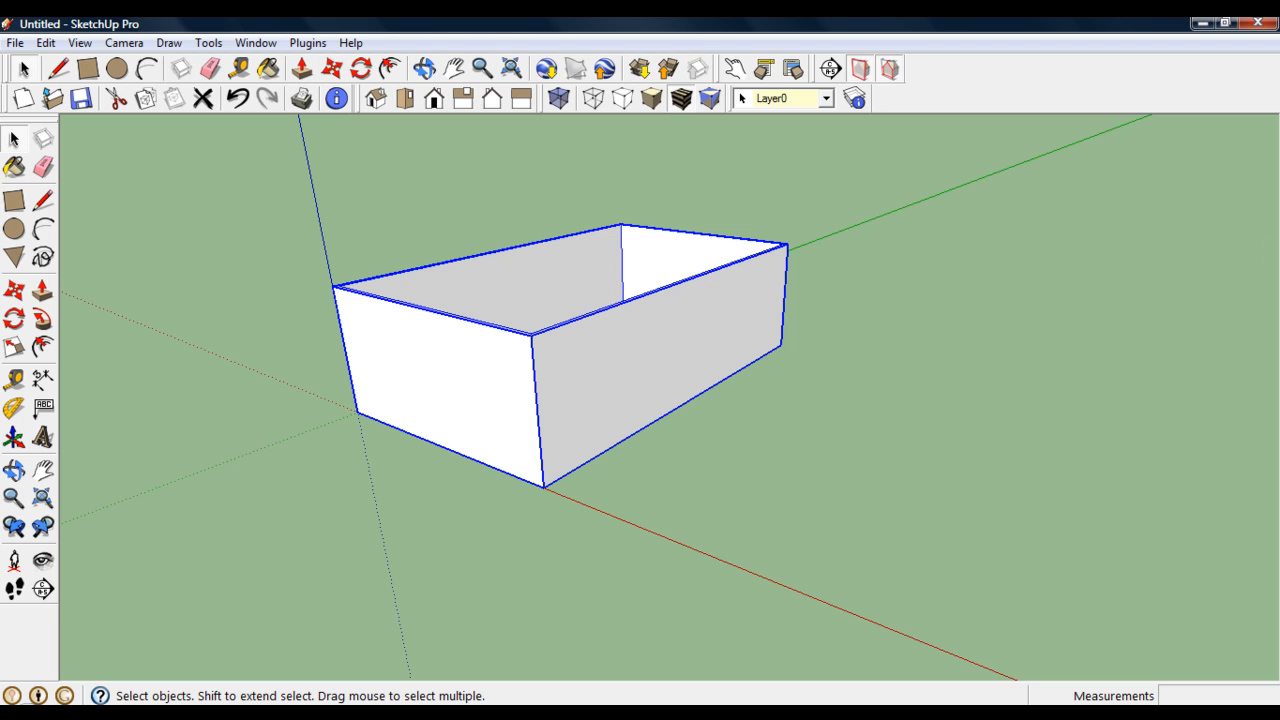
mouse_move(495, 340)
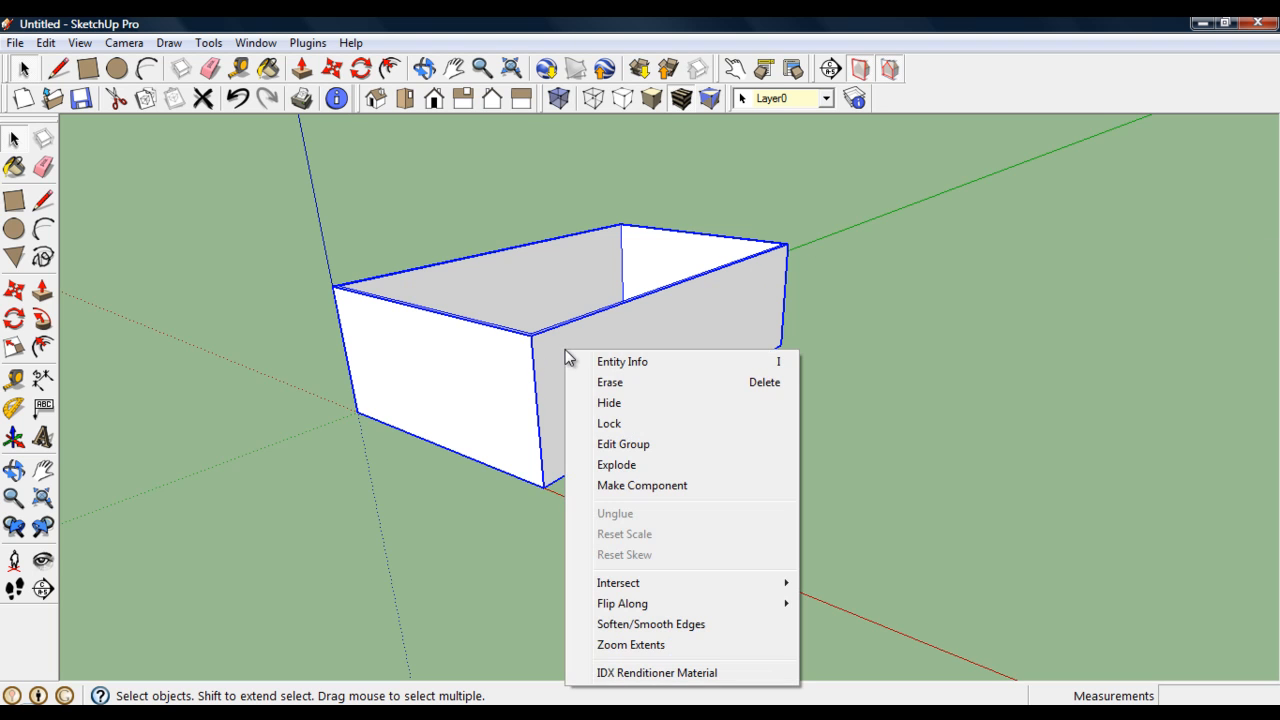
Set the wall group's layer to walls in Entity Info.
click(623, 362)
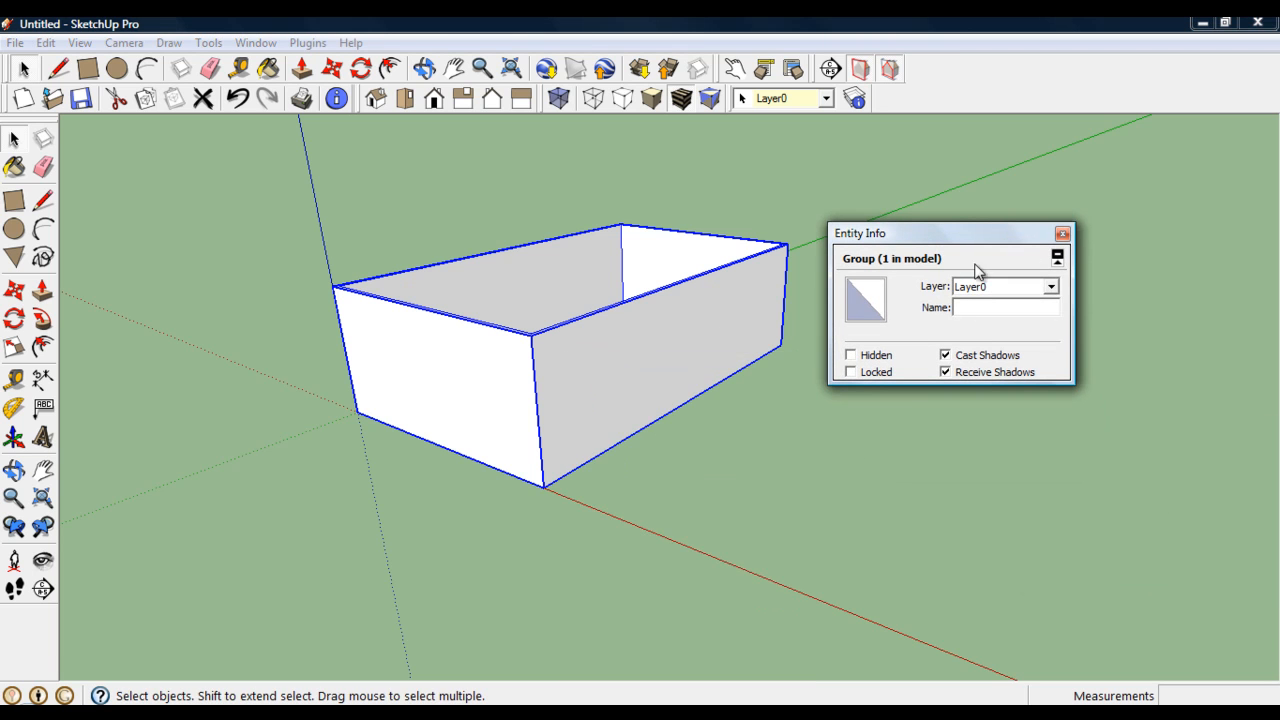
click(1050, 286)
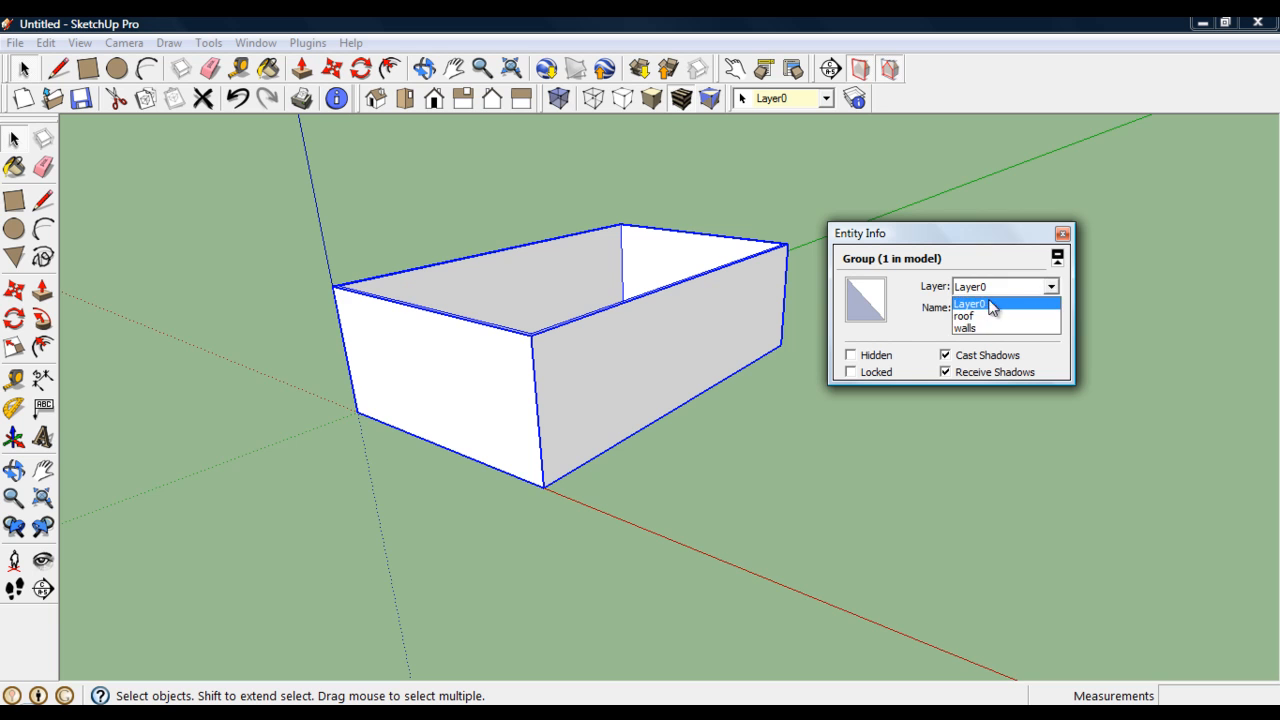
click(975, 329)
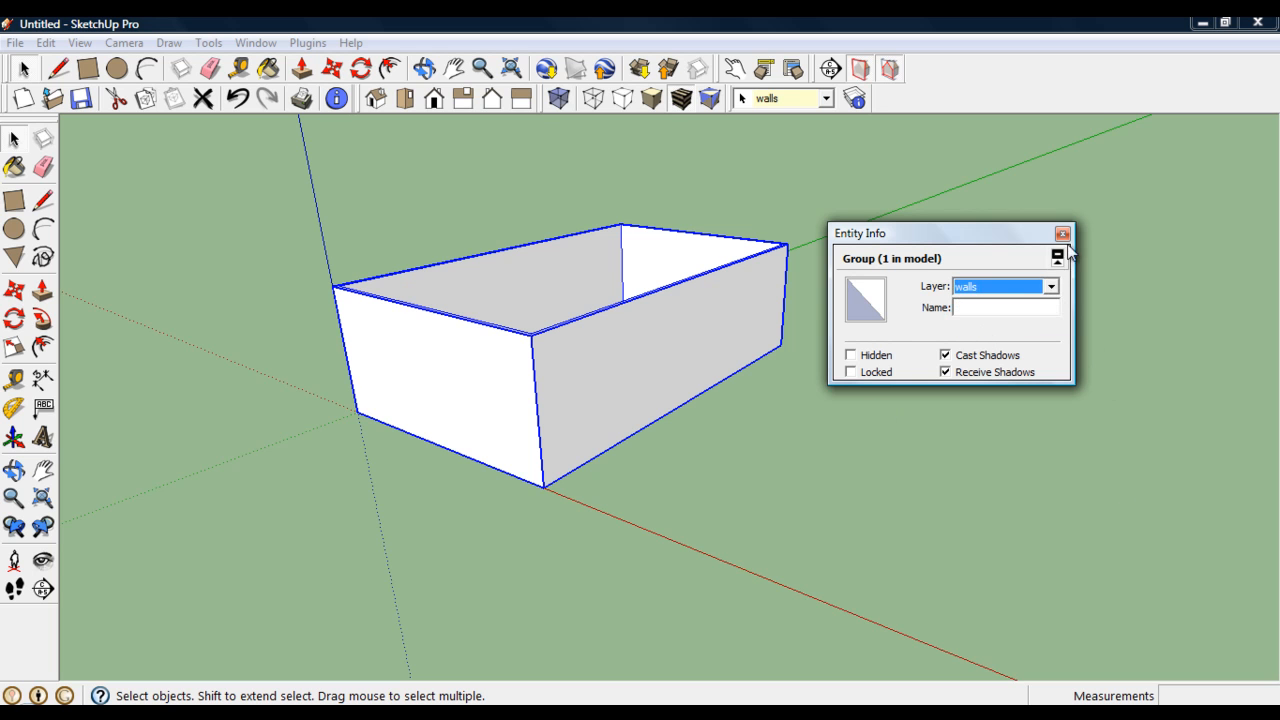
click(1058, 231)
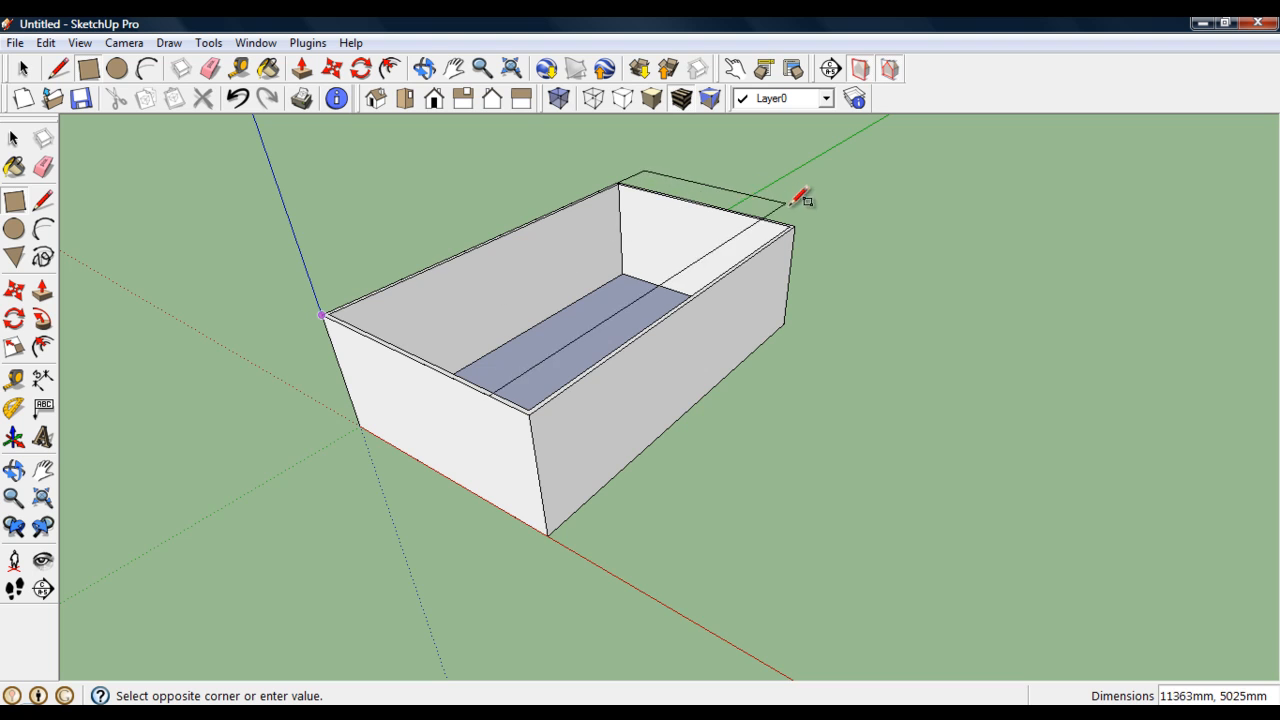
Finish a roof rectangle across the wall tops and hide the walls group.
click(793, 227)
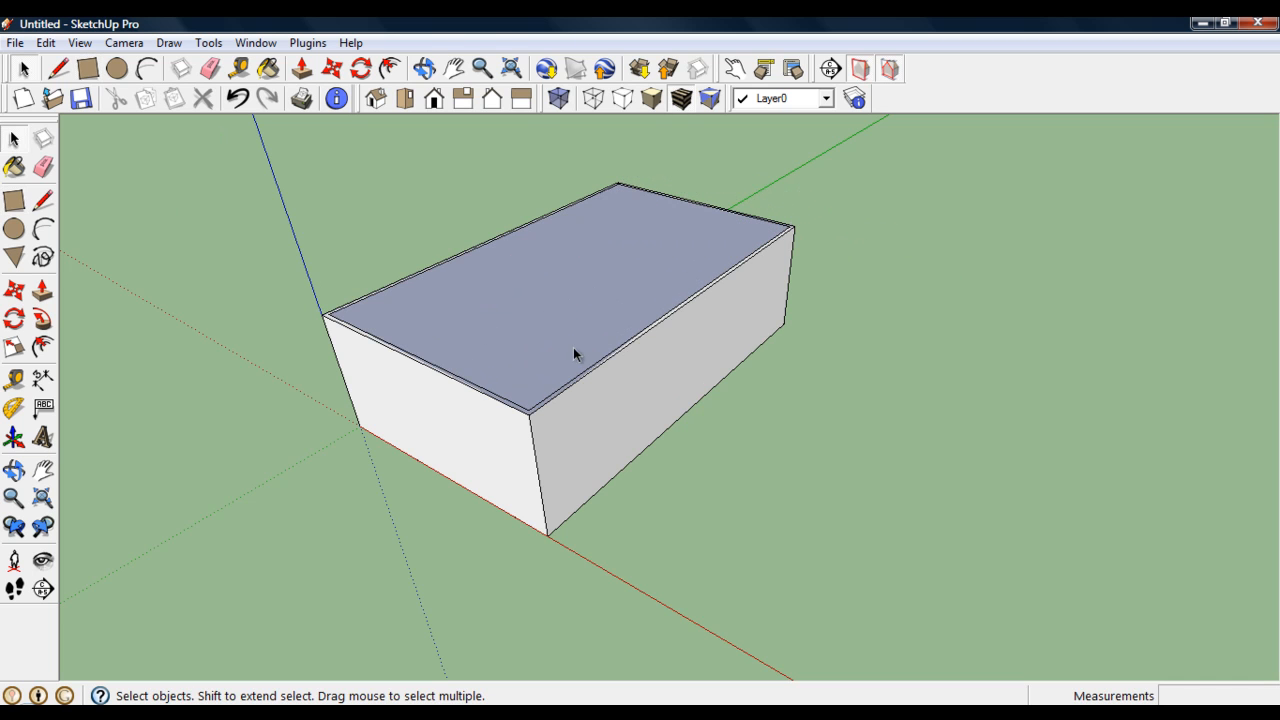
mouse_move(86, 170)
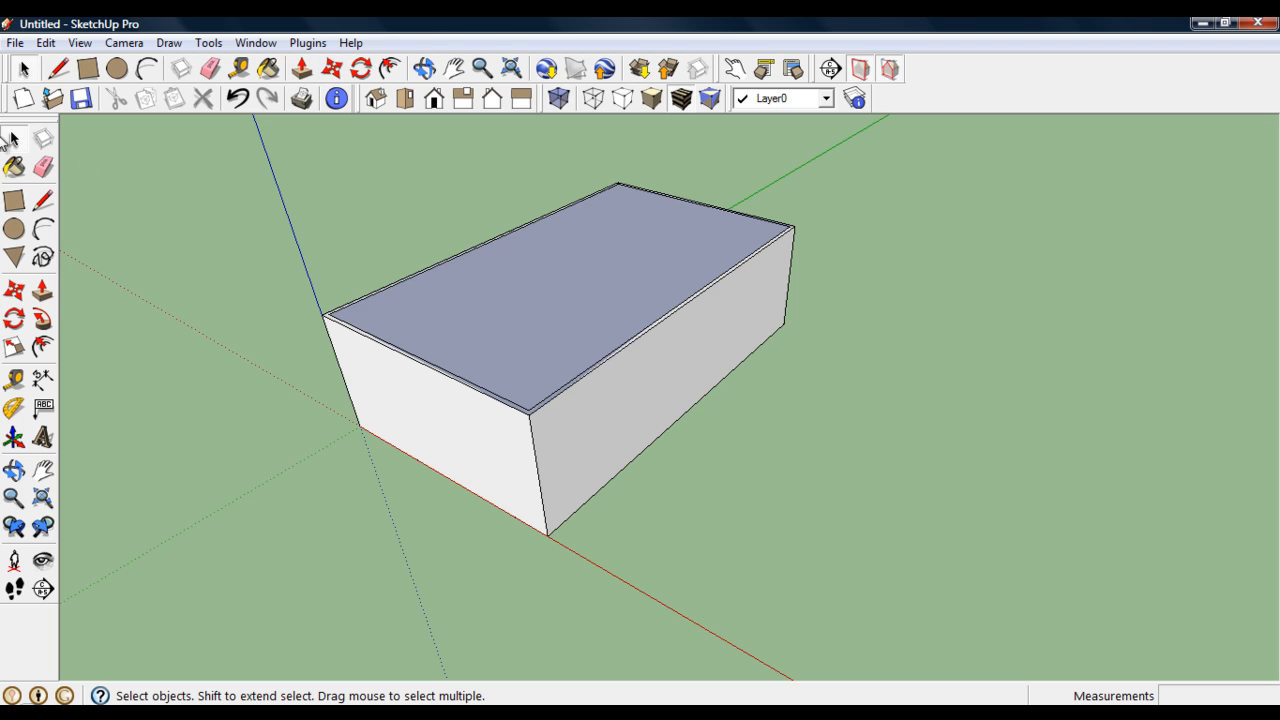
mouse_move(627, 423)
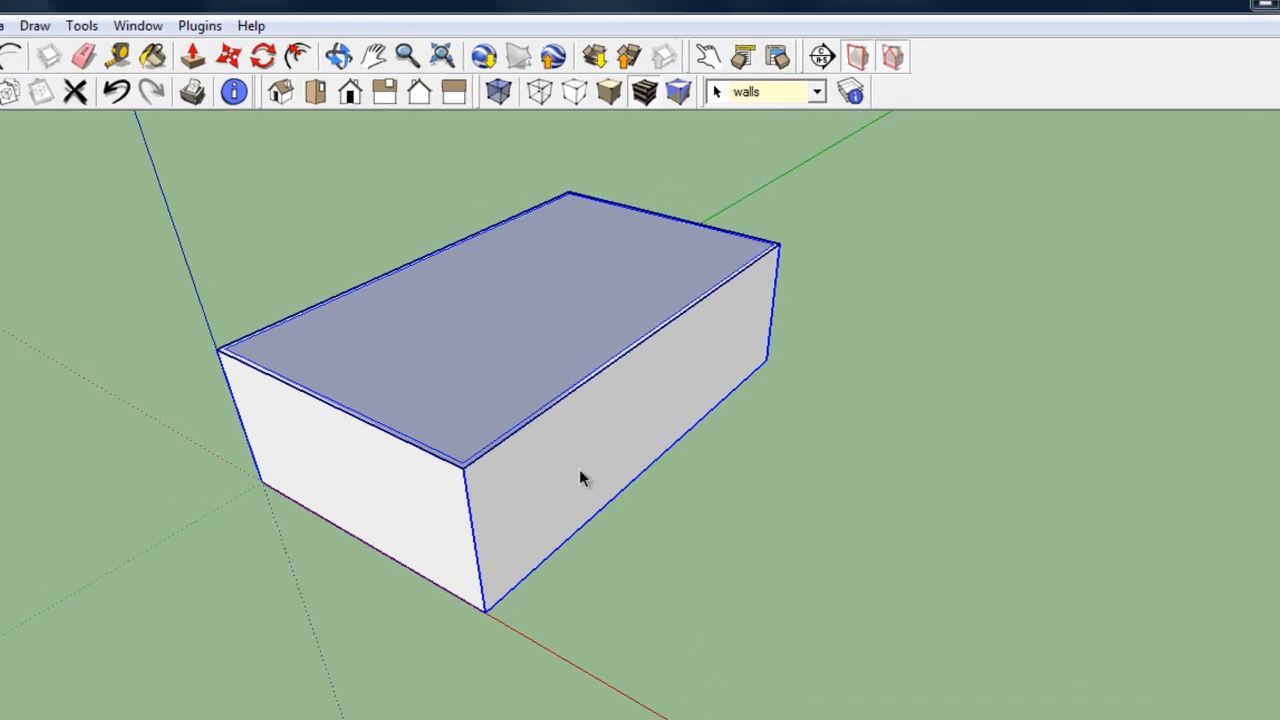
right_click(580, 478)
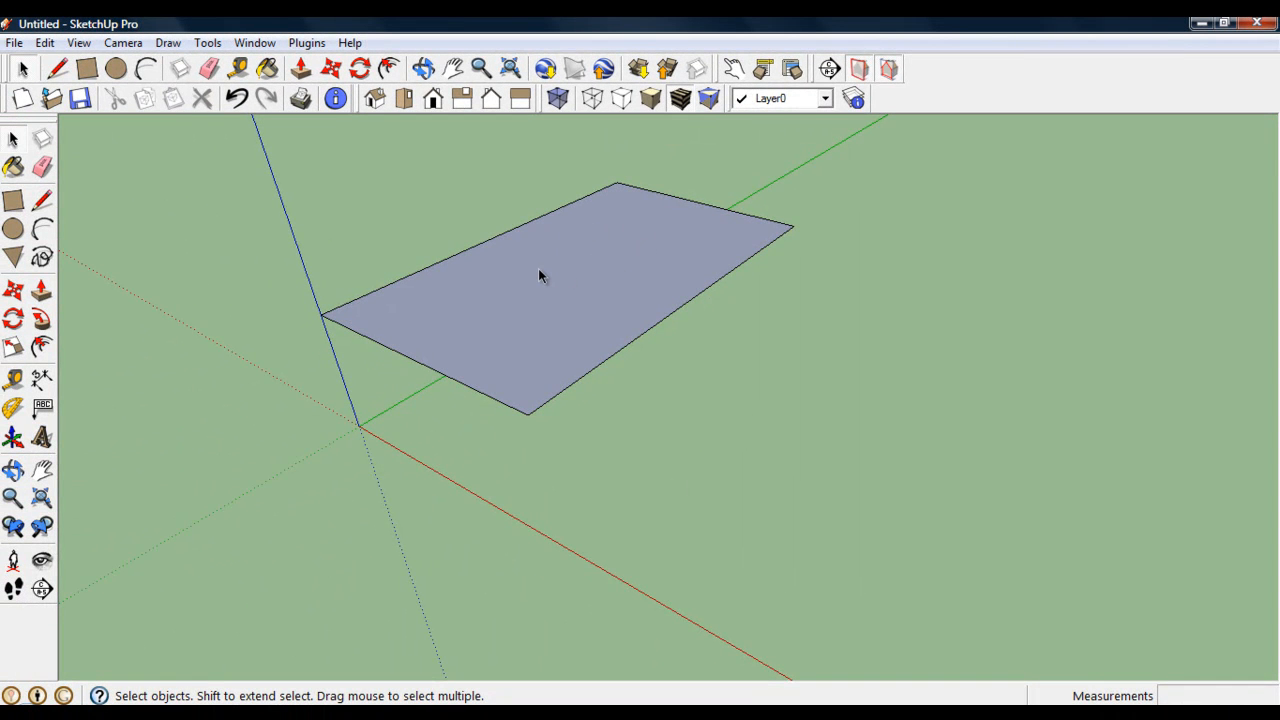
mouse_move(46, 323)
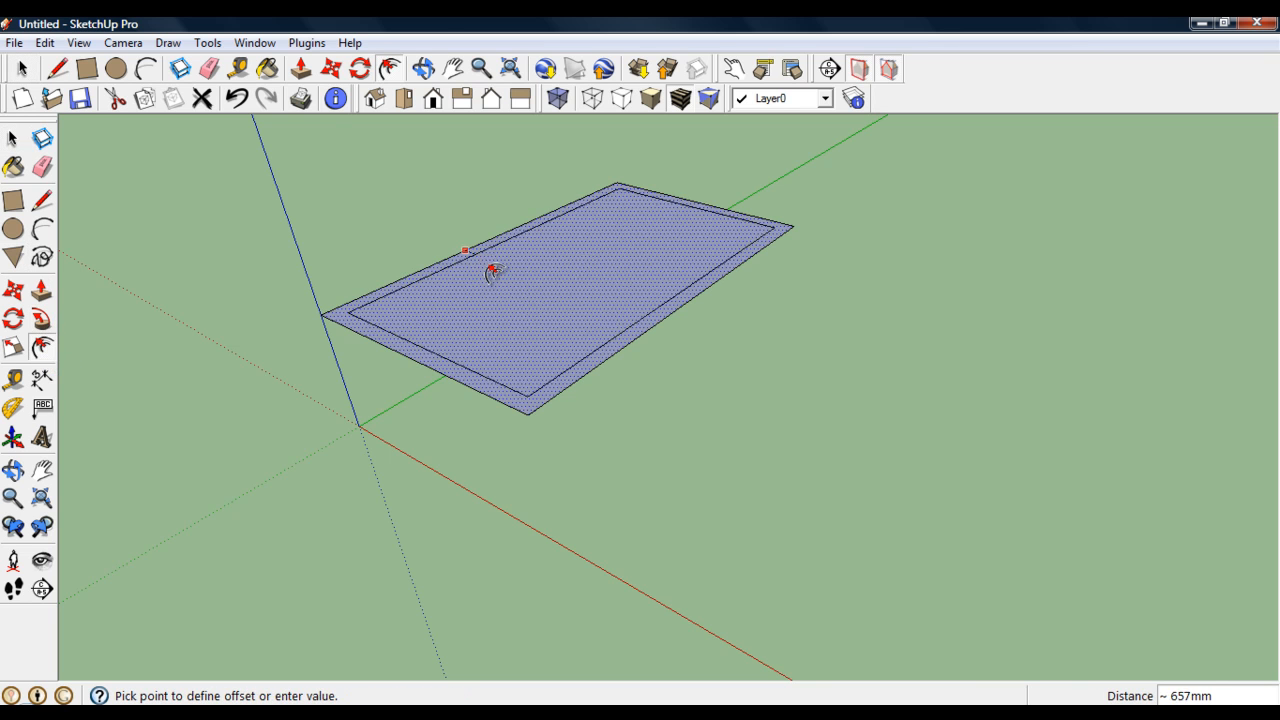
Inset the roof border by 100, pull it up into a low rim, and assign its layer.
text(100)
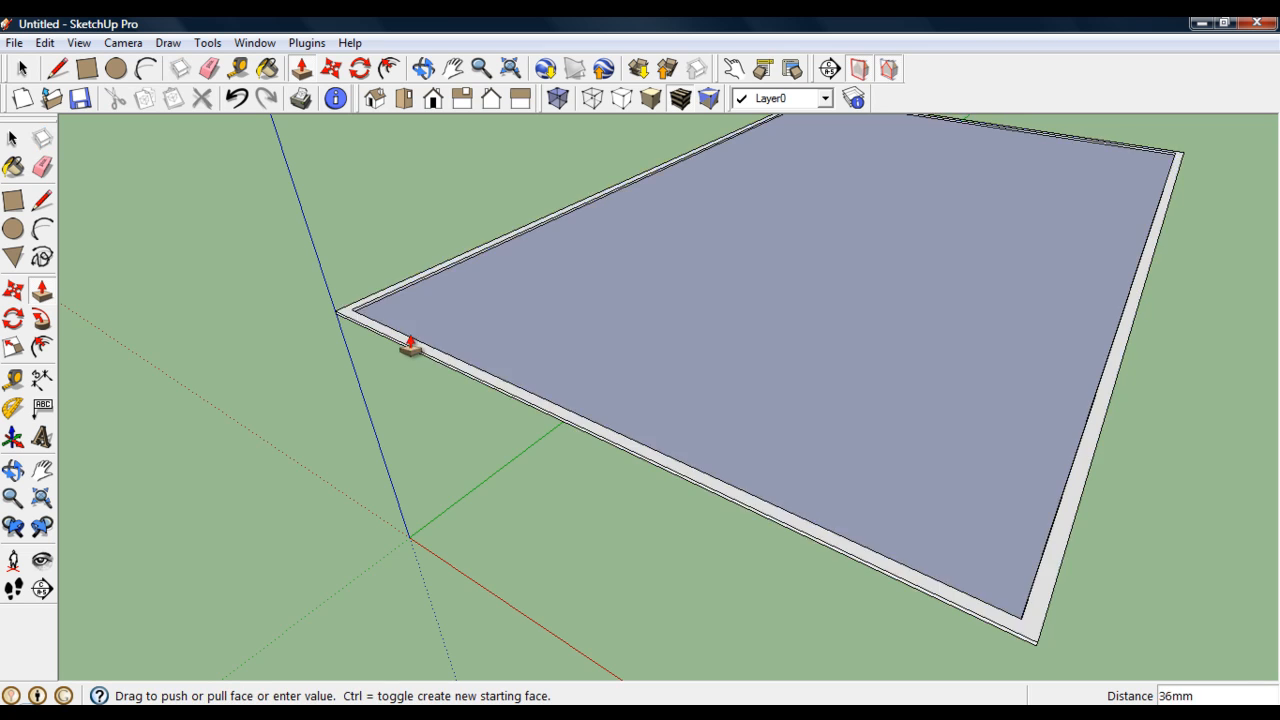
drag(410, 350, 390, 250)
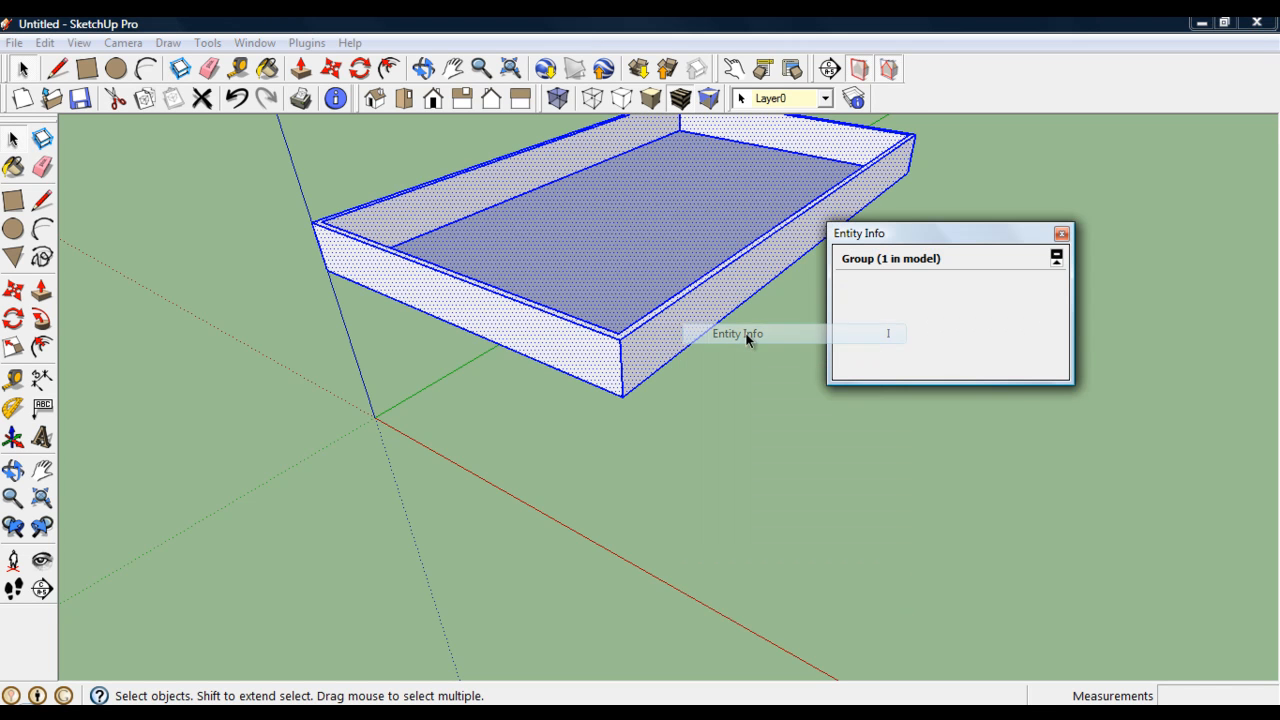
click(1048, 287)
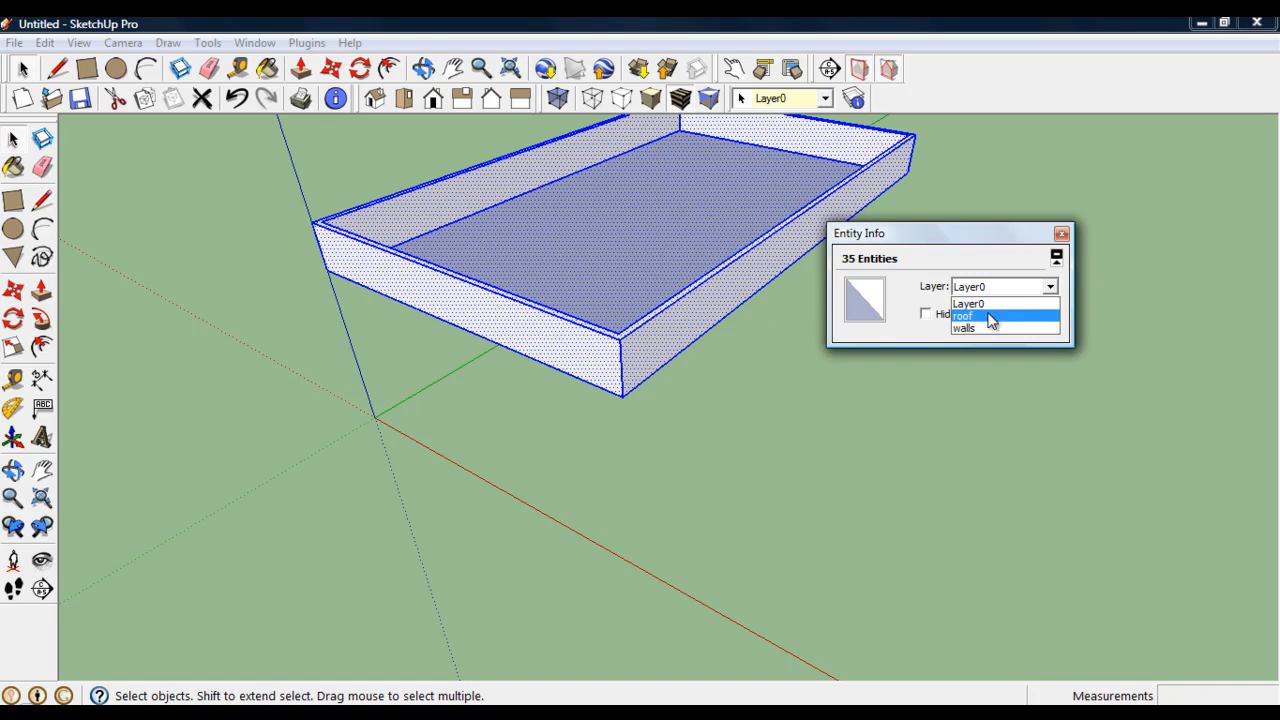
click(983, 318)
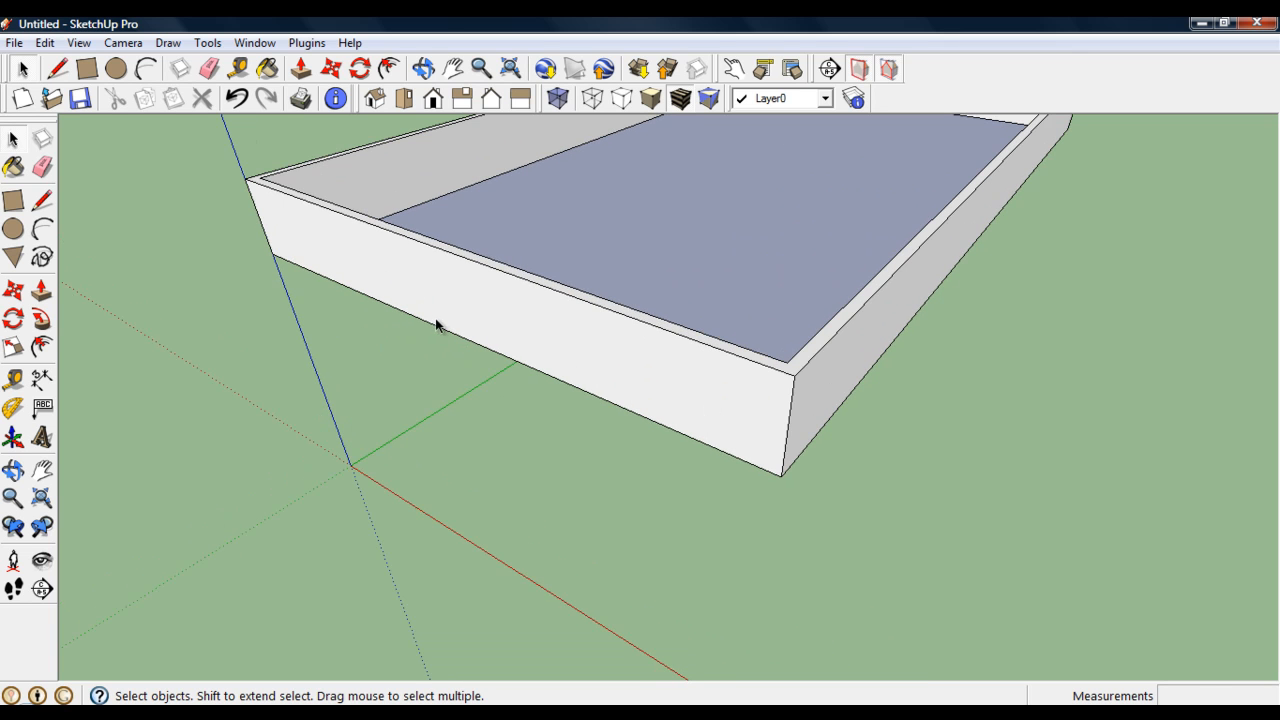
mouse_move(435, 302)
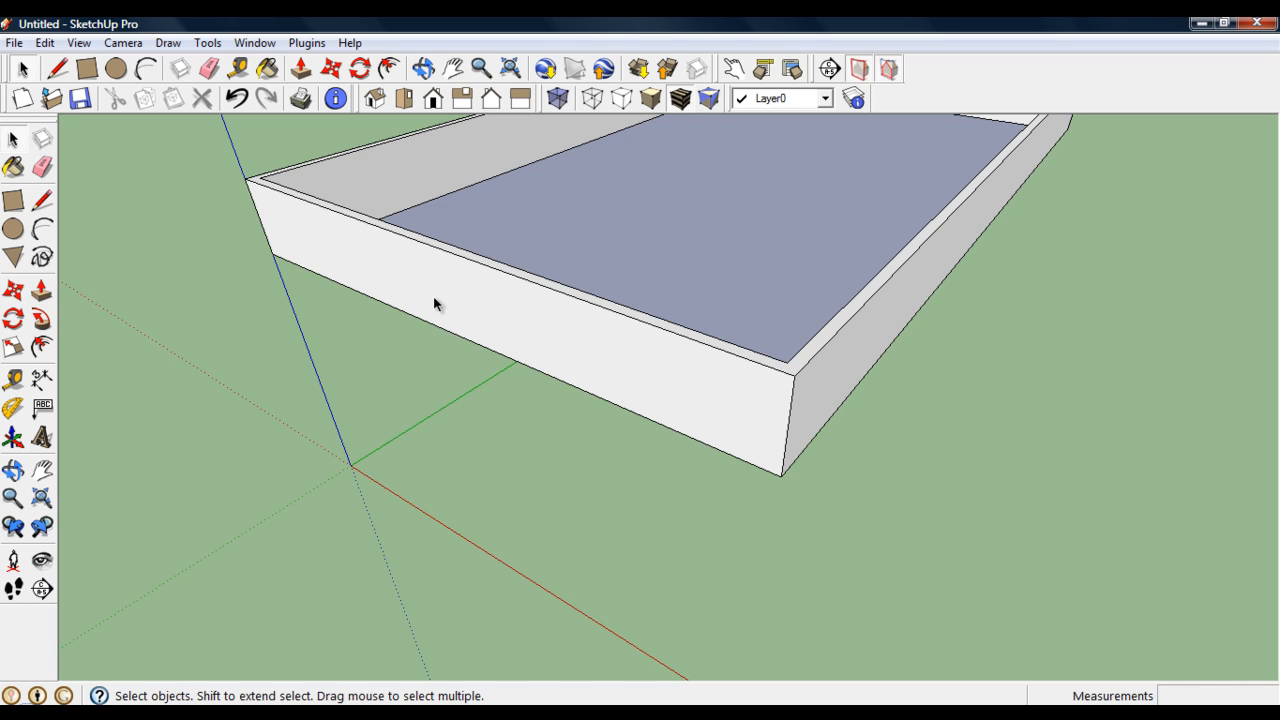
mouse_move(340, 288)
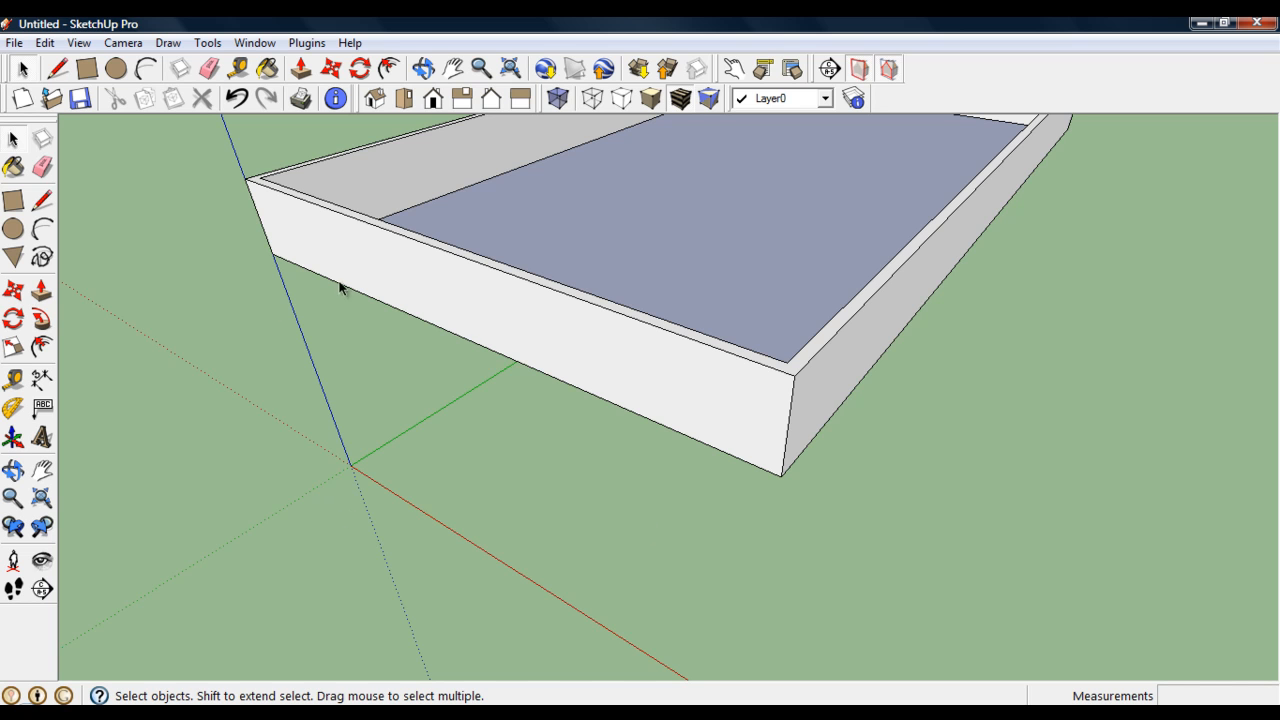
mouse_move(361, 259)
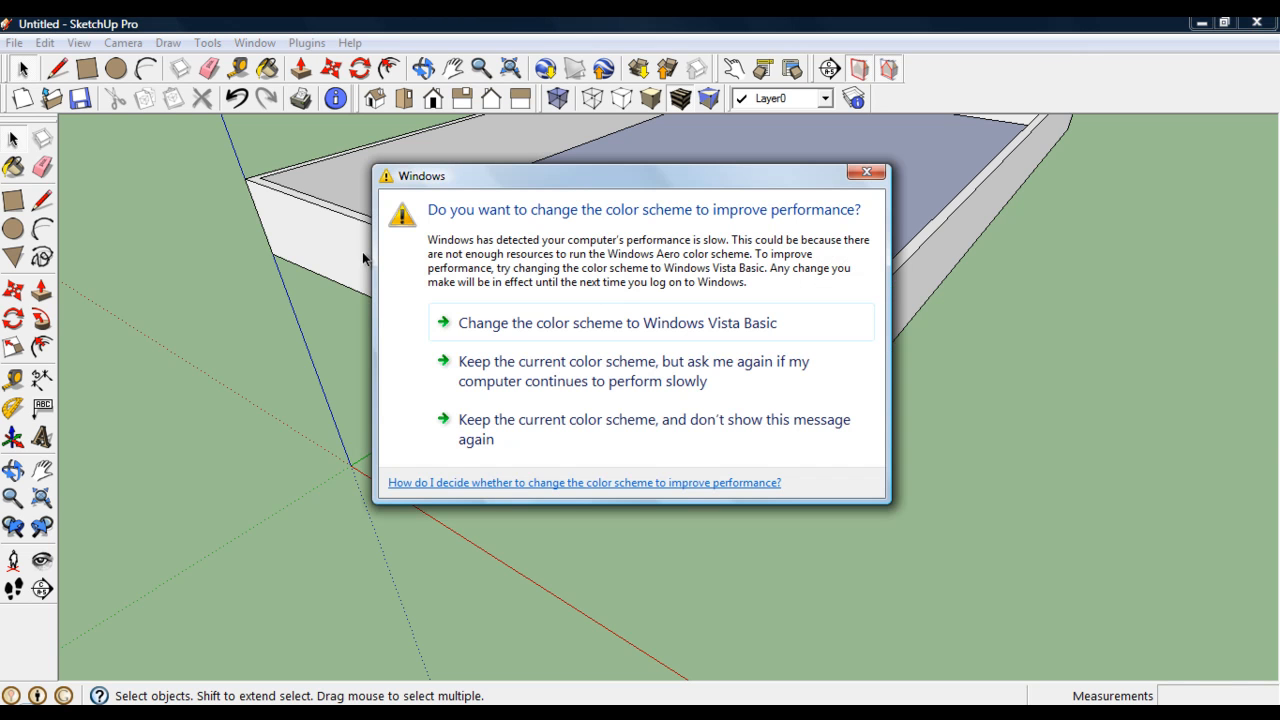
Dismiss the colour-scheme prompt and delete the front rim's outer face from the Edit menu.
click(866, 173)
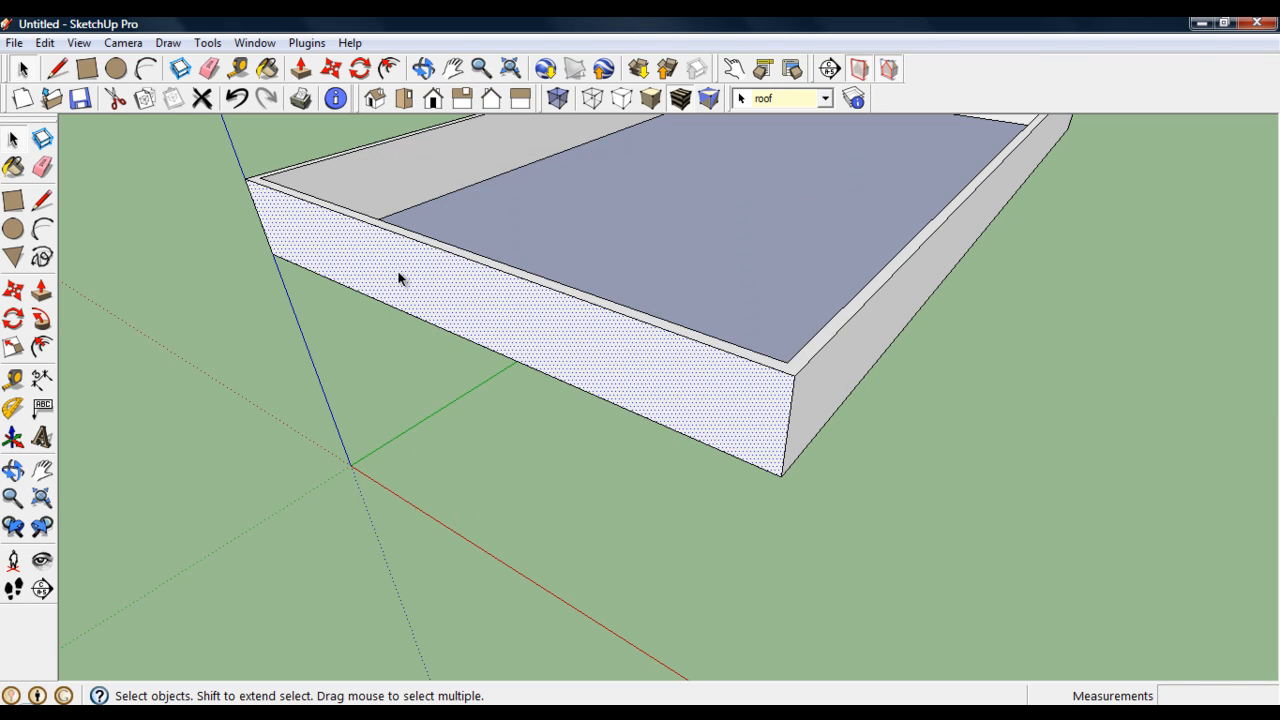
mouse_move(412, 320)
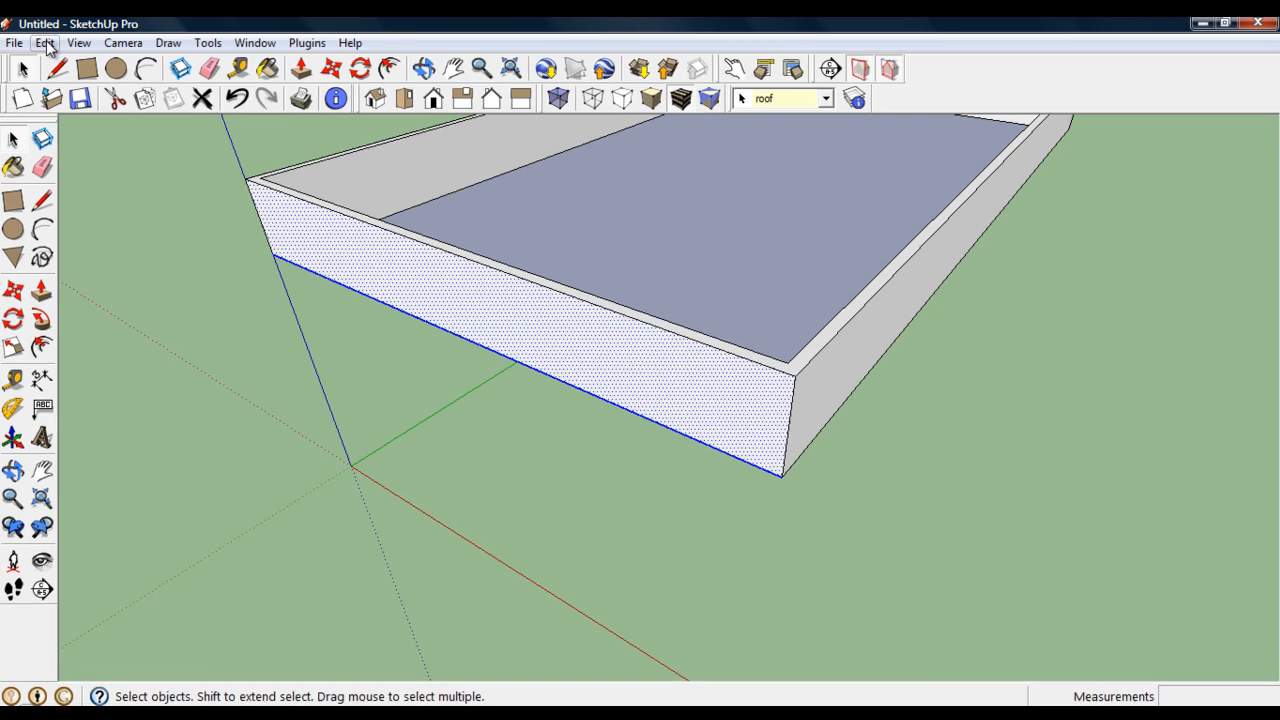
click(43, 42)
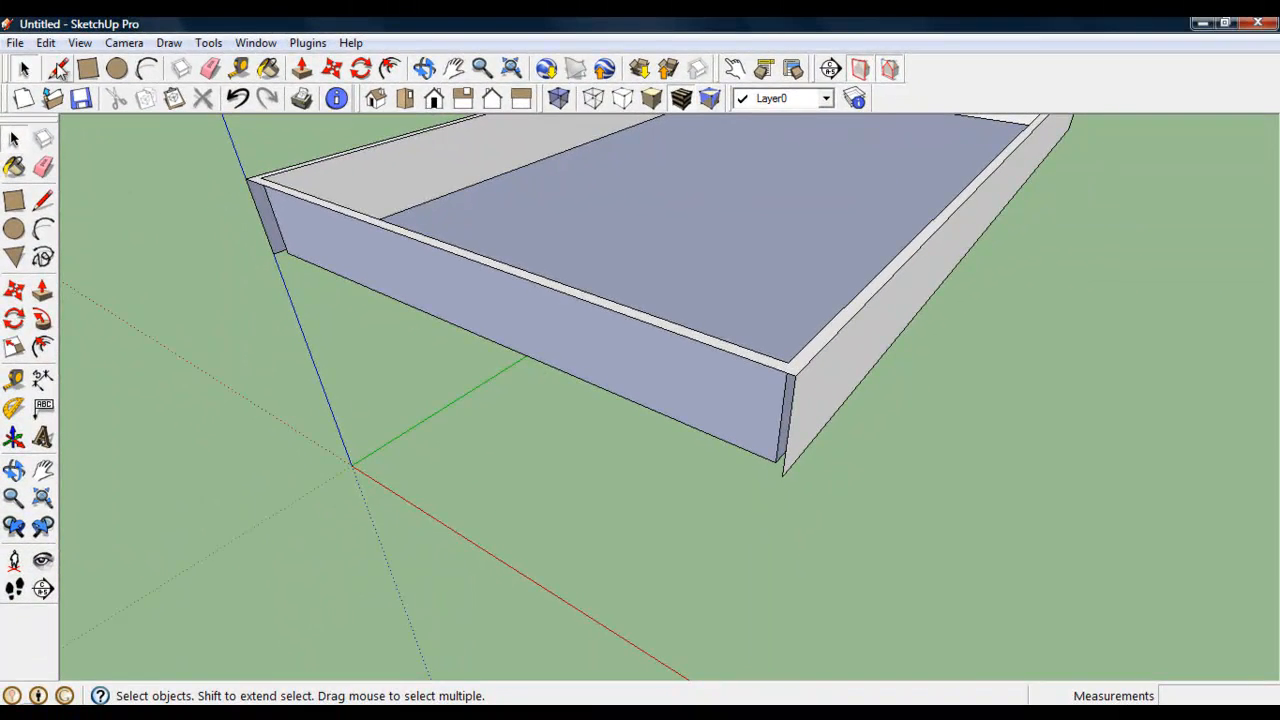
Bring the hidden walls back into view from the Edit menu beneath the roof rim.
click(46, 42)
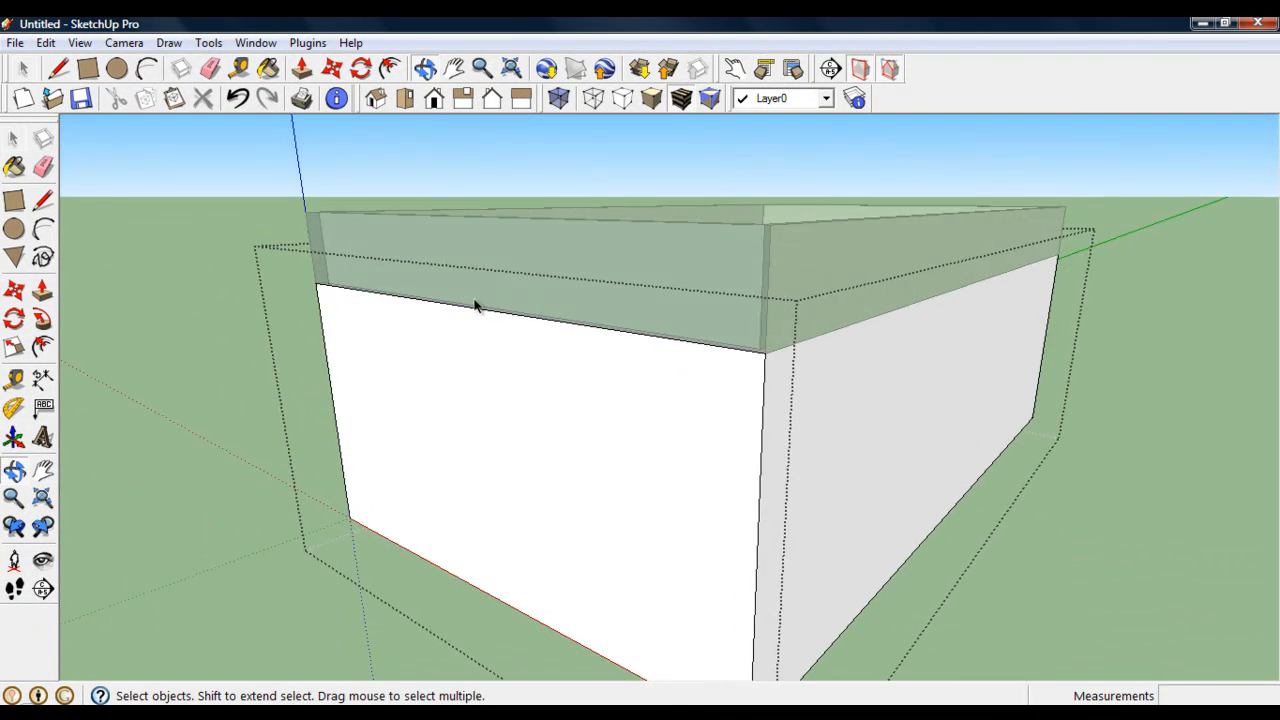
click(43, 43)
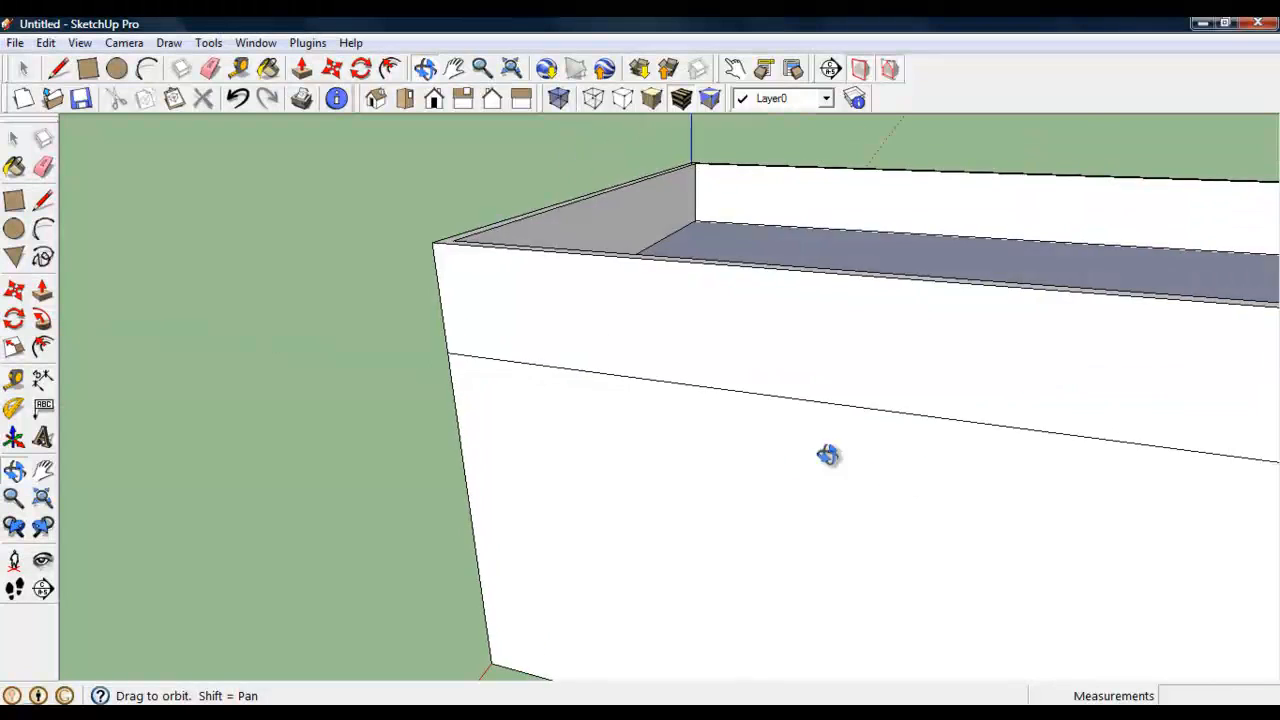
Orbit out to view the whole building as one clean box.
drag(828, 455, 1032, 420)
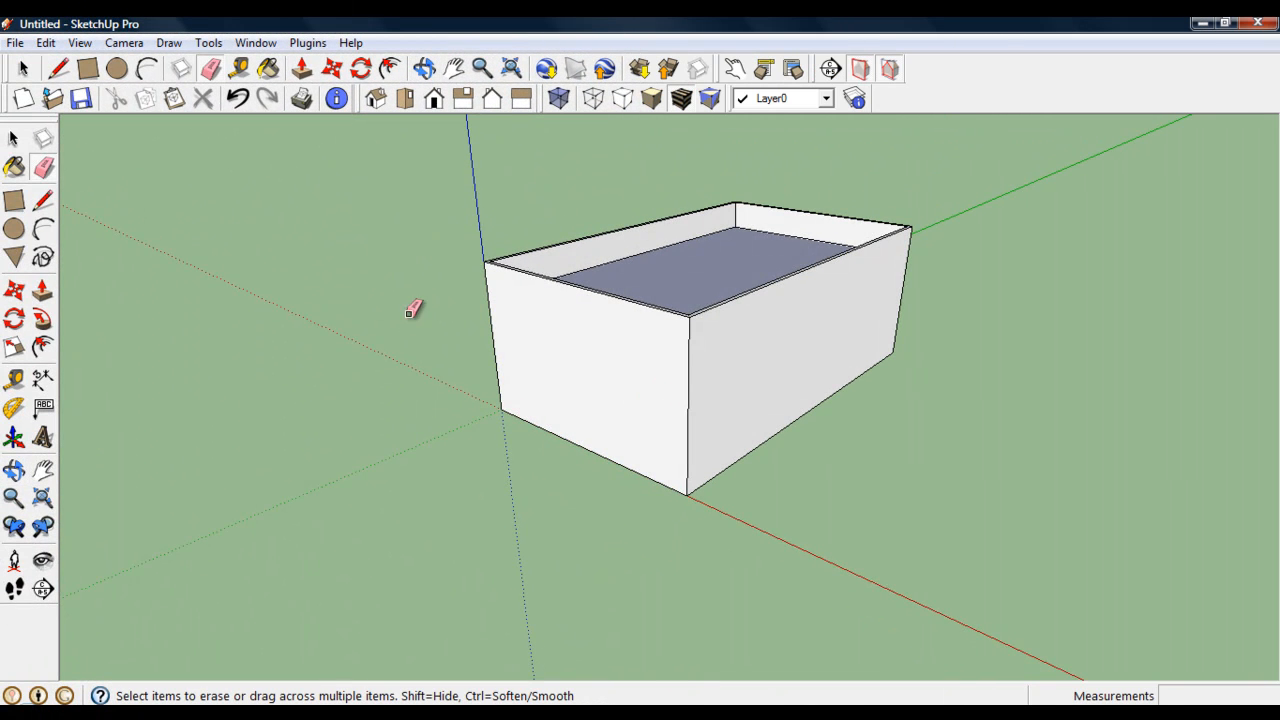
mouse_move(228, 255)
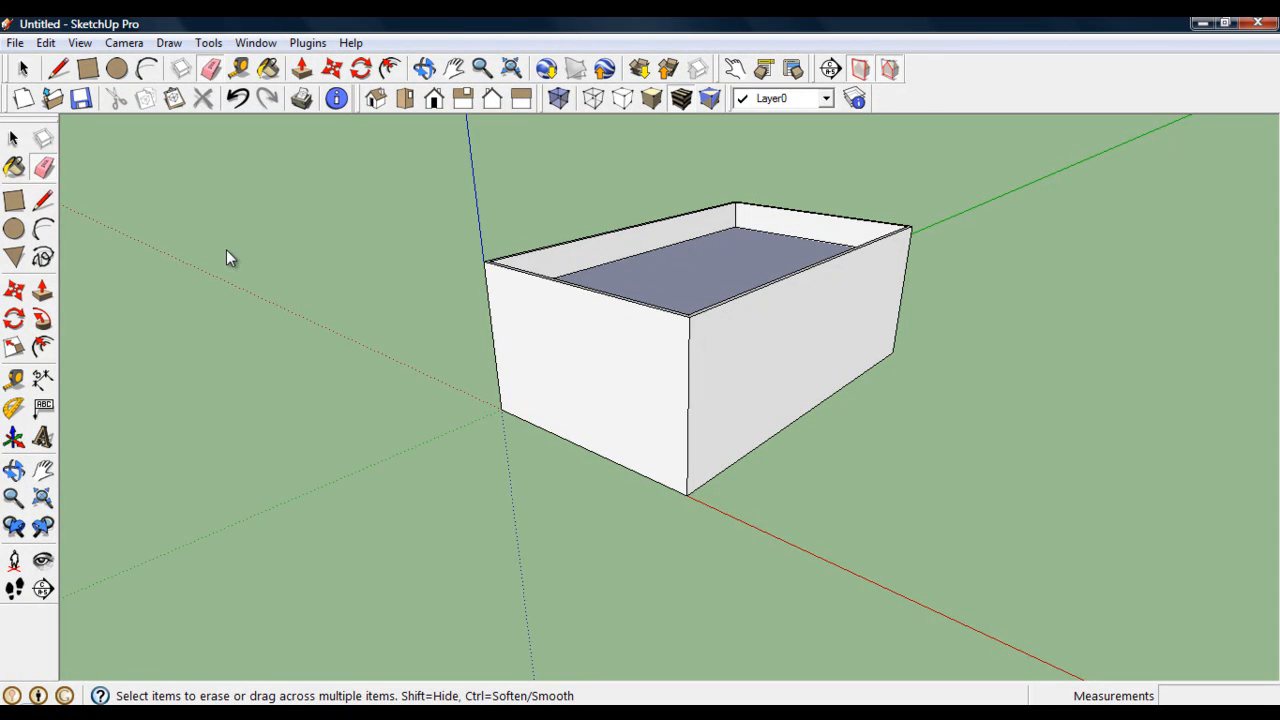
mouse_move(40, 140)
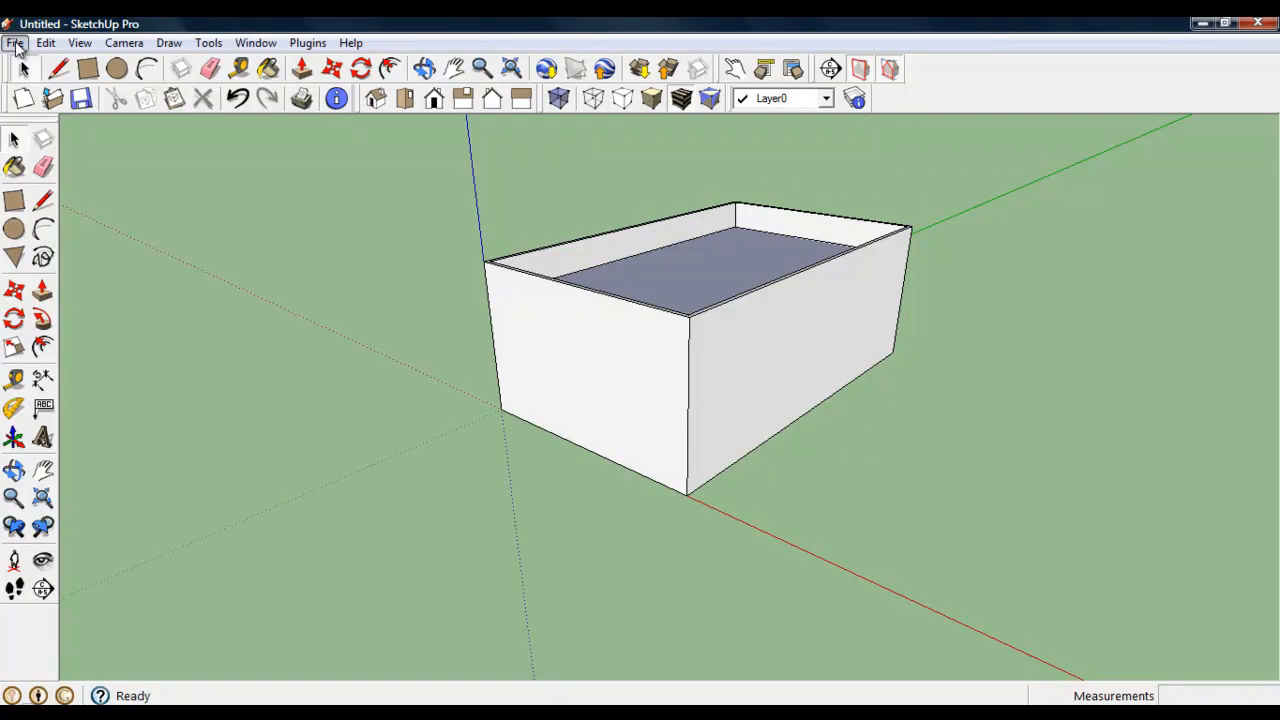
Import bookshop.jpg from the 1 sketchup folder as a JPEG texture.
click(16, 43)
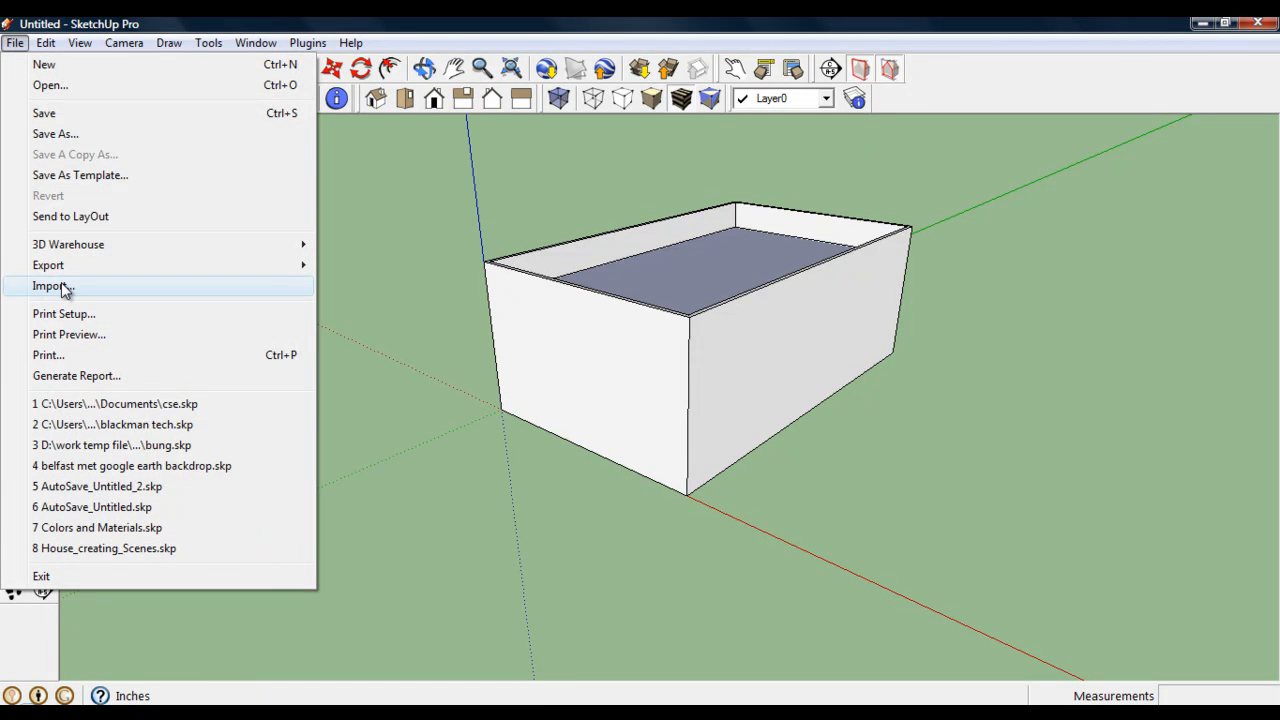
click(52, 286)
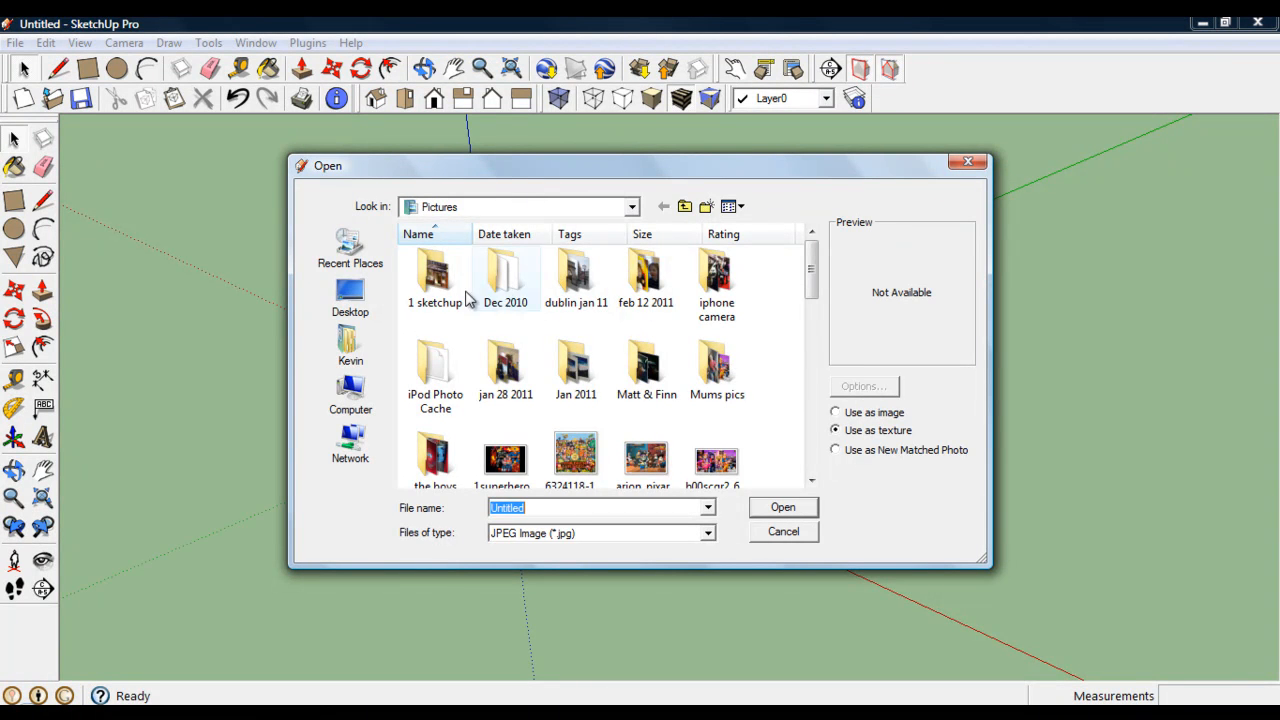
double_click(434, 275)
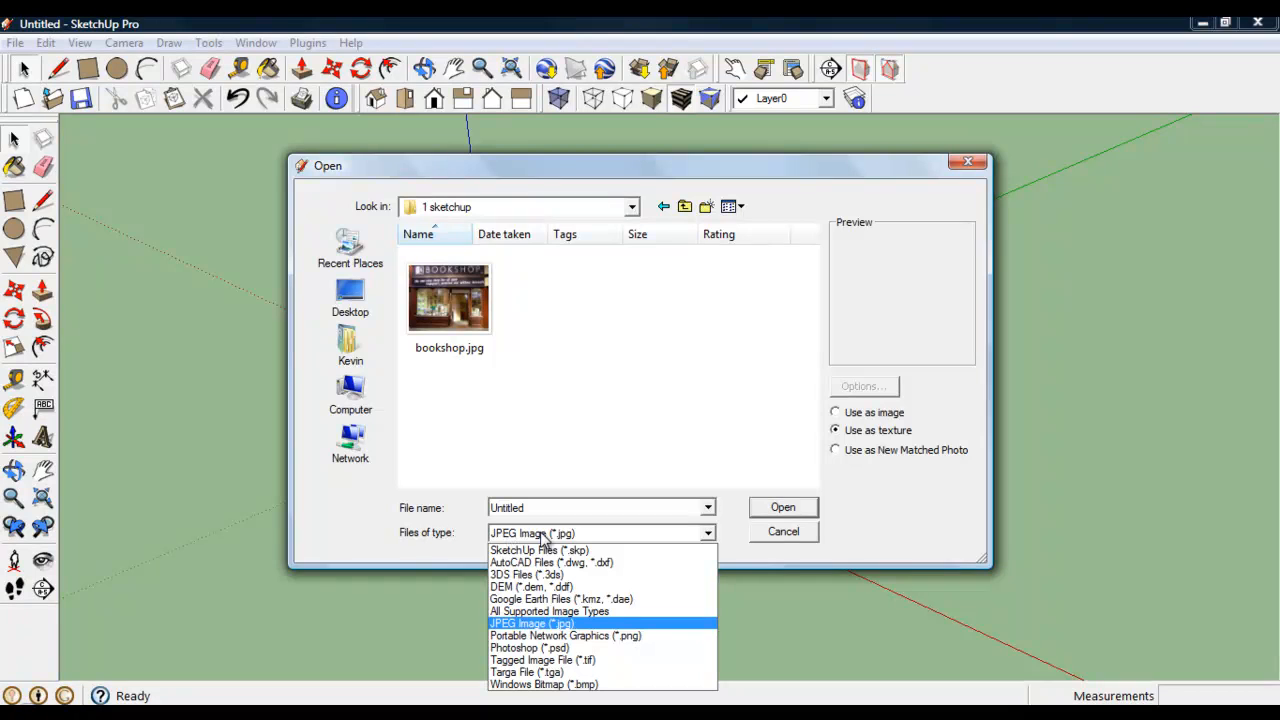
mouse_move(532, 624)
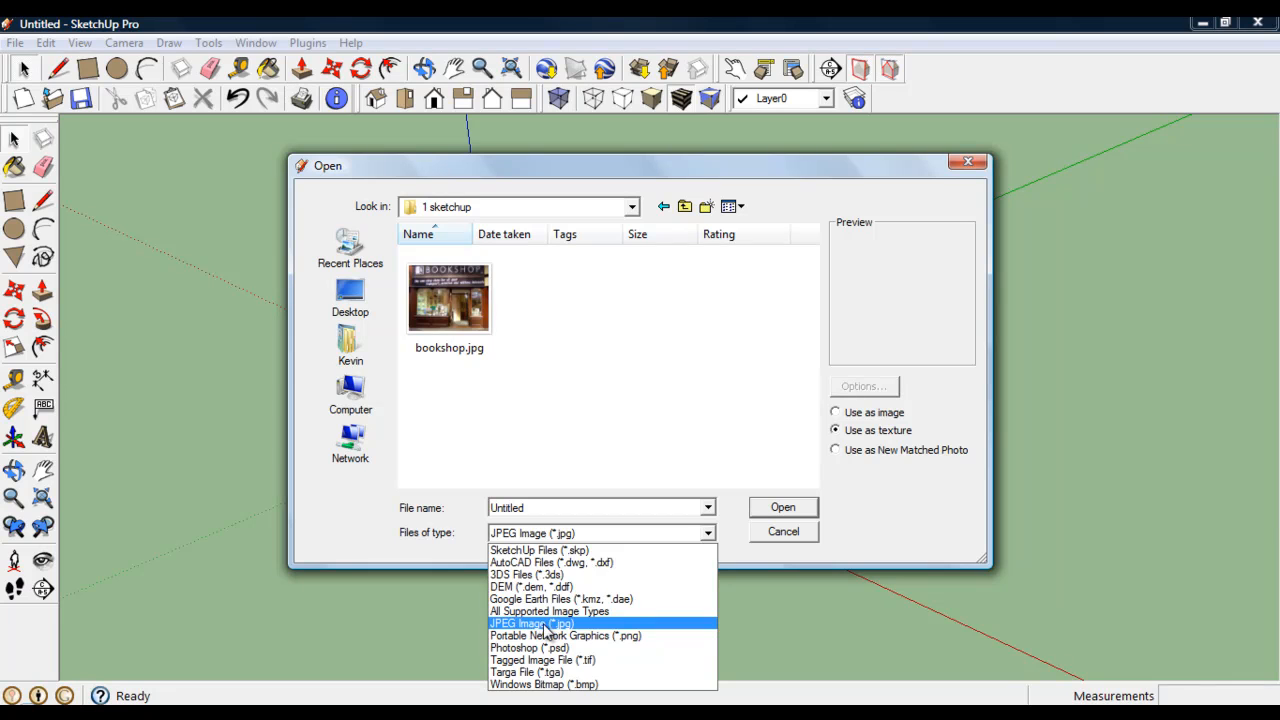
click(531, 623)
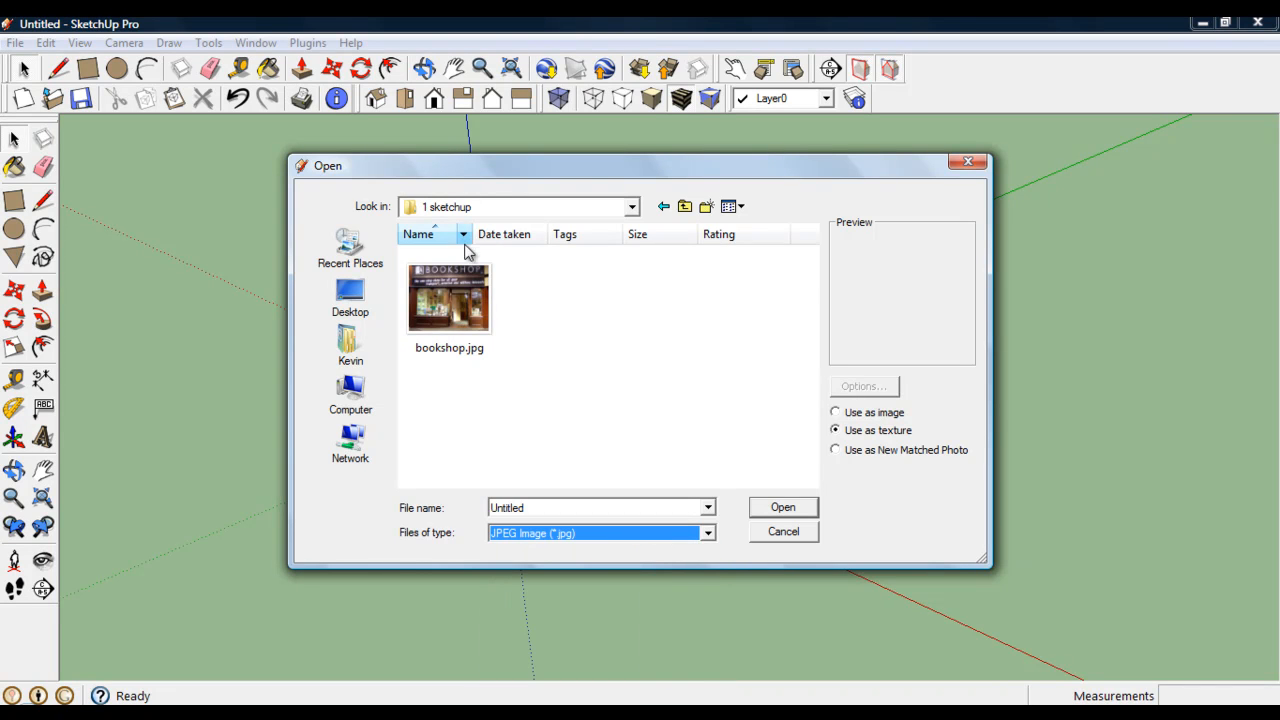
mouse_move(478, 293)
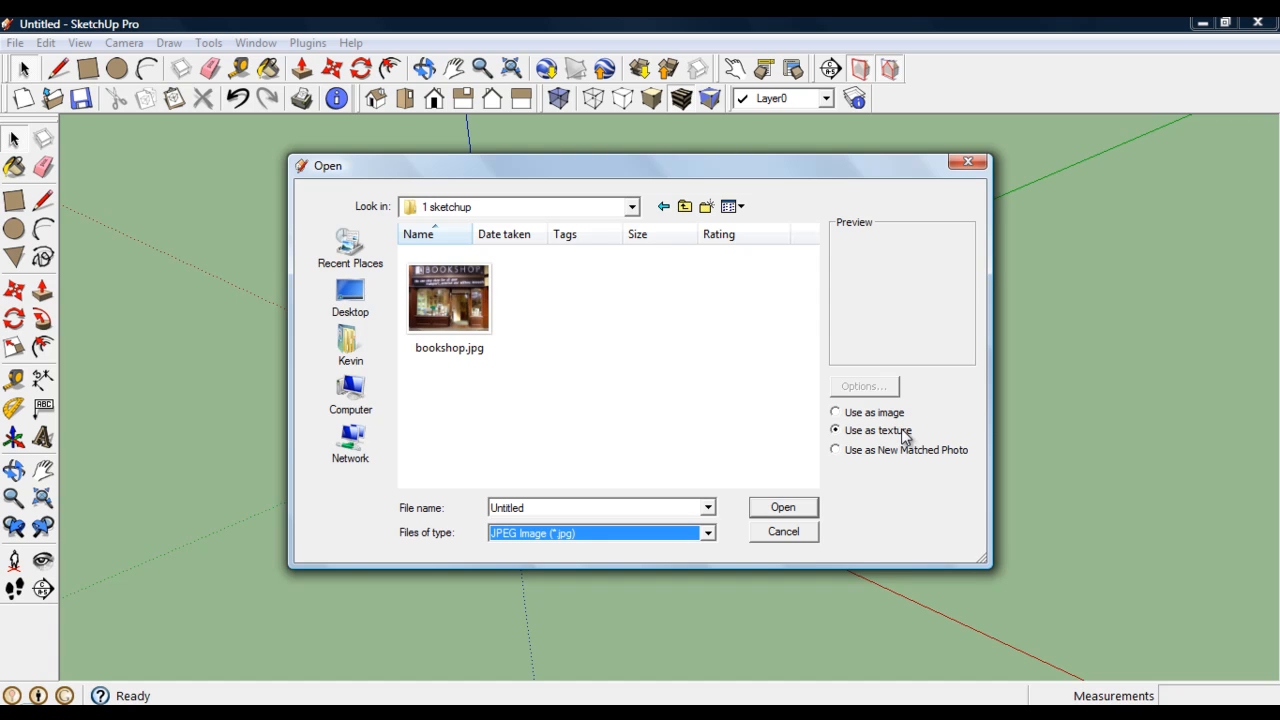
click(448, 300)
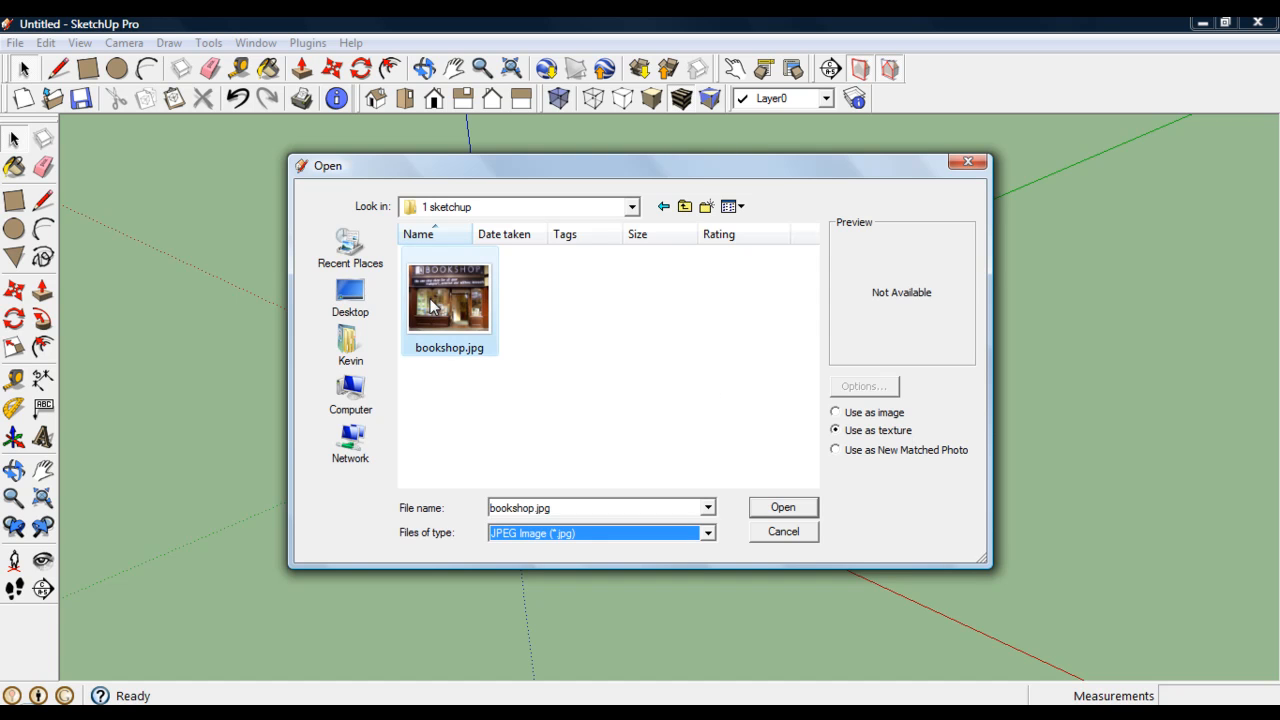
click(783, 507)
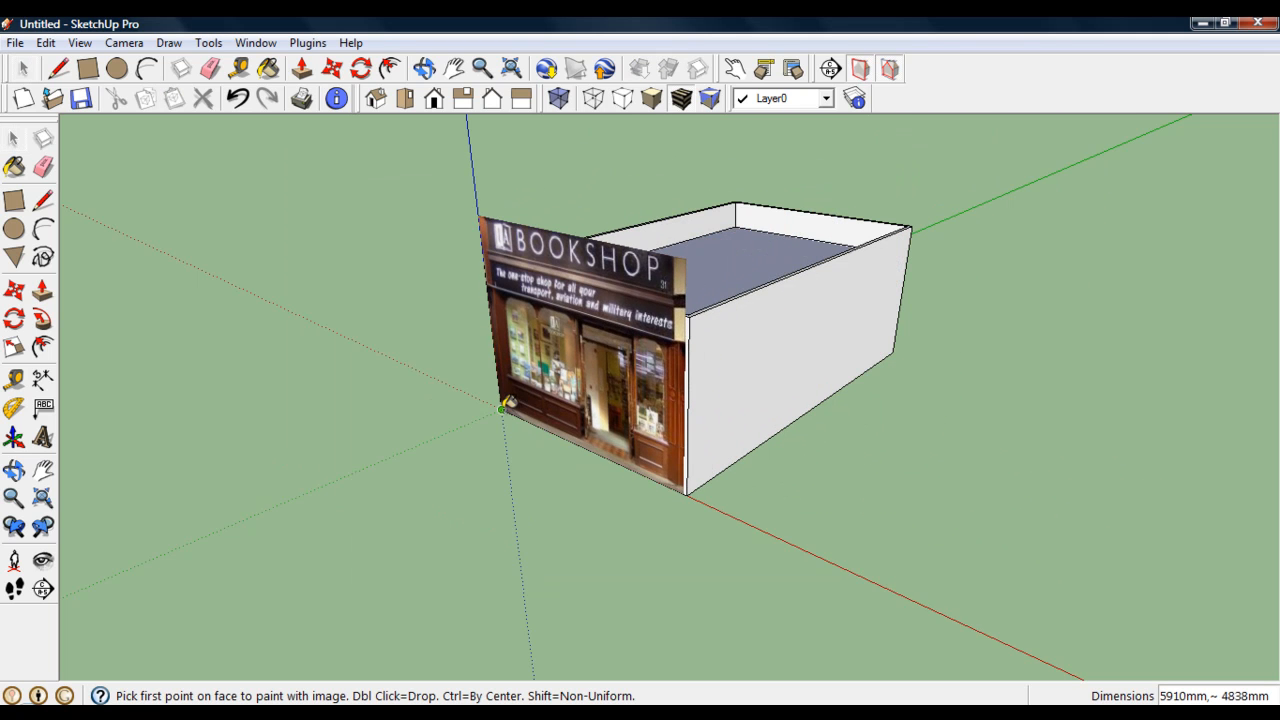
Pin the imported bookshop photo texture onto the front wall's corner.
click(504, 407)
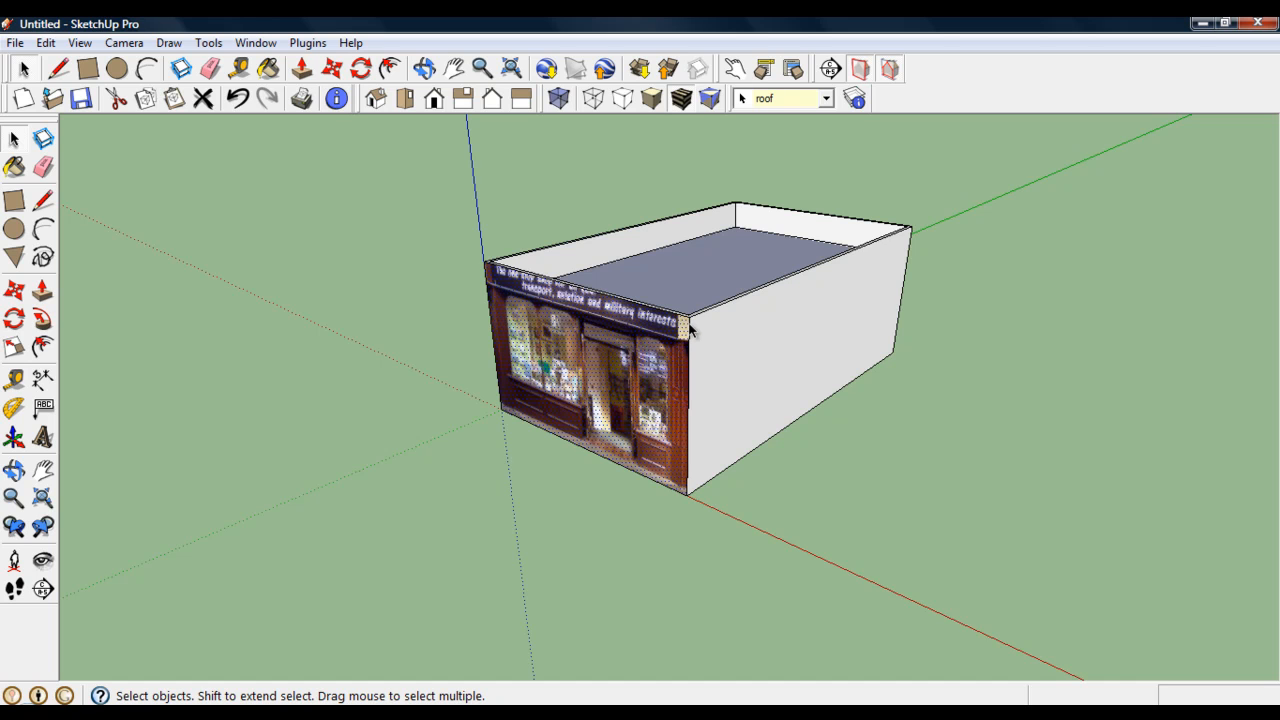
mouse_move(552, 406)
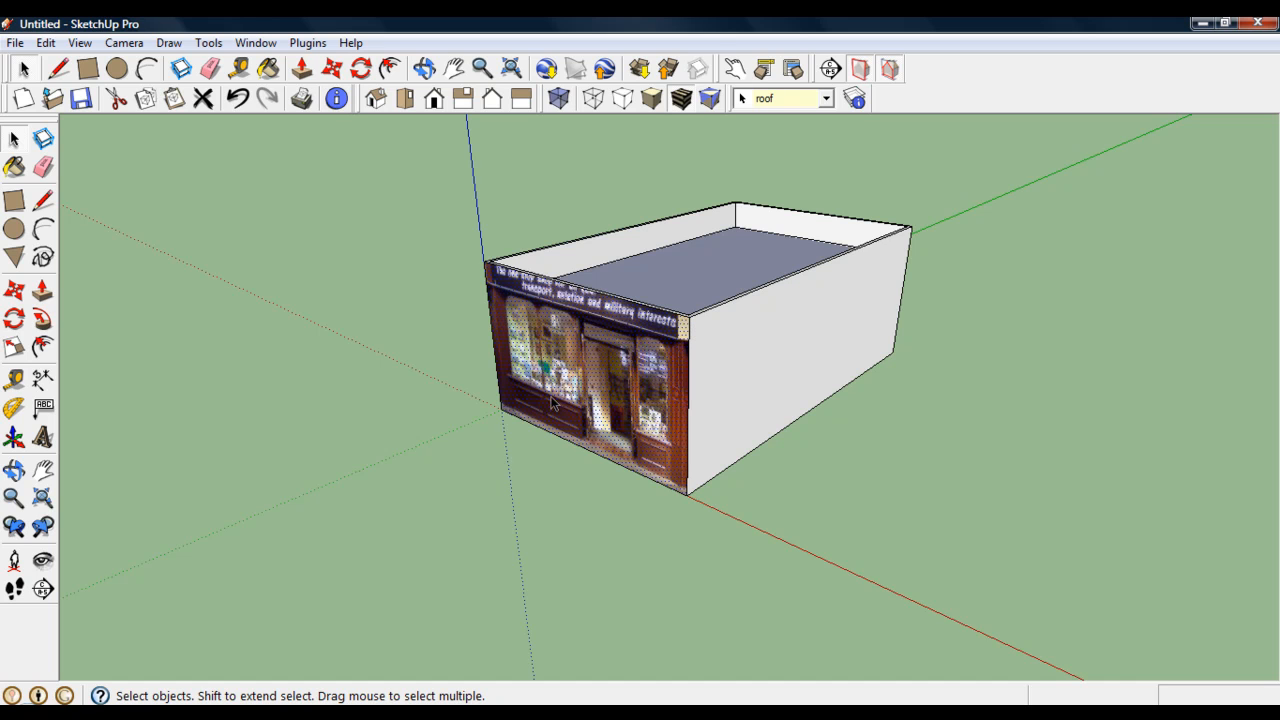
mouse_move(594, 384)
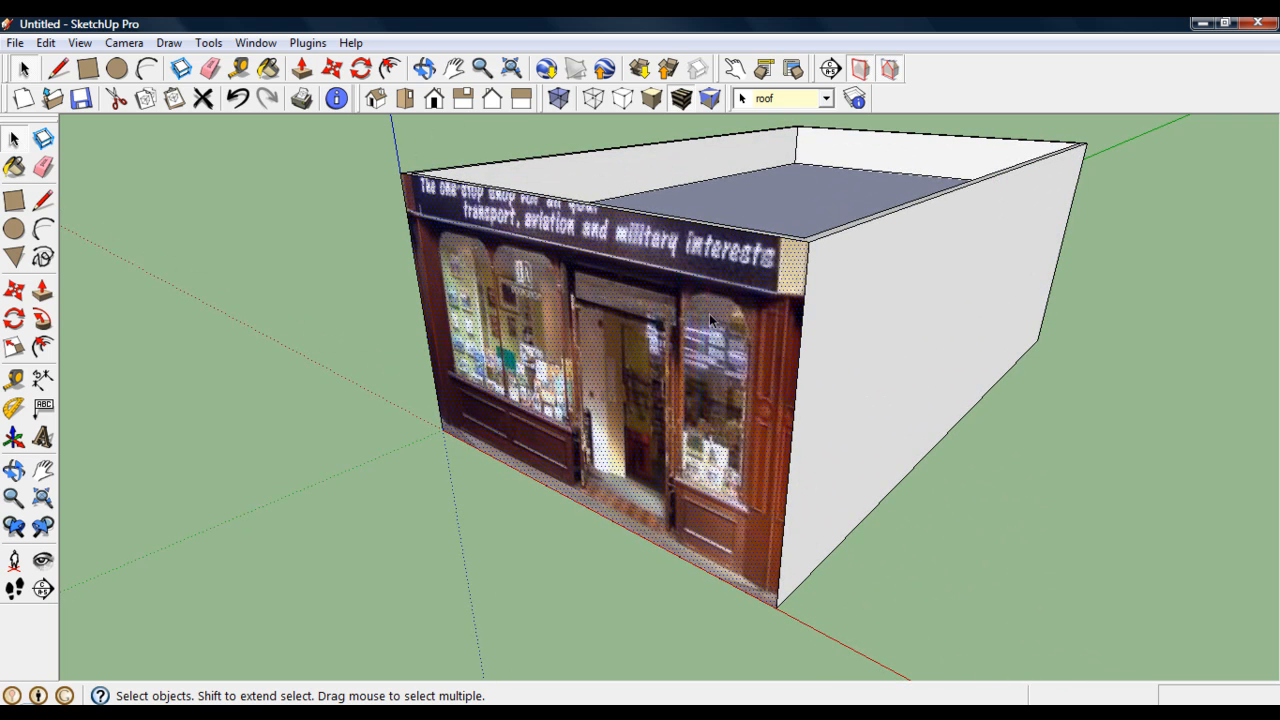
mouse_move(658, 291)
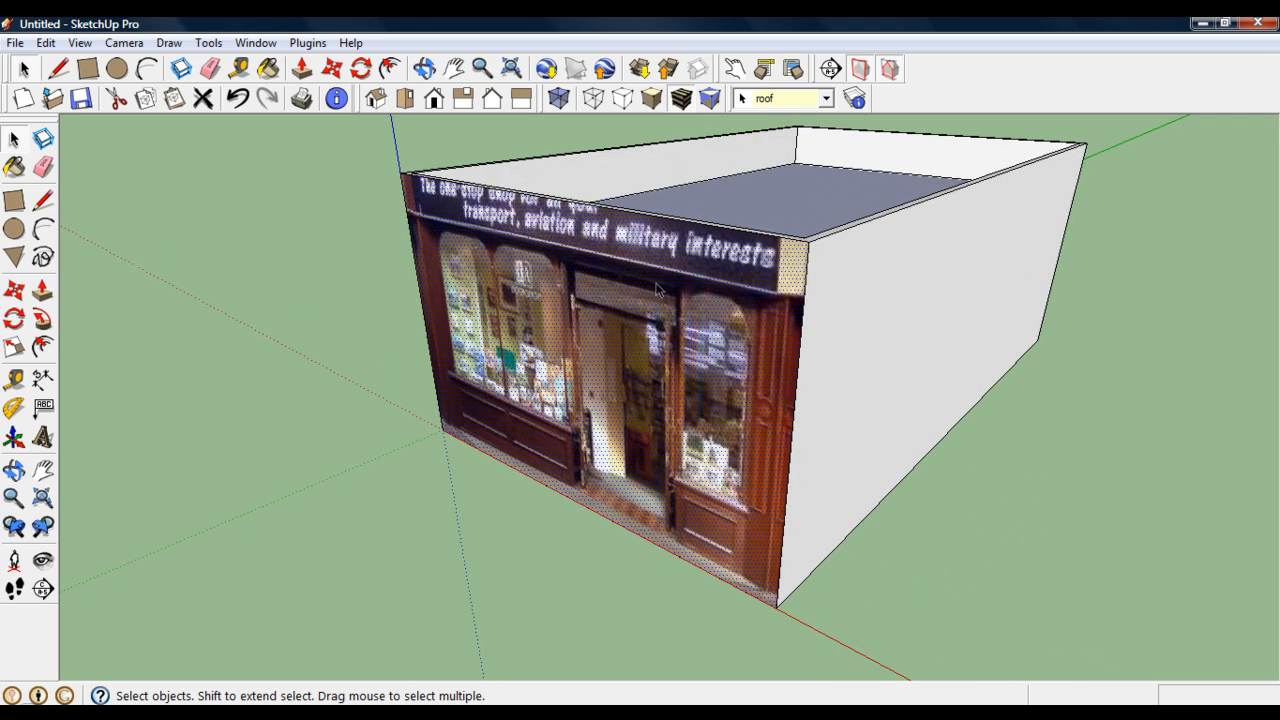
mouse_move(552, 330)
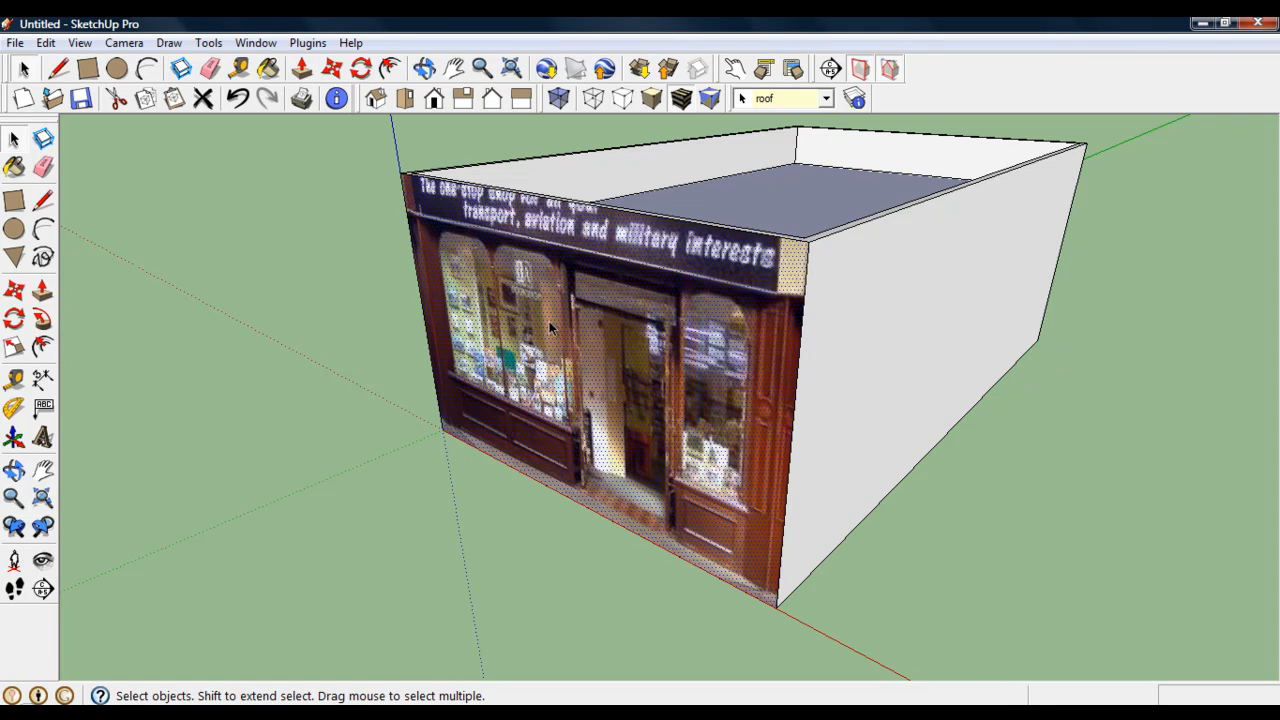
Enter Texture Position on the front-wall photo and toggle Fixed Pins off.
right_click(550, 330)
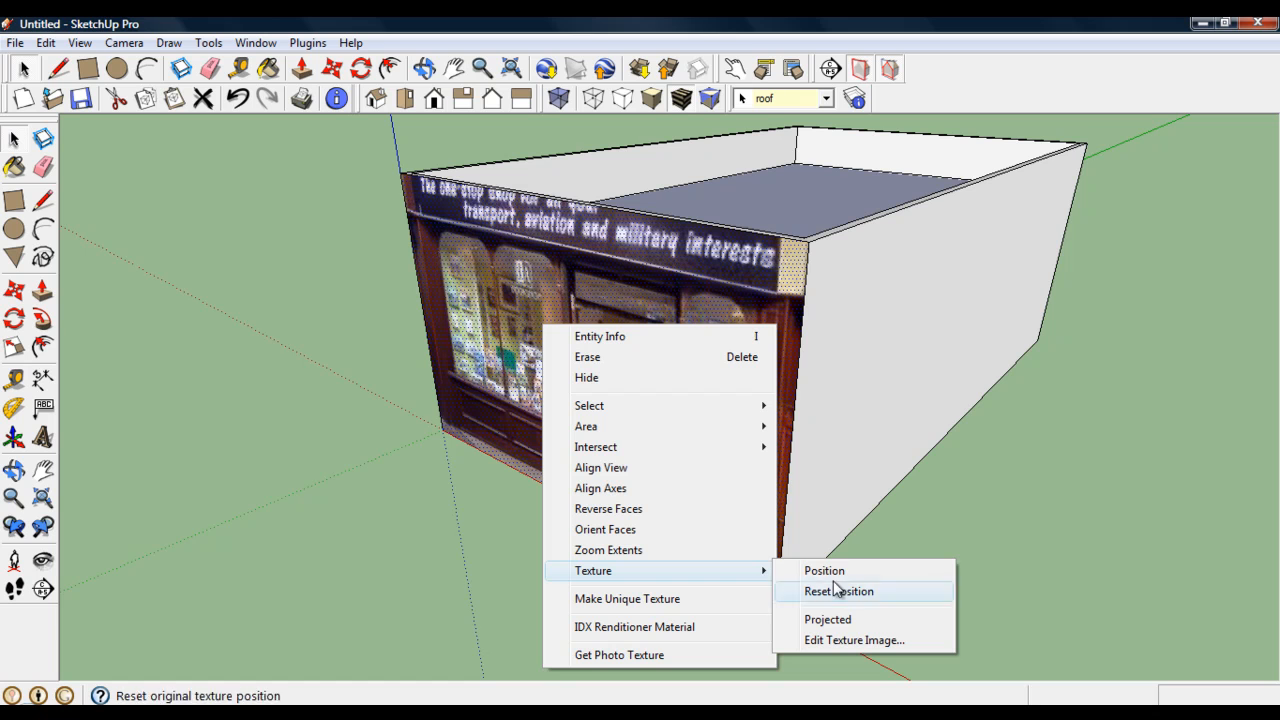
mouse_move(824, 570)
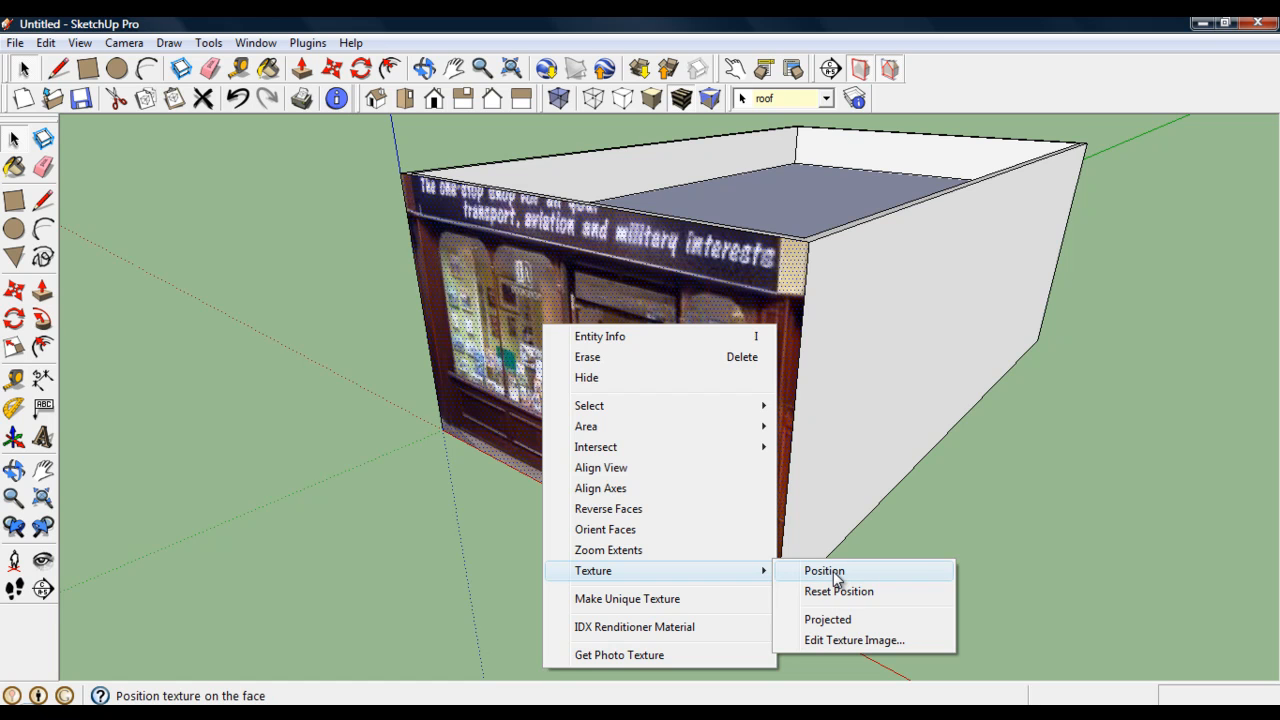
mouse_move(837, 576)
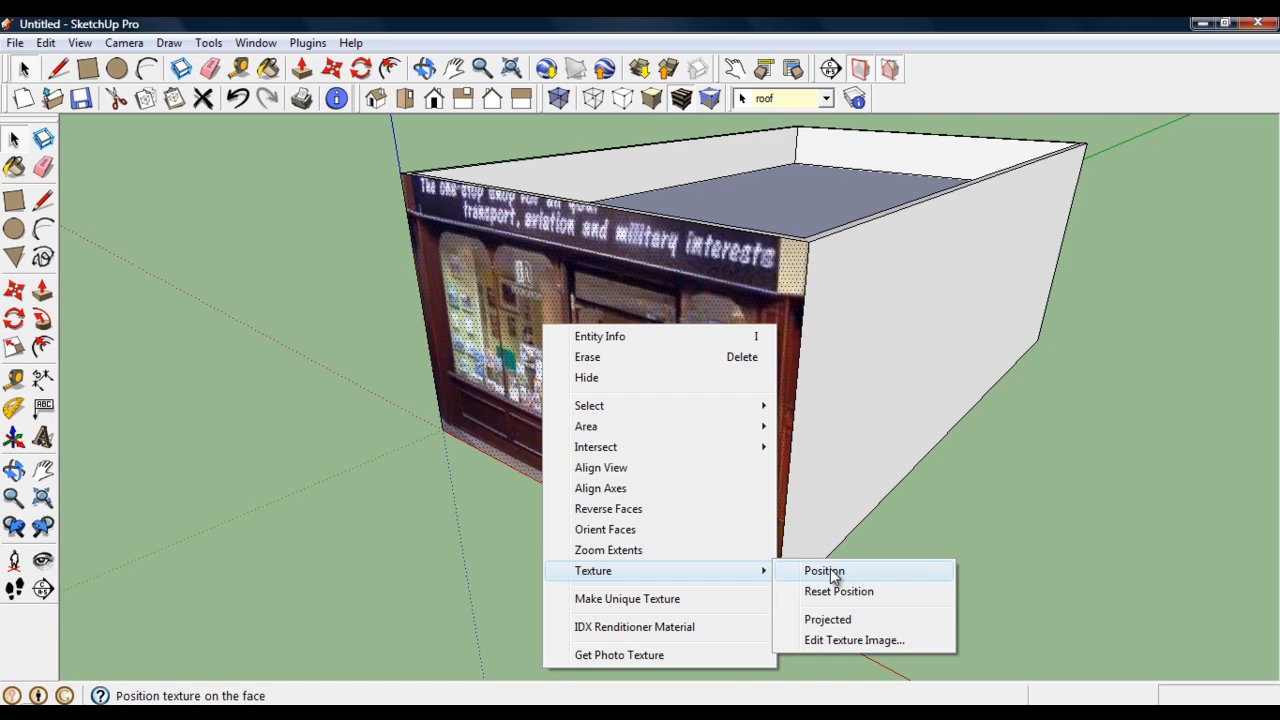
click(824, 570)
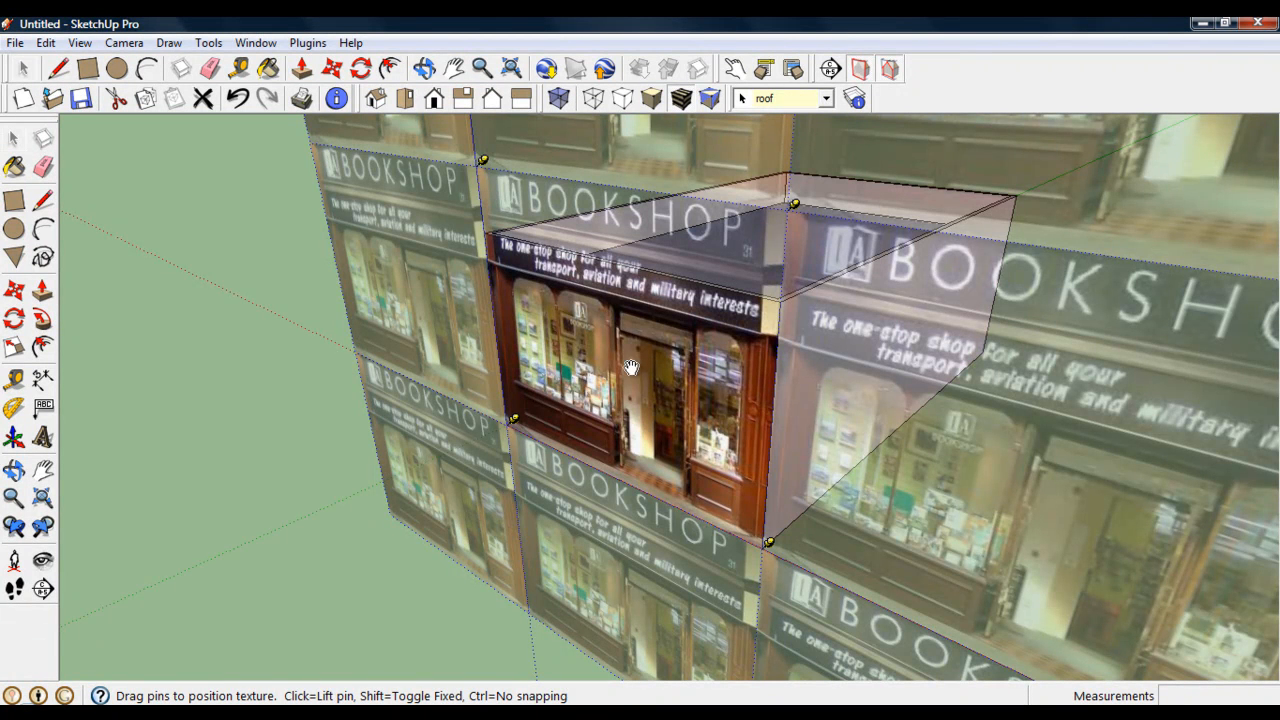
mouse_move(597, 303)
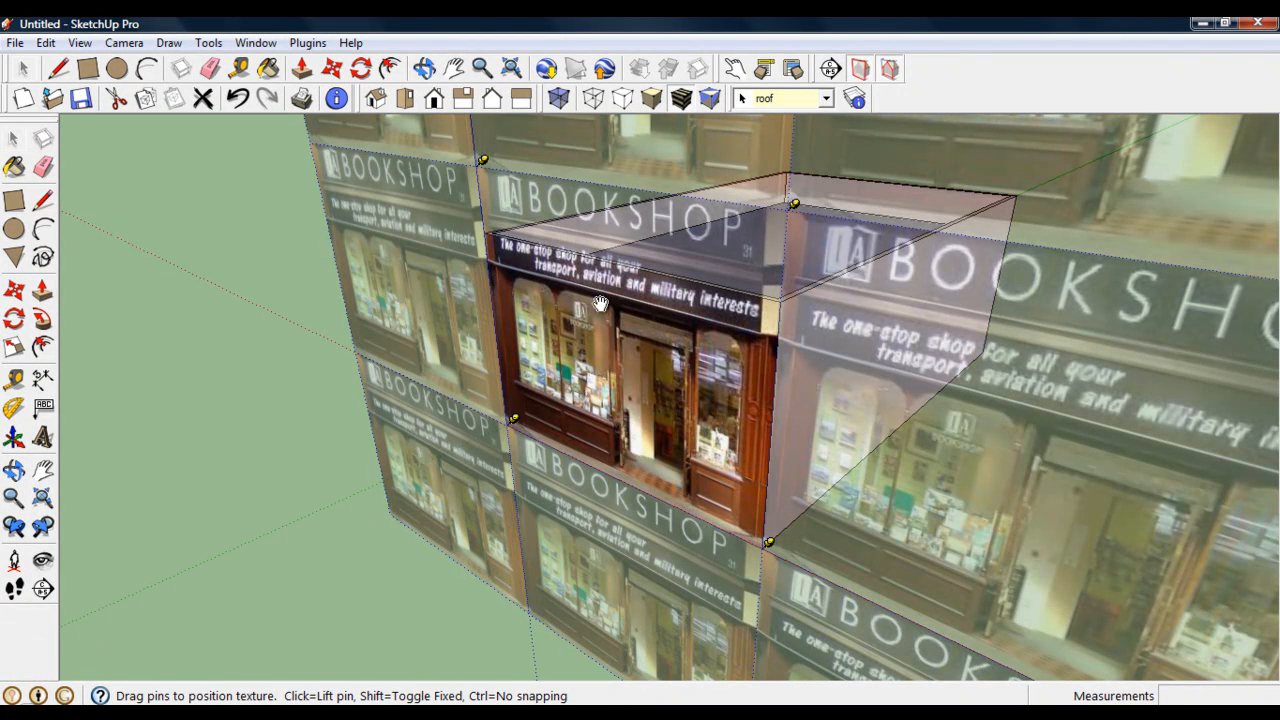
right_click(598, 302)
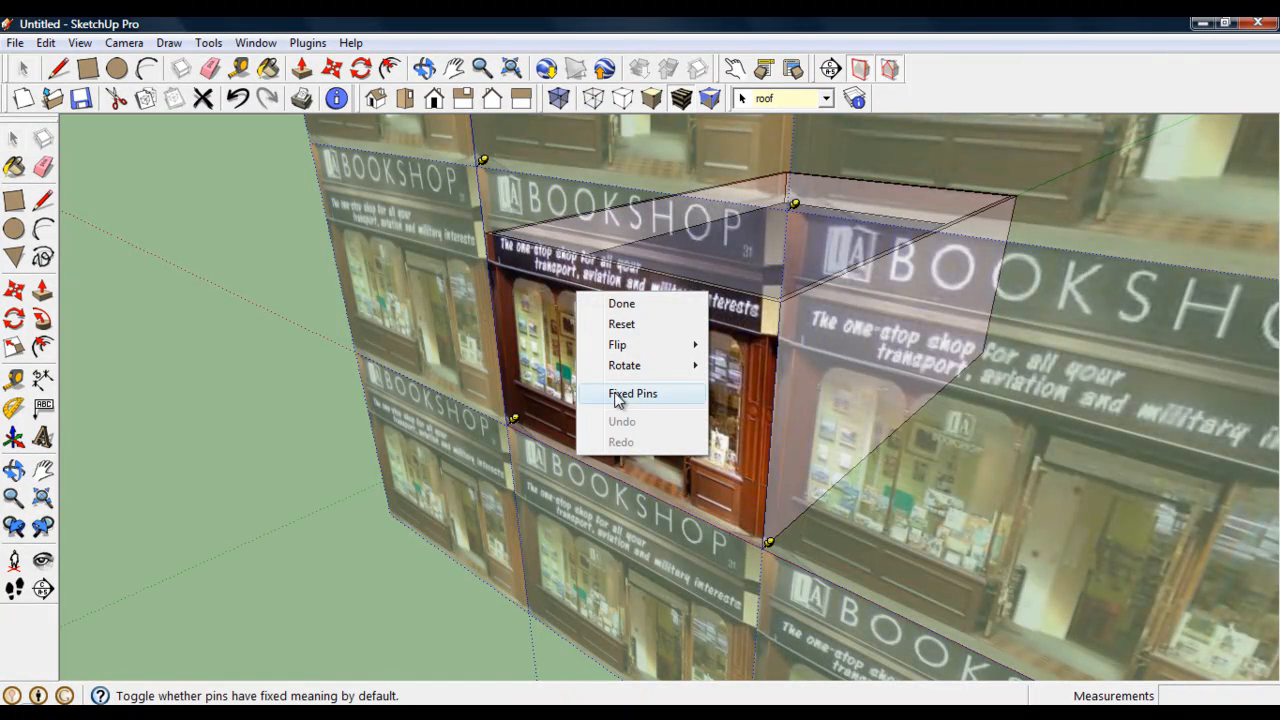
mouse_move(682, 393)
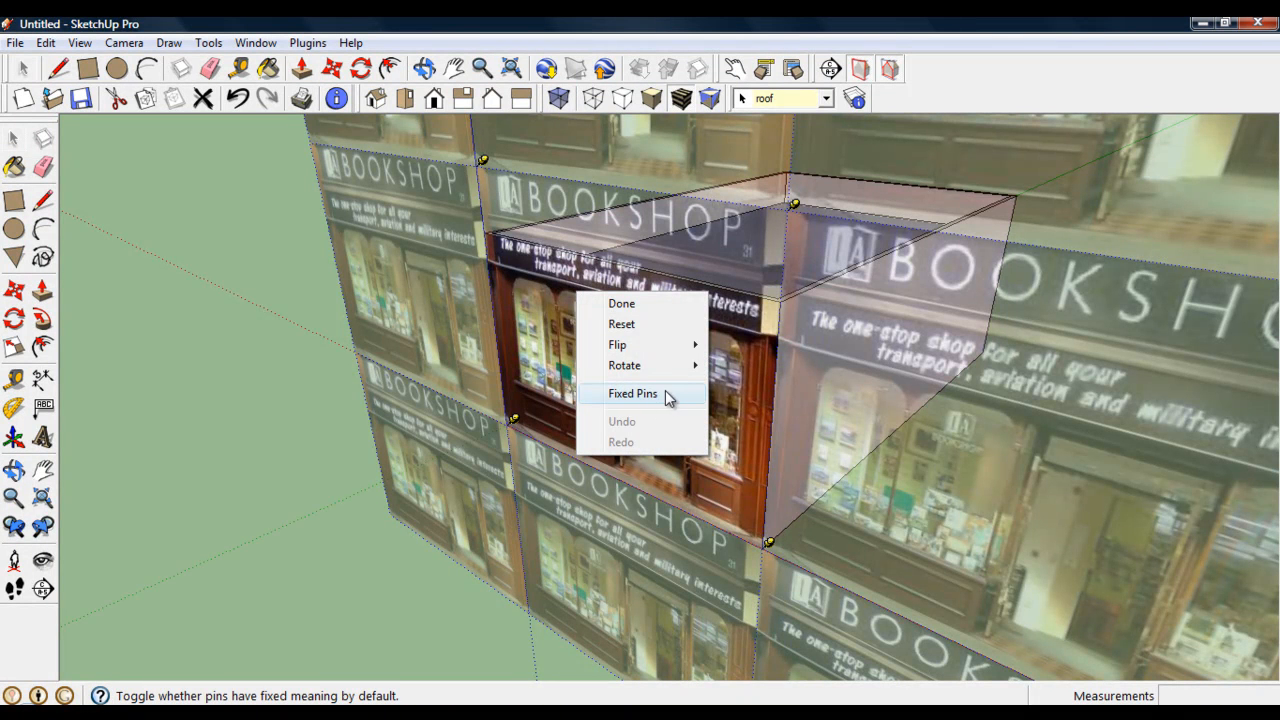
click(635, 394)
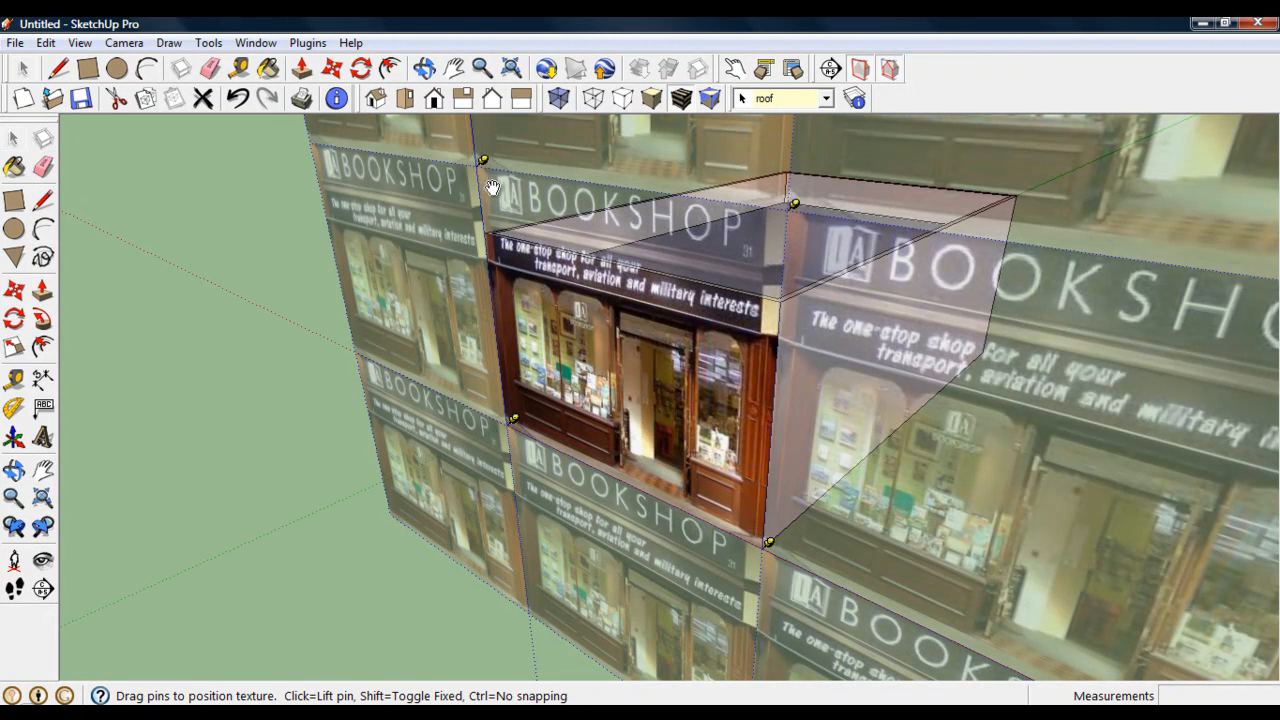
mouse_move(817, 263)
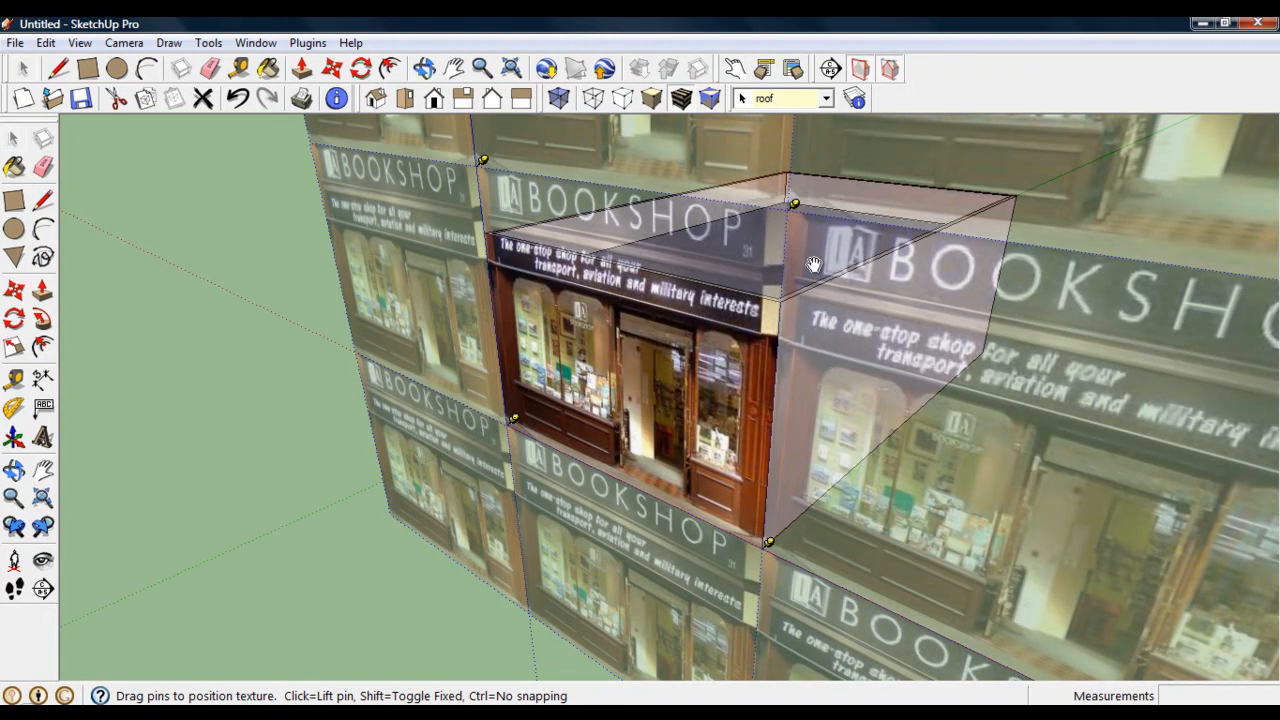
mouse_move(795, 207)
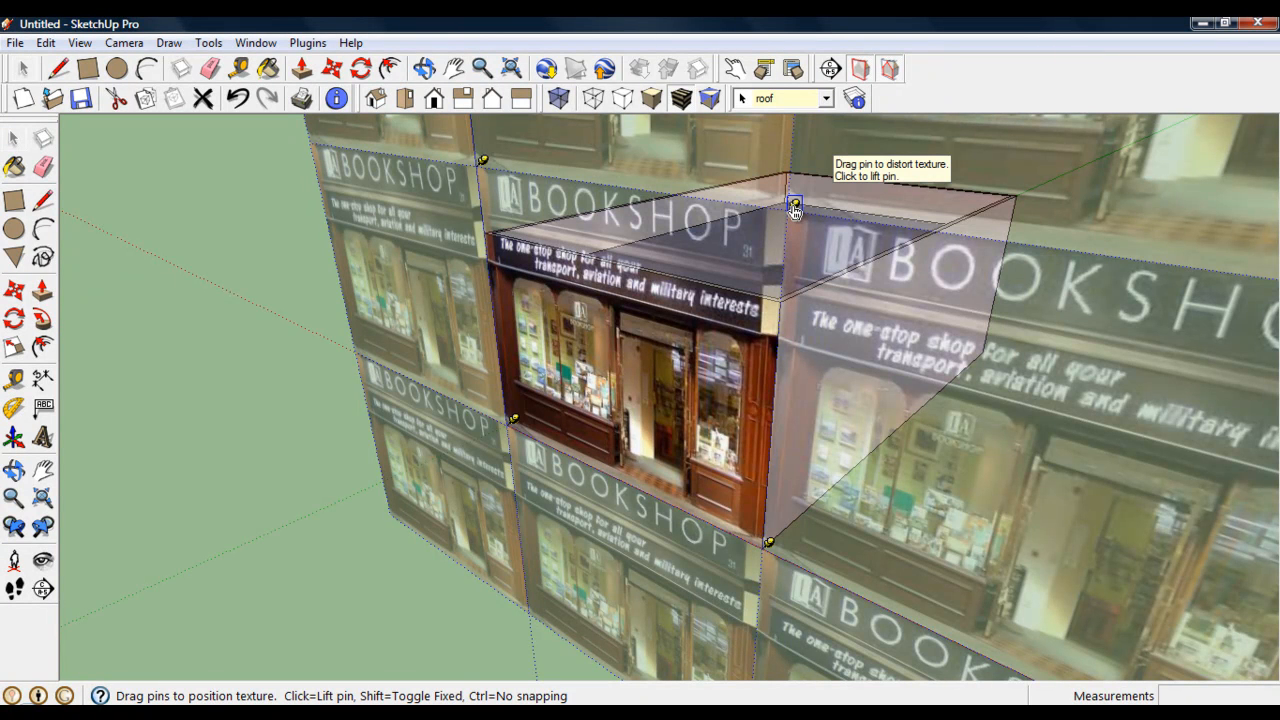
Drag the photo's upper right and upper left corner pins into new positions.
drag(795, 208, 790, 228)
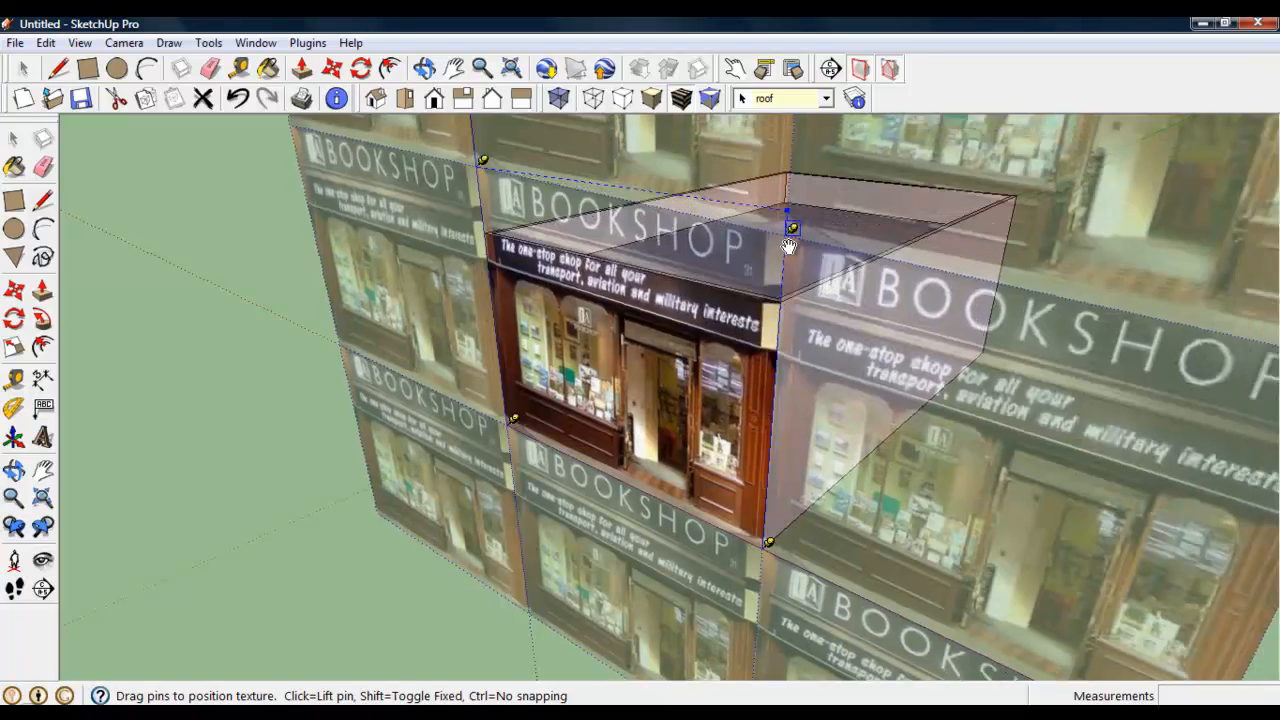
drag(792, 228, 785, 298)
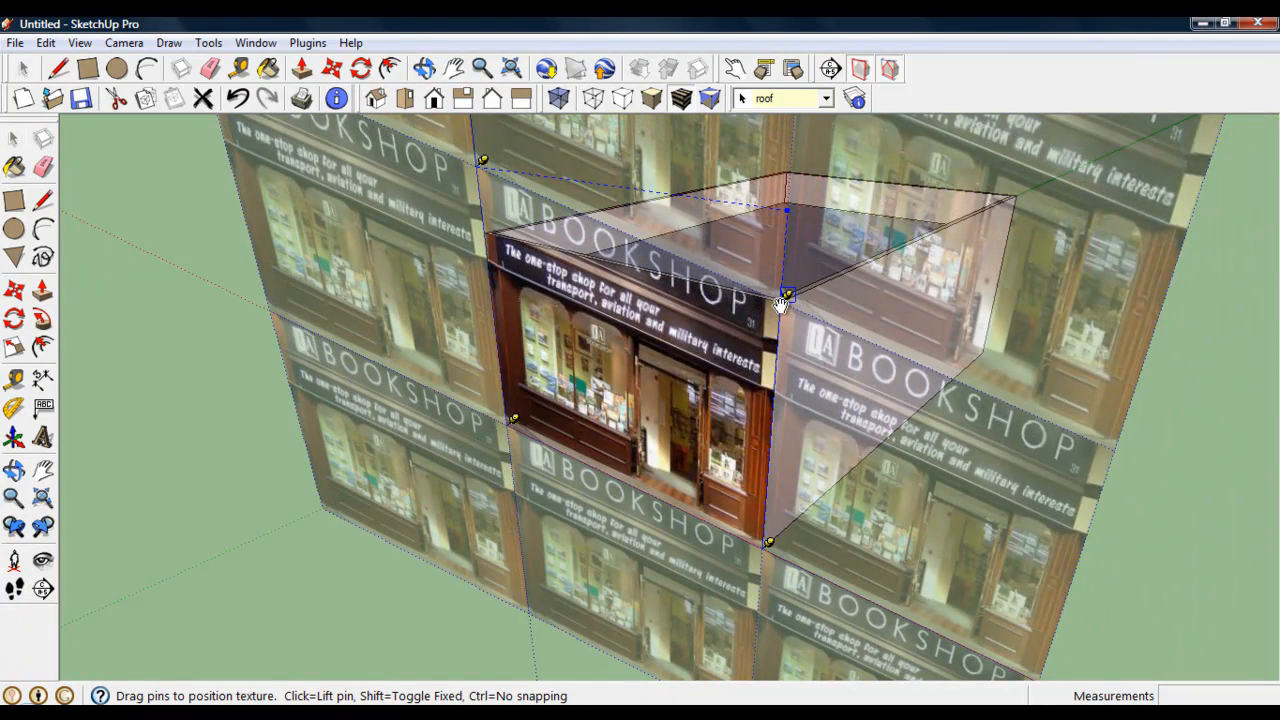
mouse_move(483, 165)
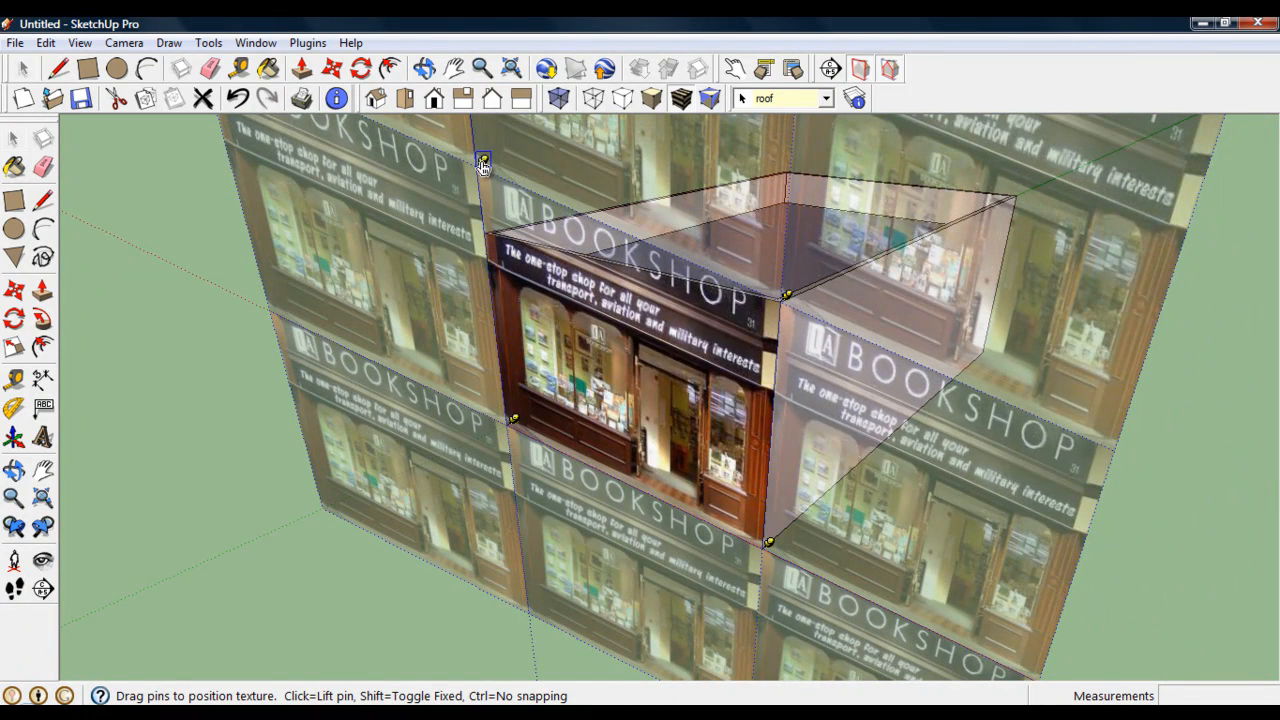
drag(483, 162, 768, 287)
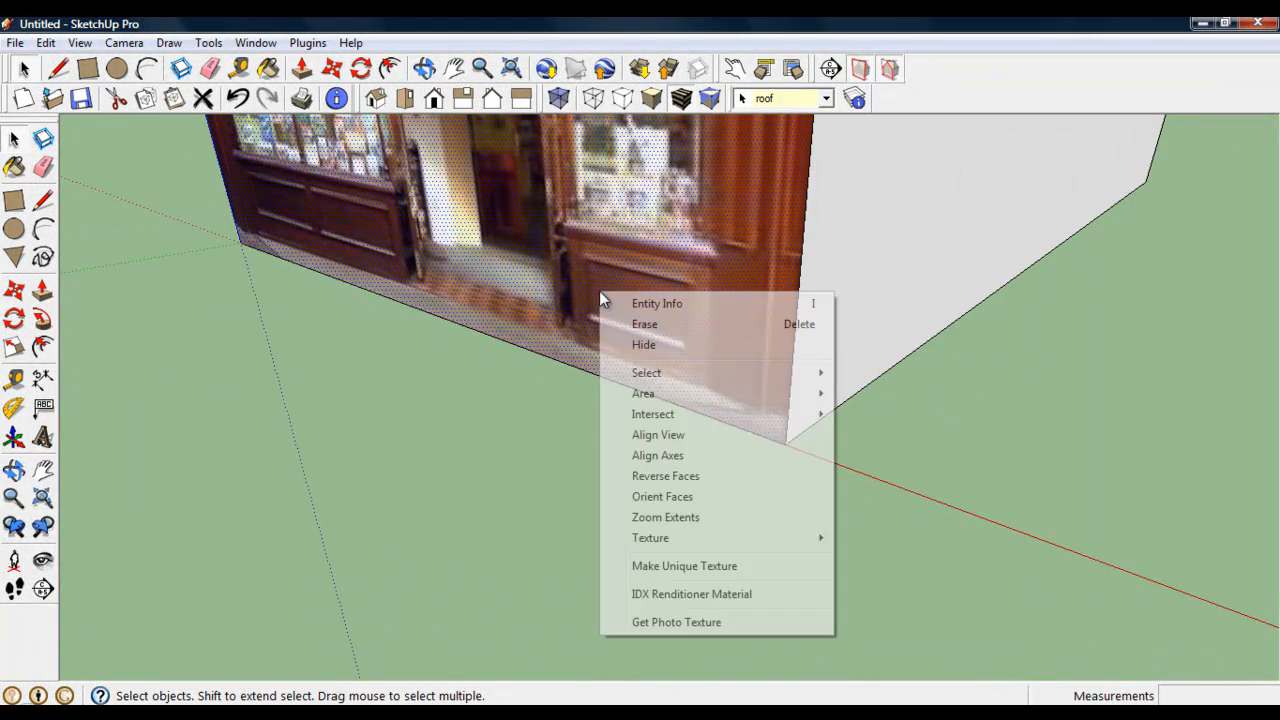
mouse_move(650, 538)
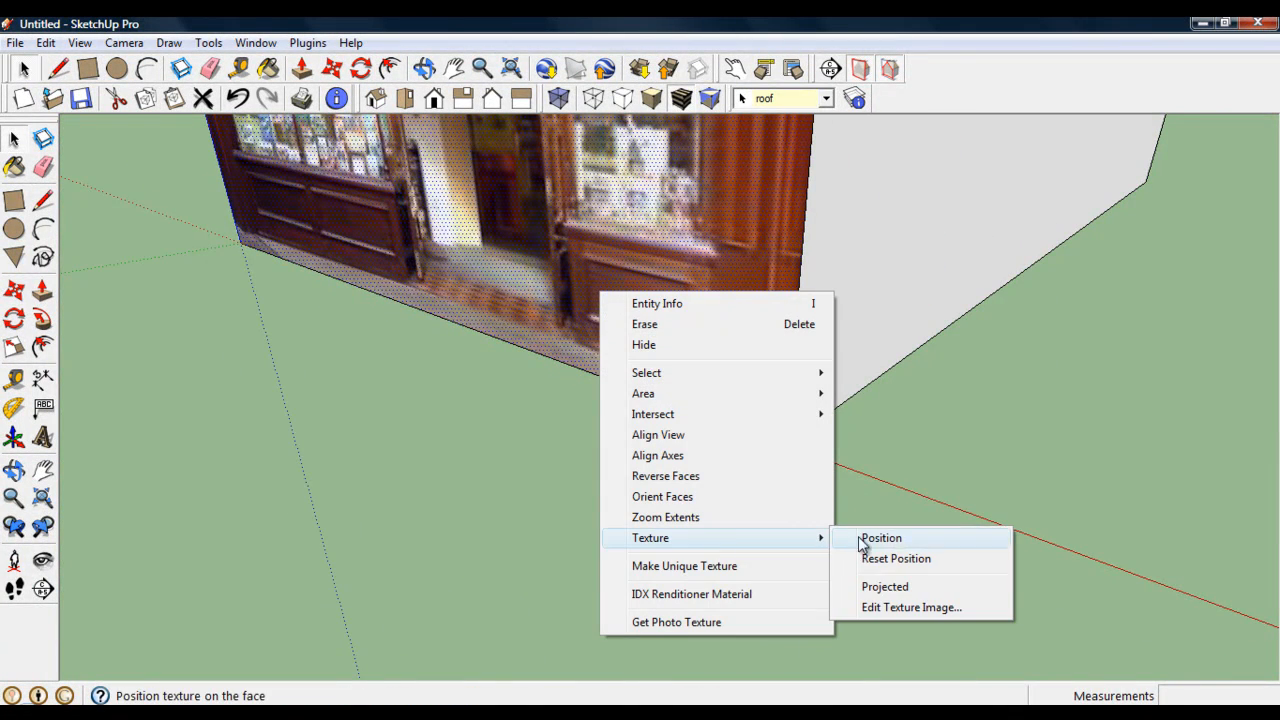
Align the photo's pins with the wall corners and sign's top left, then choose Done.
click(880, 538)
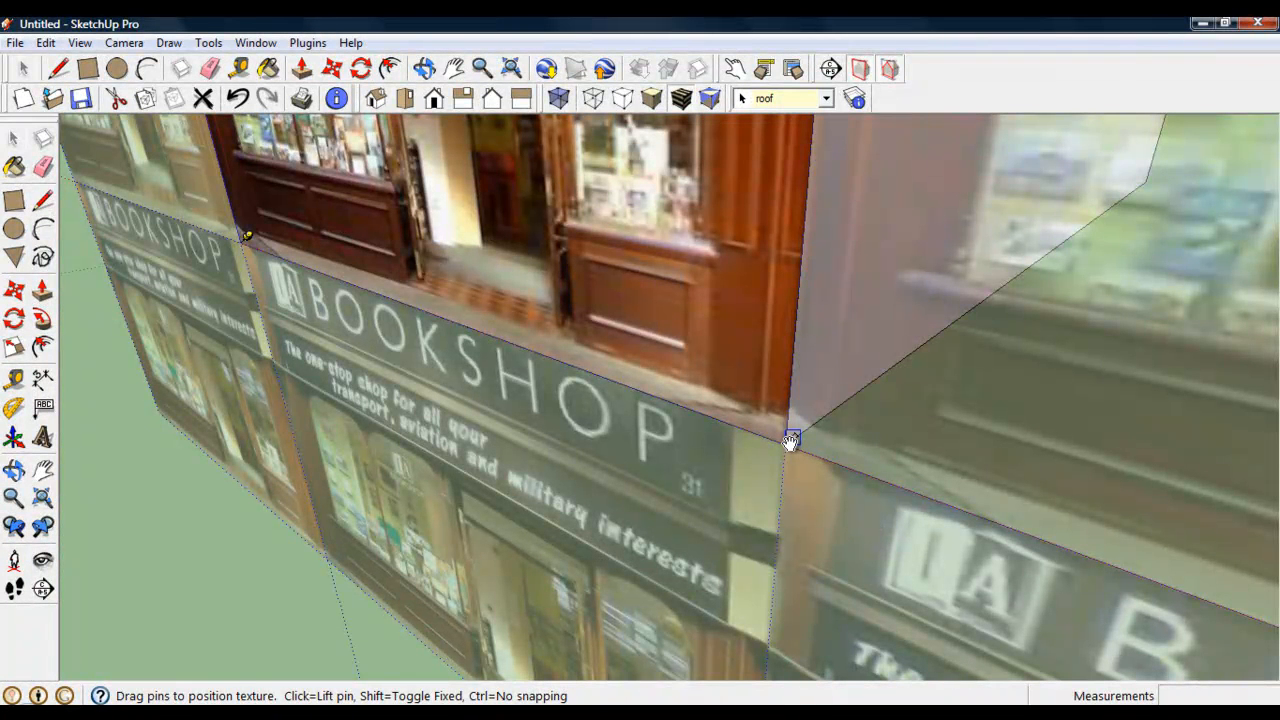
drag(790, 442, 775, 397)
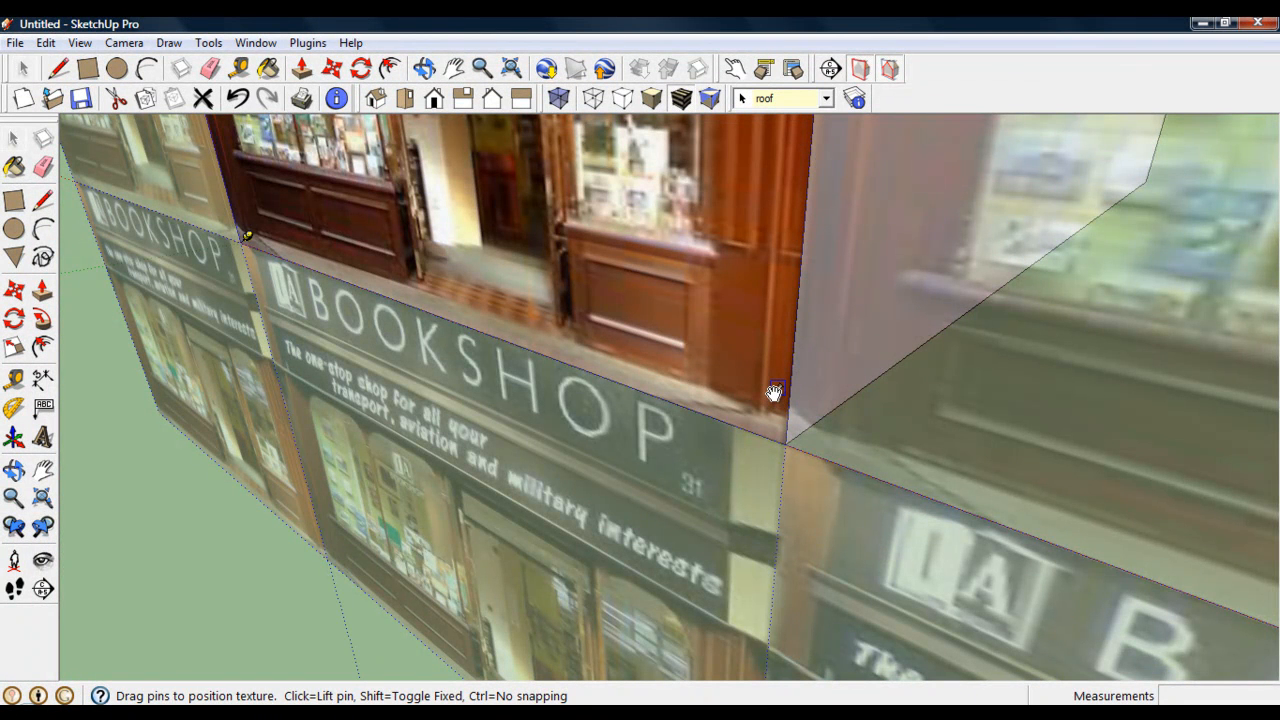
mouse_move(776, 392)
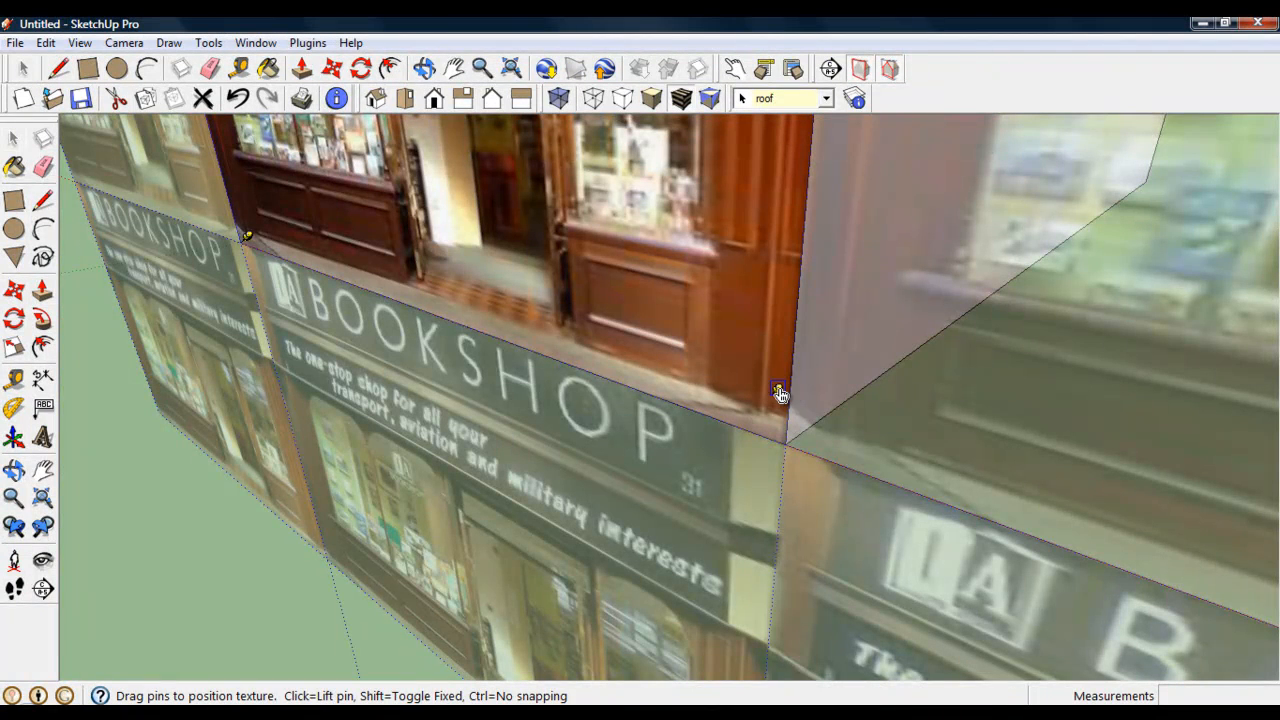
drag(781, 392, 777, 408)
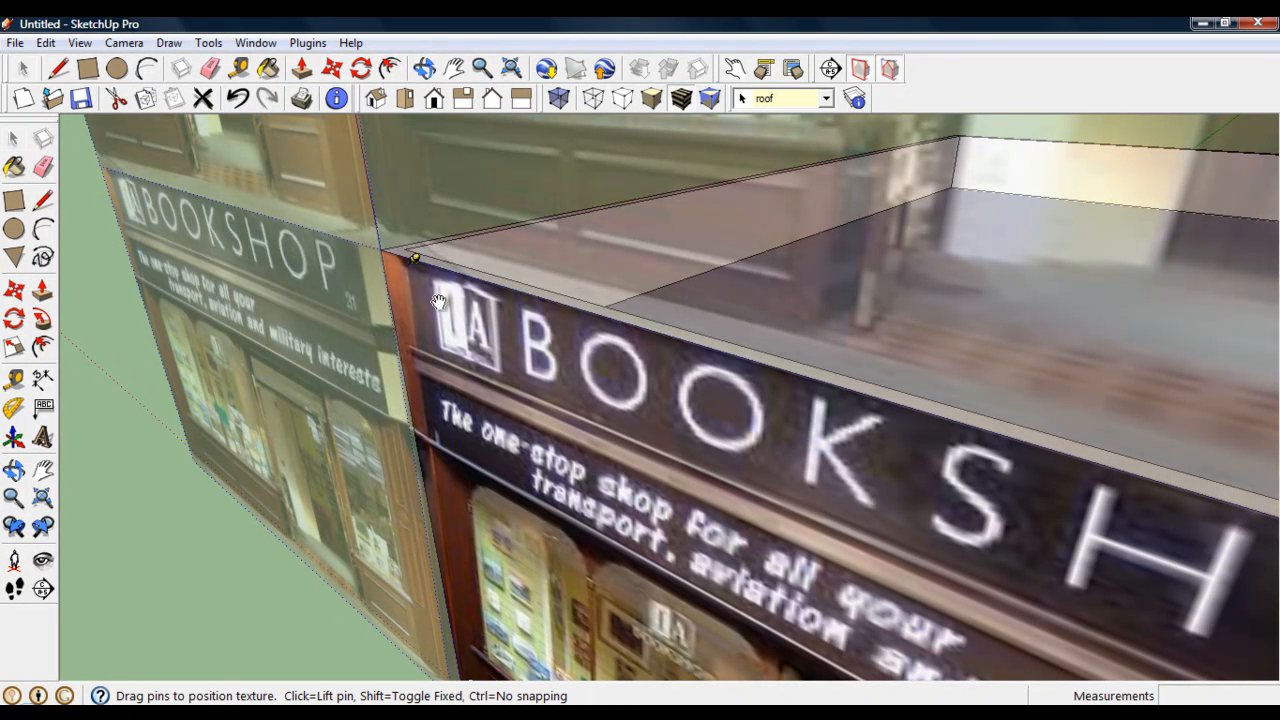
drag(415, 258, 388, 245)
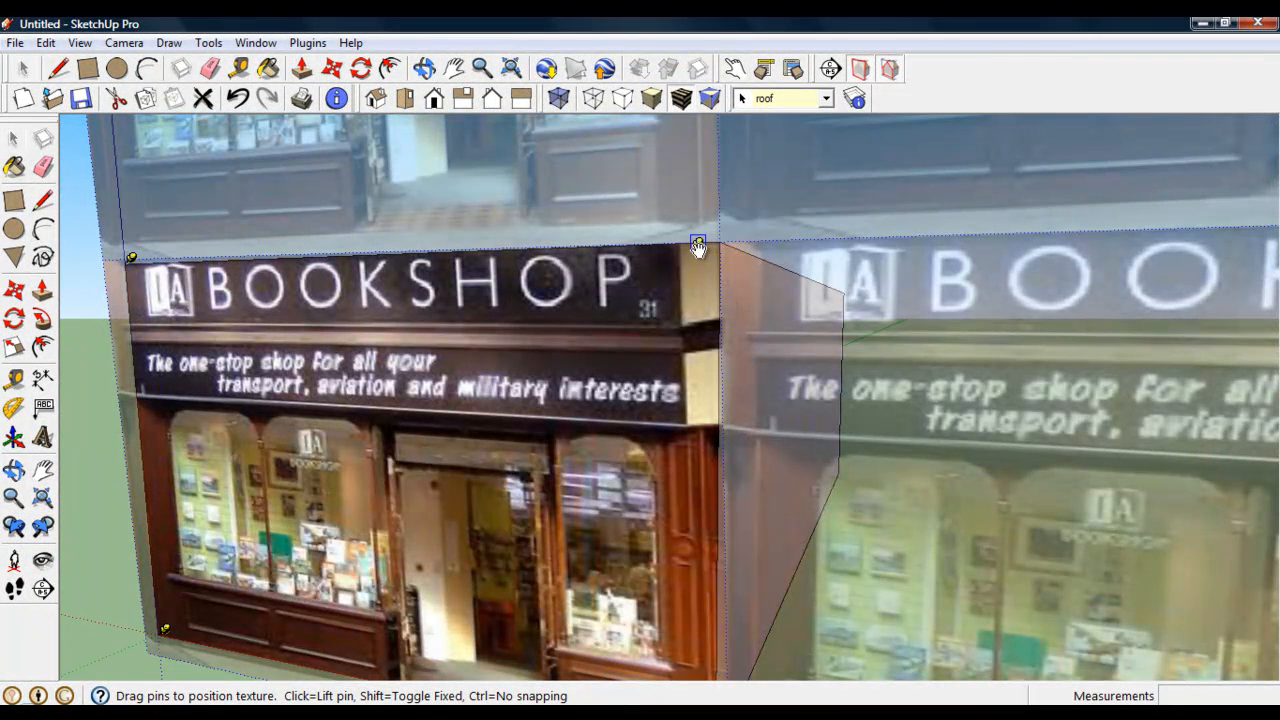
right_click(698, 248)
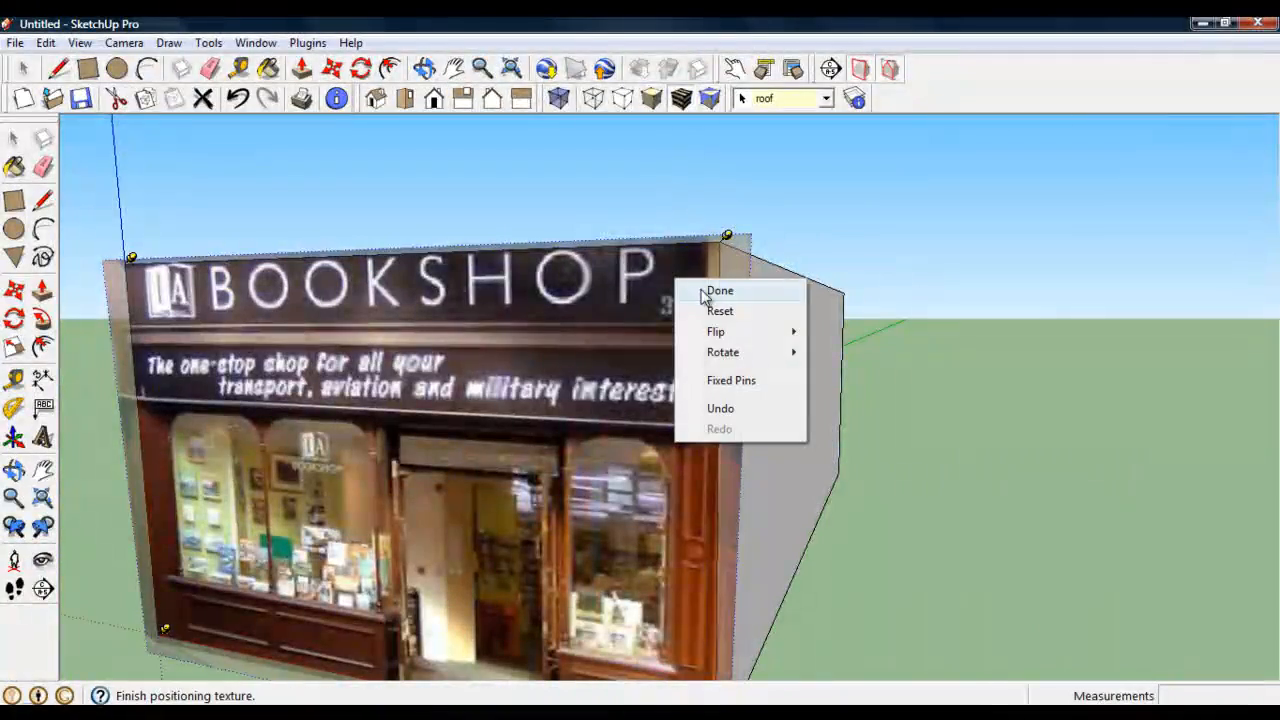
click(720, 290)
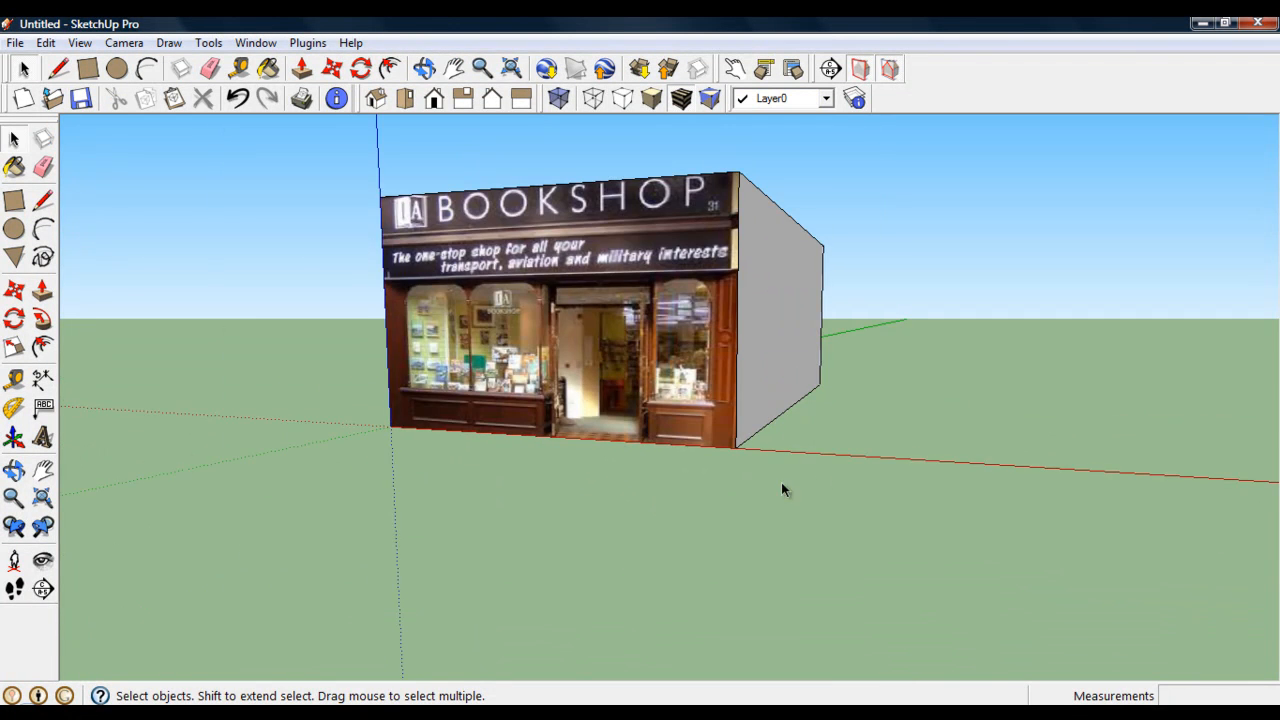
Orbit around the shopfront to look into the newly cut doorway.
drag(784, 490, 531, 355)
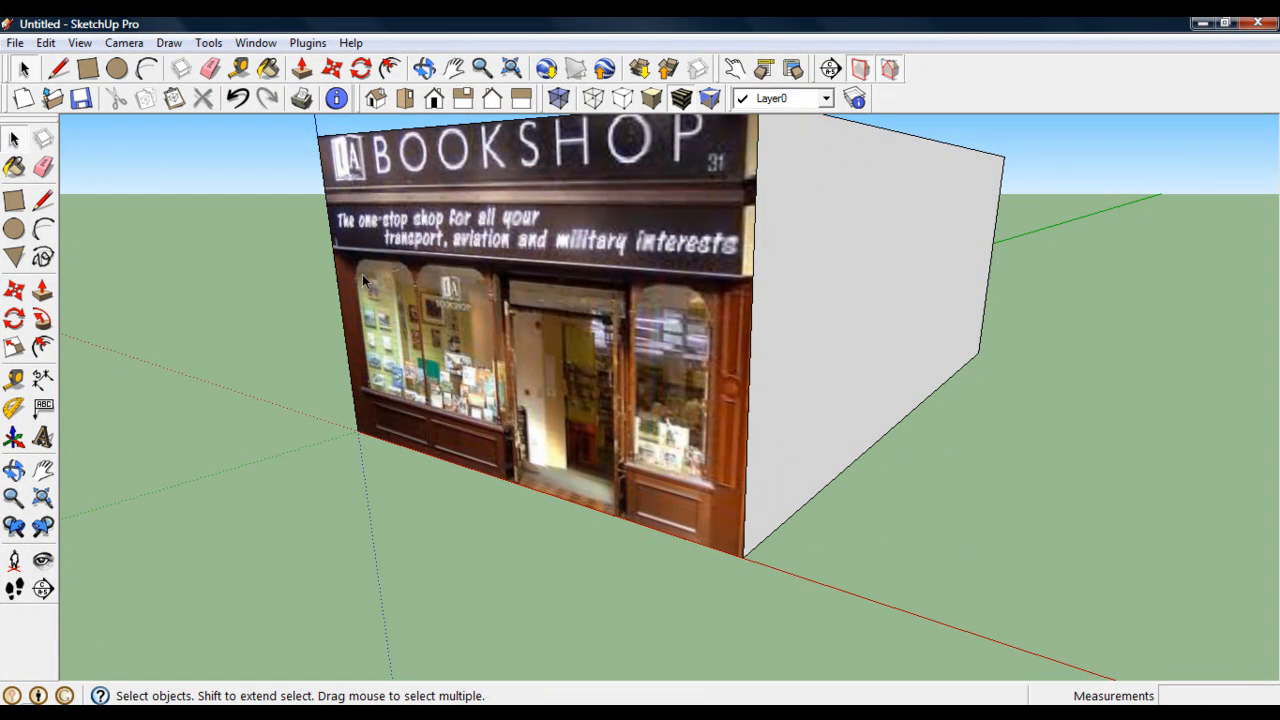
mouse_move(12, 198)
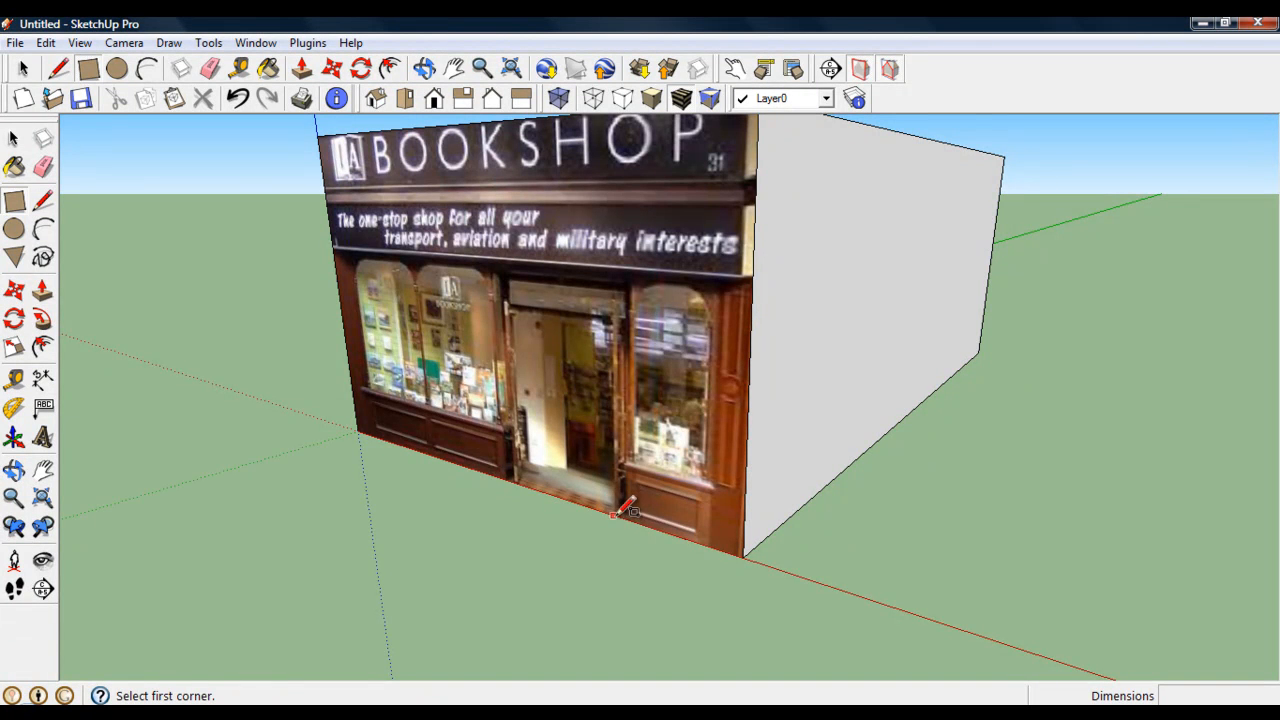
mouse_move(627, 527)
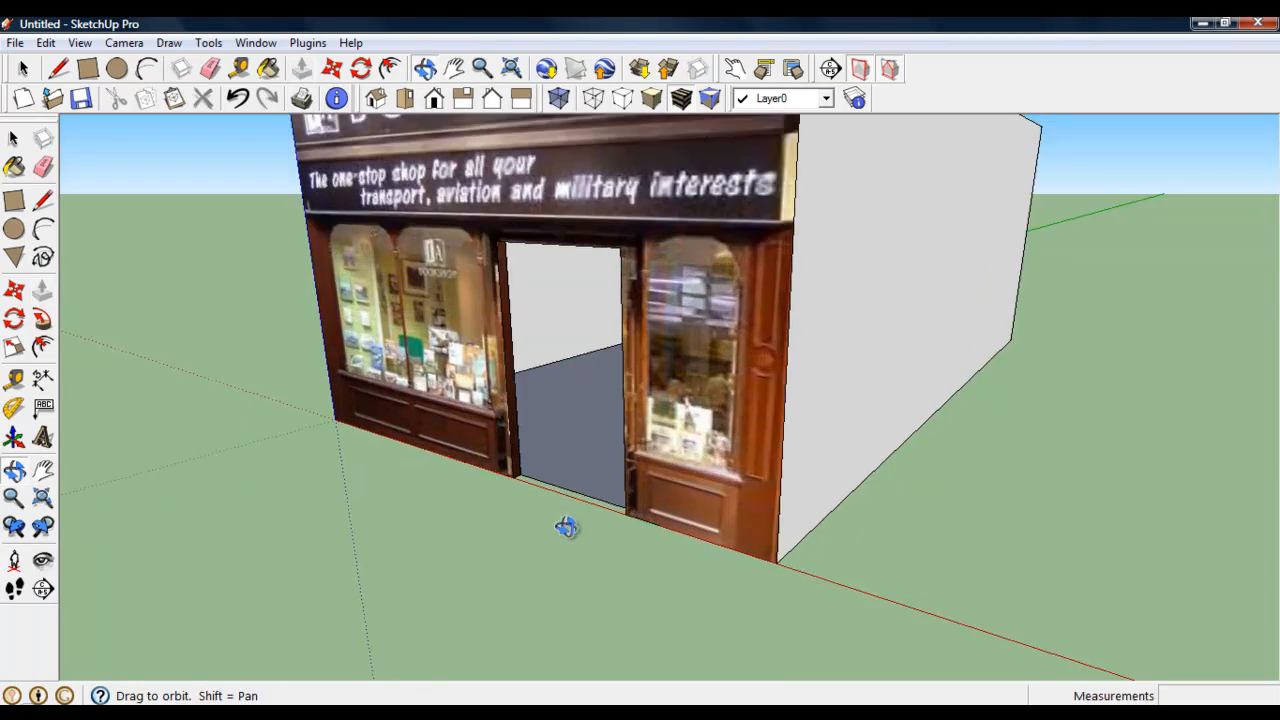
drag(567, 527, 590, 472)
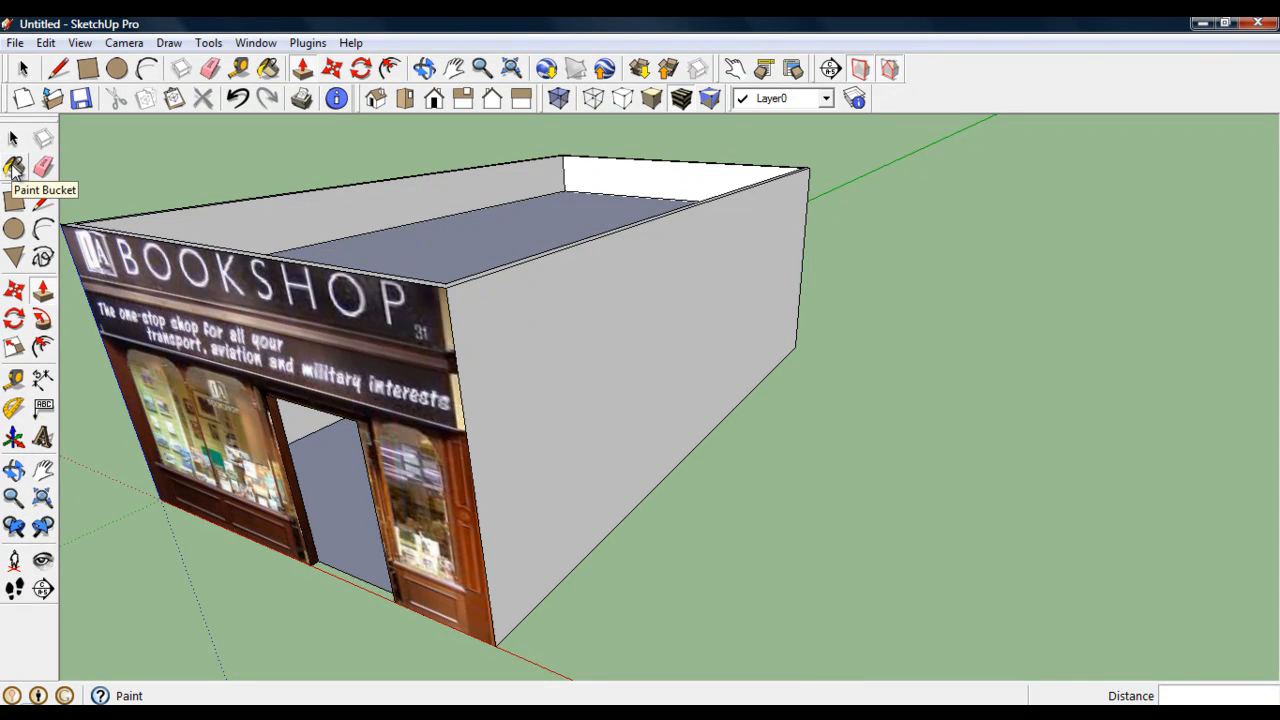
Paint the walls with Brick_Antique from Brick and Cladding, and the roof black.
click(13, 163)
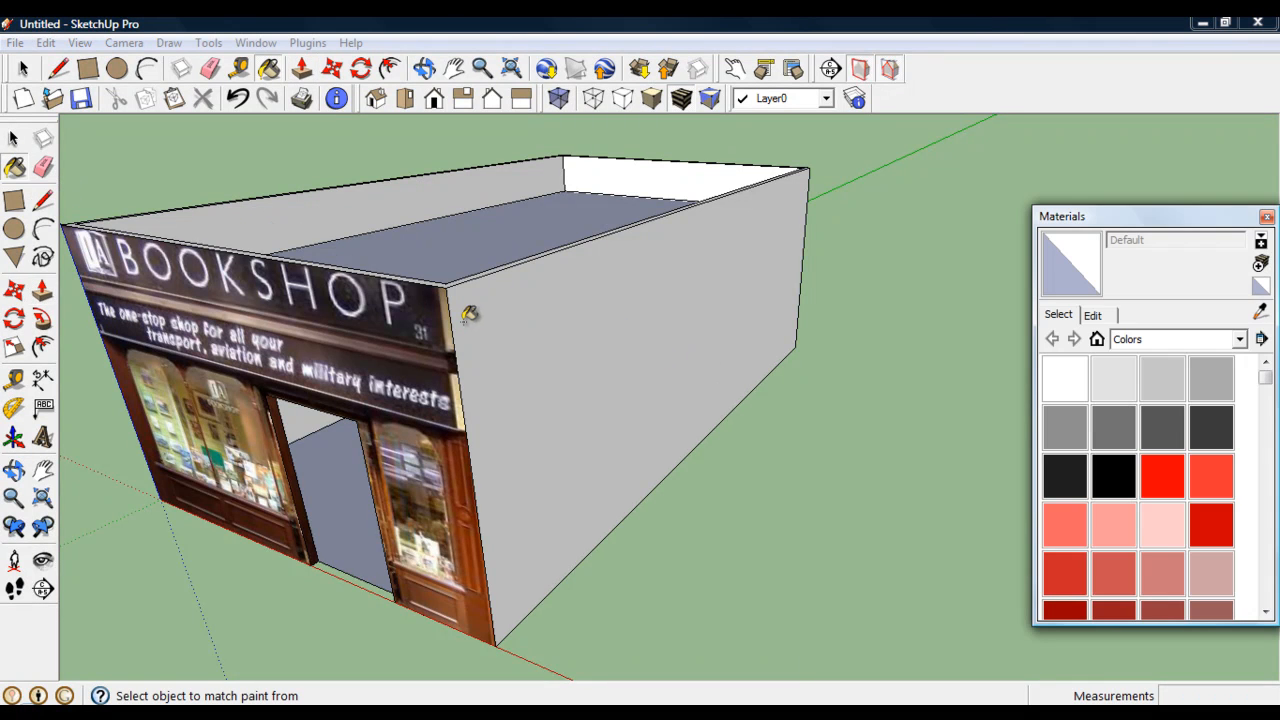
click(1232, 339)
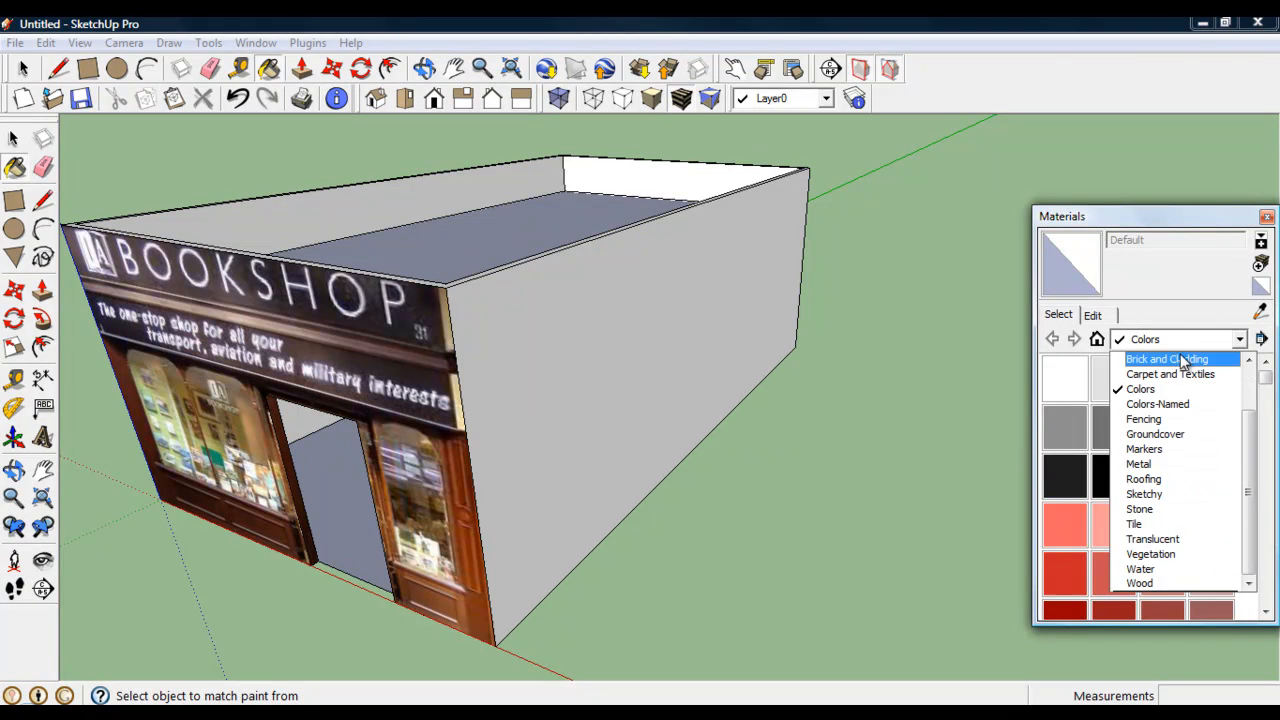
click(1167, 358)
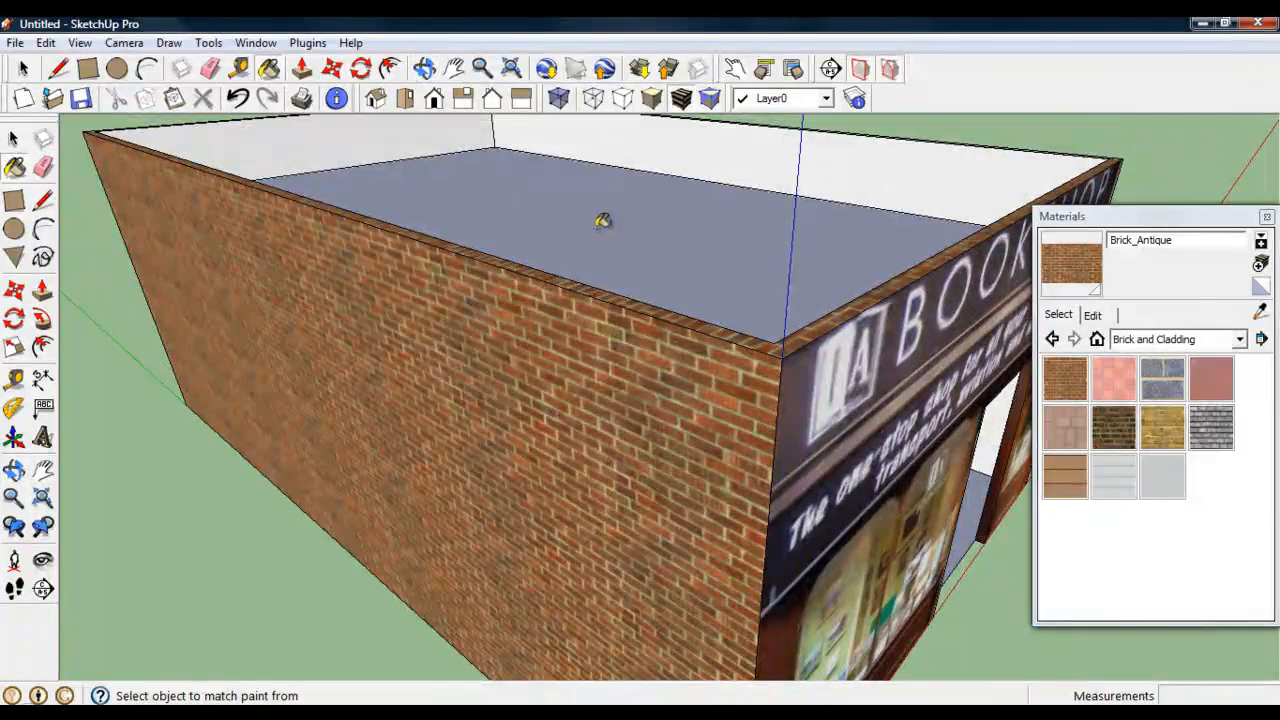
click(463, 245)
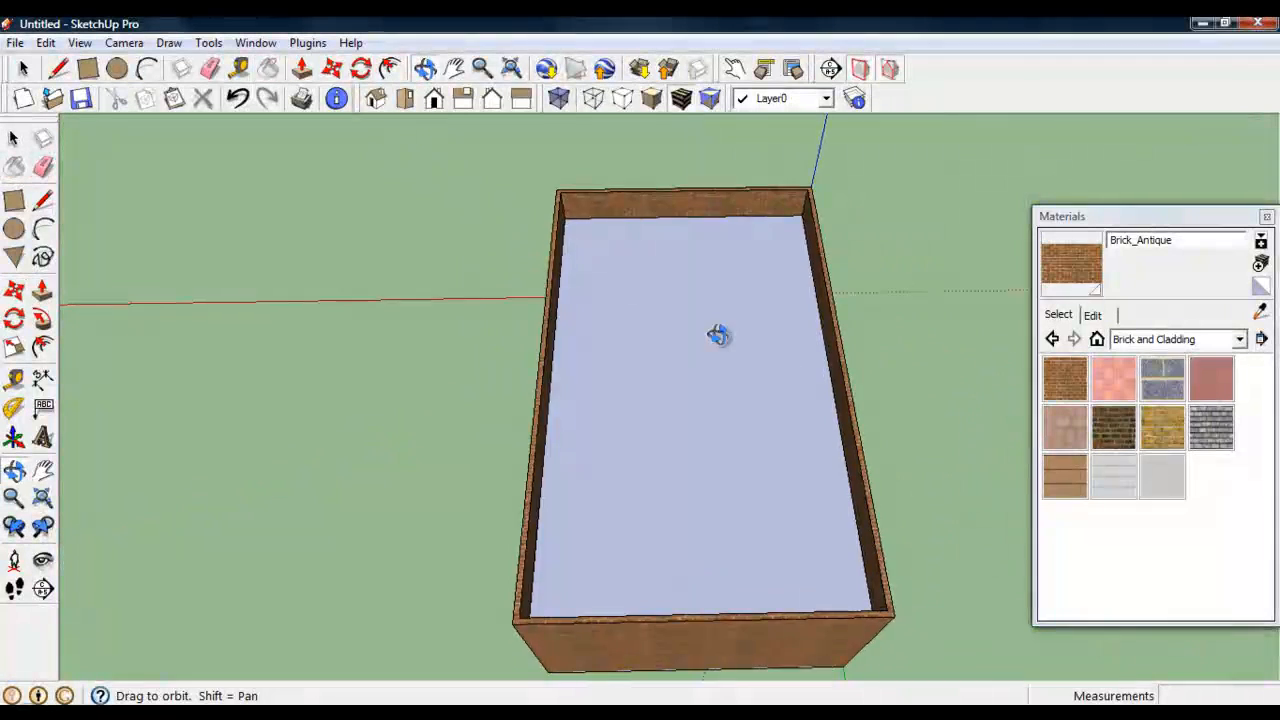
click(1239, 339)
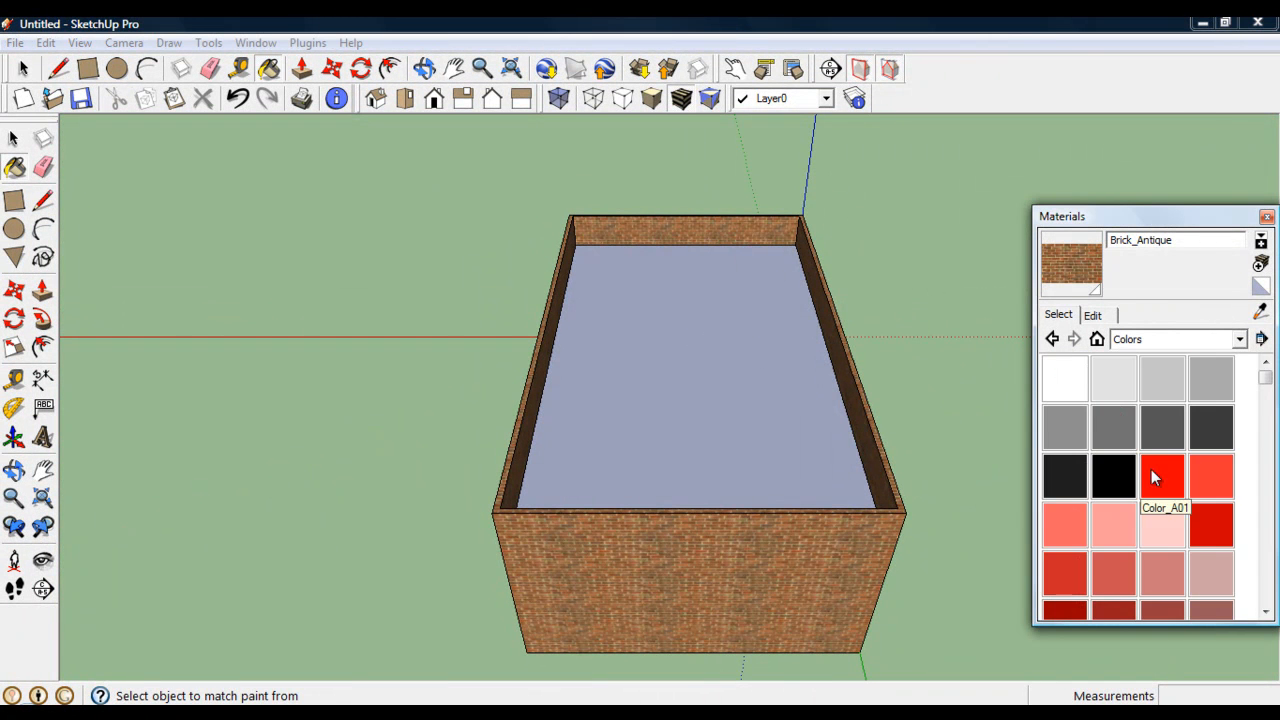
click(1113, 476)
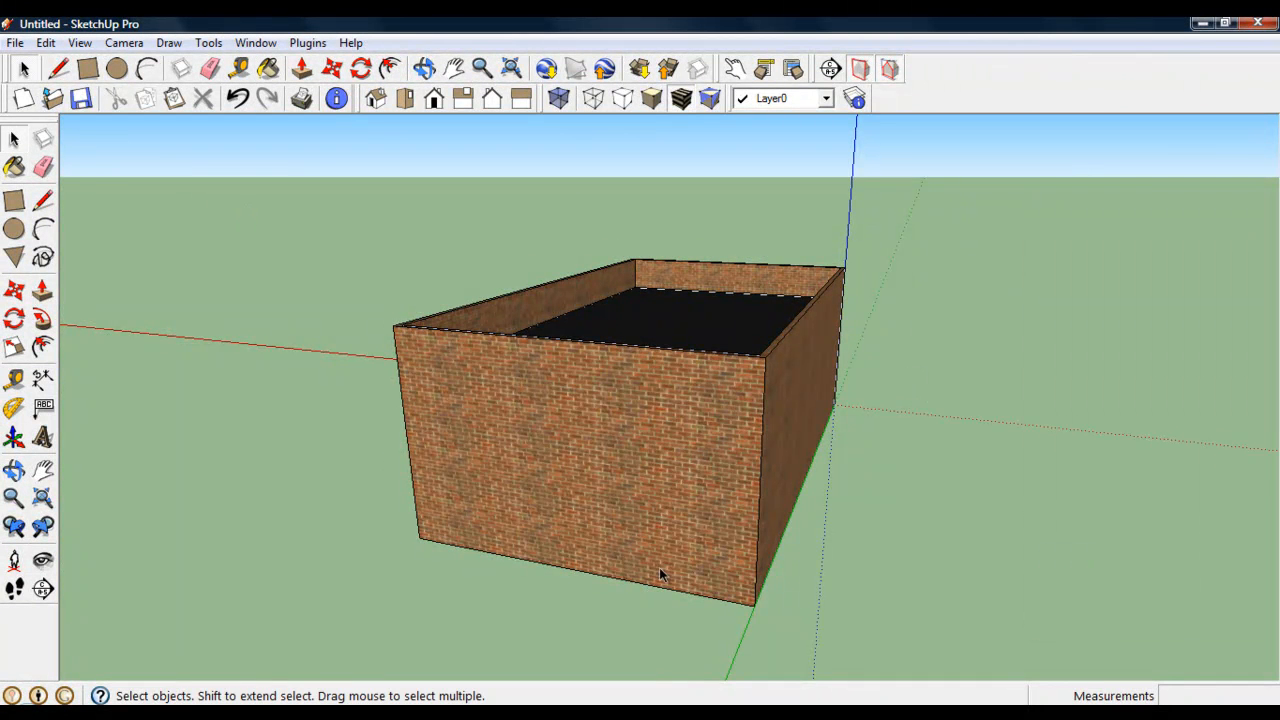
Start a door rectangle at the front wall's base, entering 900 as its size.
drag(660, 573, 648, 538)
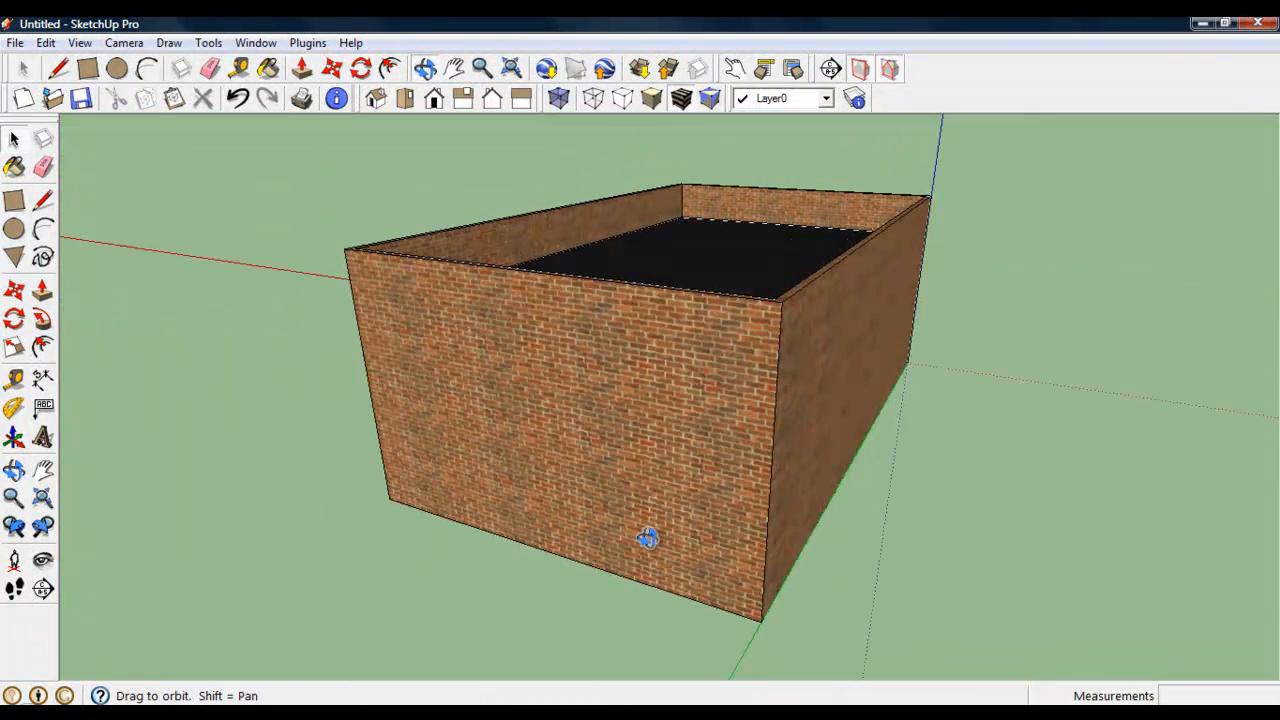
click(15, 137)
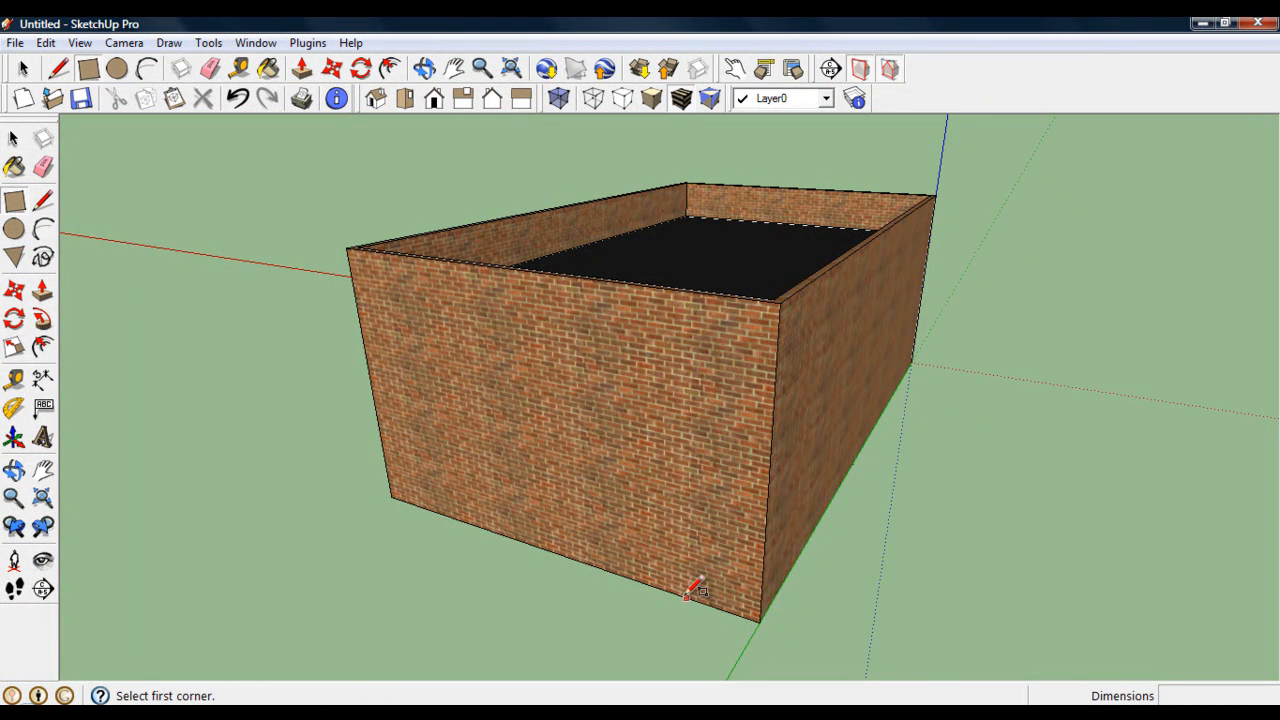
click(700, 603)
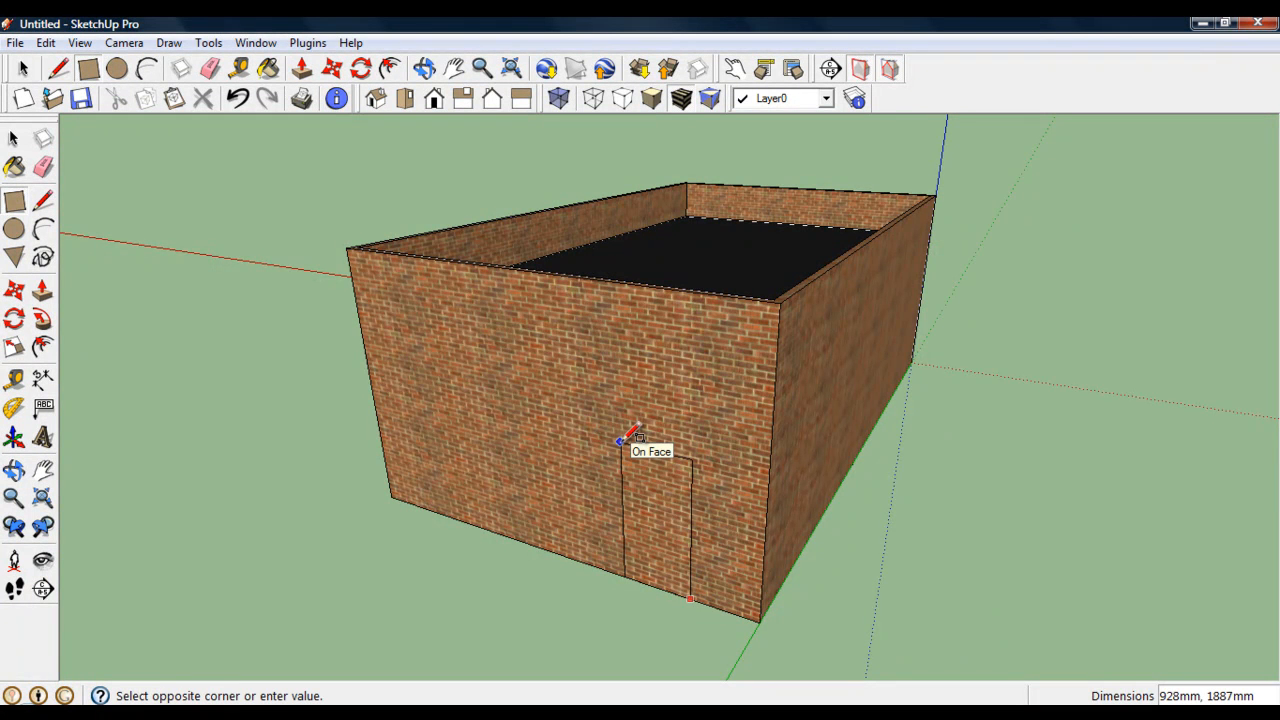
text(9)
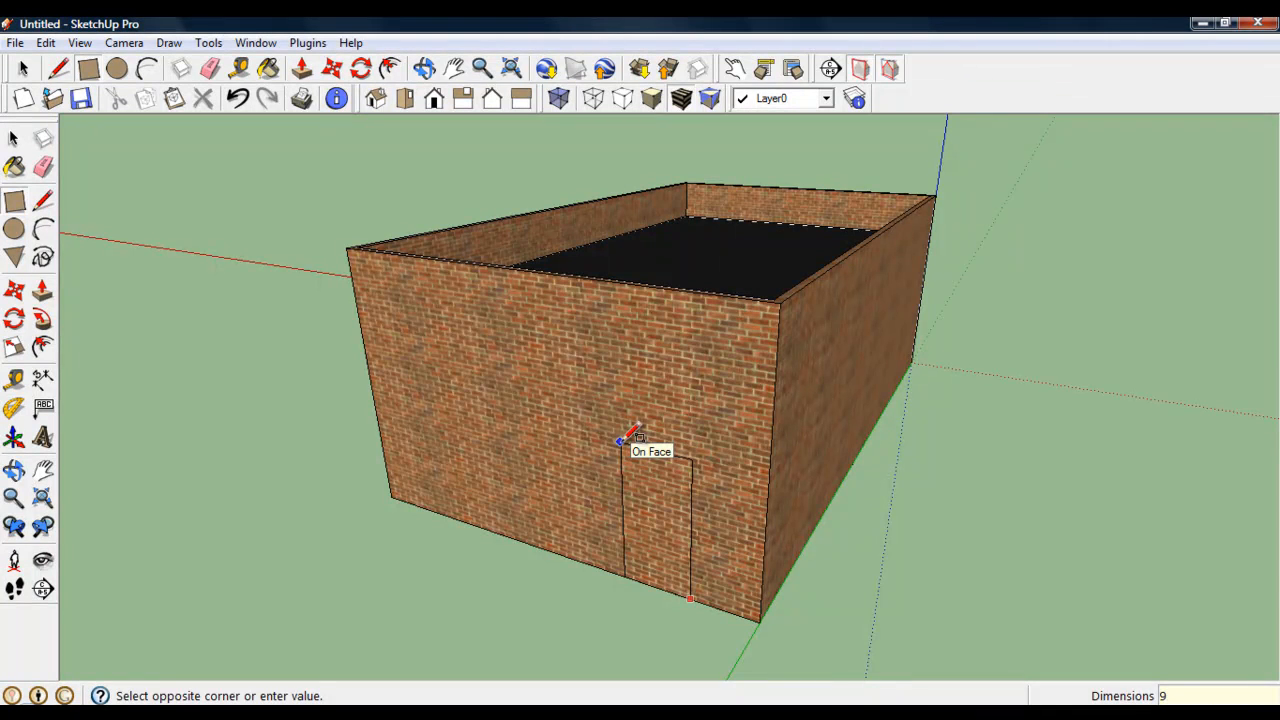
text(00)
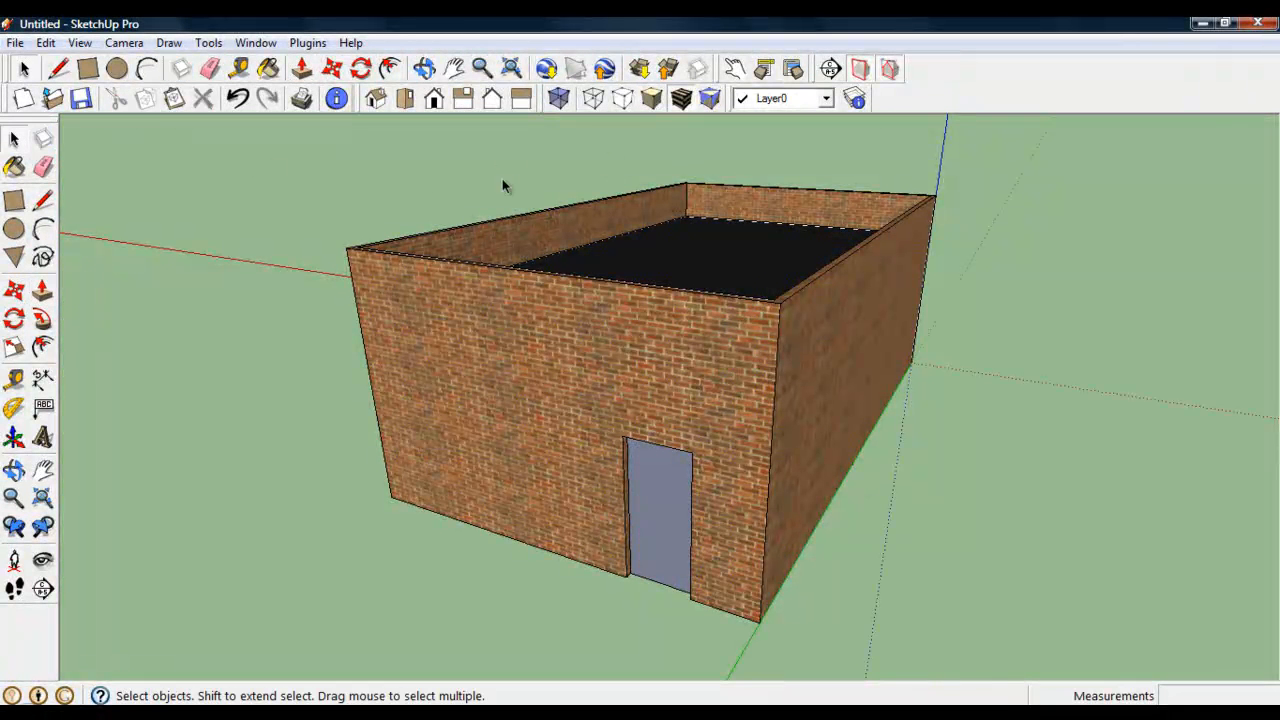
mouse_move(642, 66)
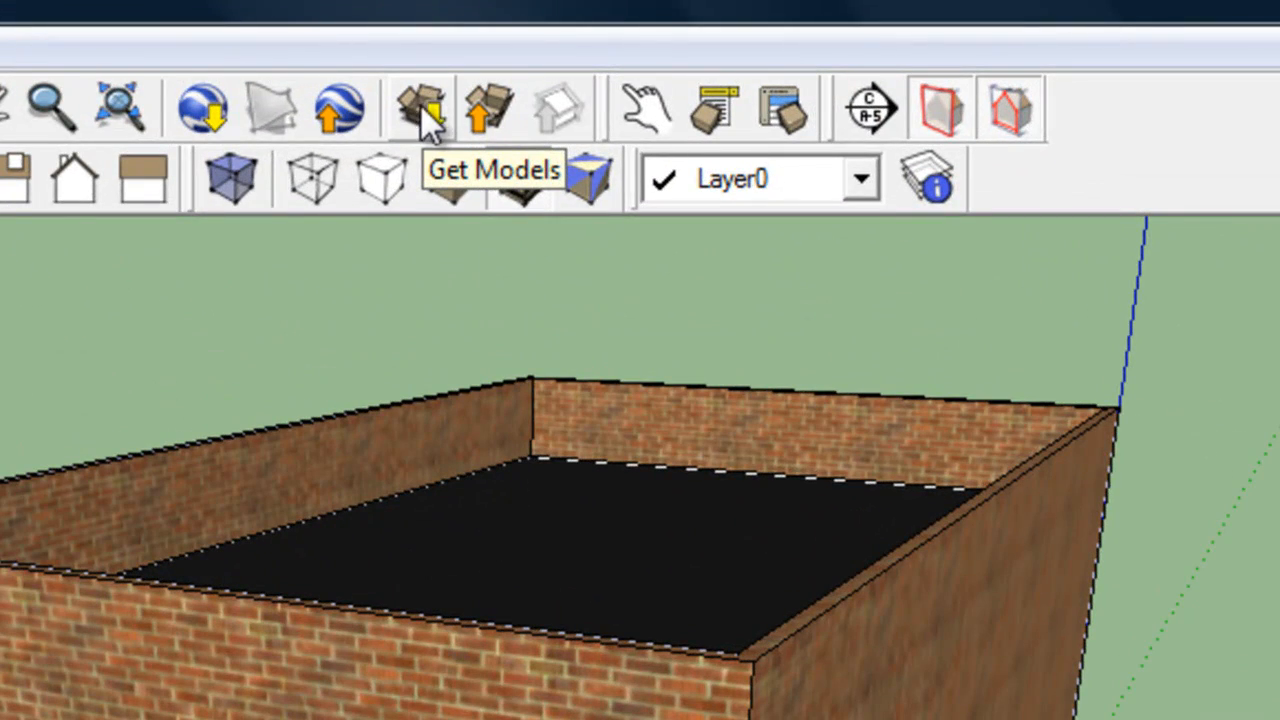
Search 3D Warehouse for 'quicky door' and load the Quicky Door model into the model.
click(416, 100)
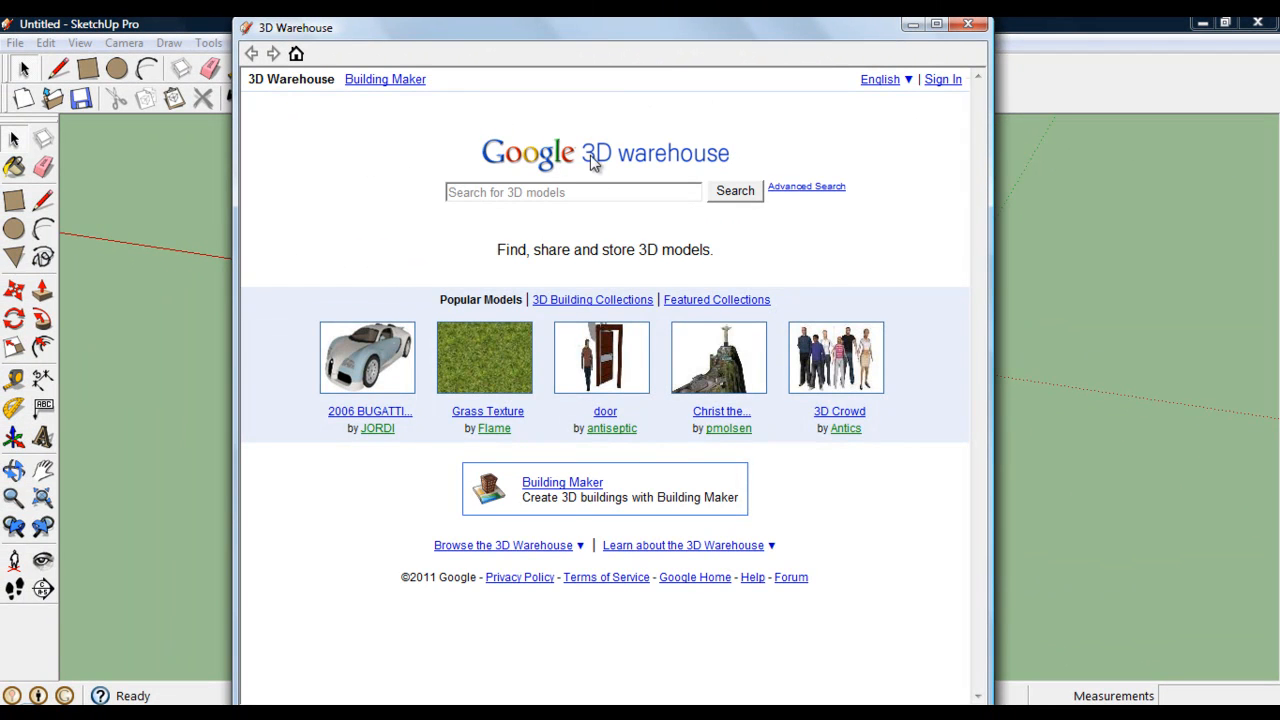
click(570, 191)
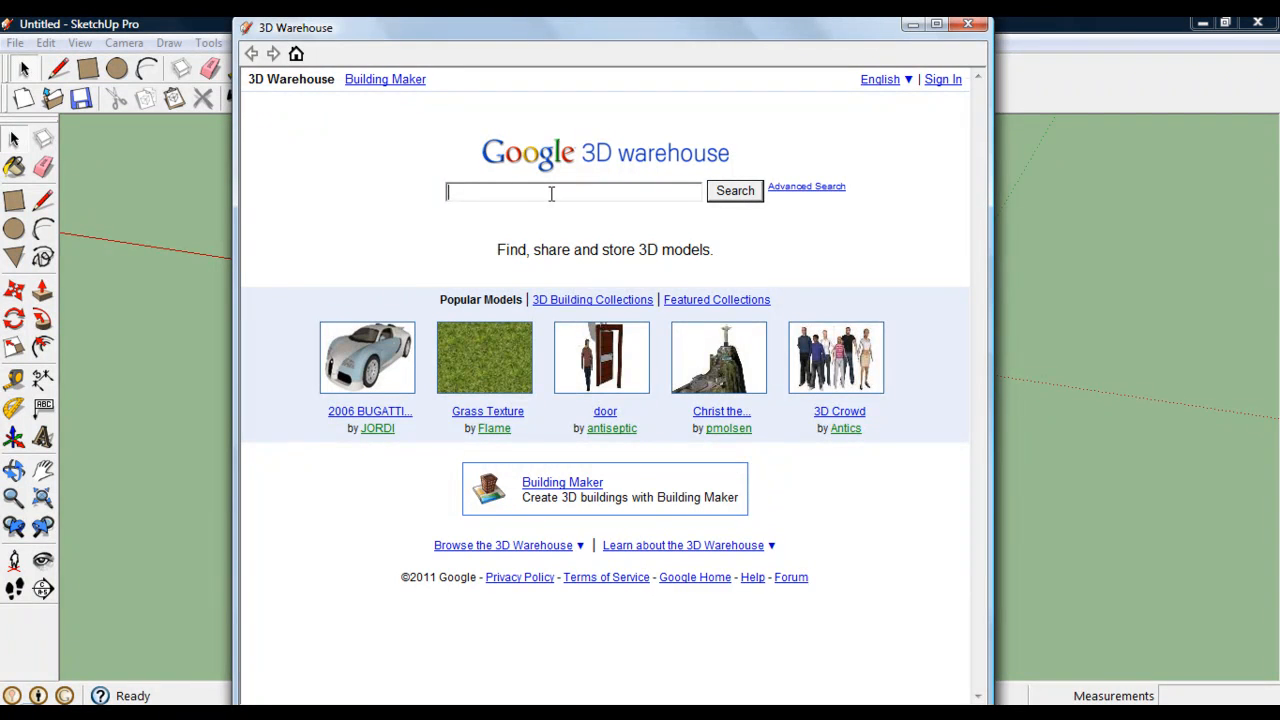
text(quicky doo)
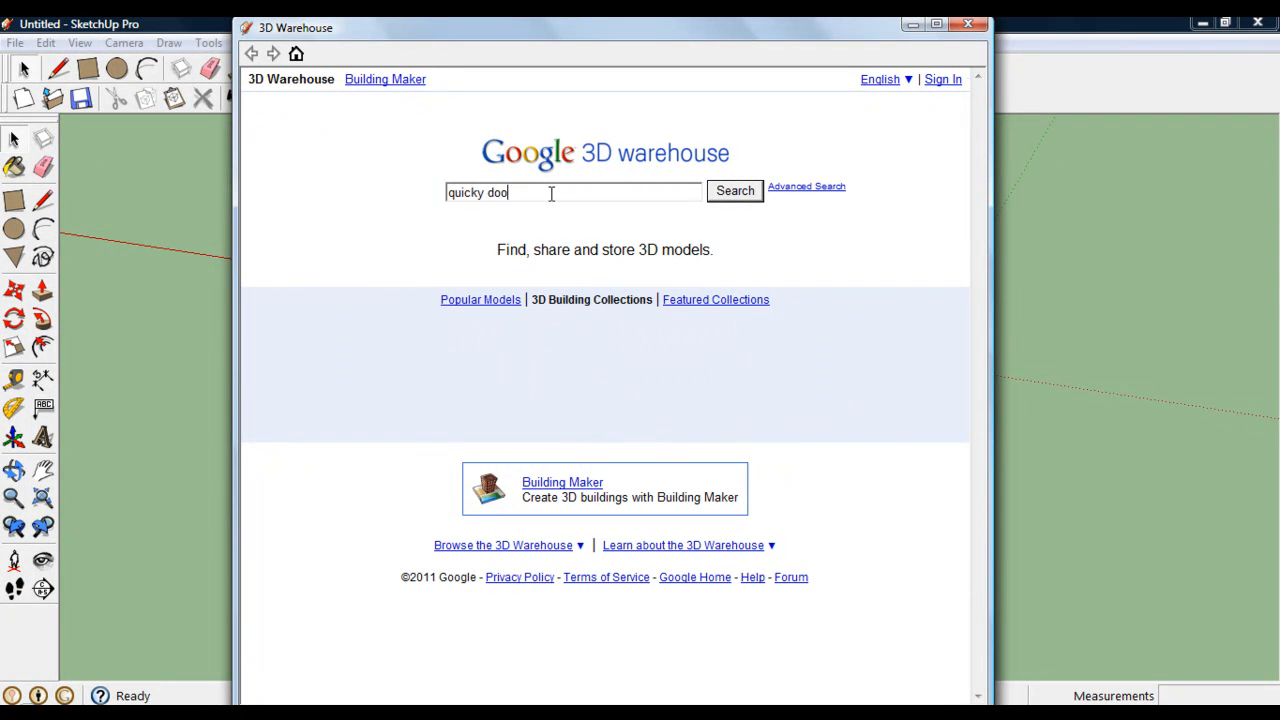
click(734, 190)
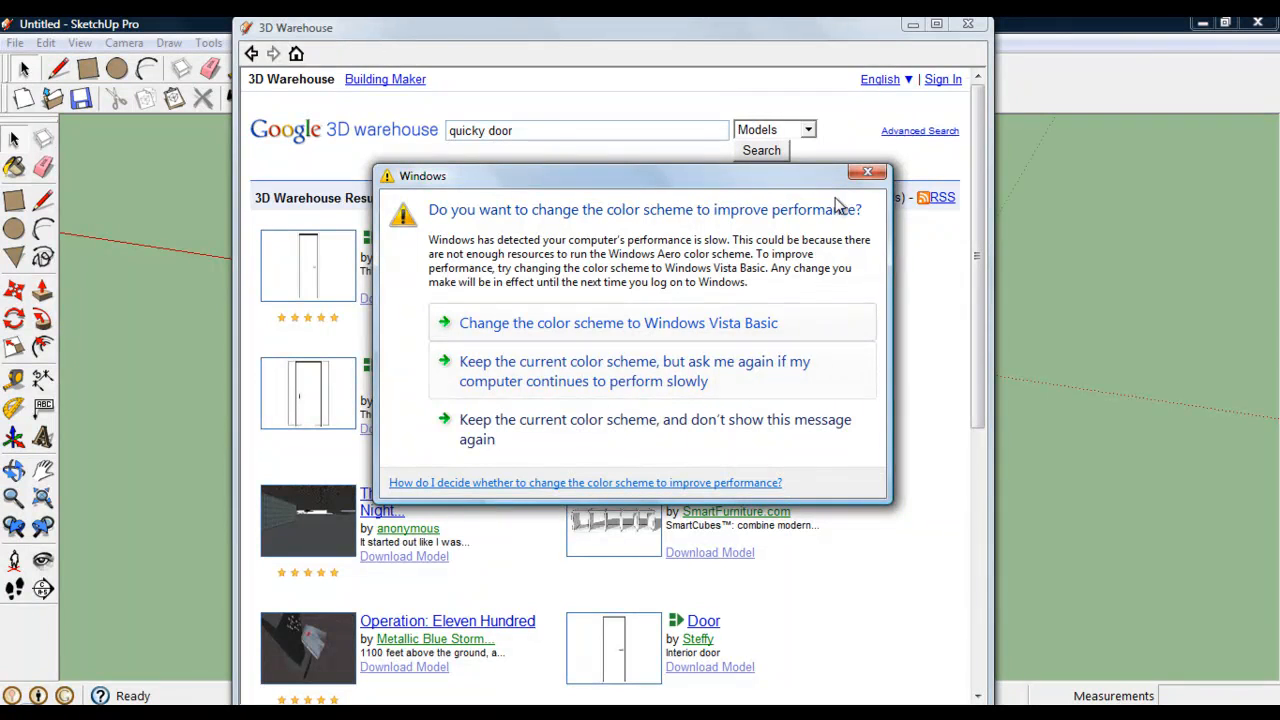
click(867, 172)
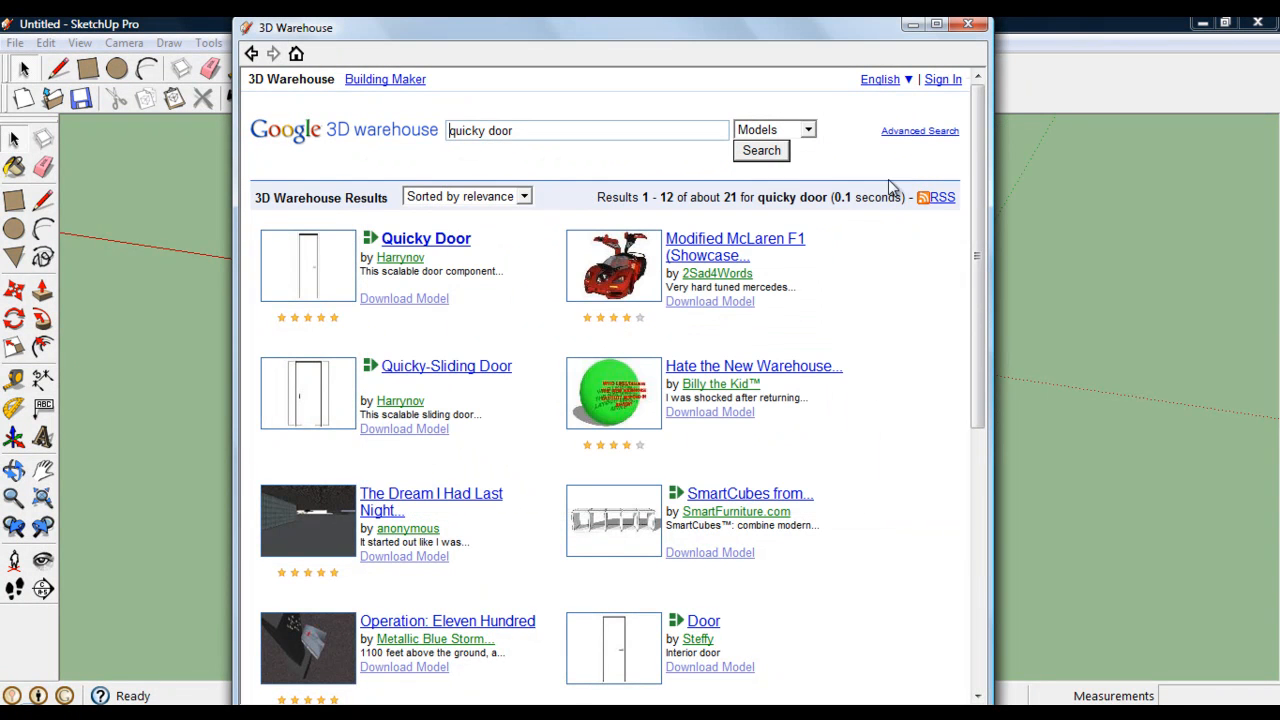
mouse_move(380, 256)
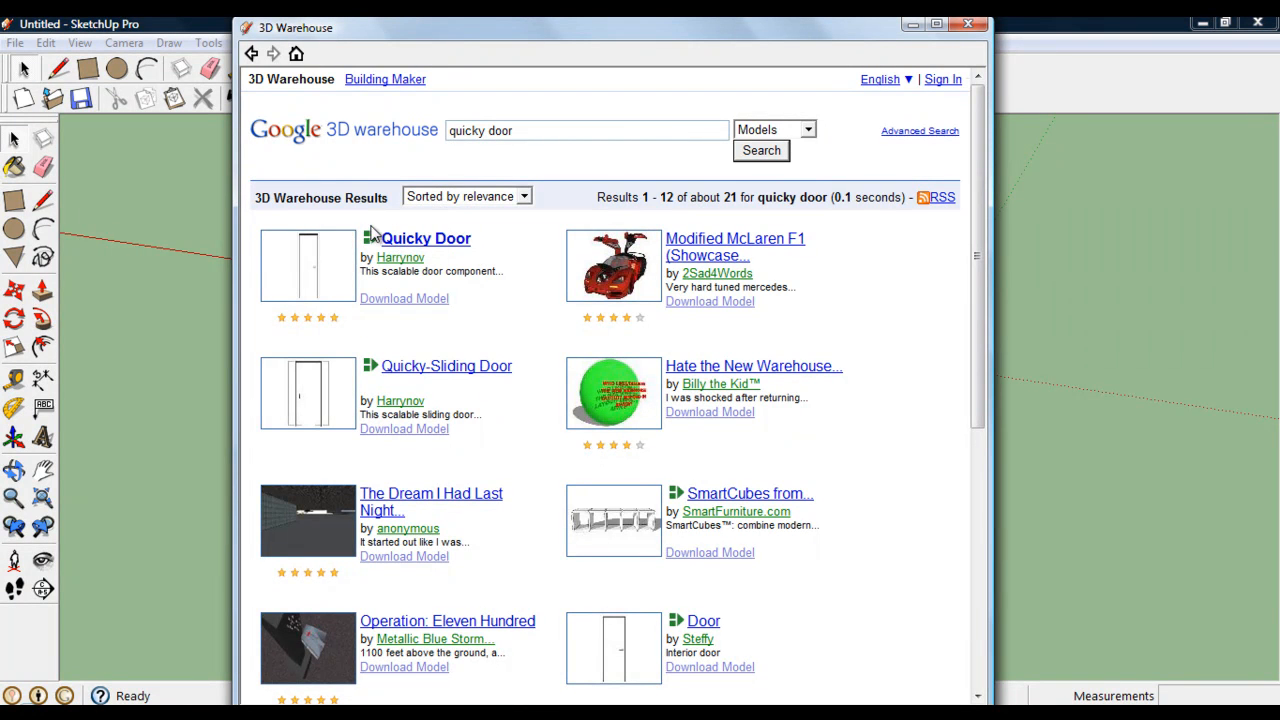
mouse_move(398, 248)
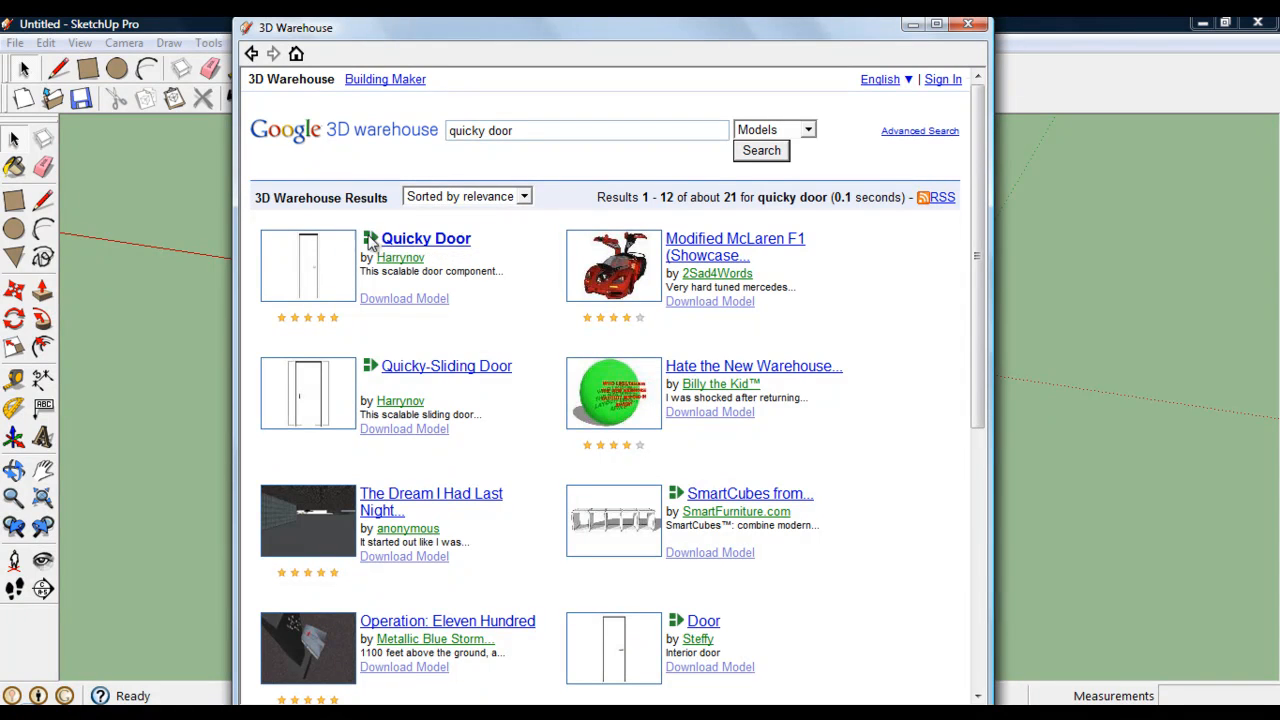
mouse_move(410, 244)
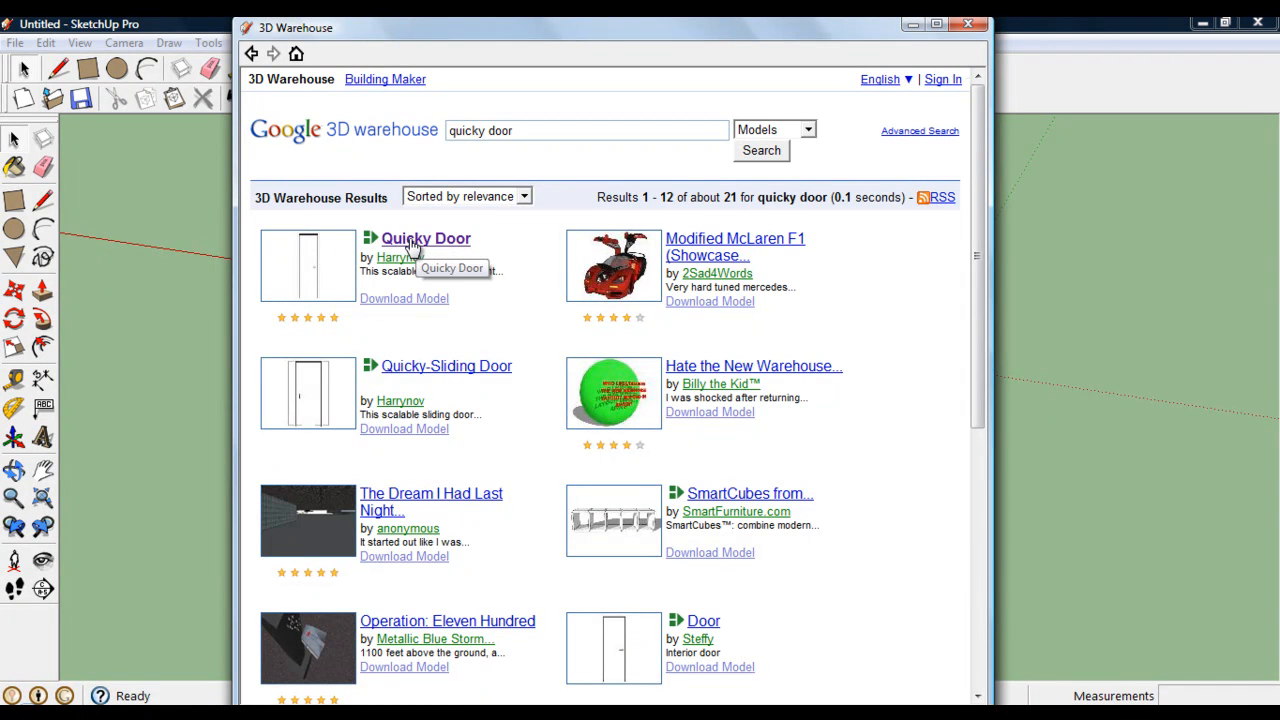
click(424, 238)
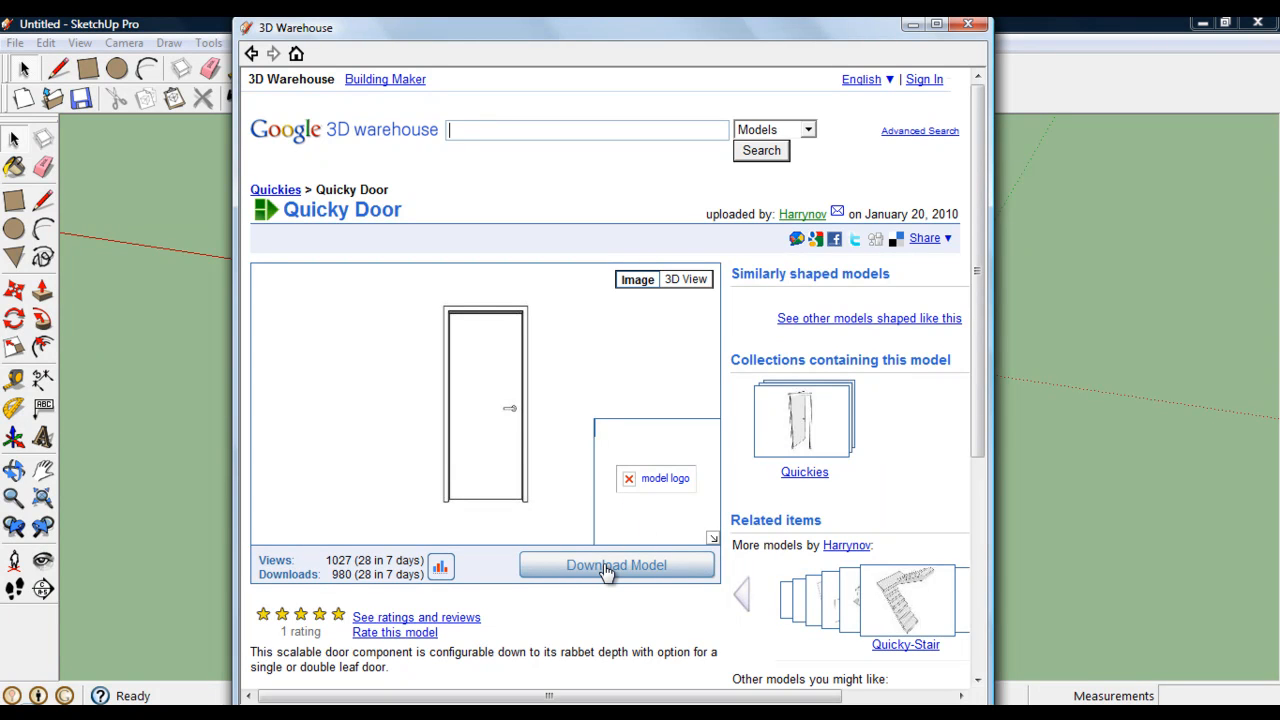
click(616, 565)
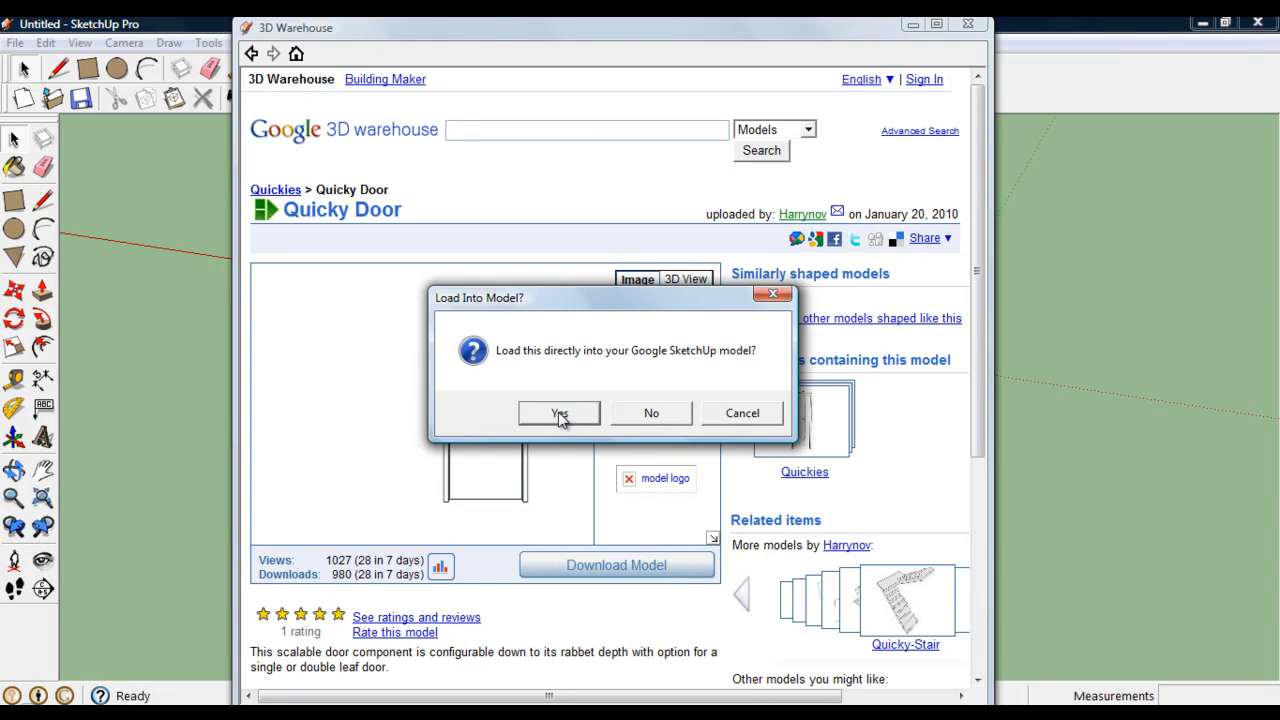
click(558, 412)
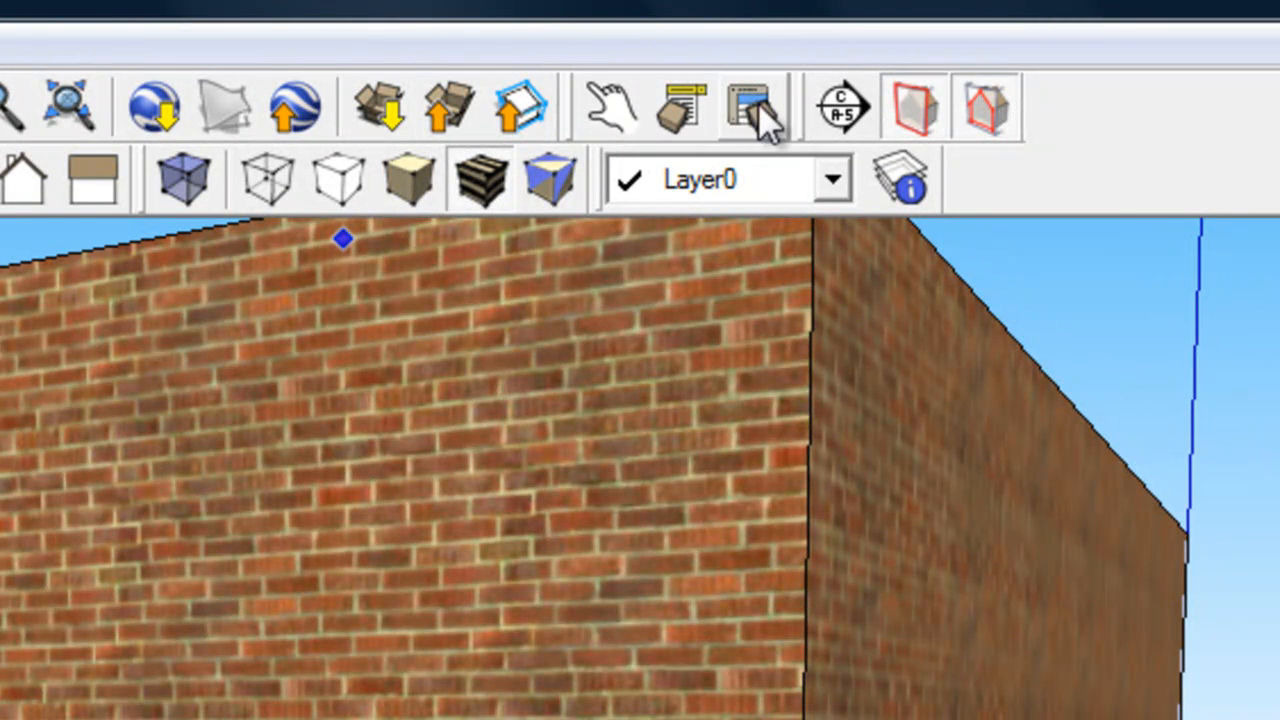
mouse_move(680, 110)
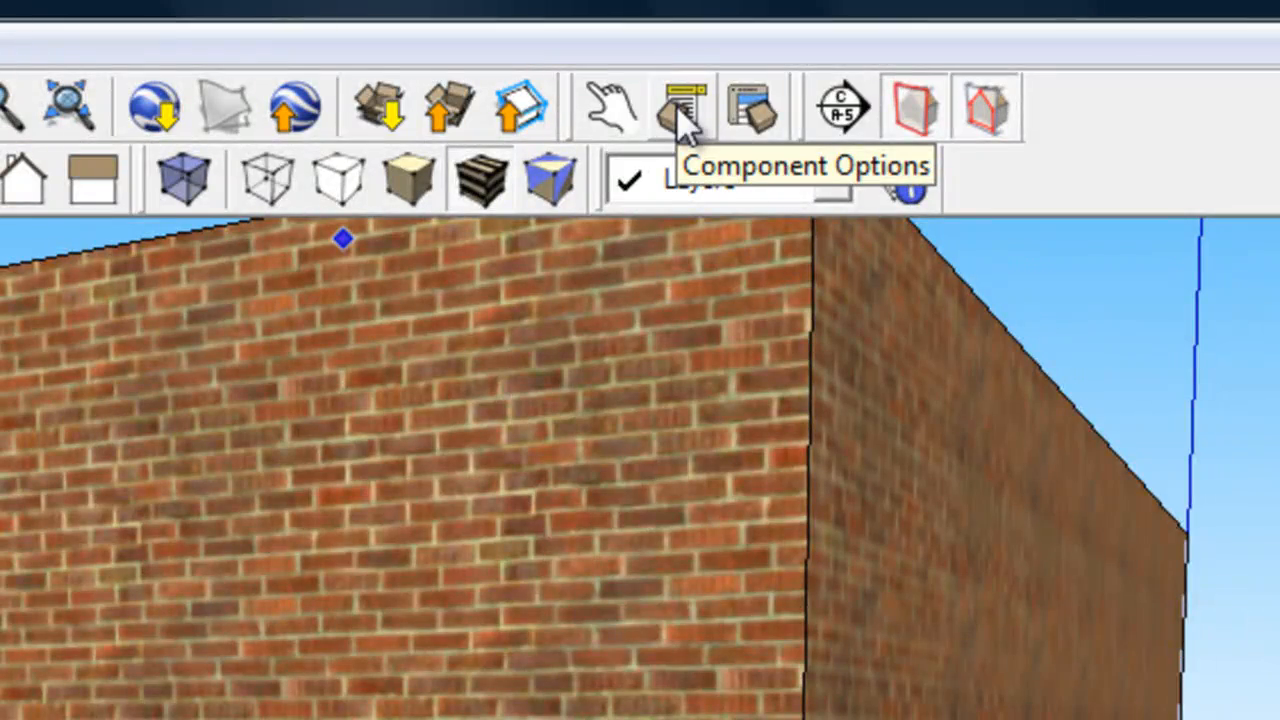
Set the Quicky Door's height to 200 cm and opening thickness to 10 cm.
click(680, 95)
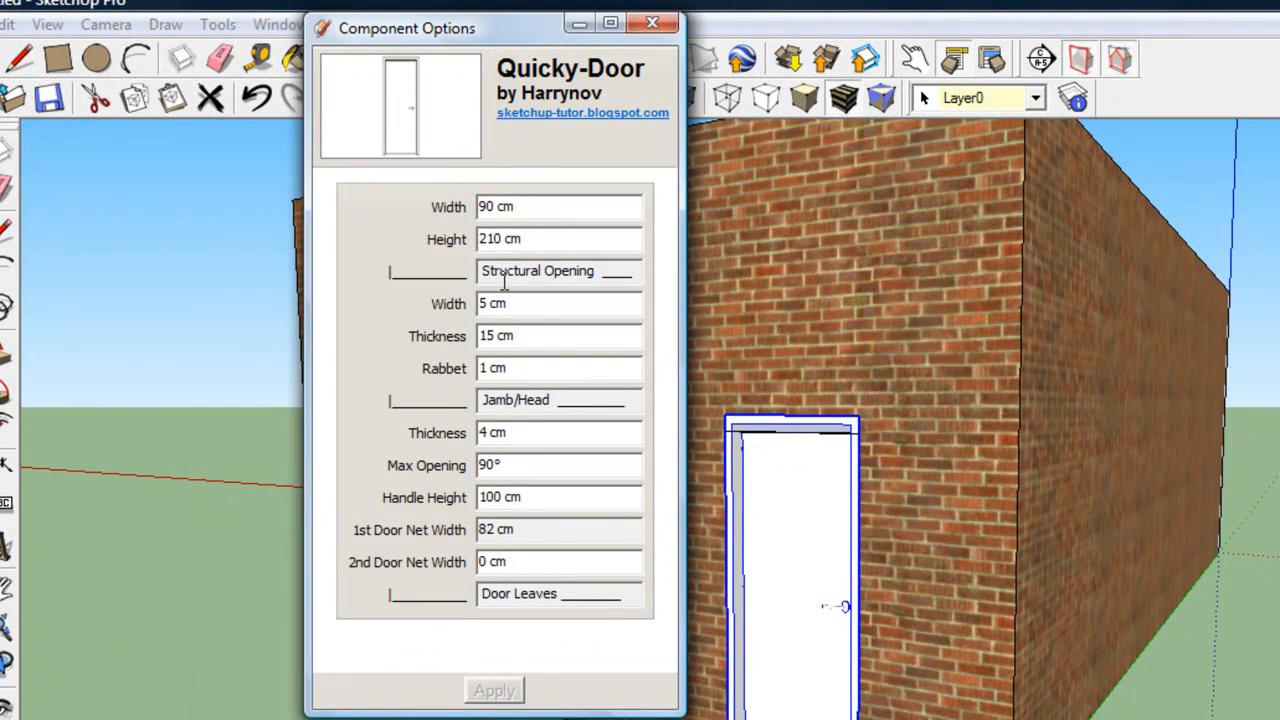
mouse_move(538, 178)
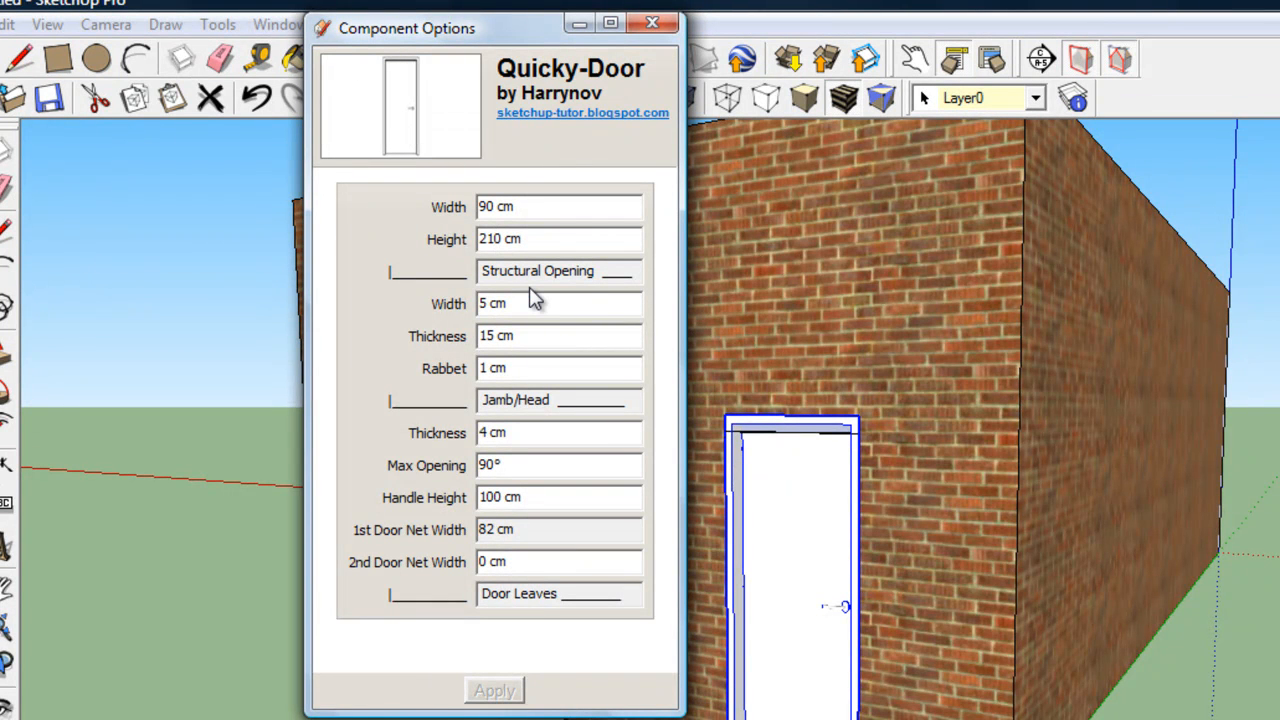
text(2)
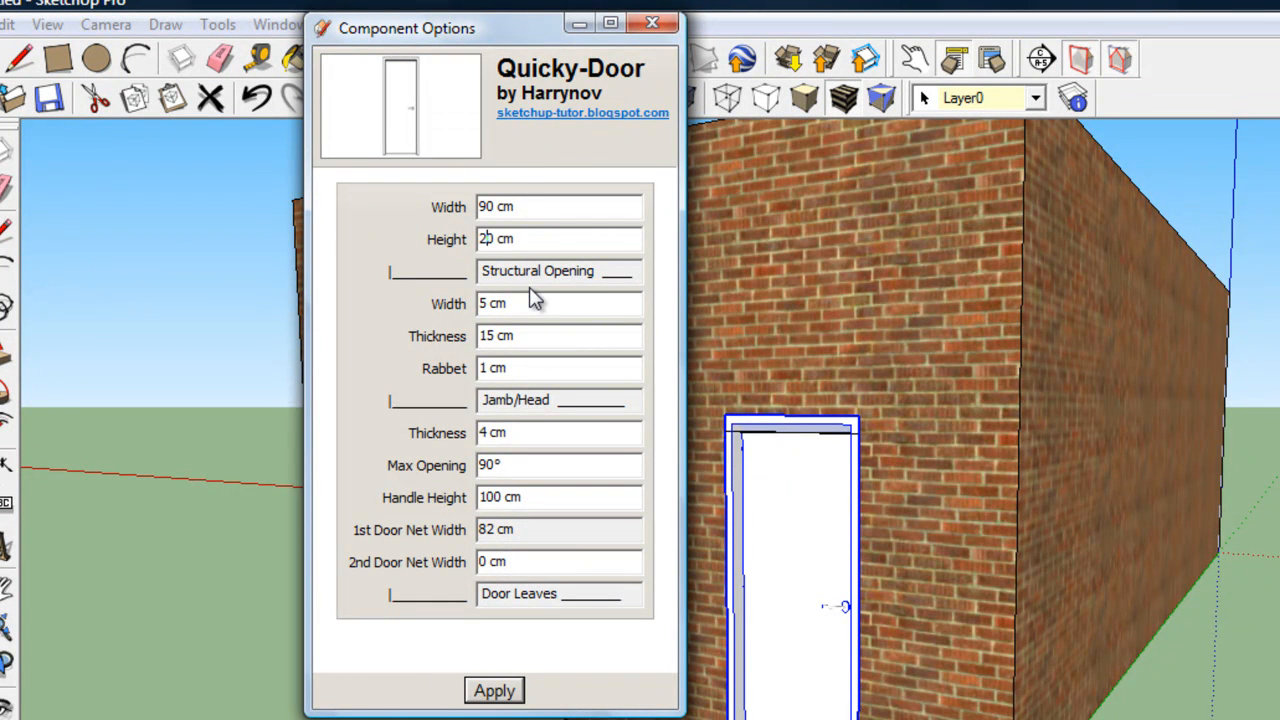
text(200 cm)
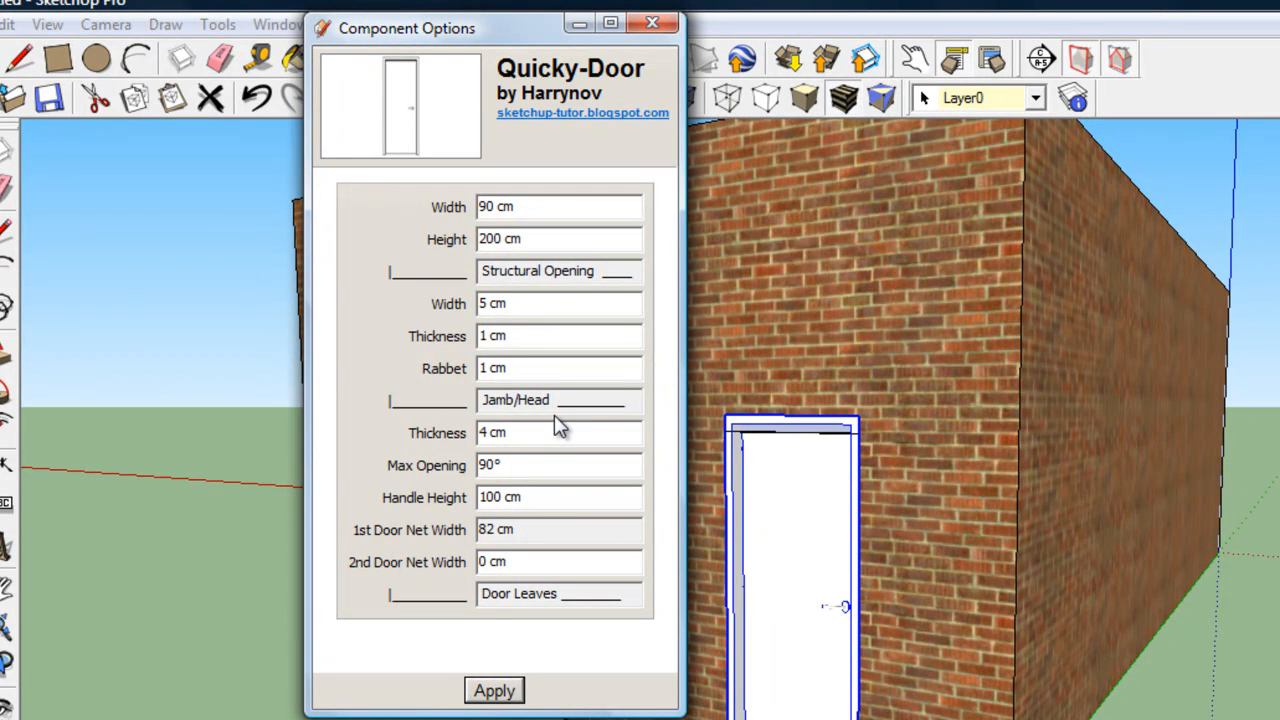
text(10 cm)
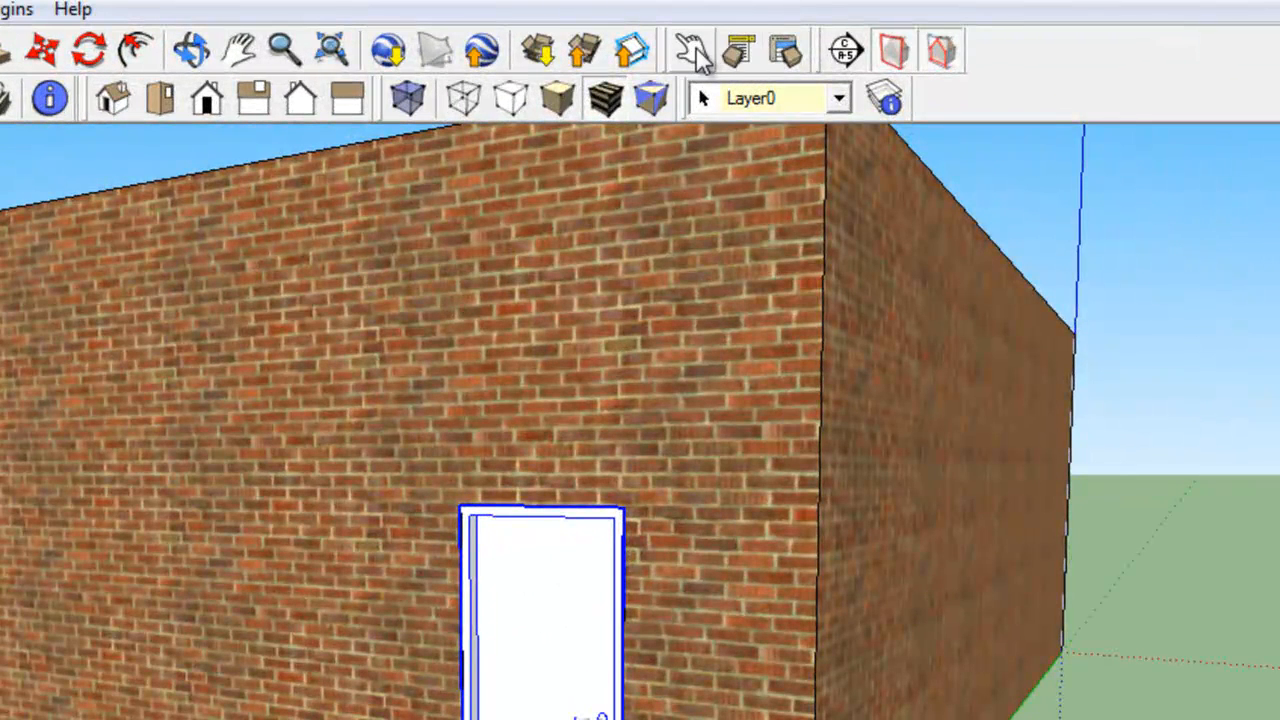
mouse_move(688, 48)
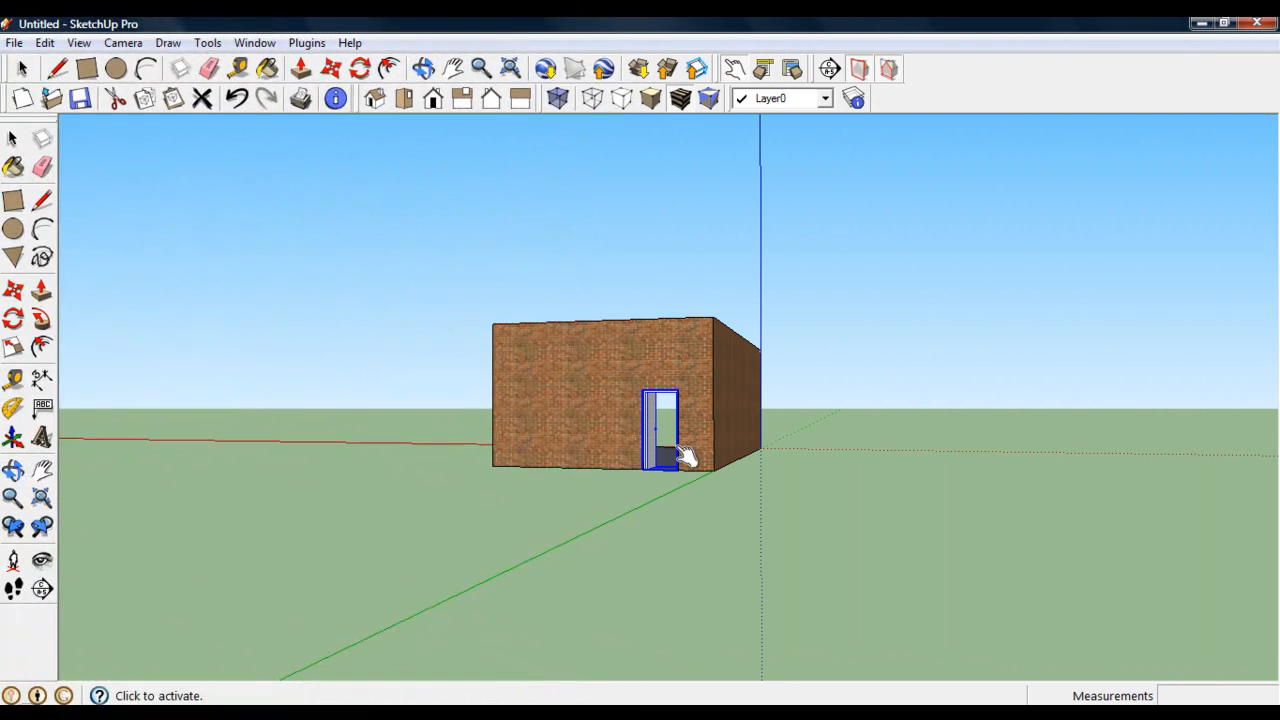
drag(685, 455, 720, 265)
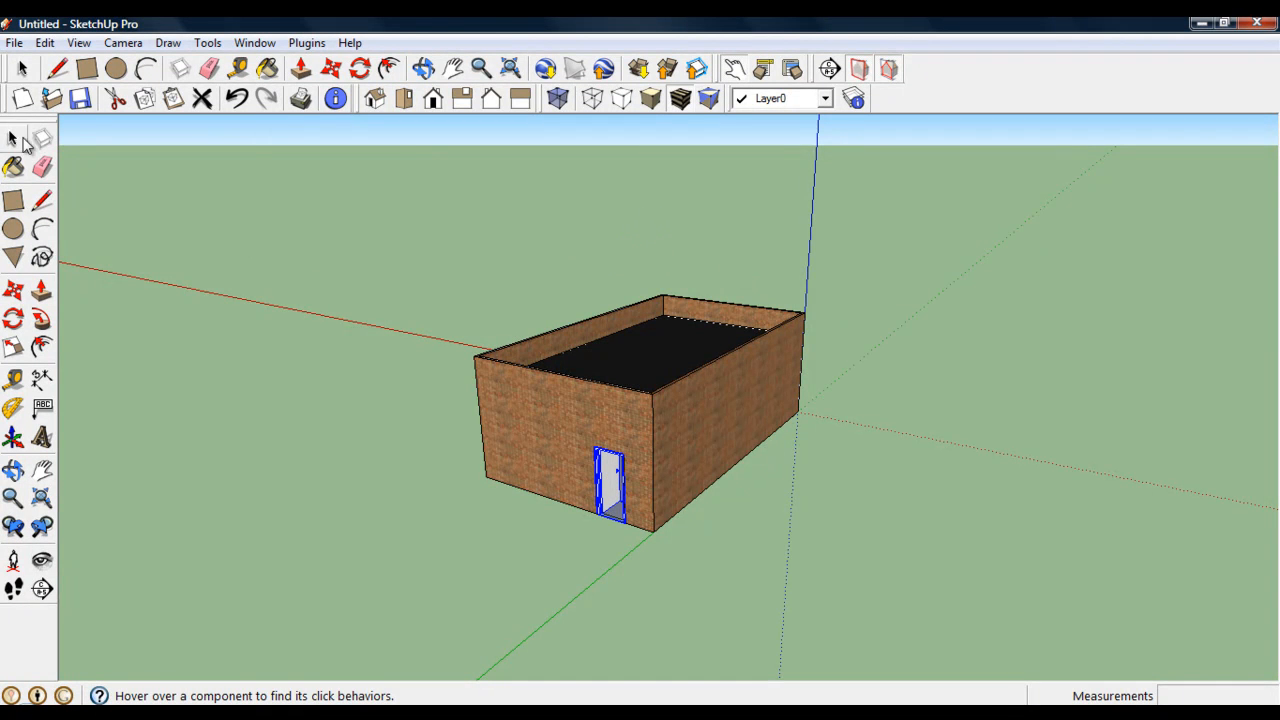
click(14, 140)
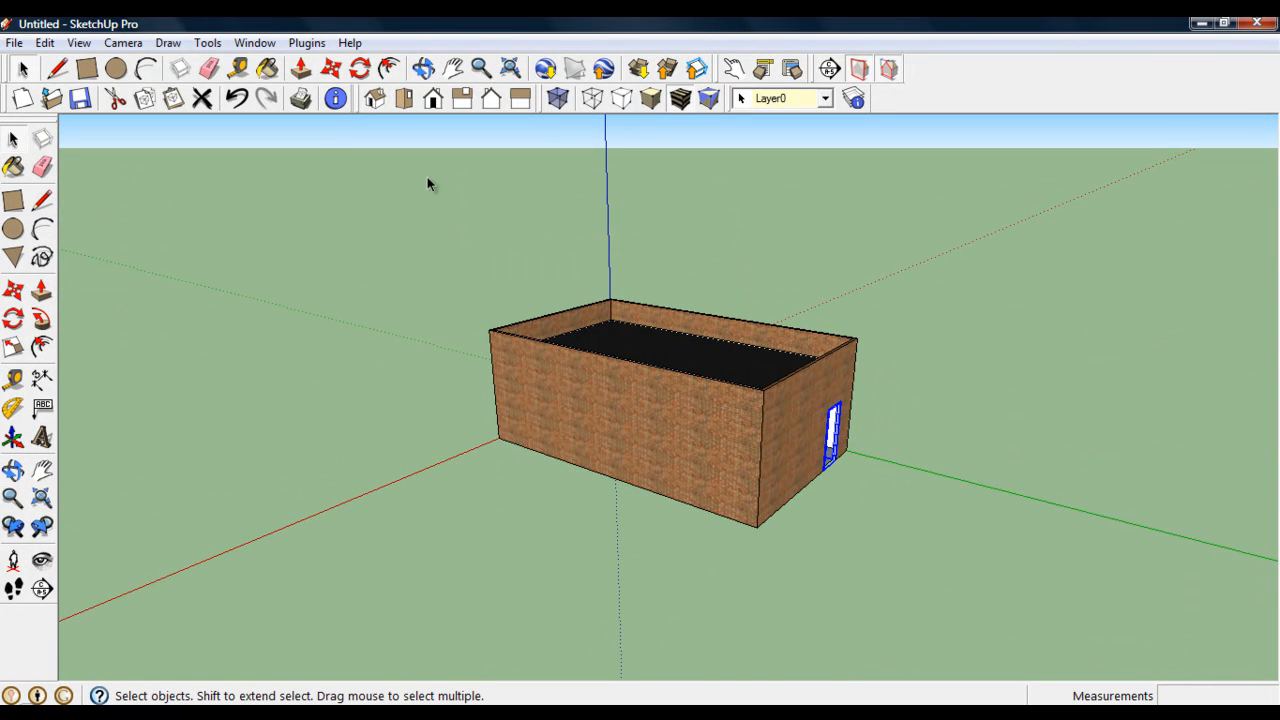
Hide the roof layer, orbit to look inside, then make the roof visible again.
click(254, 42)
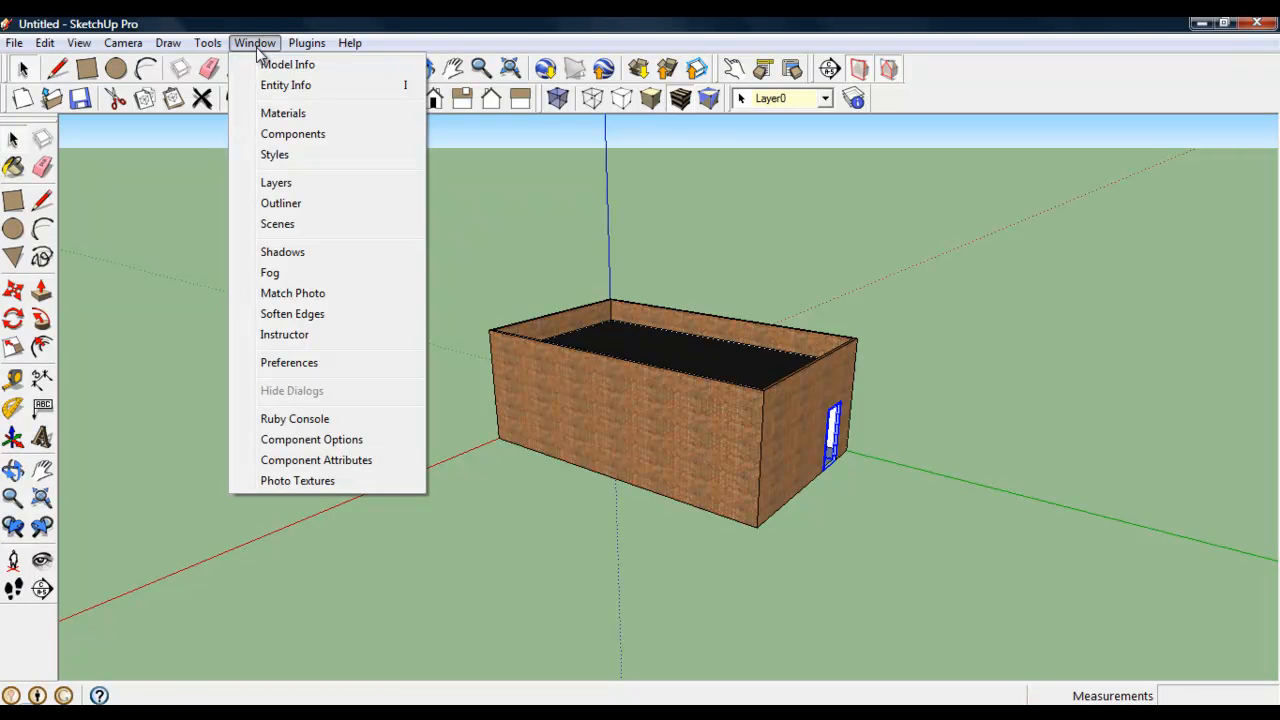
click(276, 182)
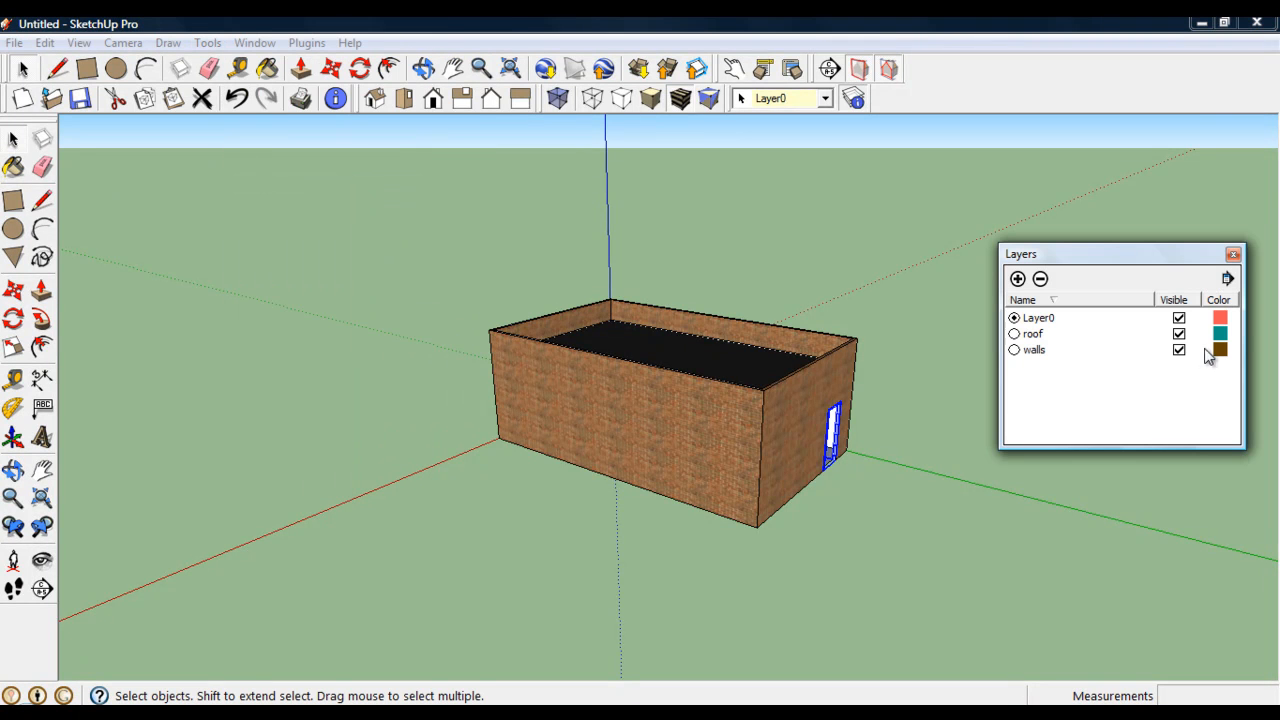
click(1175, 333)
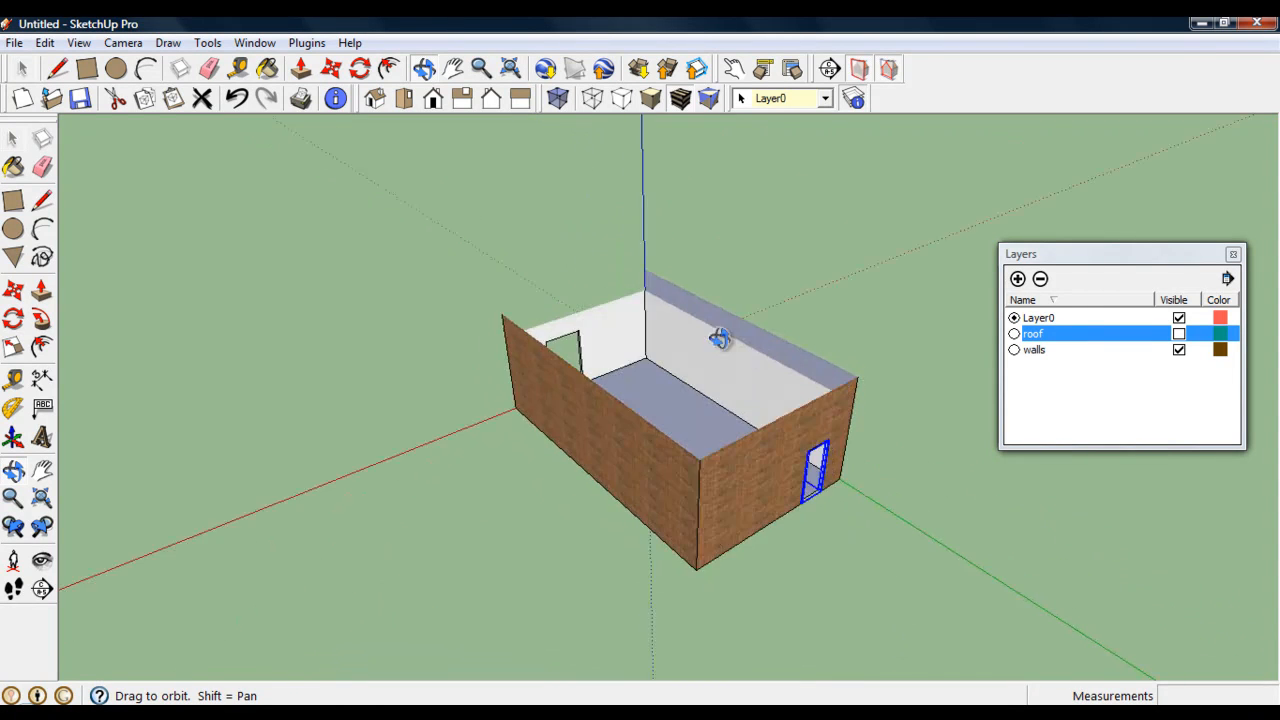
drag(720, 337, 740, 339)
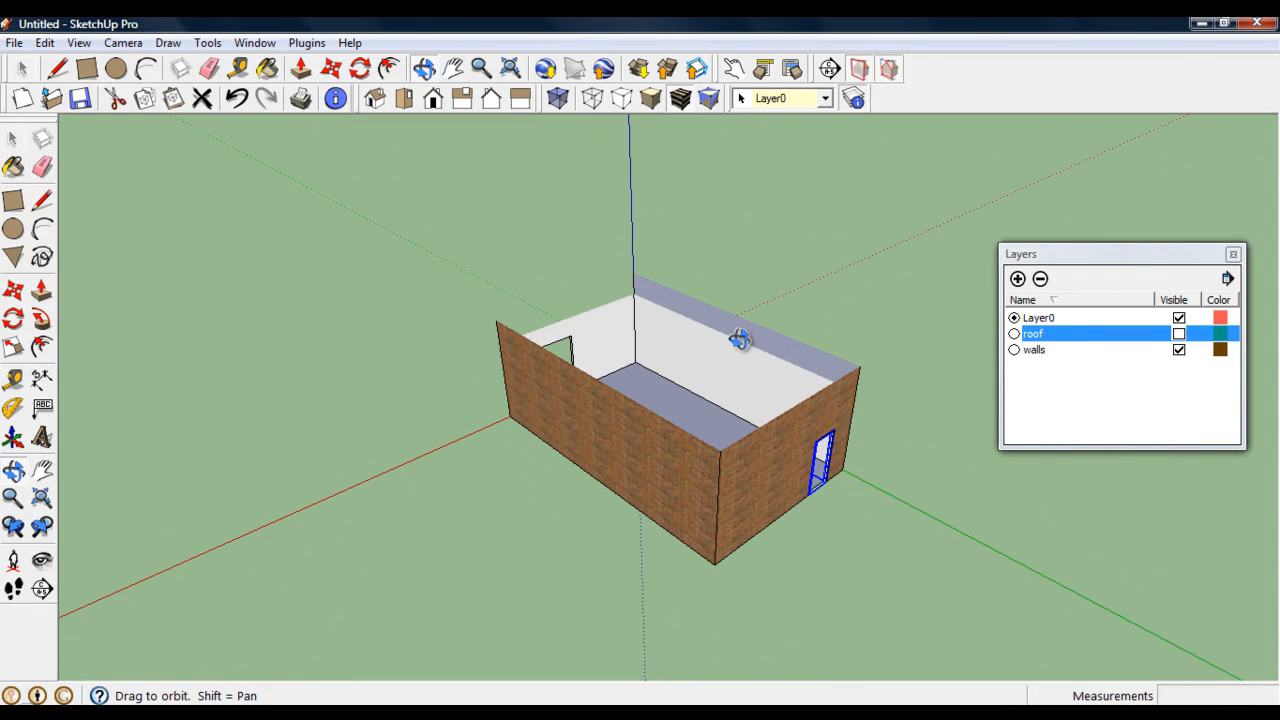
click(1176, 333)
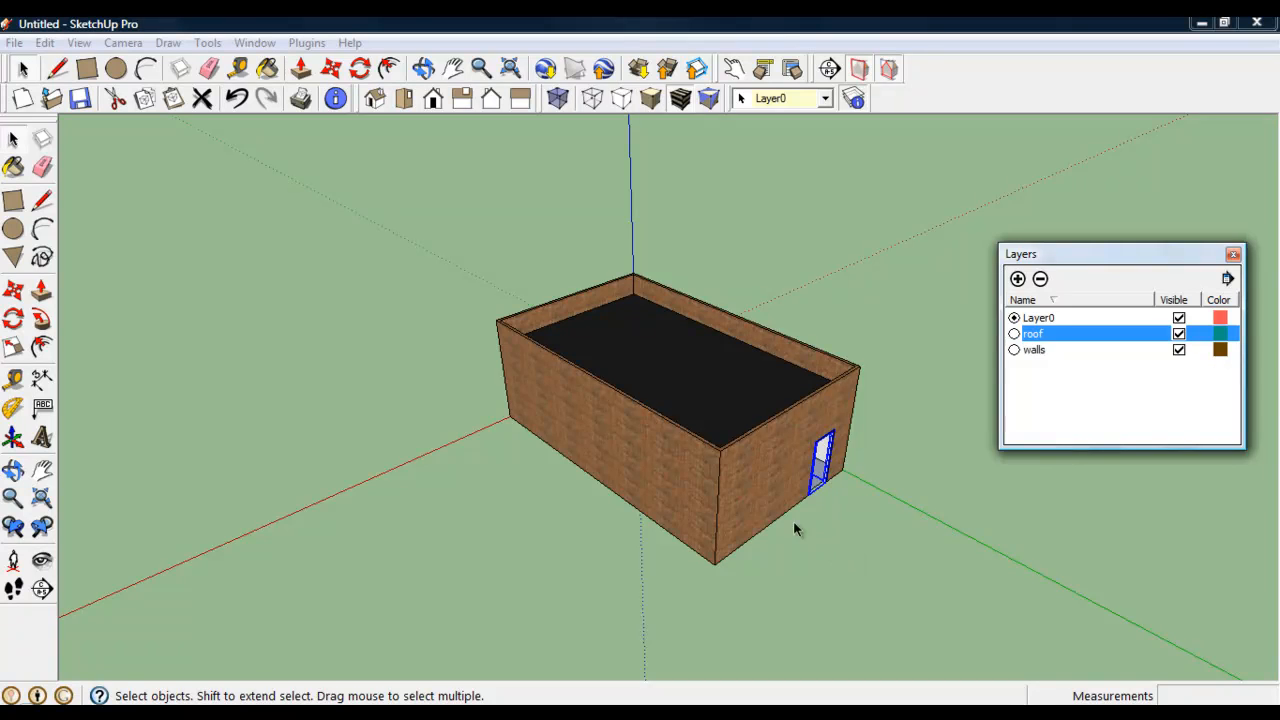
drag(795, 528, 958, 524)
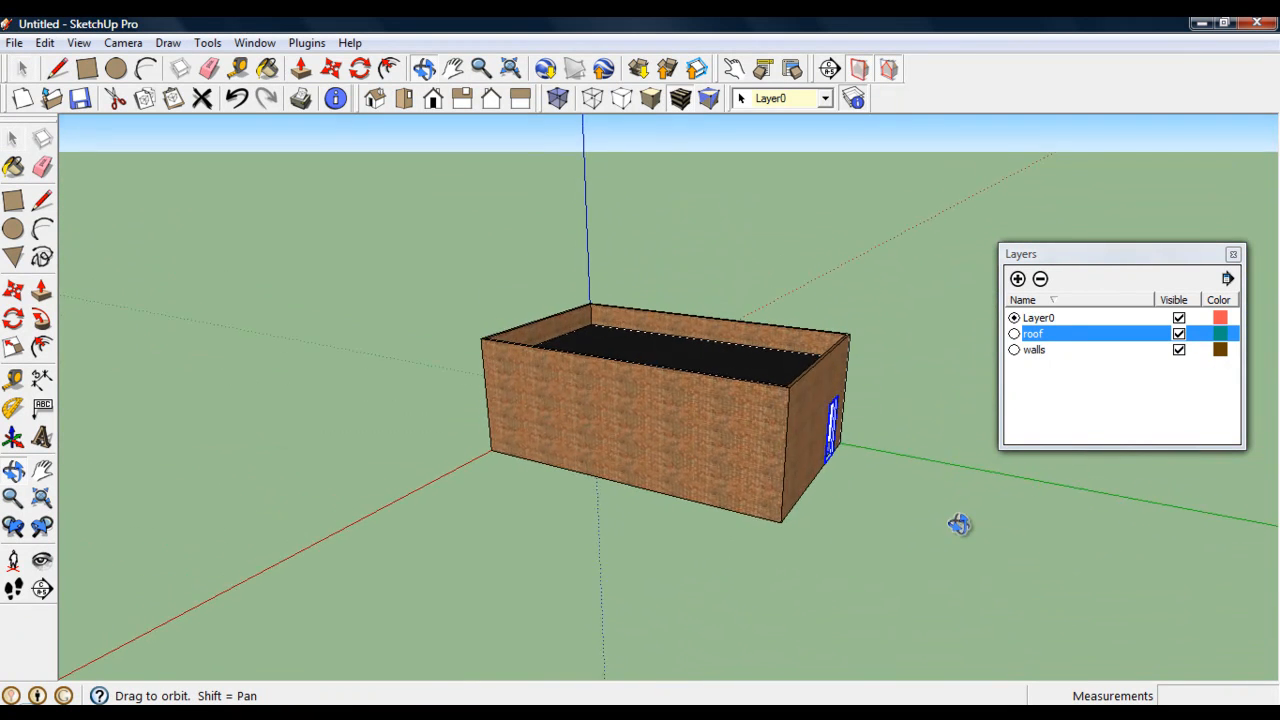
click(1233, 253)
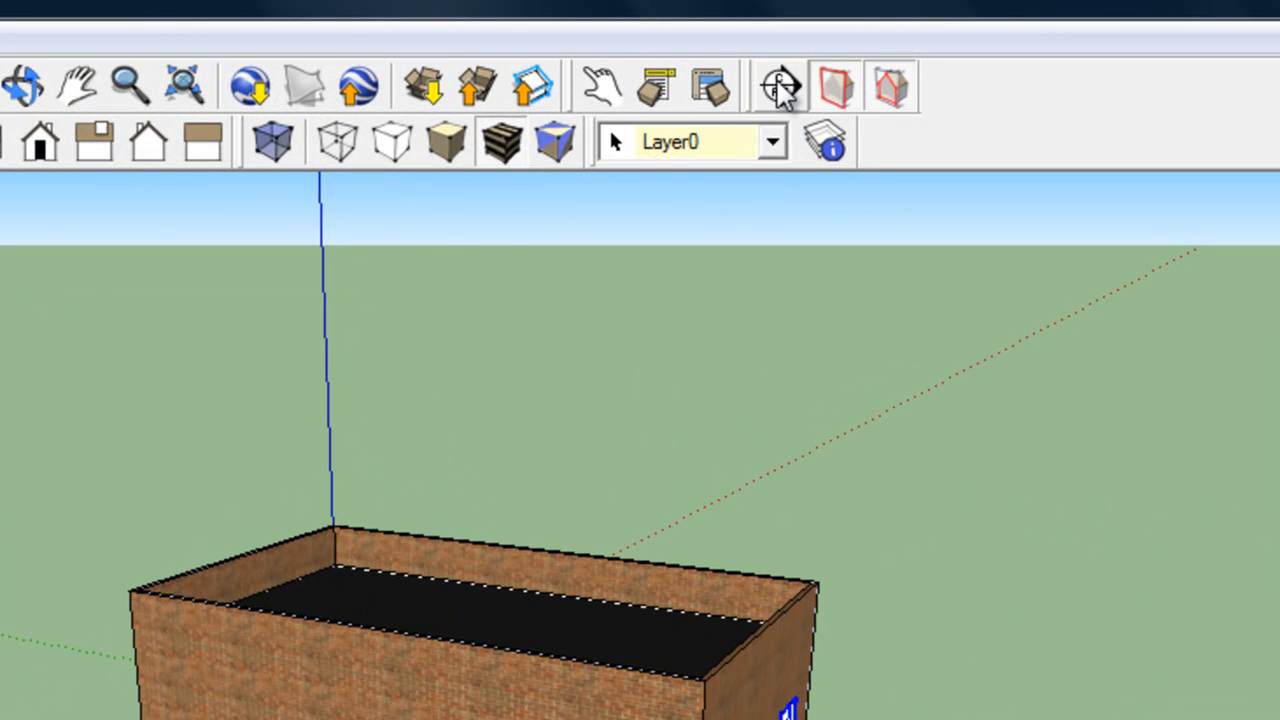
mouse_move(775, 88)
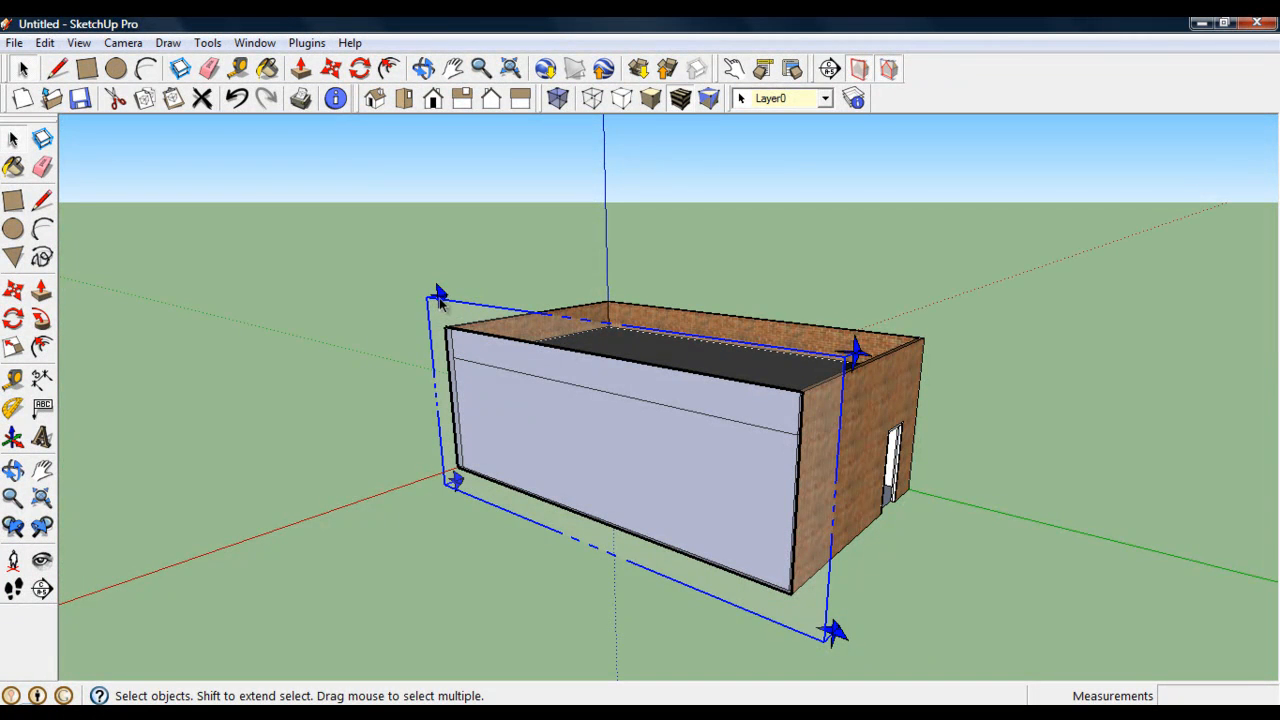
mouse_move(13, 291)
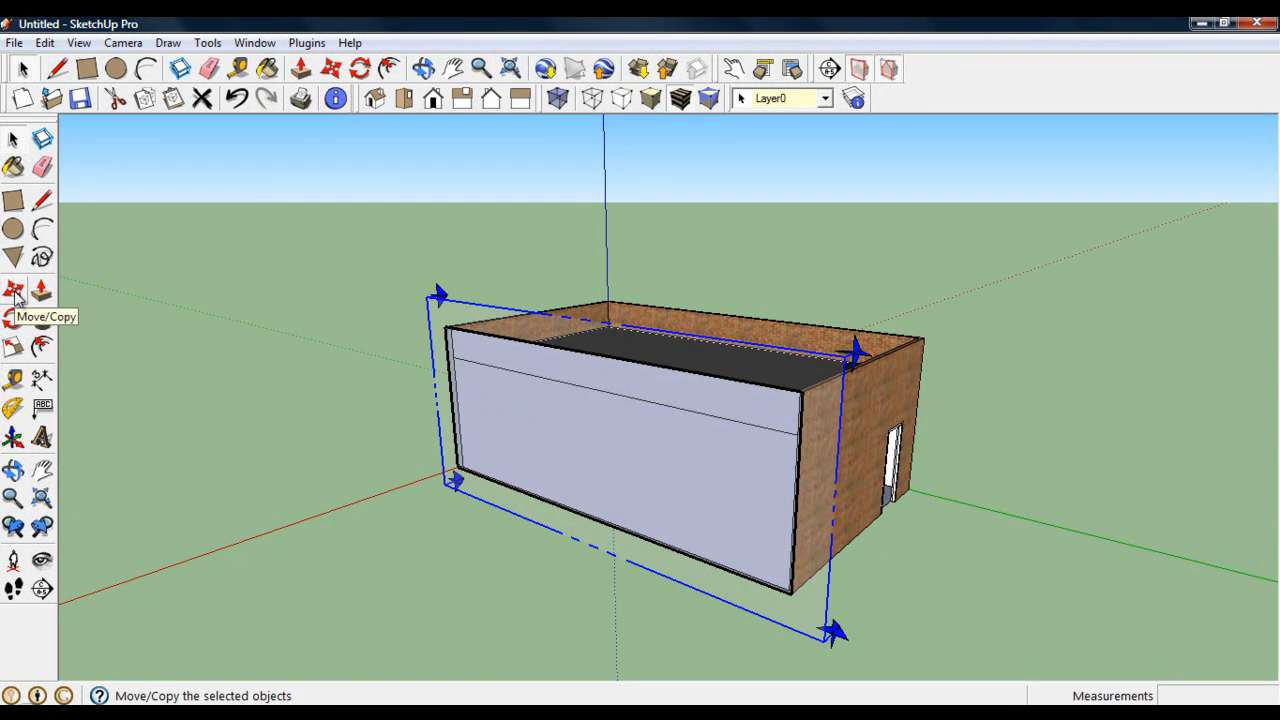
click(14, 291)
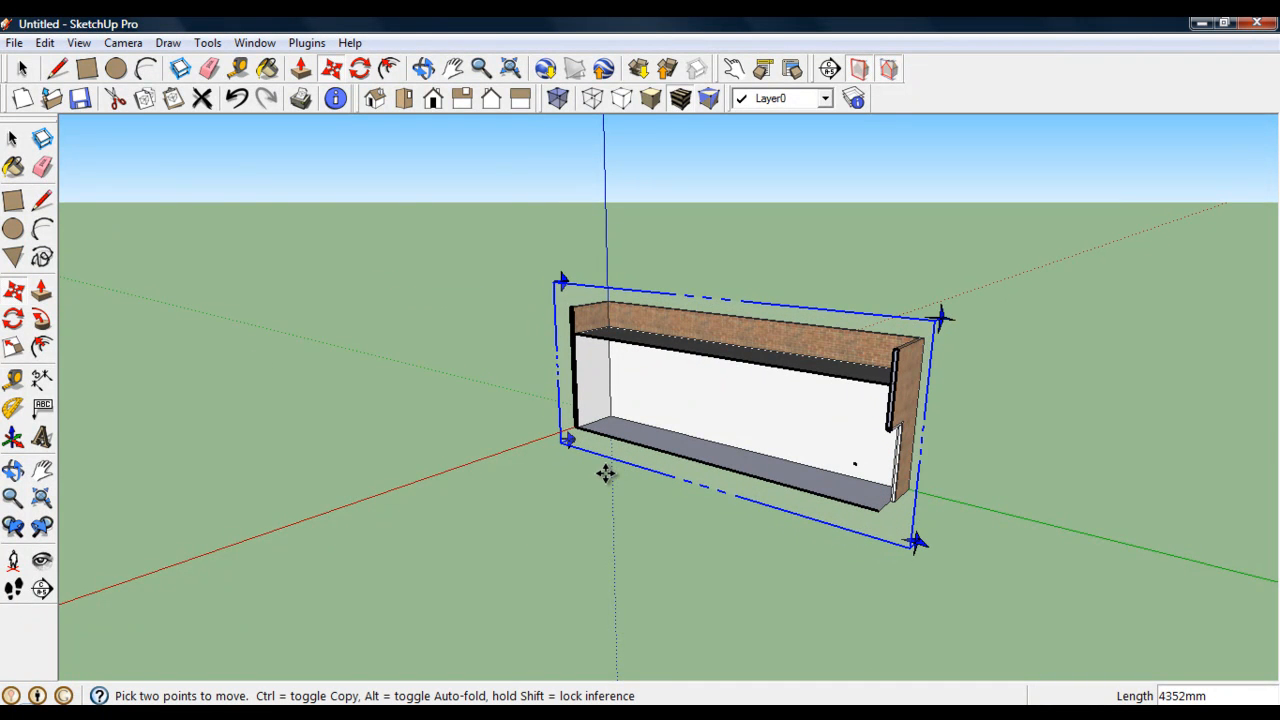
mouse_move(722, 384)
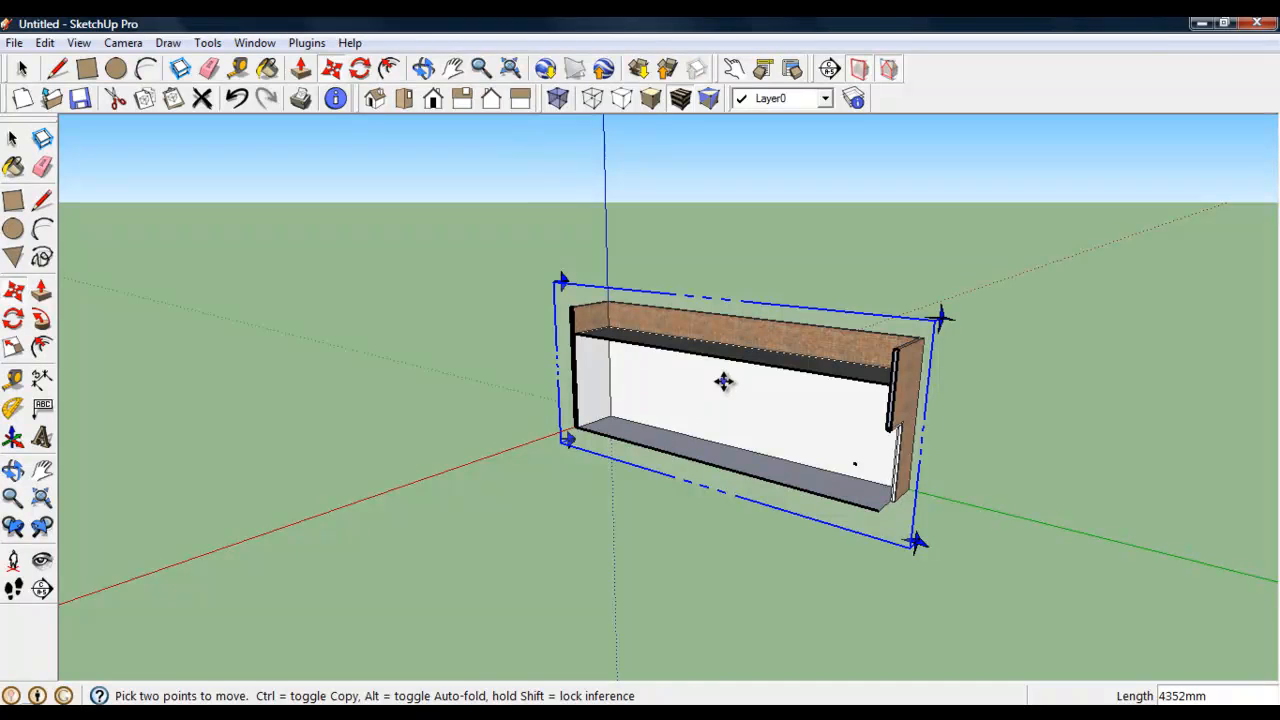
mouse_move(473, 302)
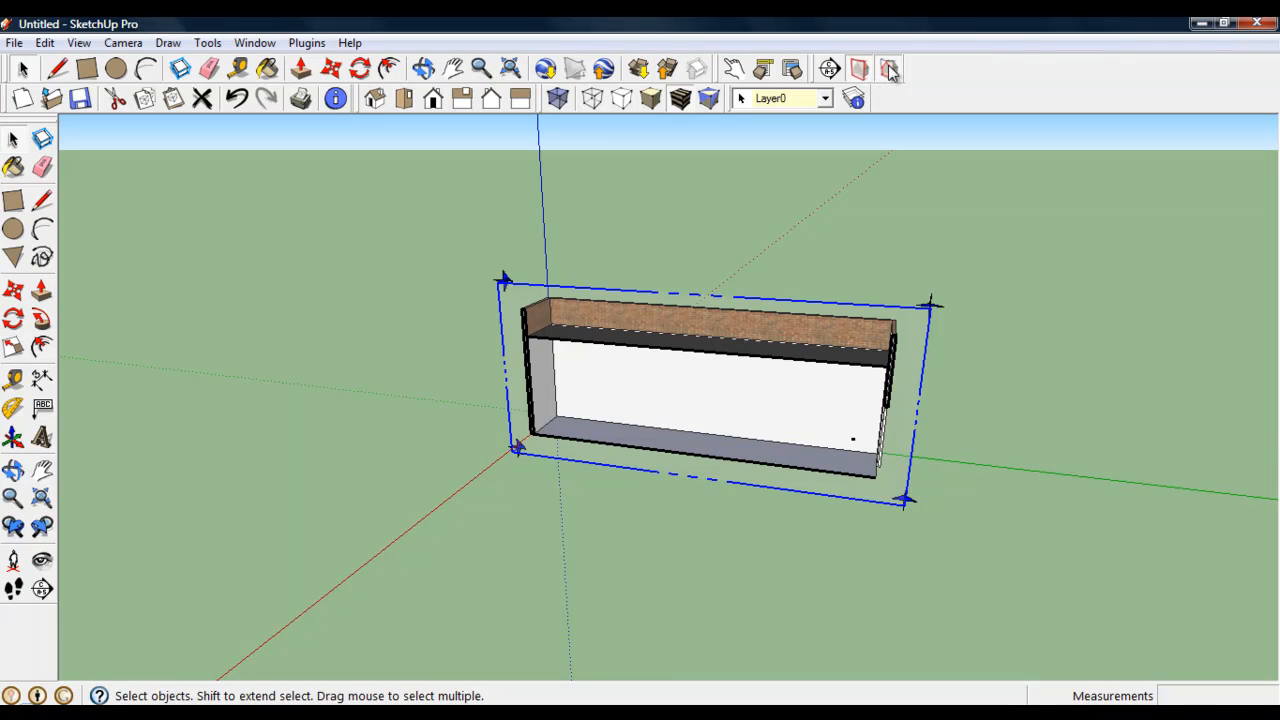
mouse_move(889, 68)
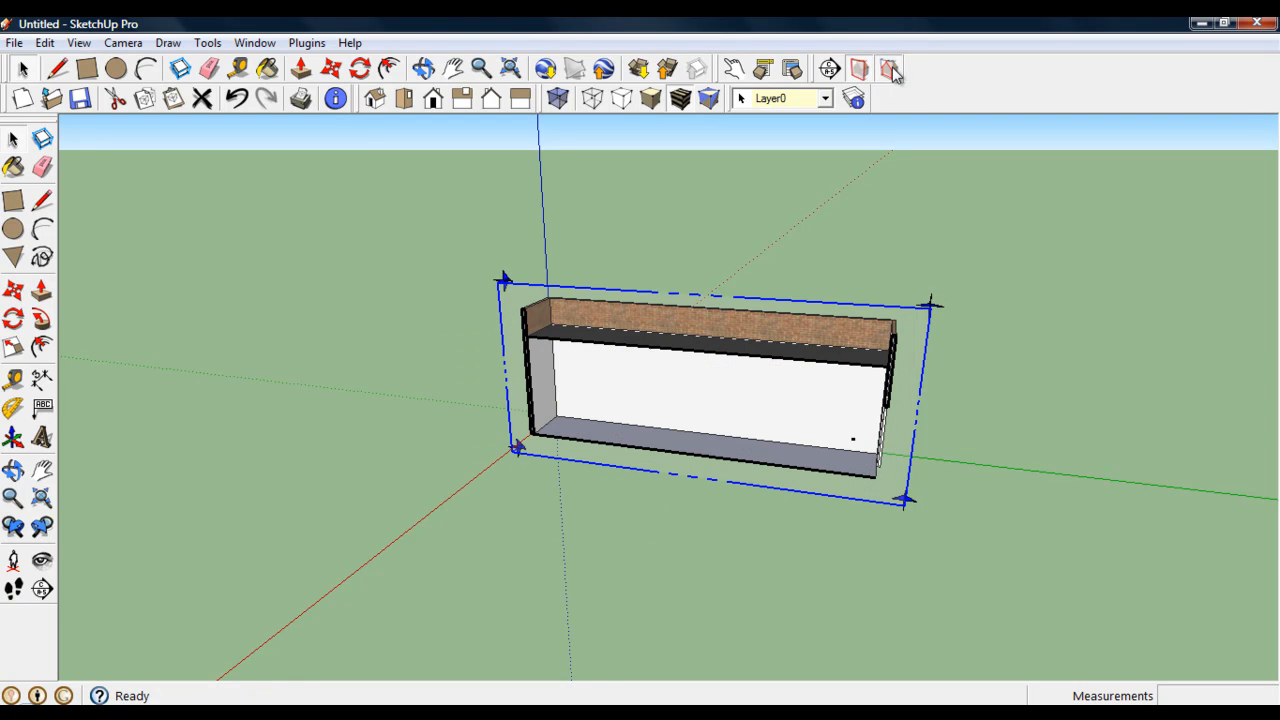
mouse_move(859, 68)
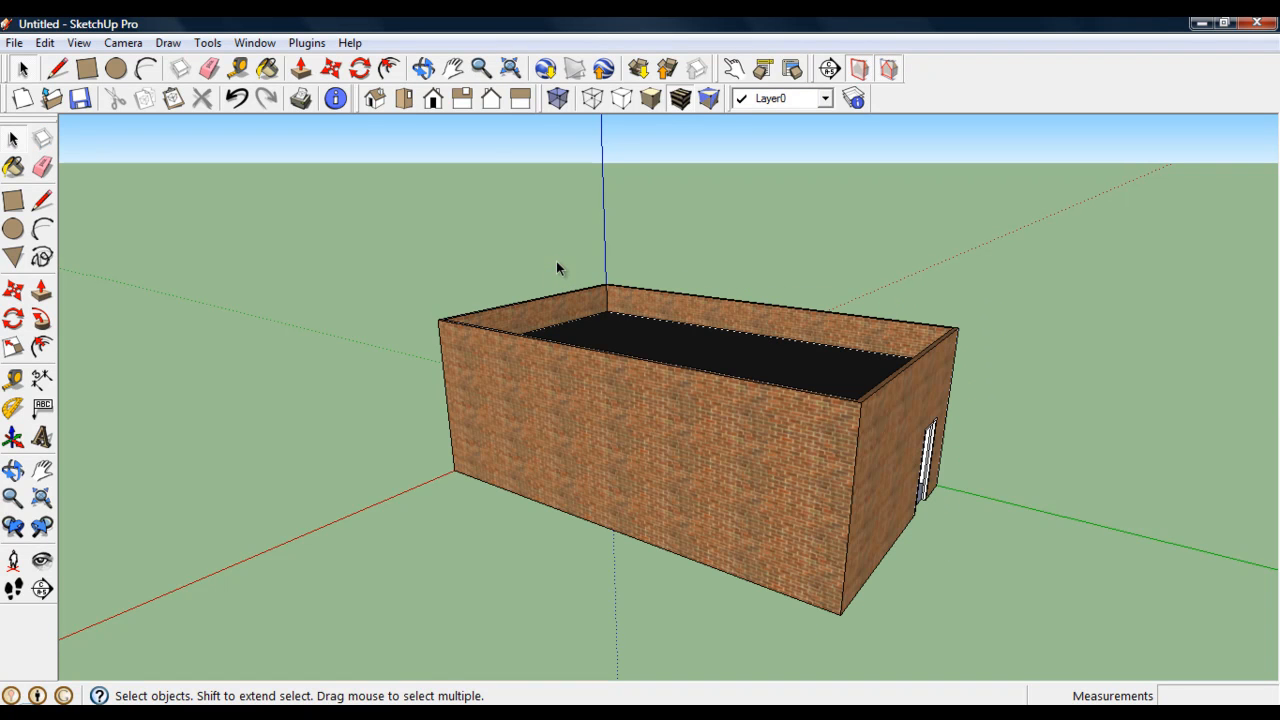
Orbit the view around to the bookshop's photo-textured front facade.
drag(560, 270, 560, 495)
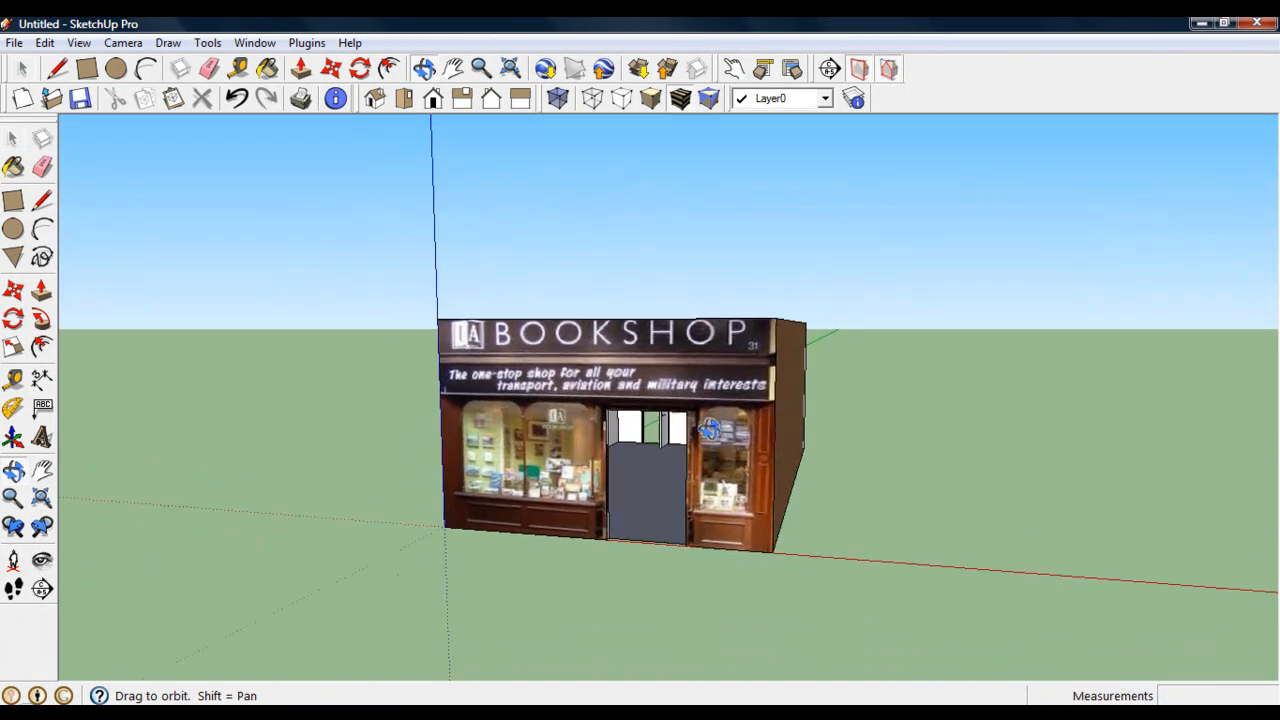
drag(710, 430, 630, 490)
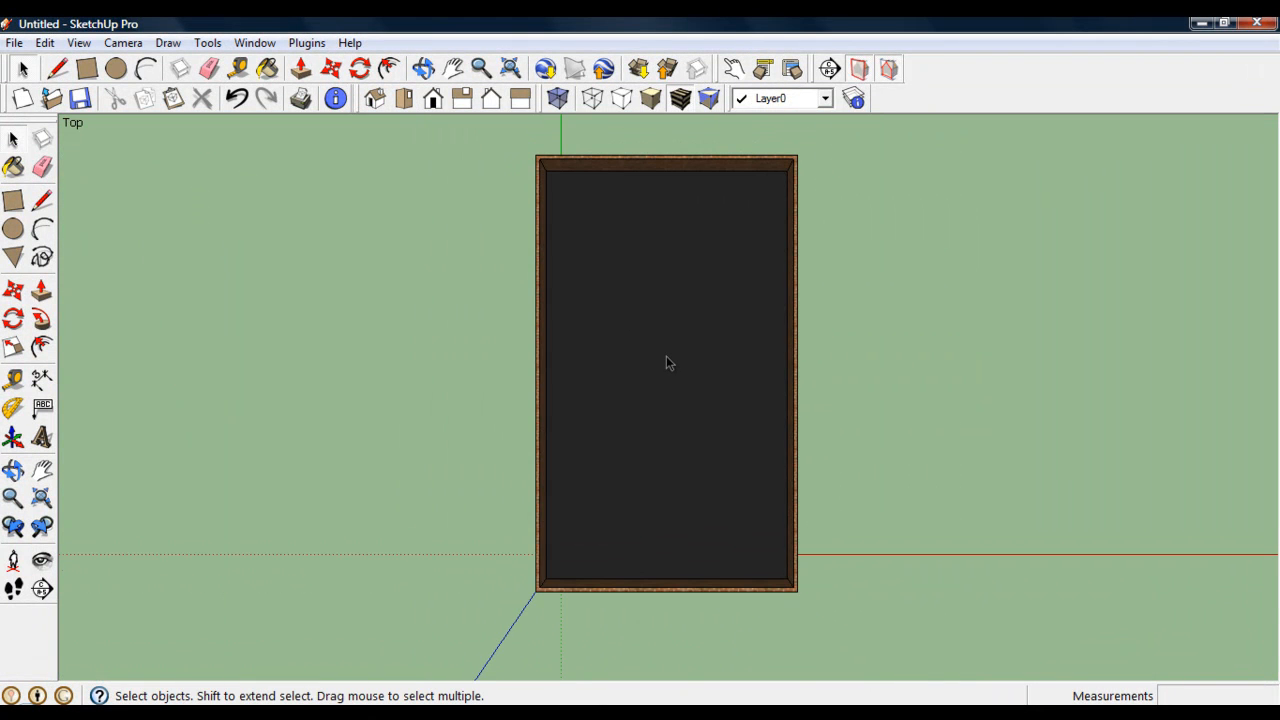
mouse_move(114, 99)
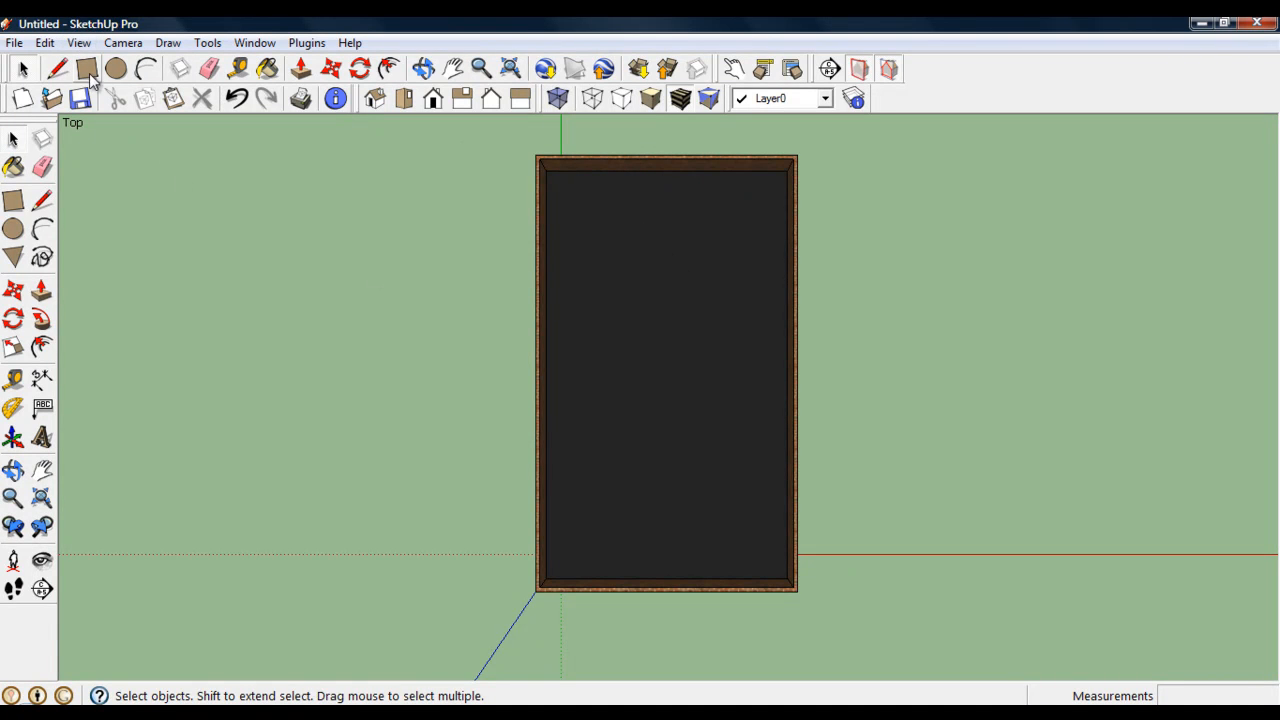
Show a parallel-projection top view with the roof layer hidden, then open the Scenes panel.
click(123, 43)
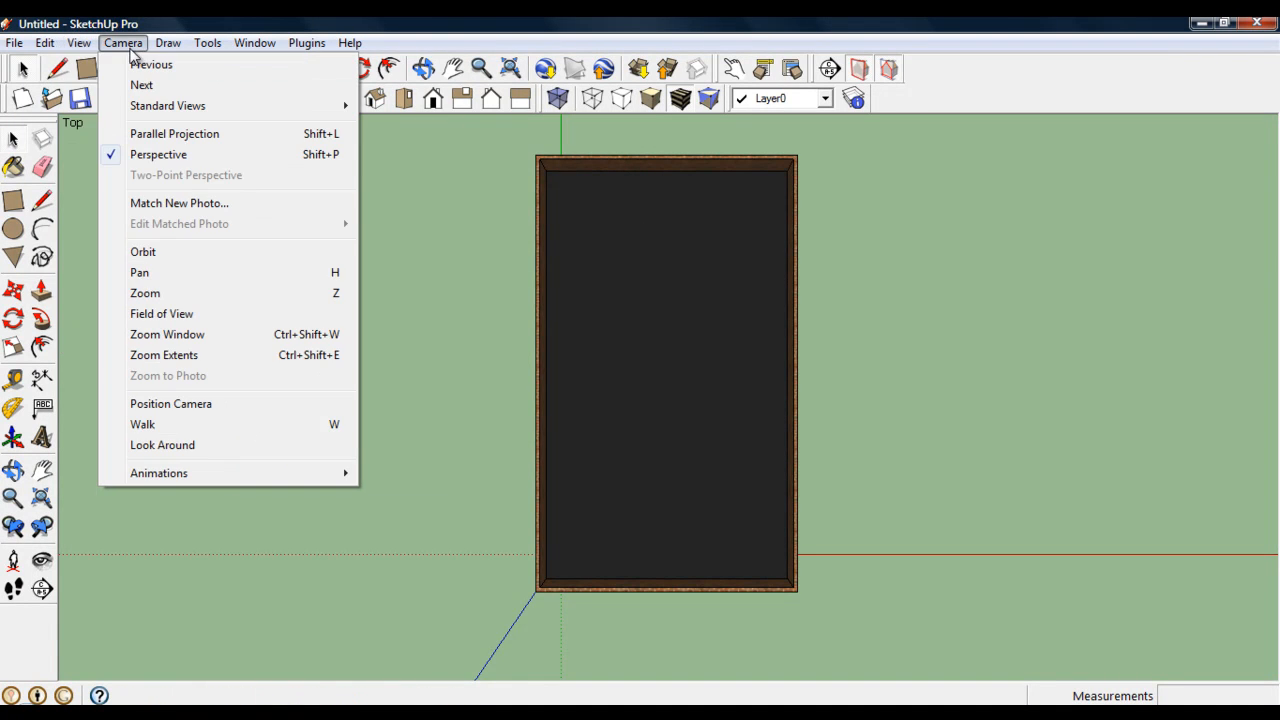
mouse_move(158, 154)
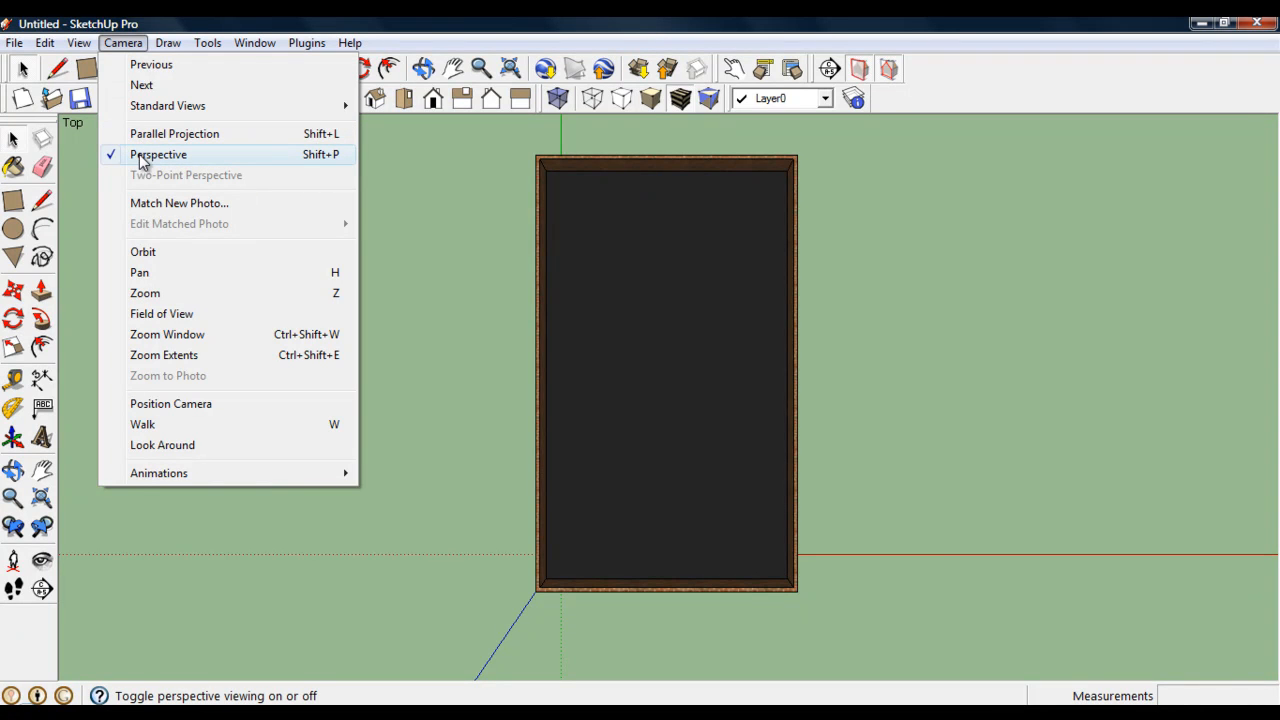
mouse_move(174, 133)
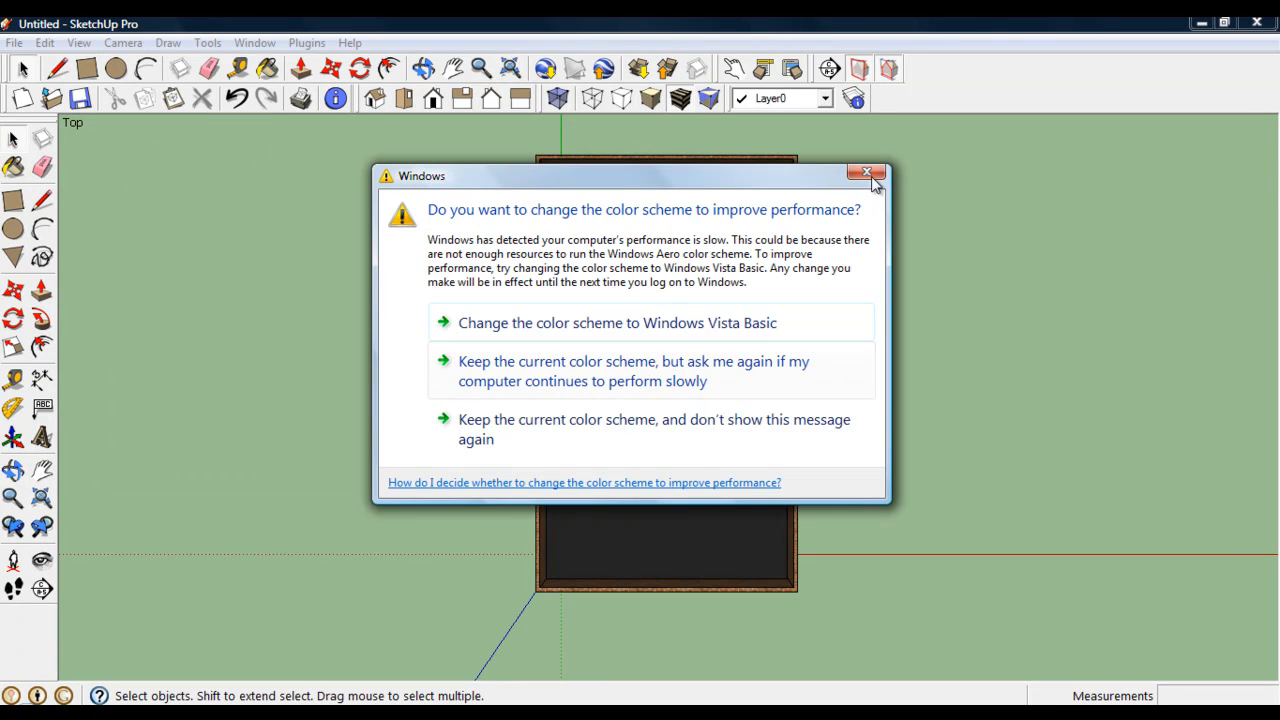
click(866, 173)
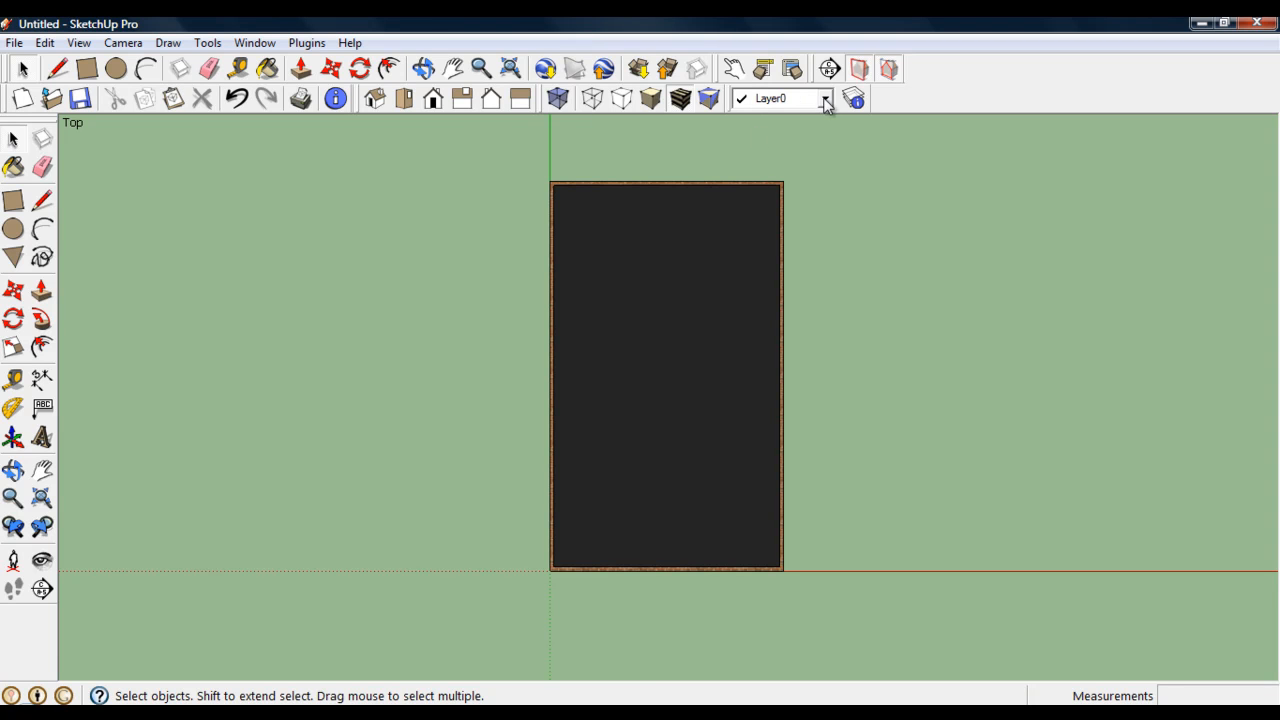
click(254, 42)
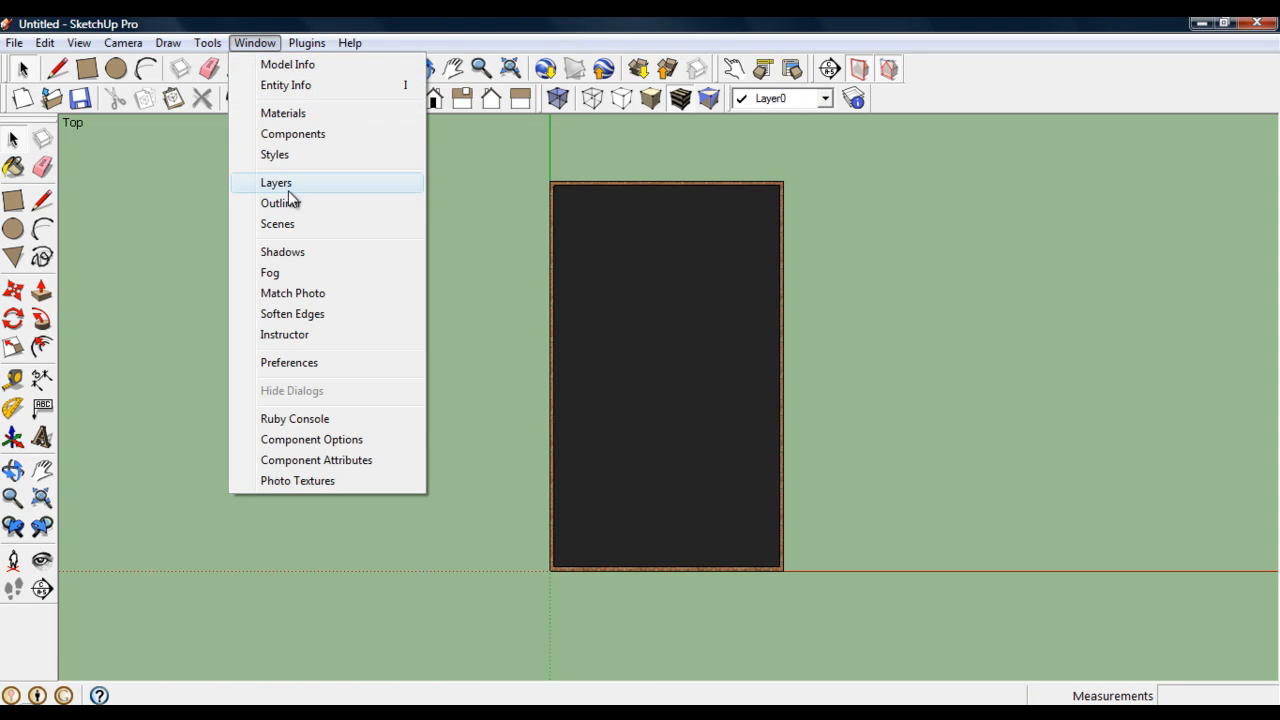
click(276, 182)
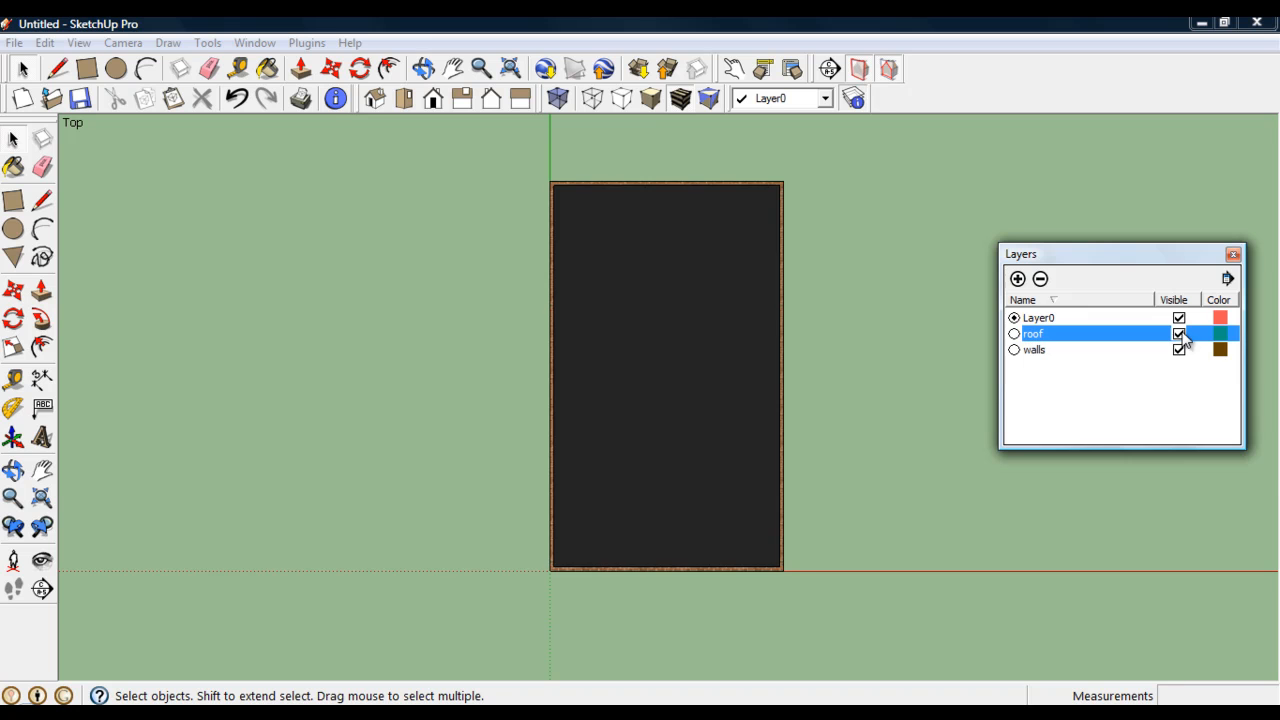
click(1182, 333)
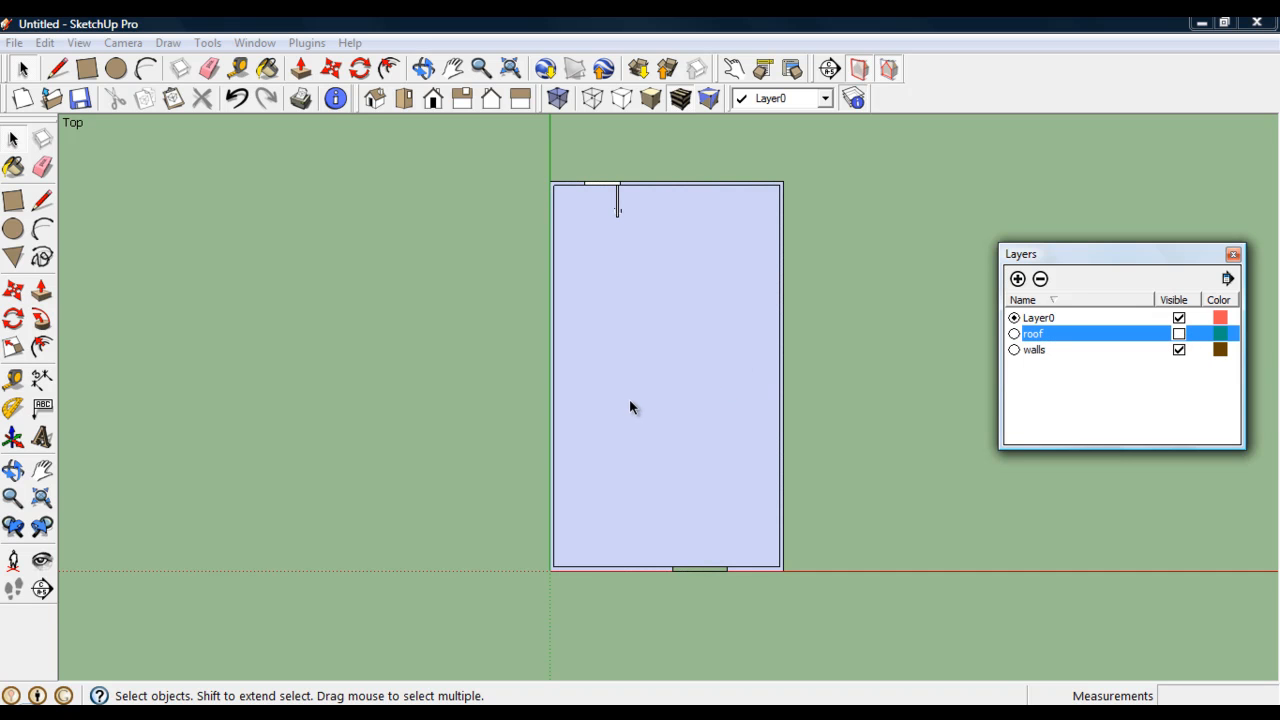
mouse_move(636, 408)
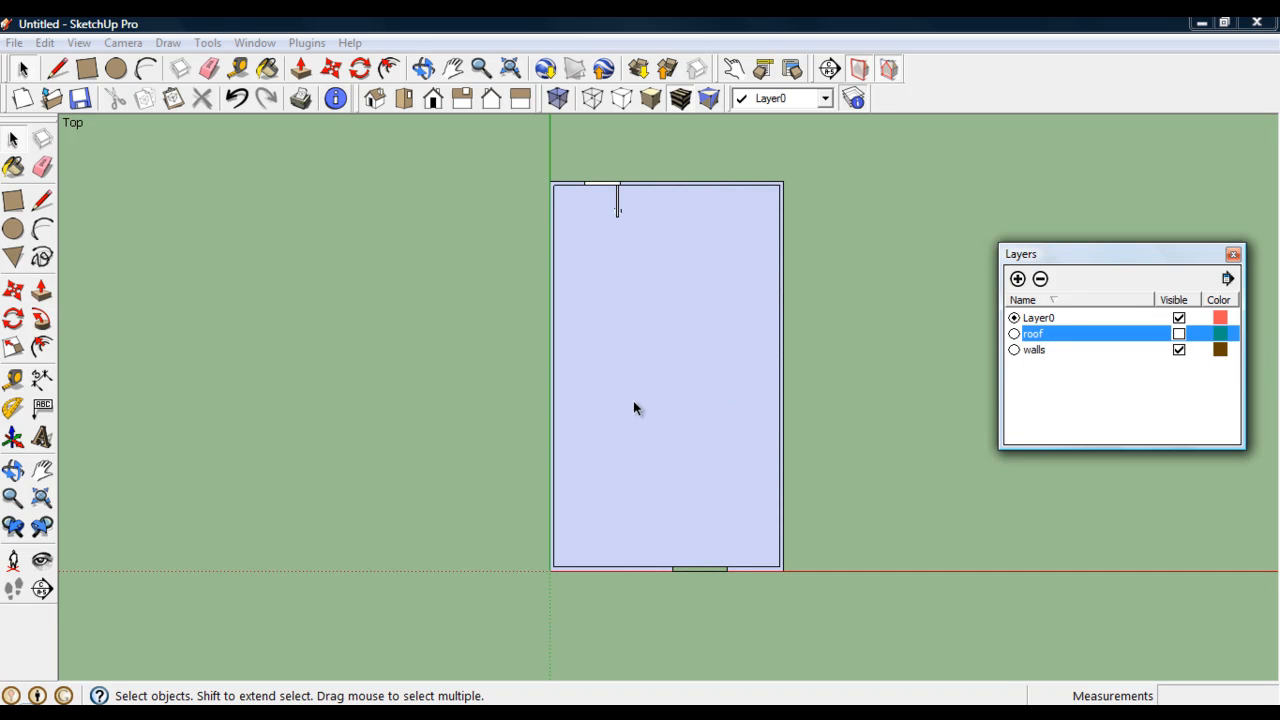
mouse_move(931, 297)
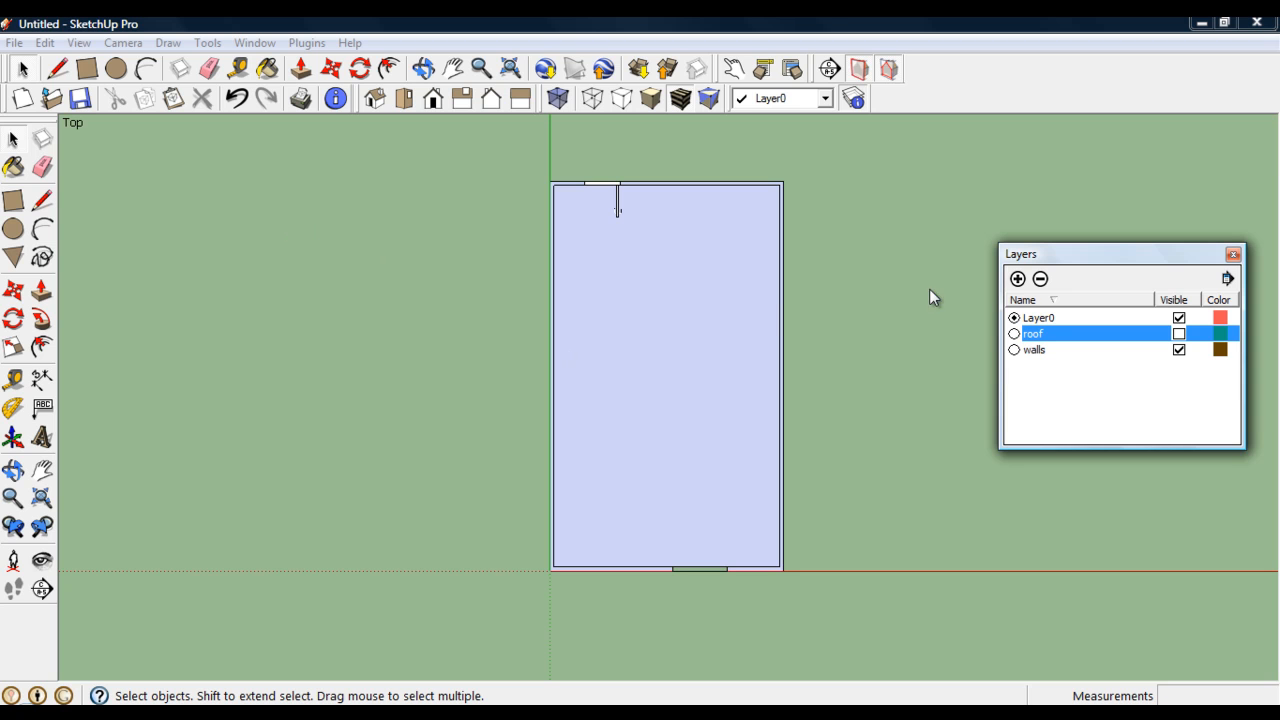
click(1230, 251)
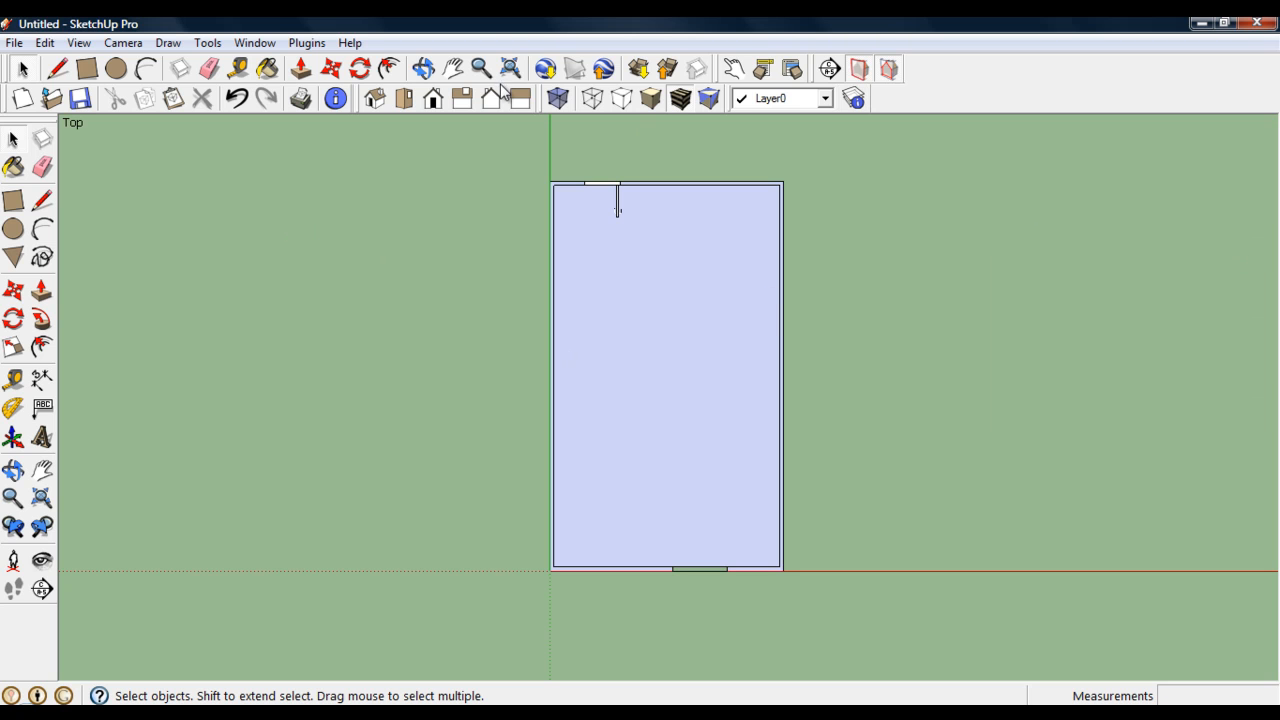
click(254, 42)
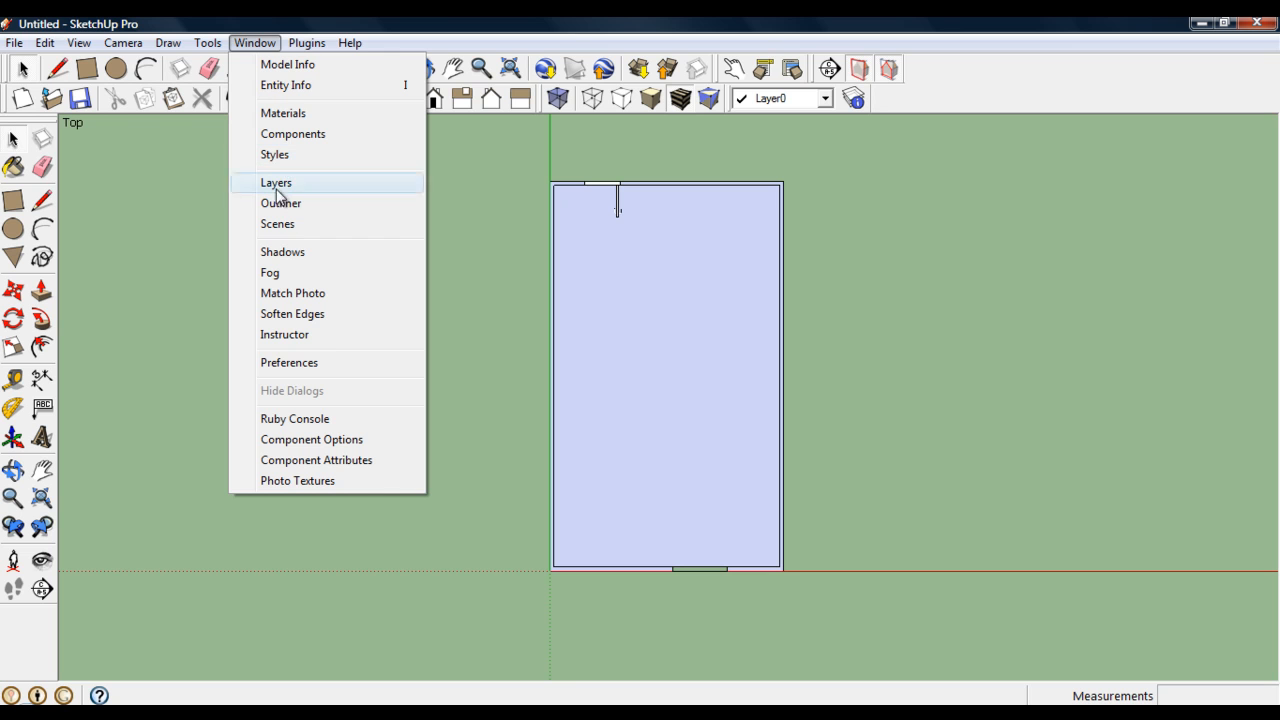
click(277, 223)
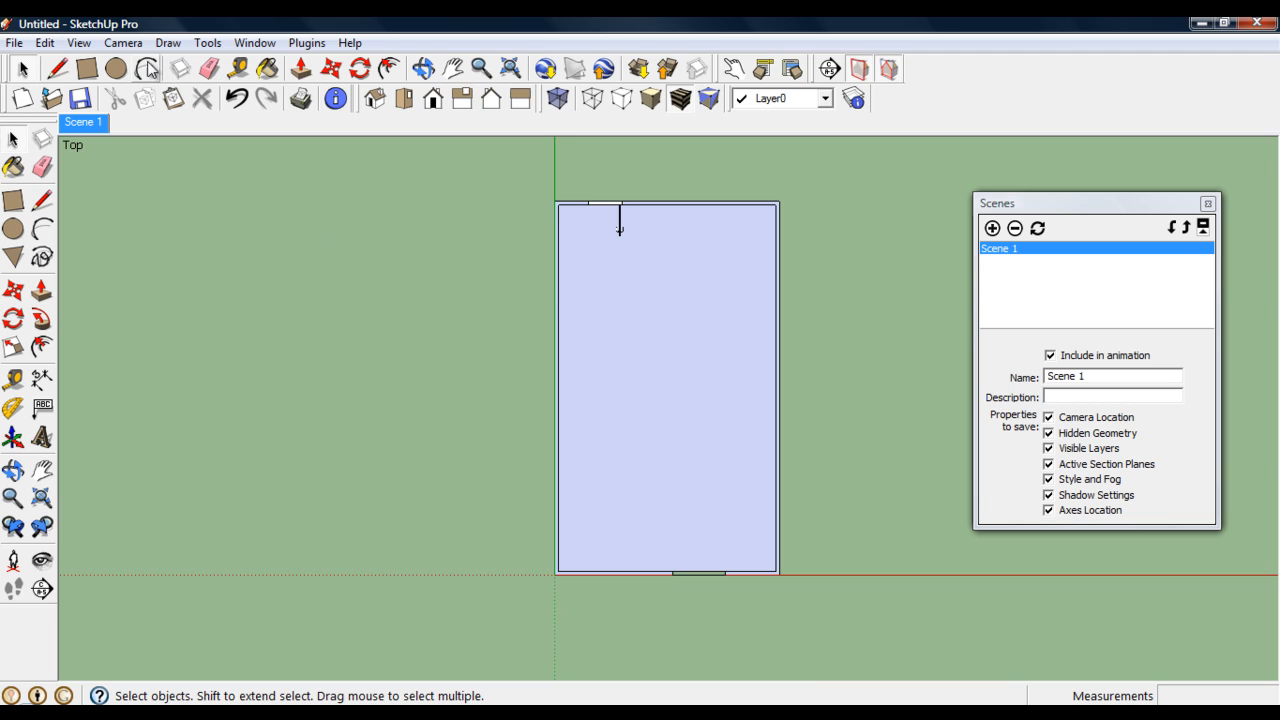
Switch the camera back to perspective and make the roof layer visible again.
click(123, 43)
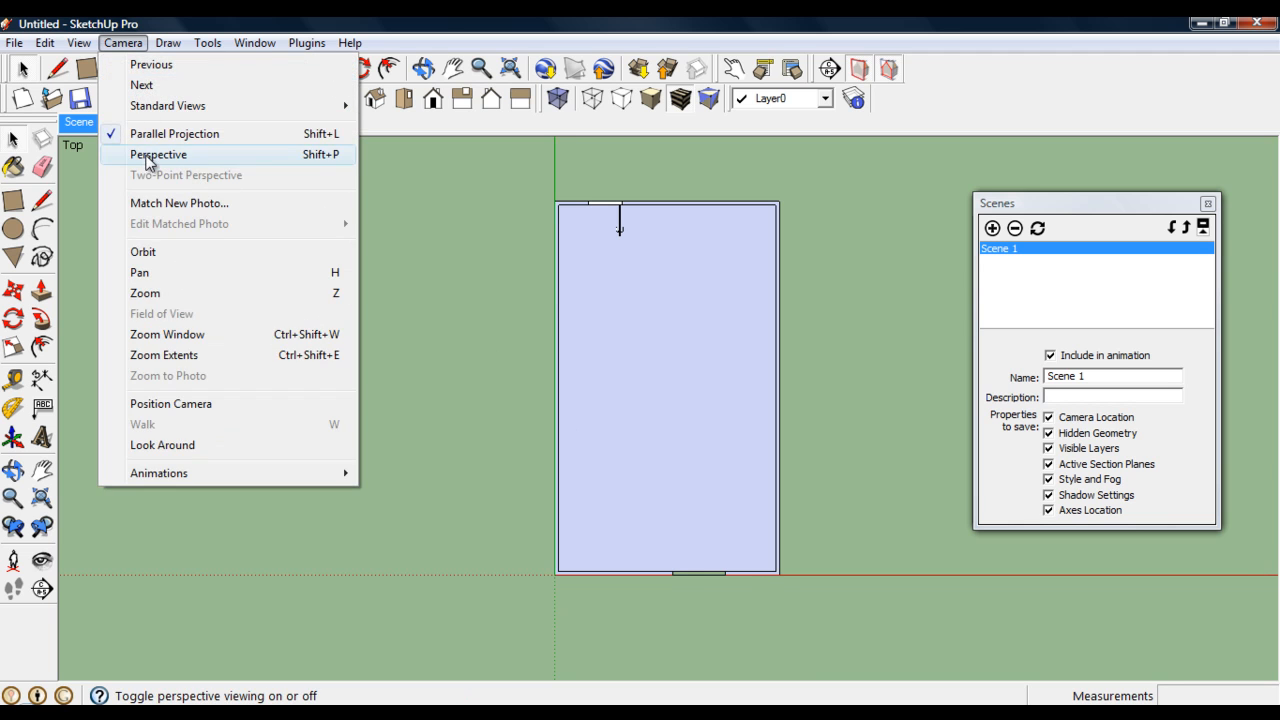
click(158, 154)
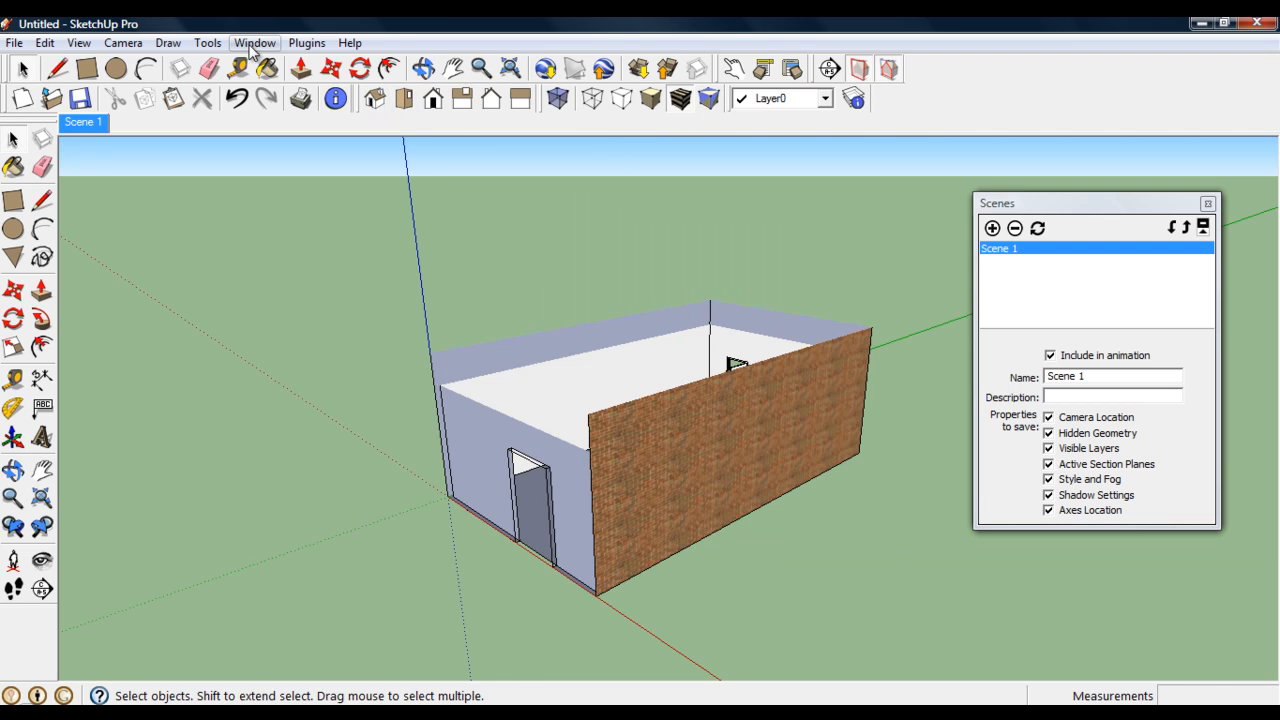
click(254, 42)
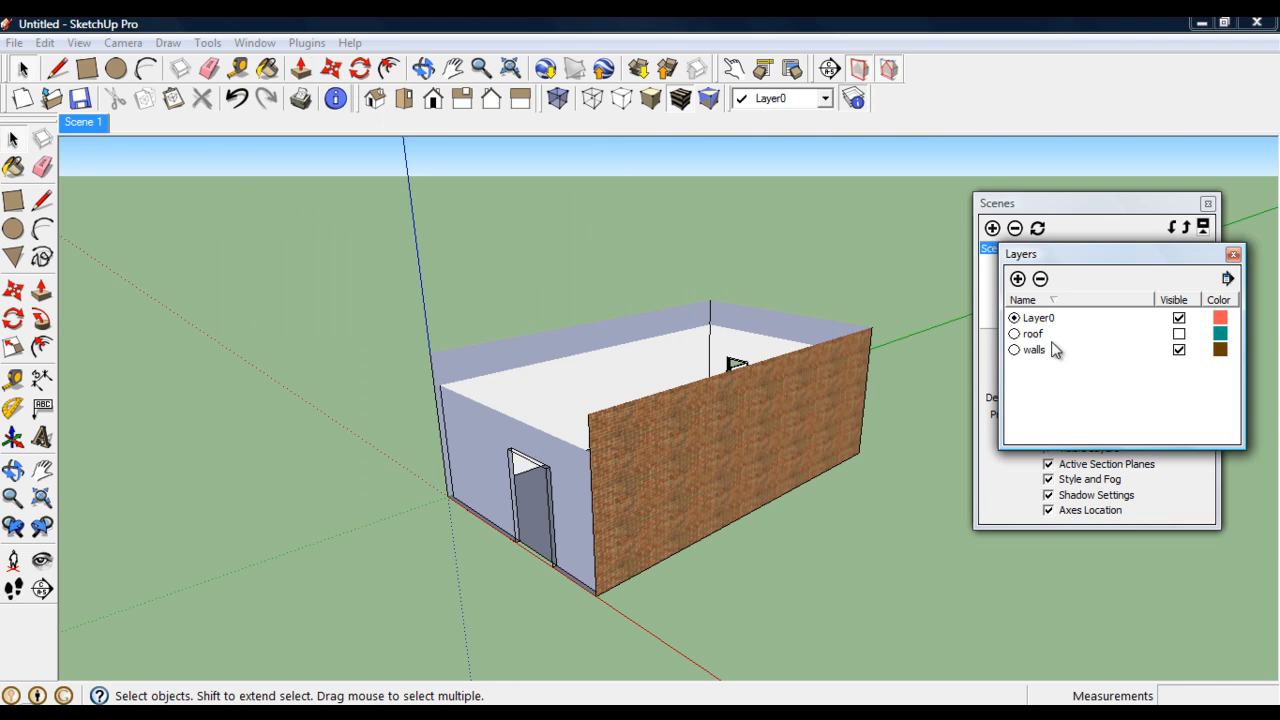
click(1173, 333)
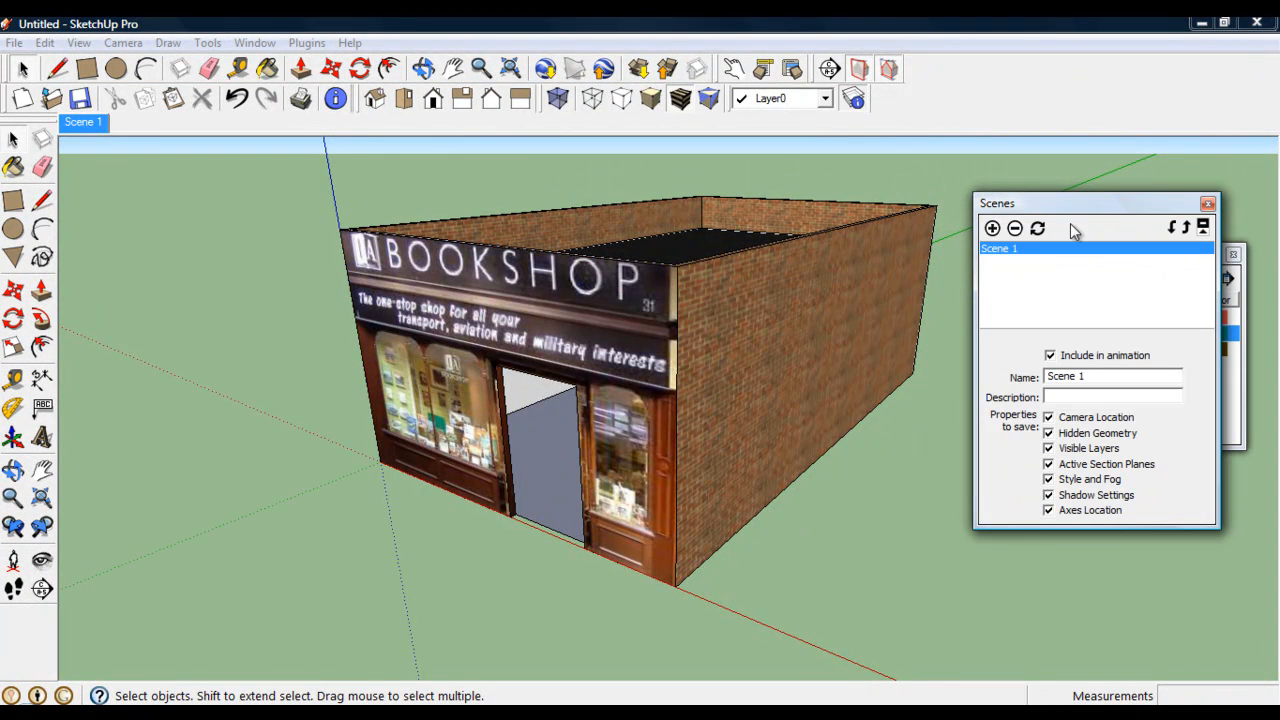
Save the perspective view as Scene 2 and test both scene tabs.
click(990, 228)
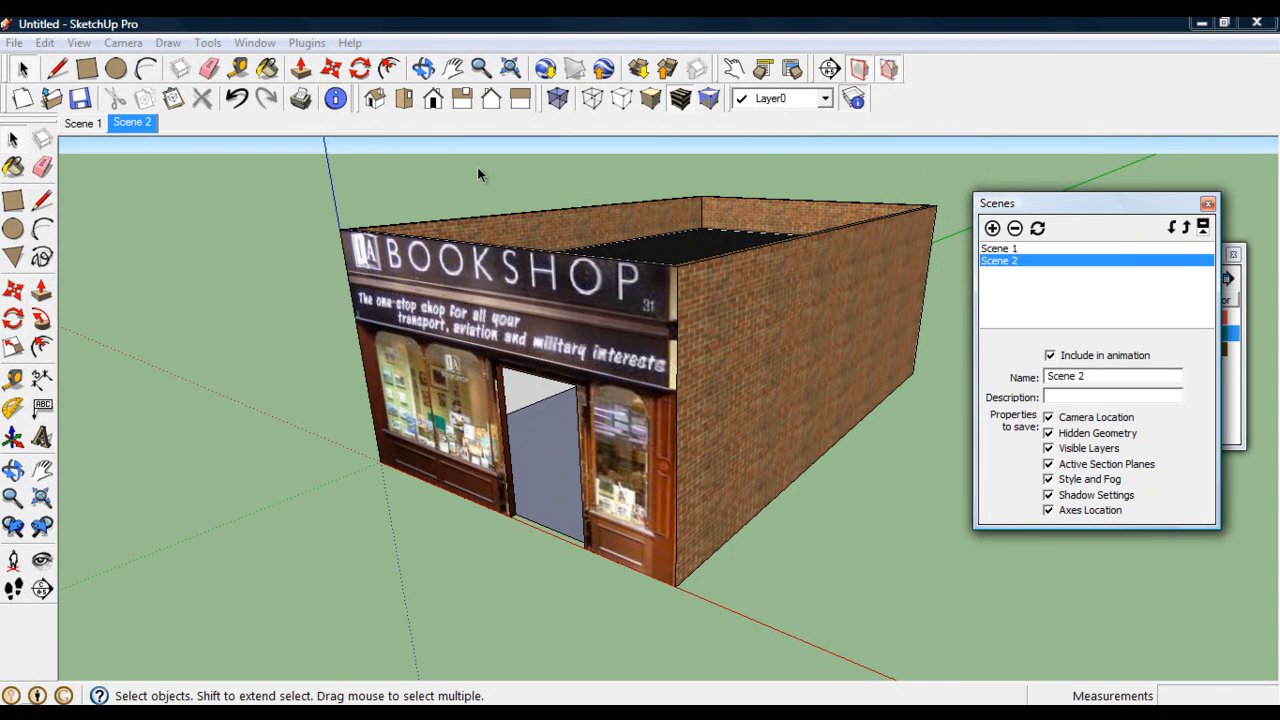
click(79, 124)
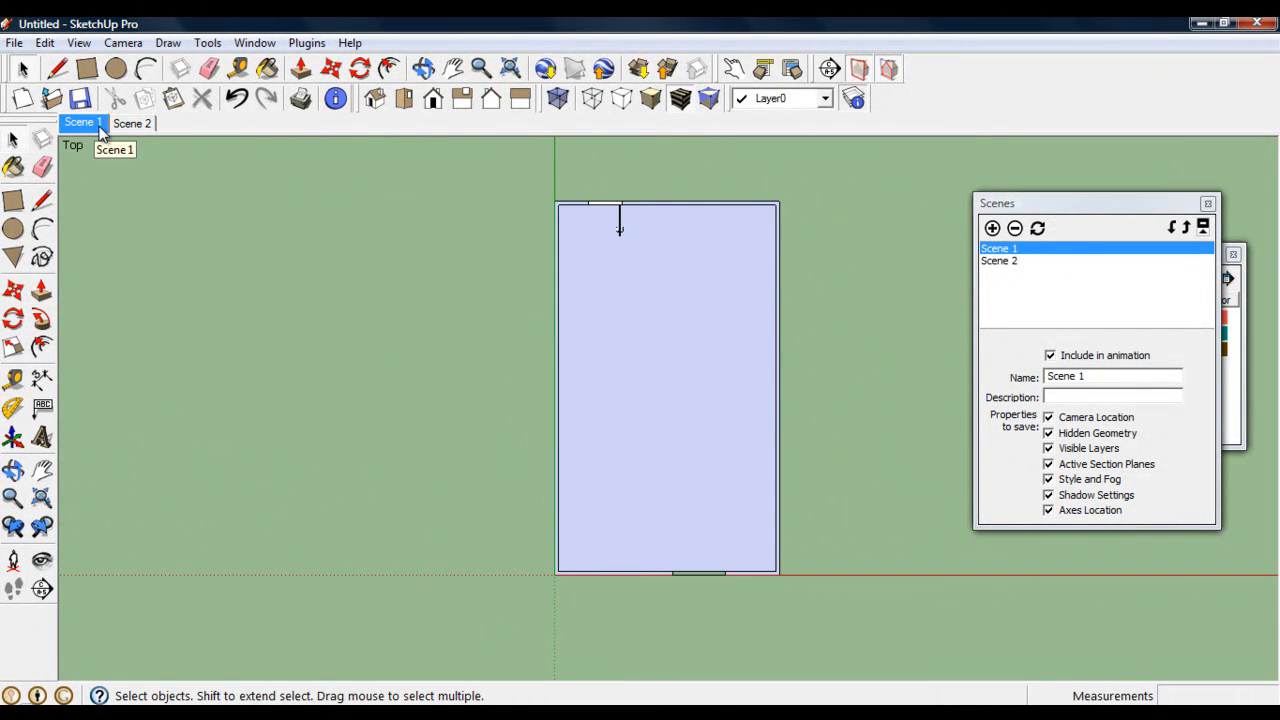
click(131, 123)
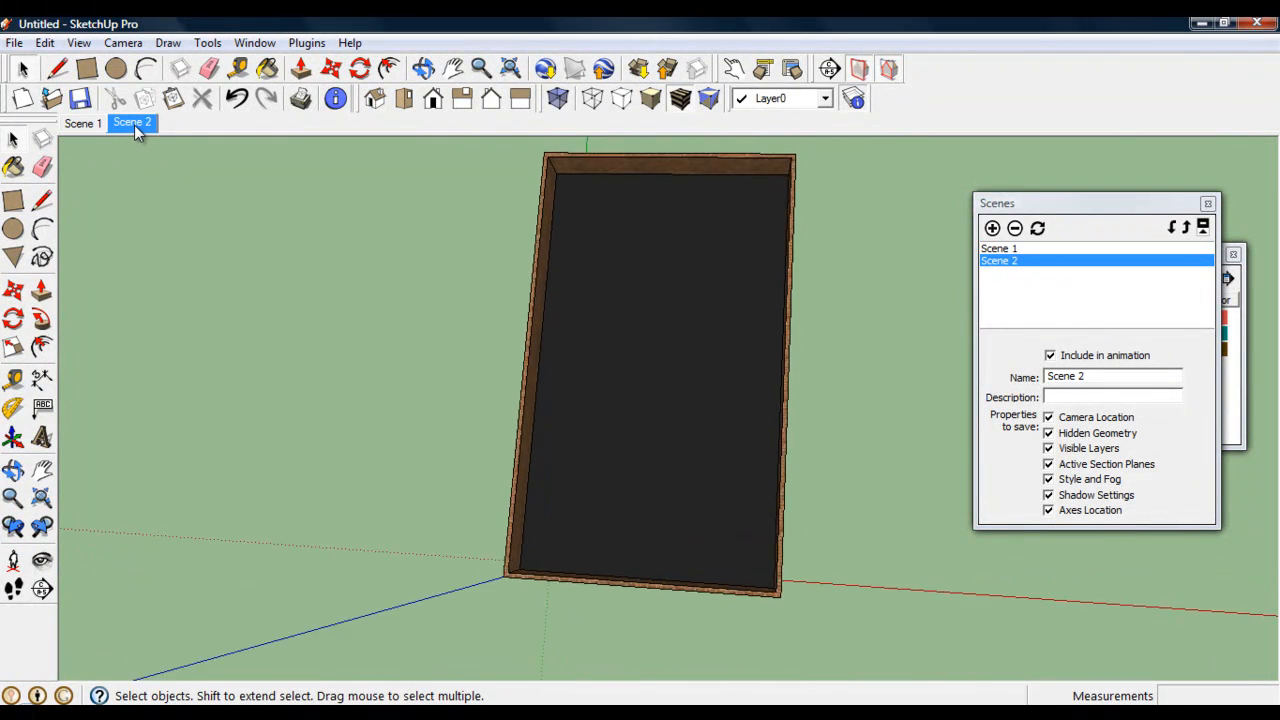